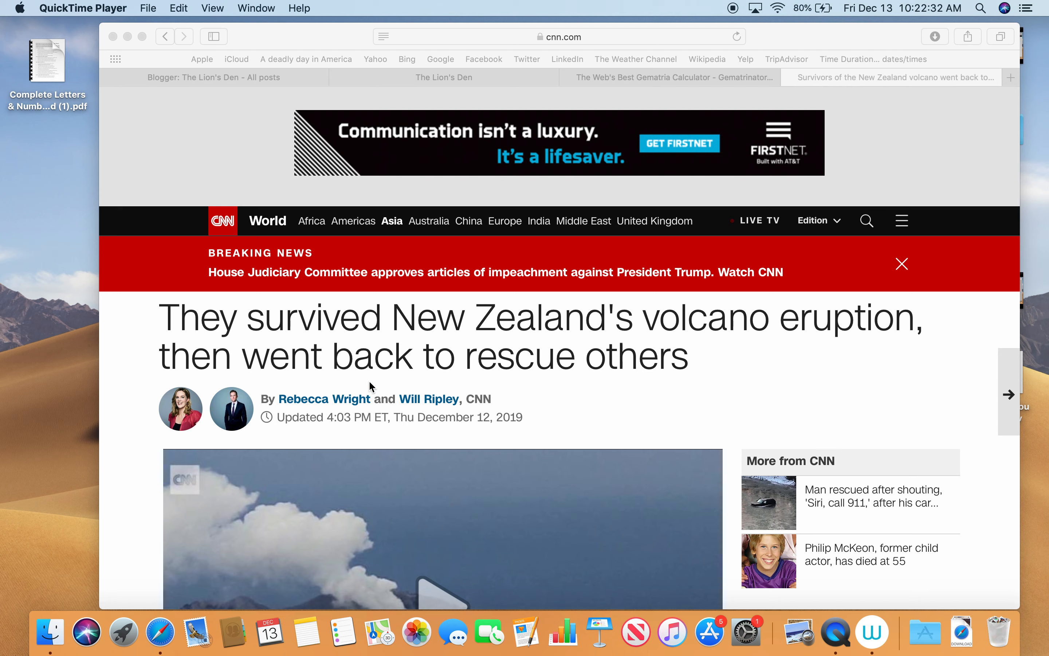
mouse_move(644, 338)
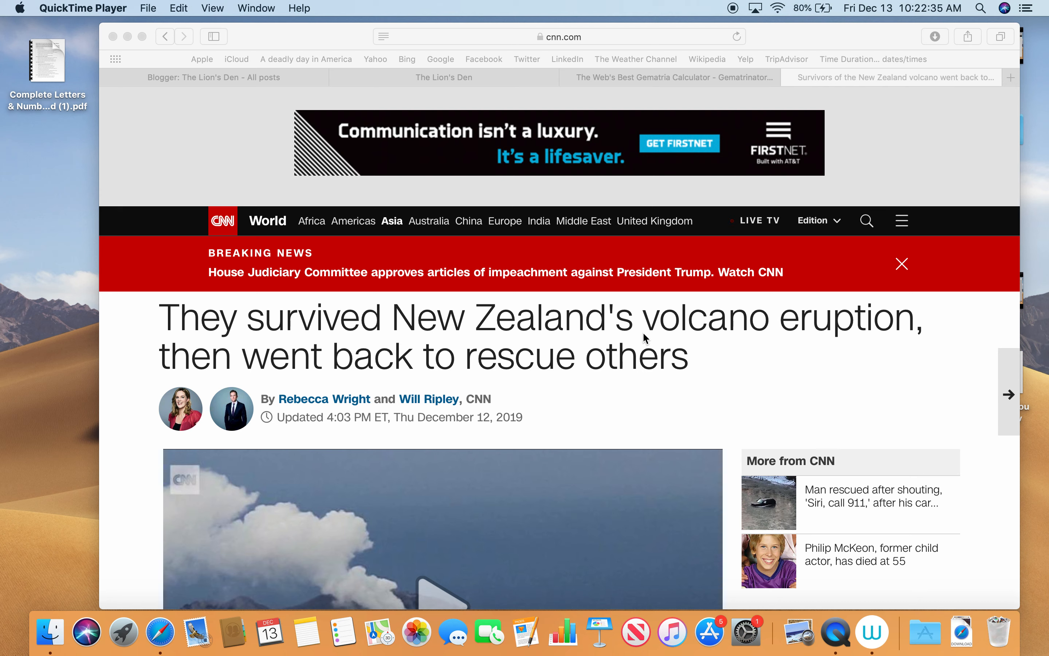
mouse_move(295, 441)
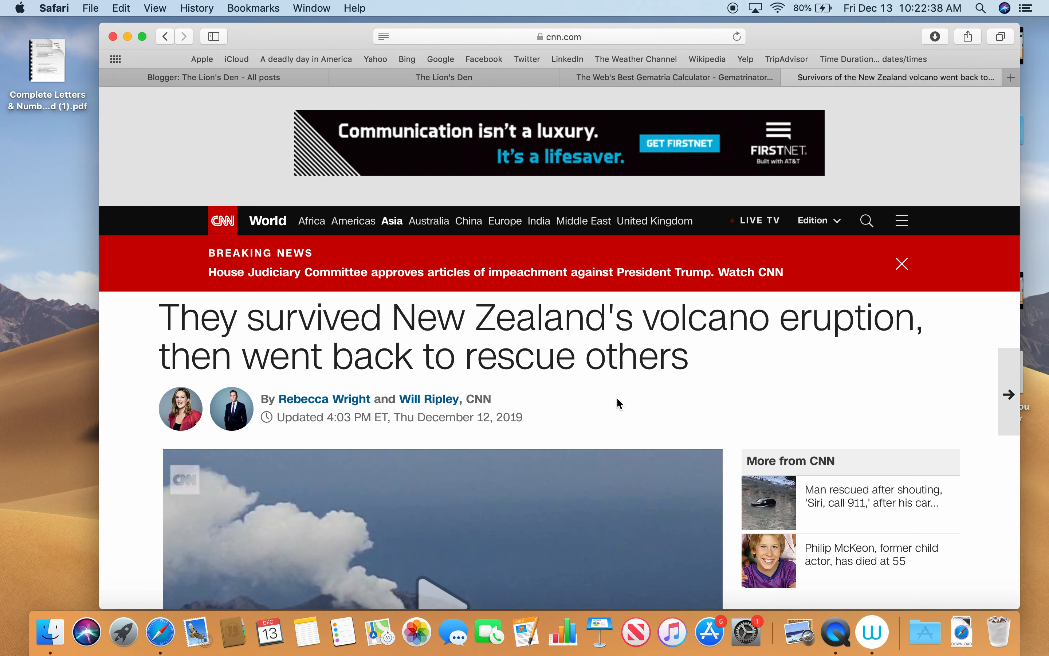
- Scroll down the CNN volcano rescue article to its opening paragraphs about Geoff Hopkins
left_click(901, 264)
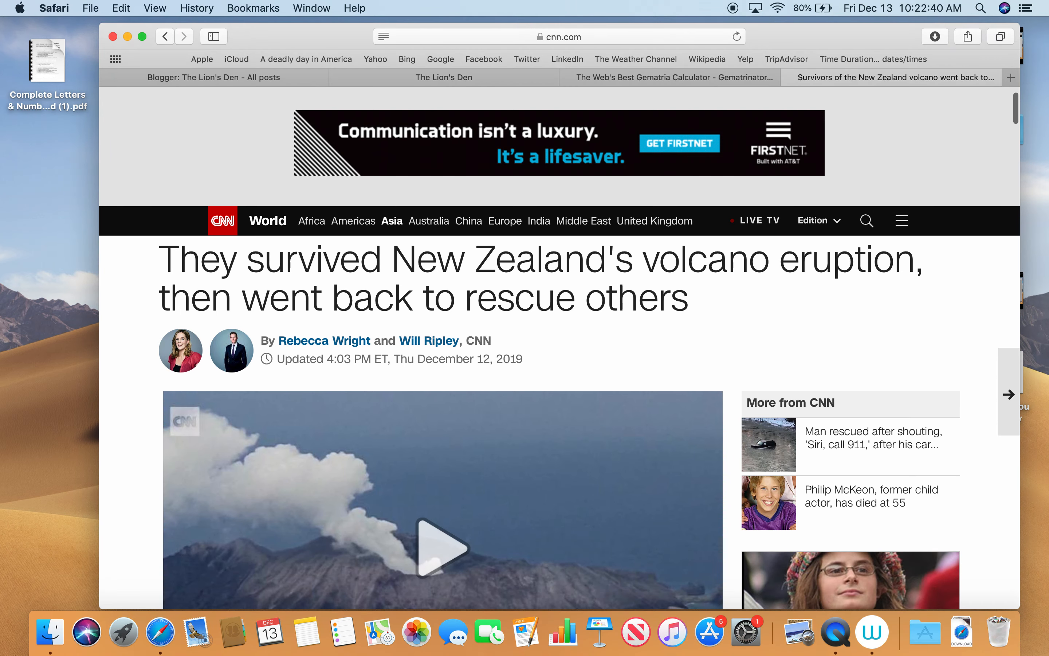
scroll("down", 3)
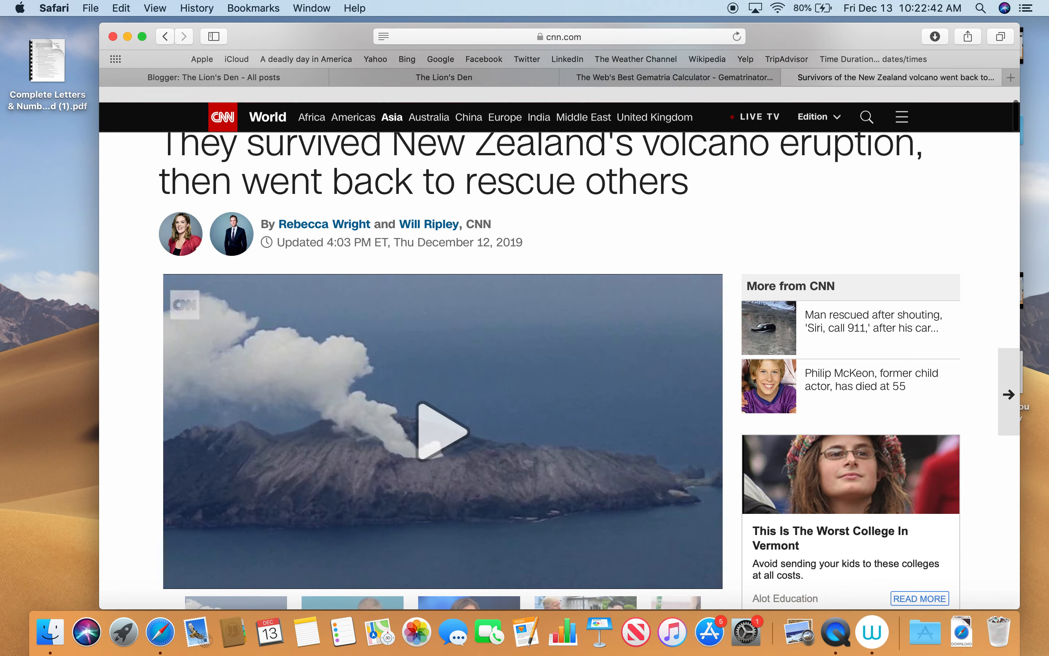
scroll("down", 3)
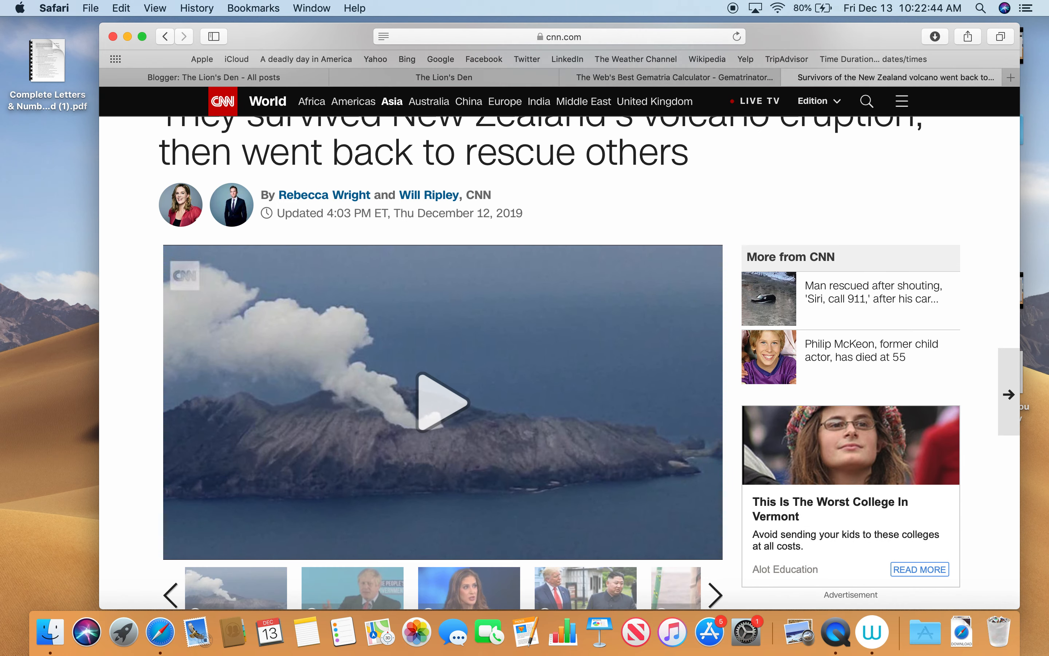
scroll("down", 3)
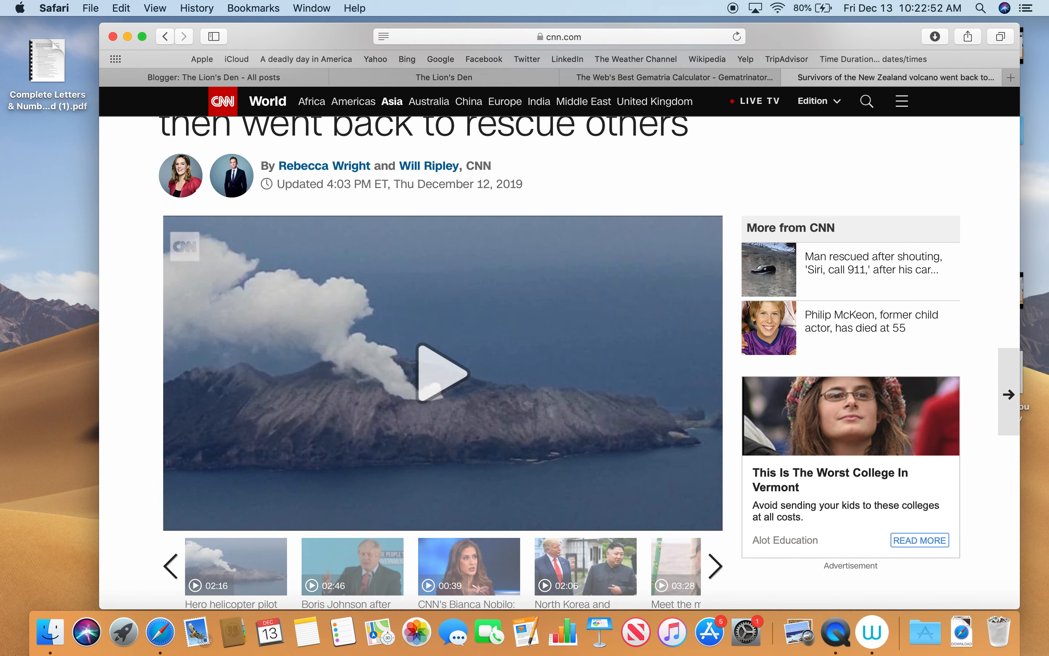
scroll("down", 3)
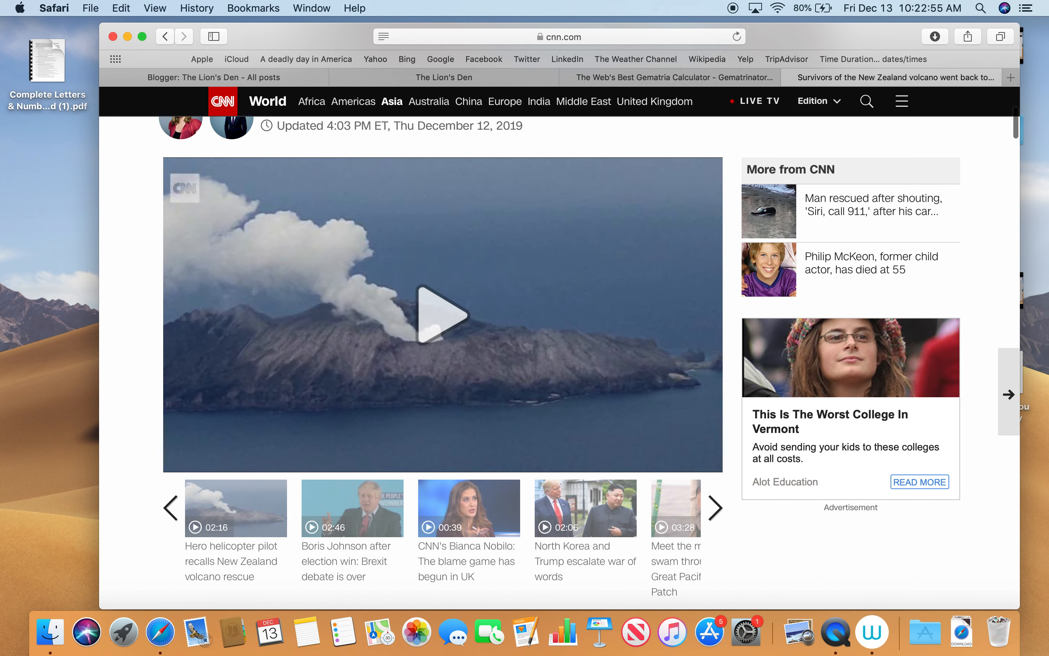
scroll("down", 3)
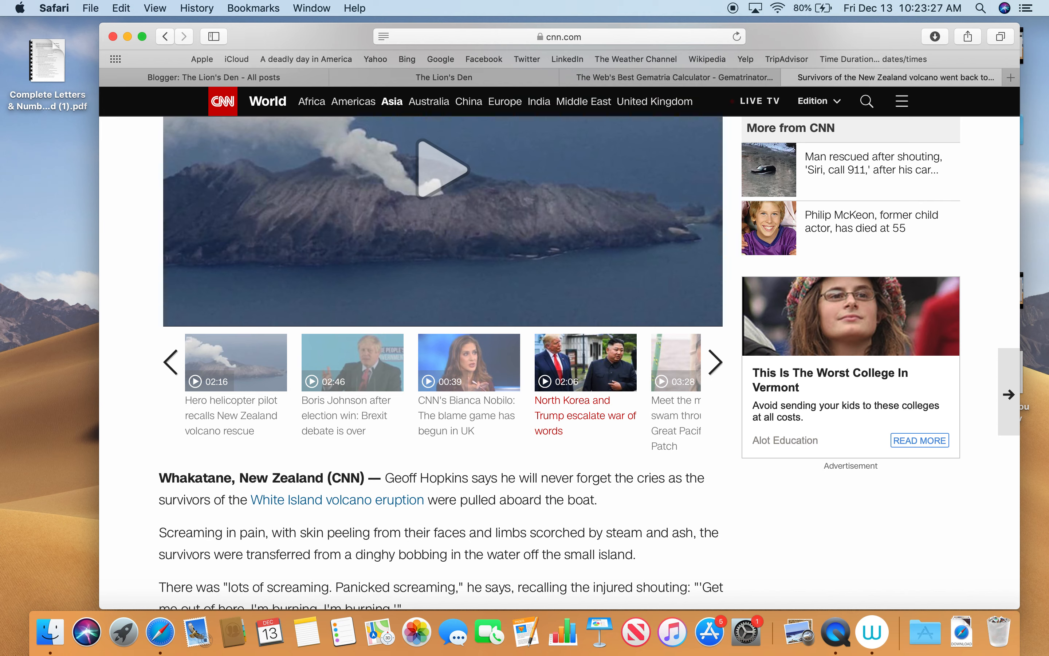
scroll("down", 3)
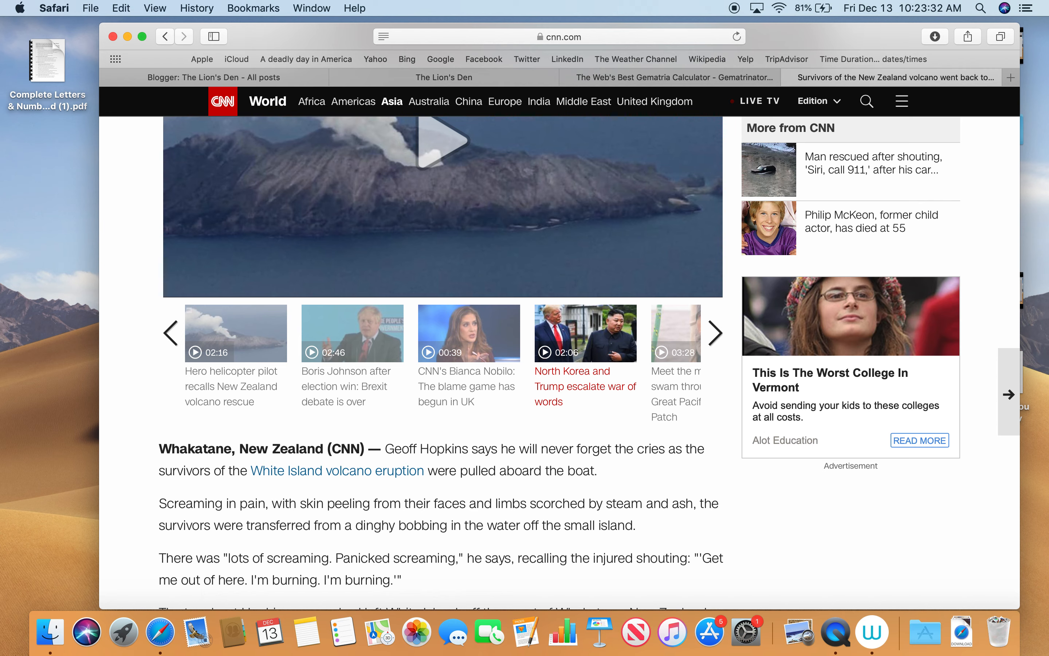
scroll("down", 3)
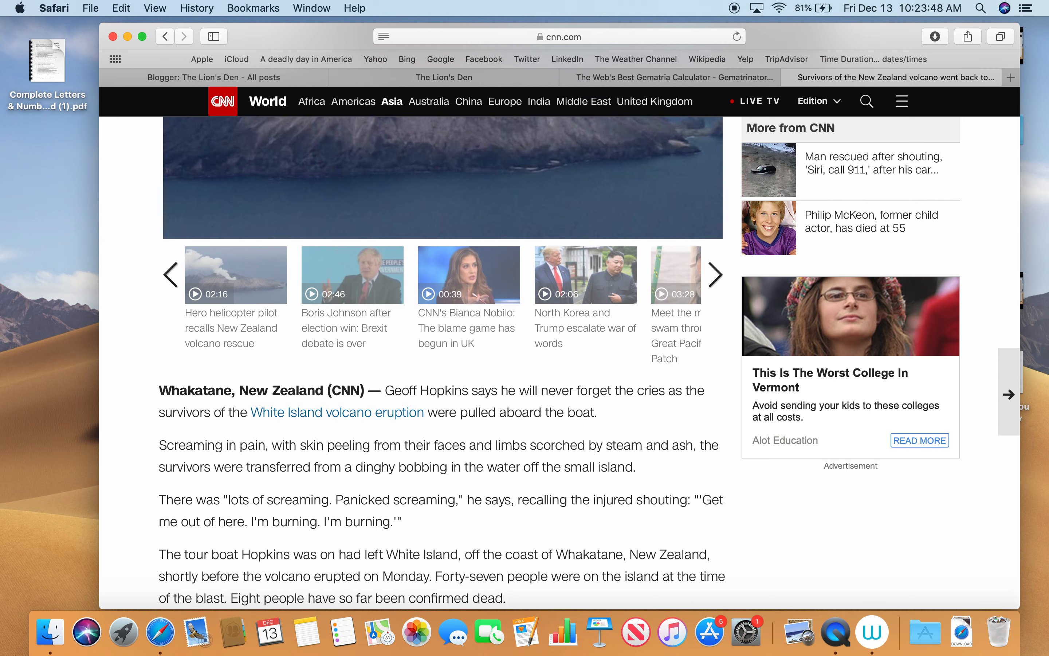
scroll("down", 3)
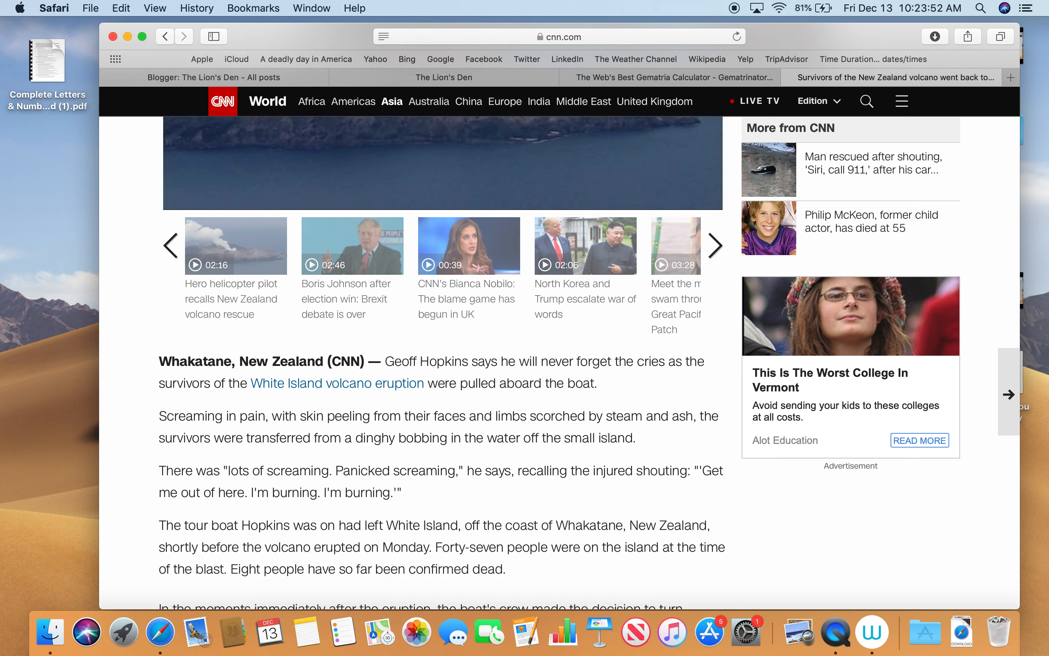
scroll("down", 3)
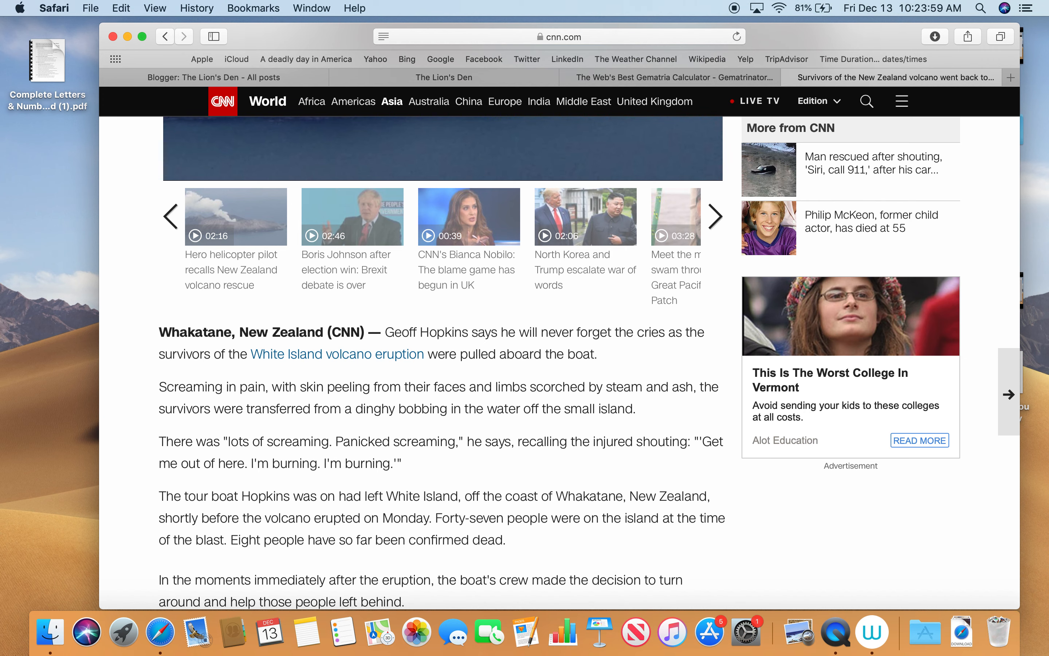
scroll("down", 3)
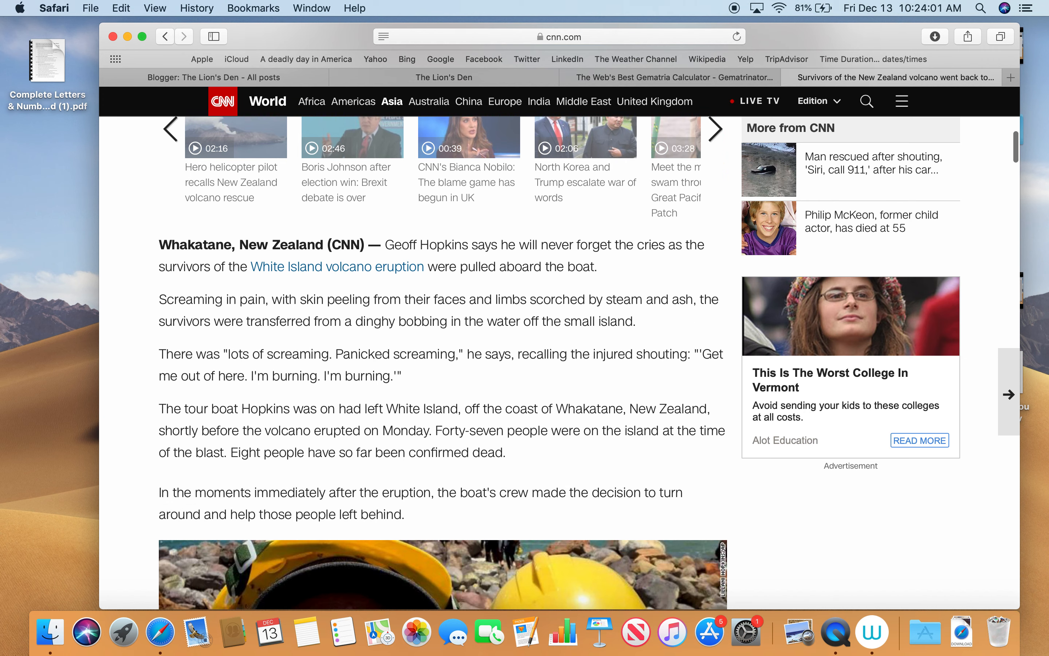
scroll("down", 3)
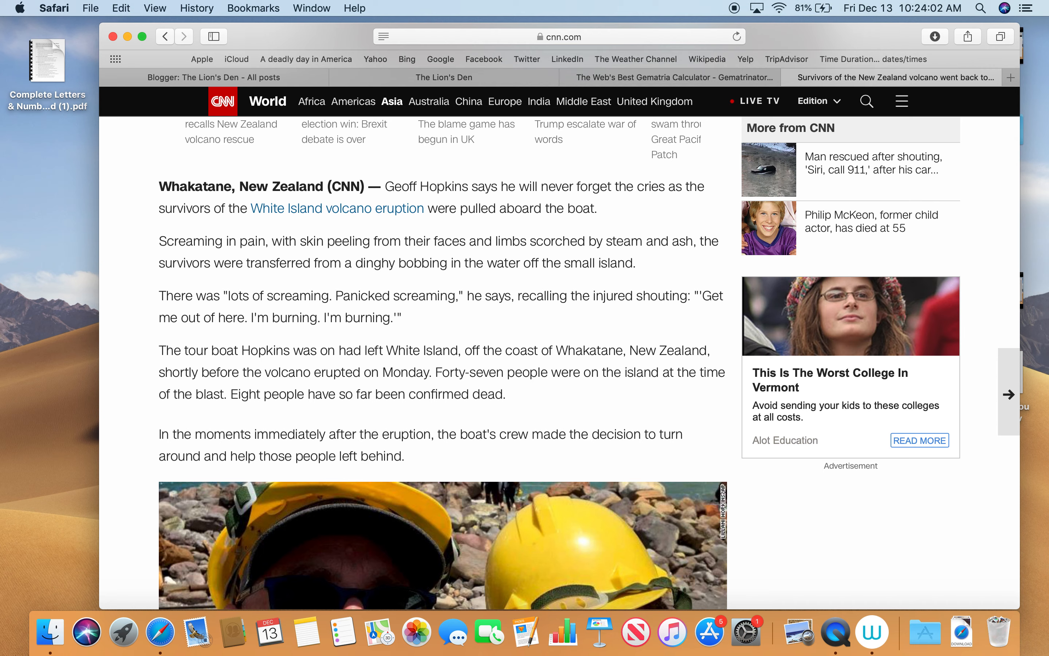
scroll("down", 3)
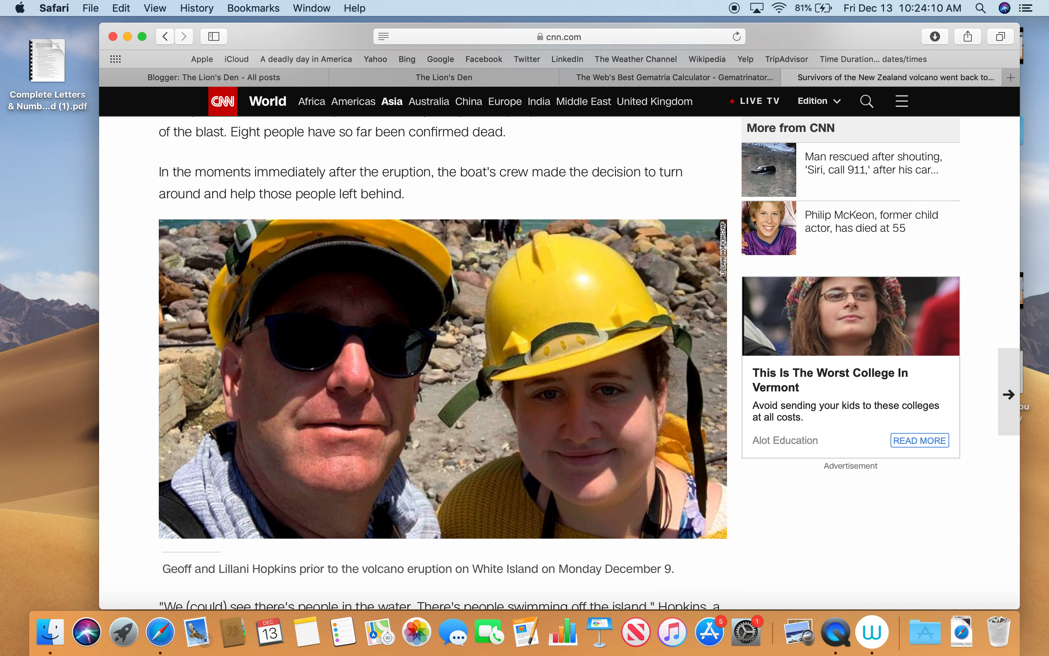
scroll("down", 3)
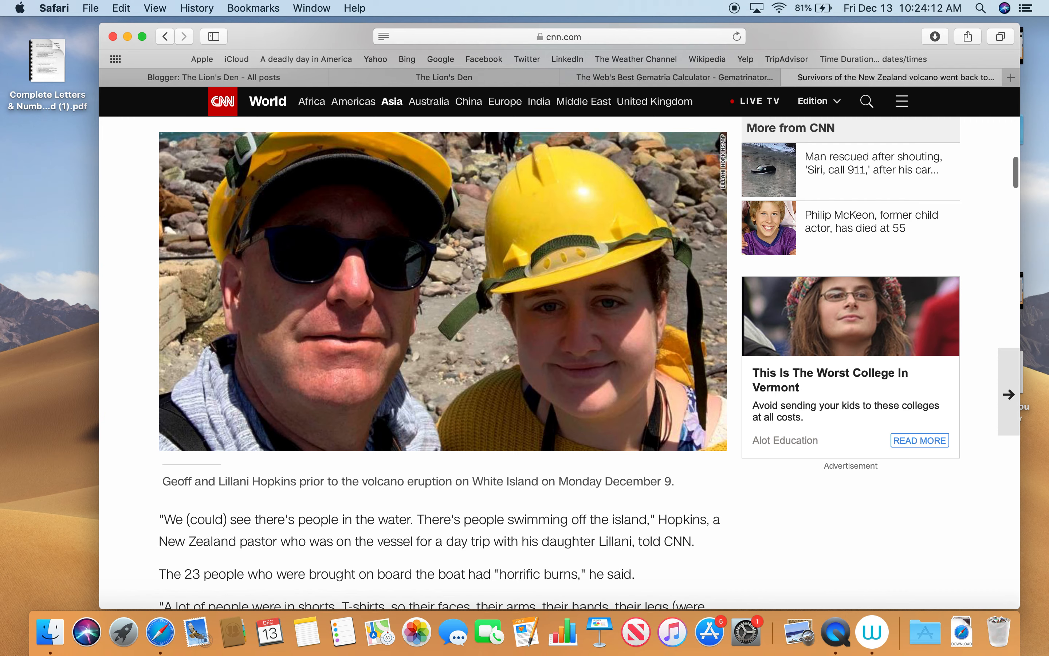
scroll("down", 3)
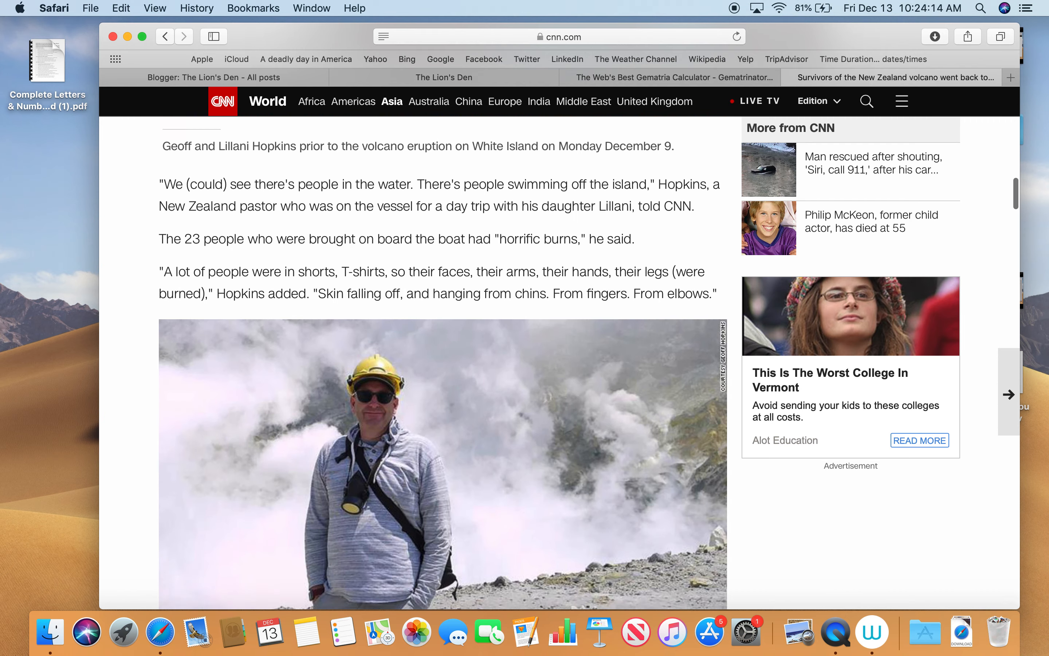
scroll("down", 3)
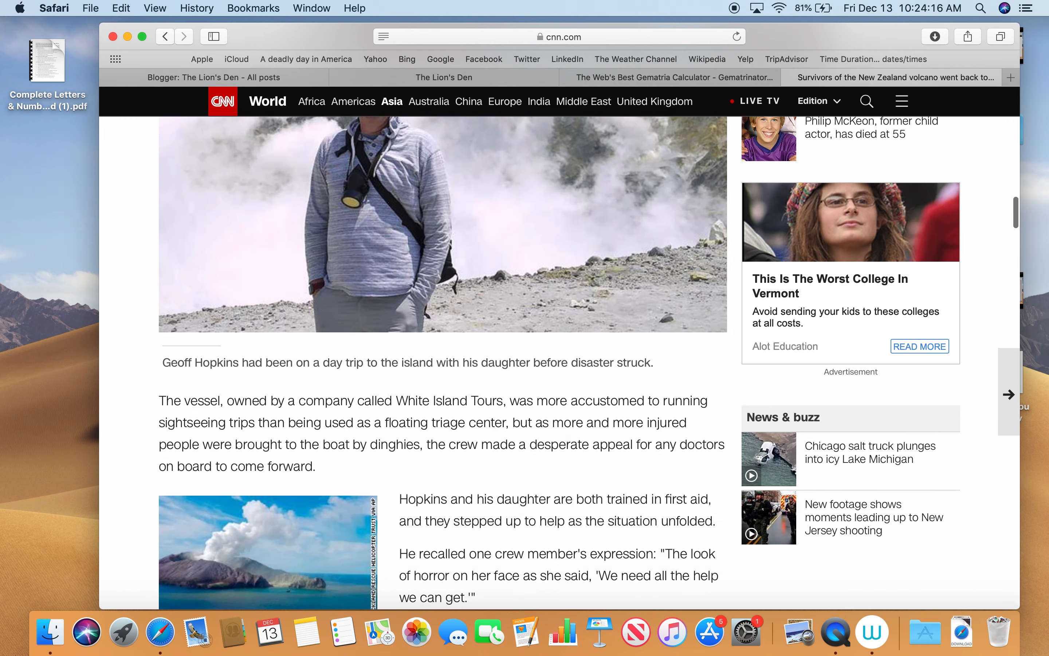
scroll("down", 3)
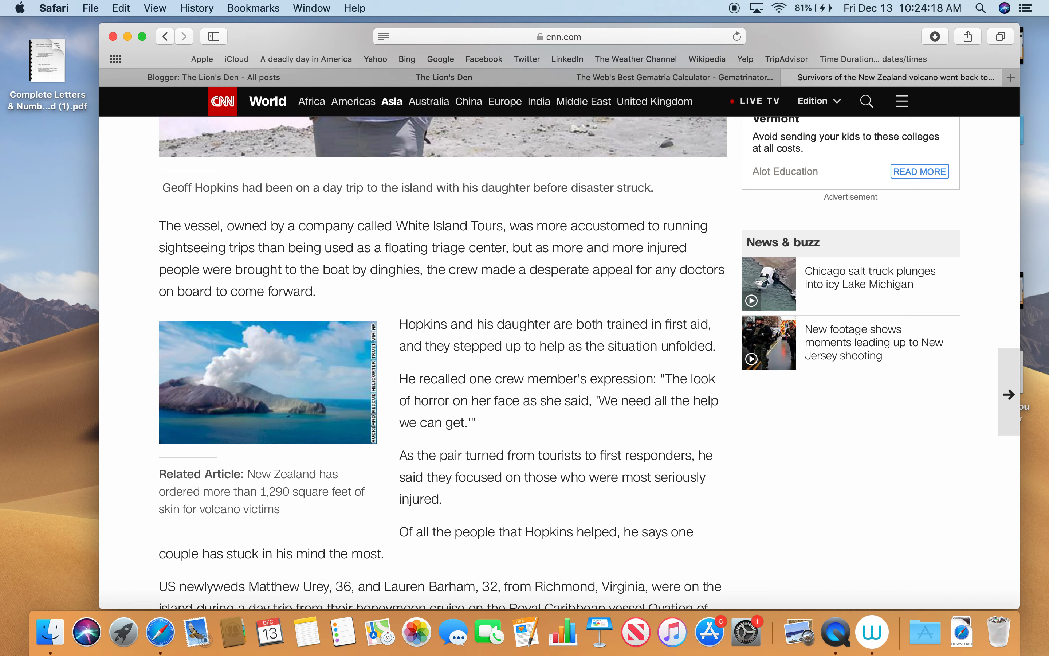
scroll("down", 3)
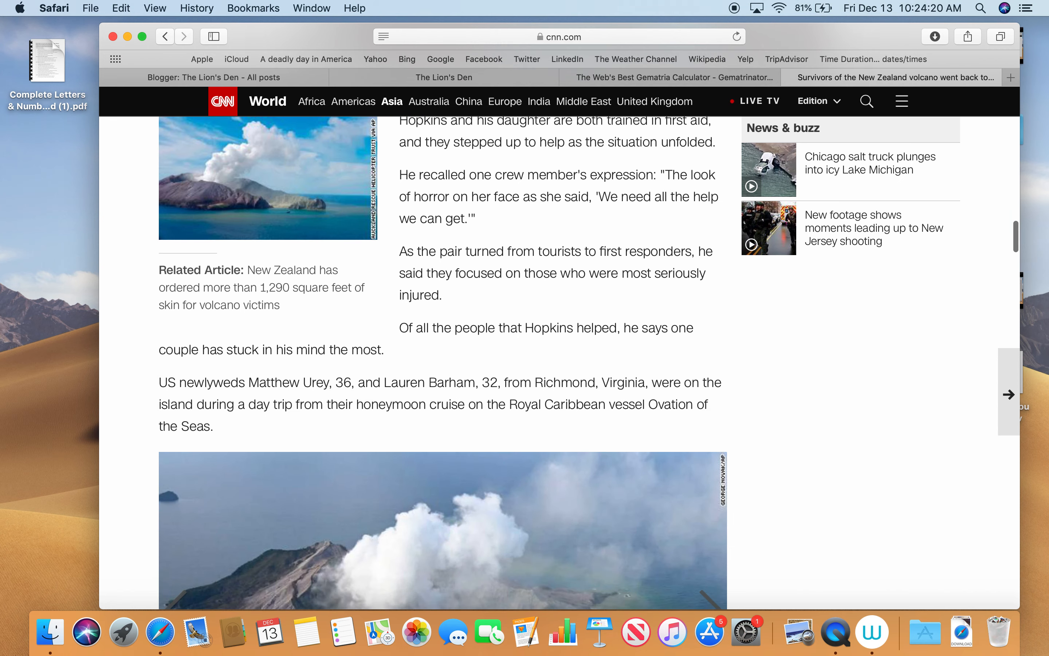
scroll("down", 3)
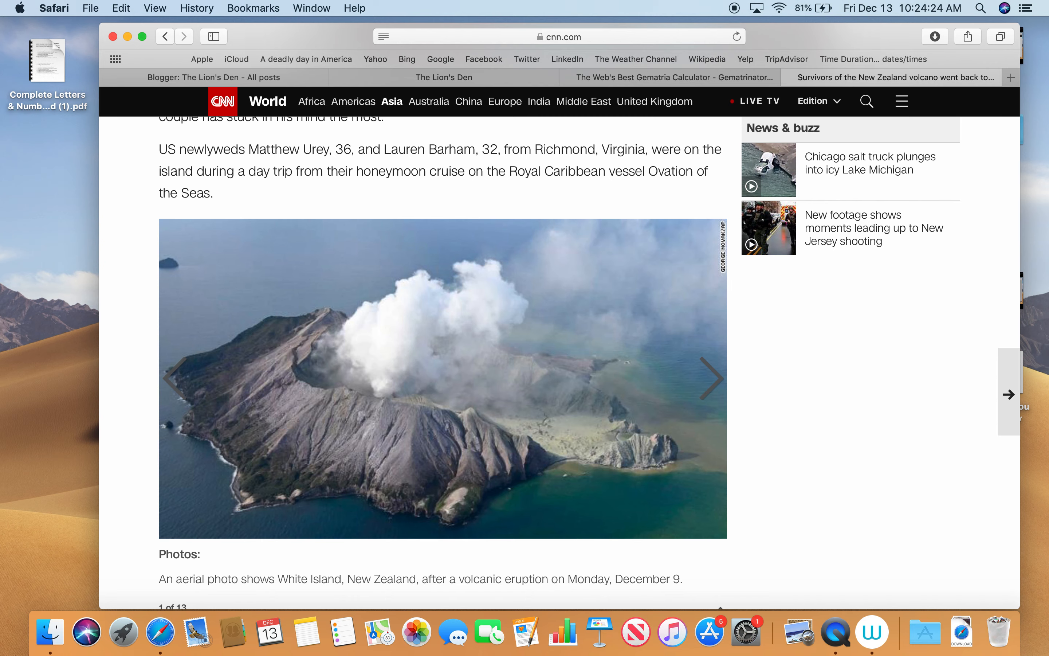
scroll("down", 3)
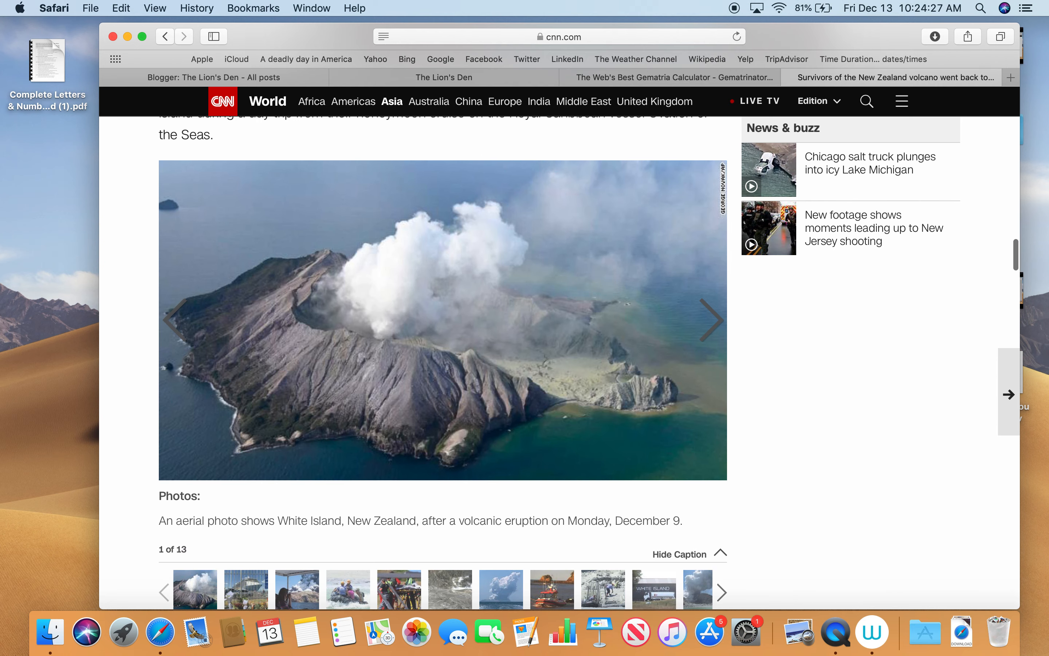
scroll("down", 3)
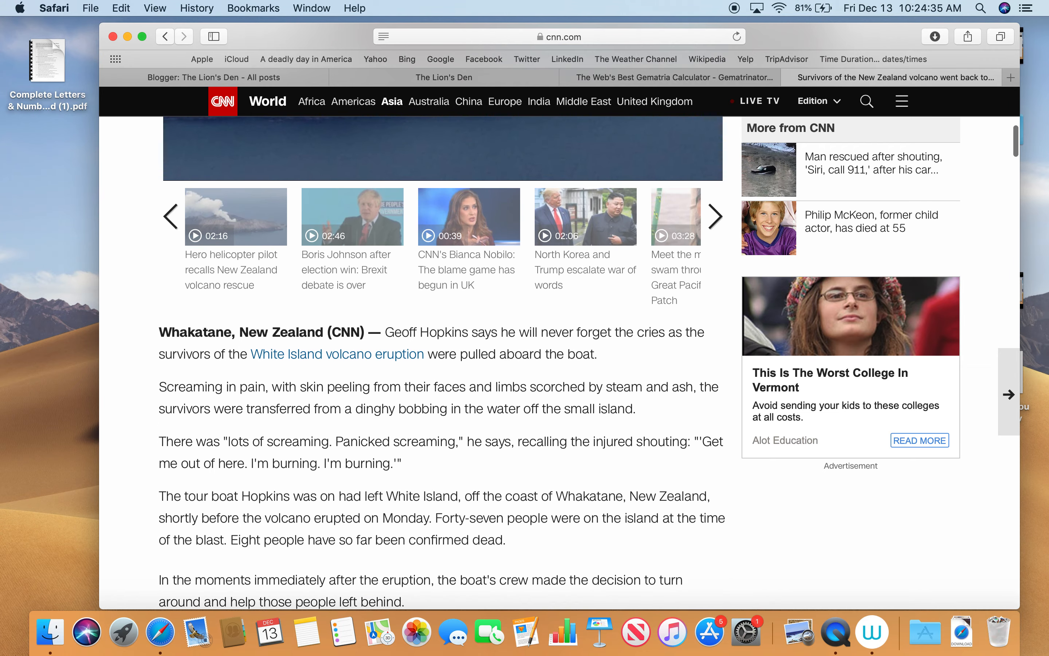
- Scroll the CNN article back to its headline about survivors rescuing others
scroll("down", 3)
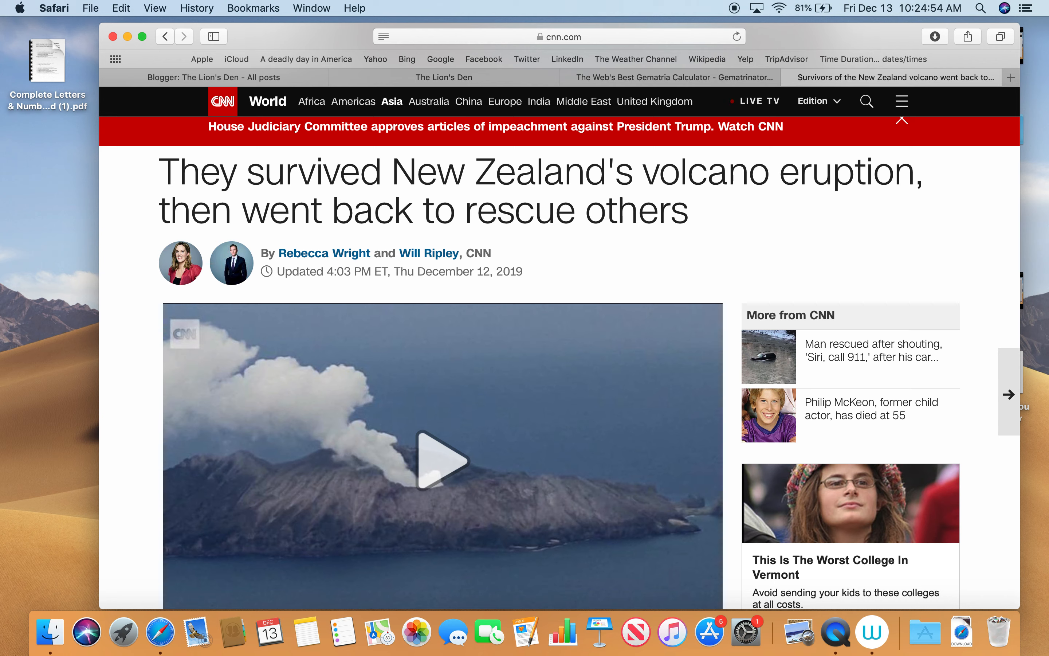
mouse_move(622, 261)
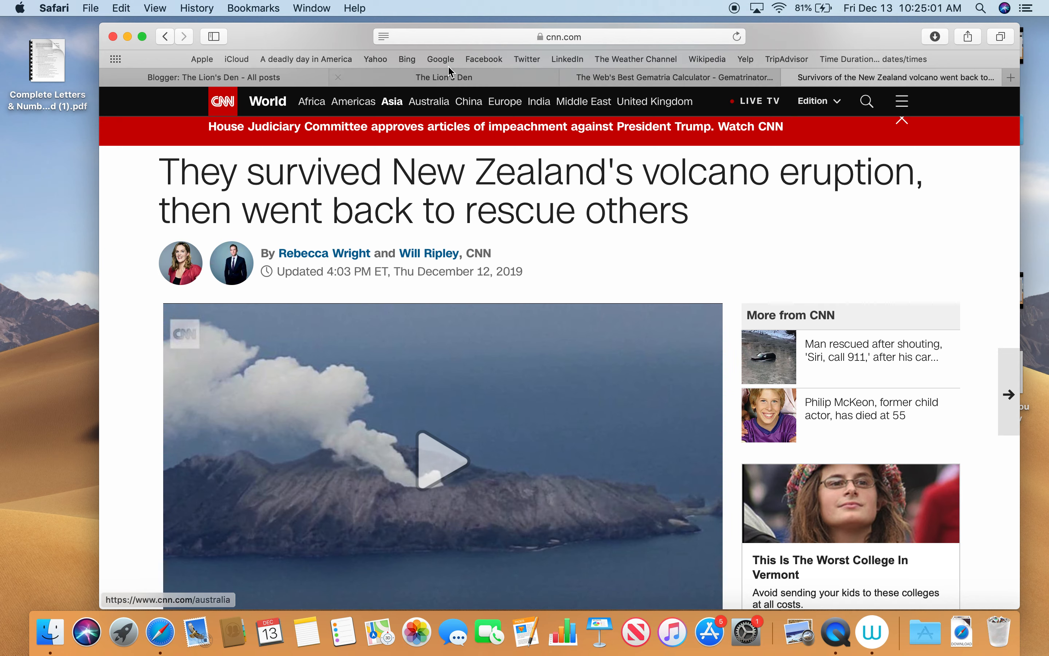
- Switch to The Lion's Den blog post with its Hopkins=47 gematria notes
left_click(443, 77)
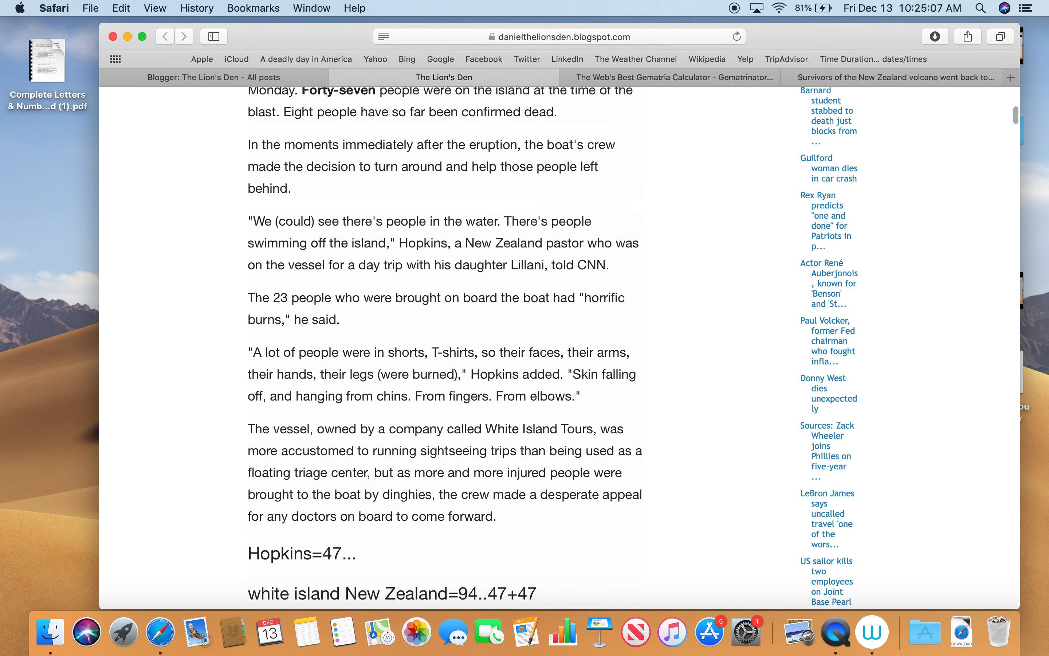
mouse_move(290, 569)
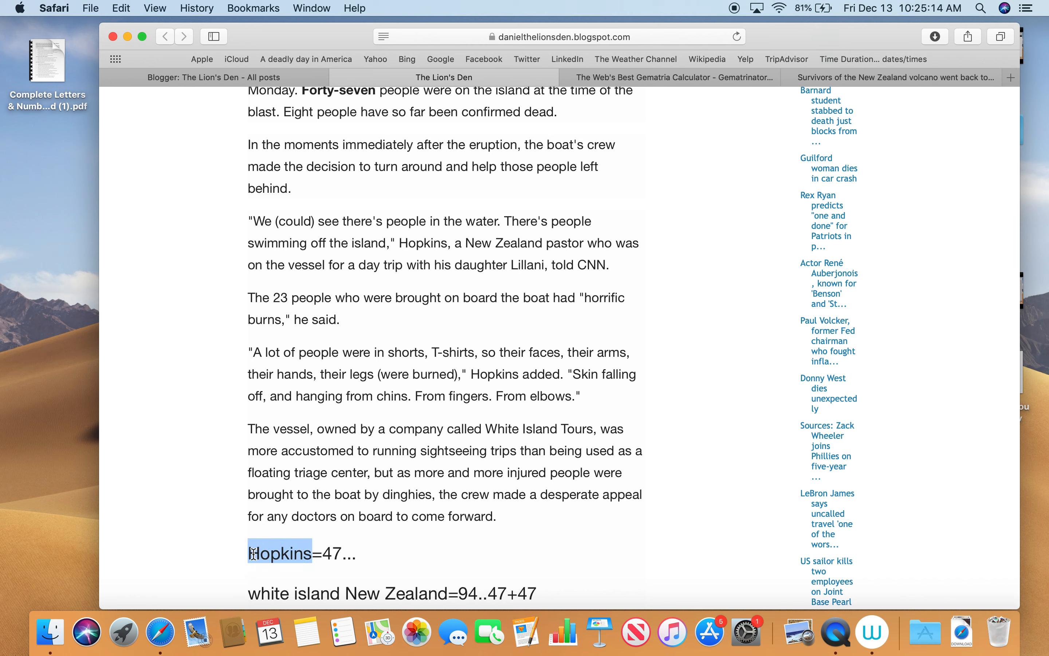
mouse_move(326, 287)
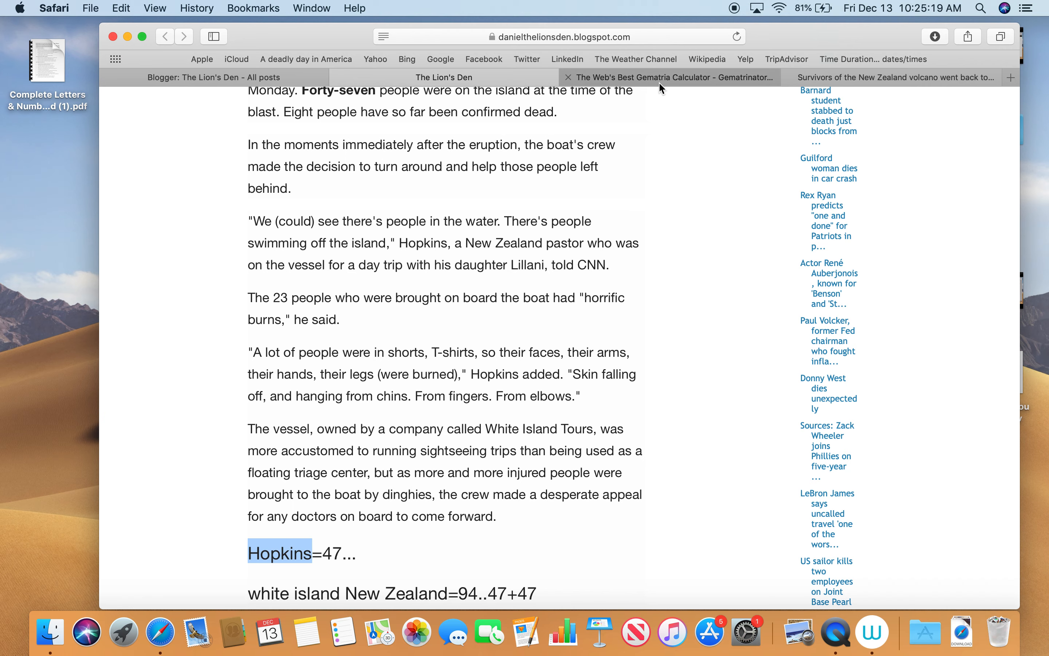
- Calculate Hopkins with Single Reduction enabled (47) and show the Full and Single Reduction breakdowns
left_click(671, 77)
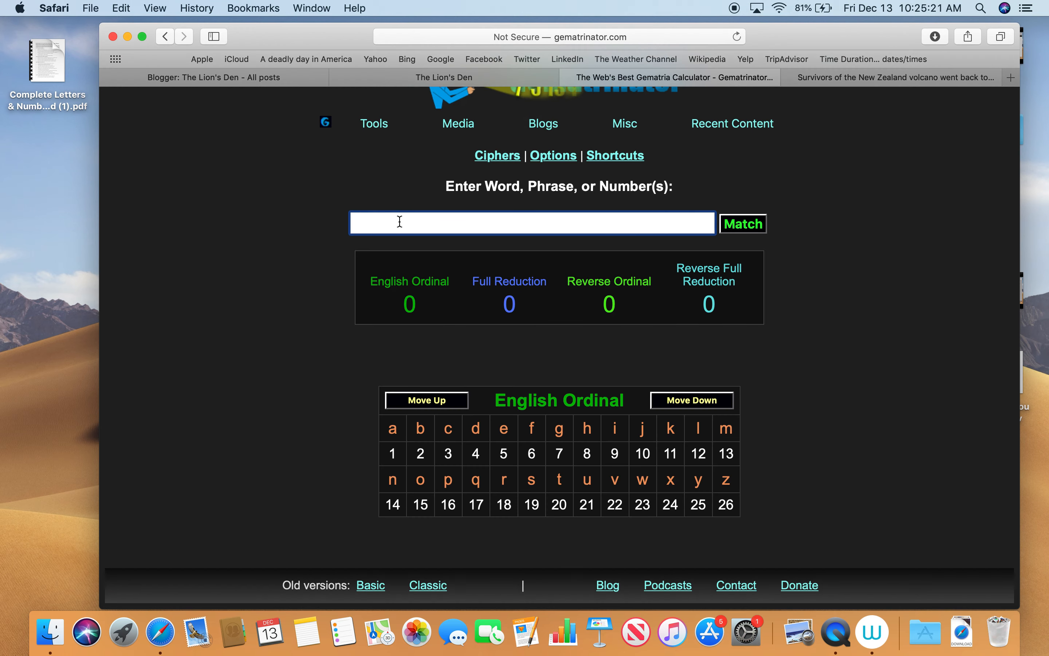
type("Hopkins")
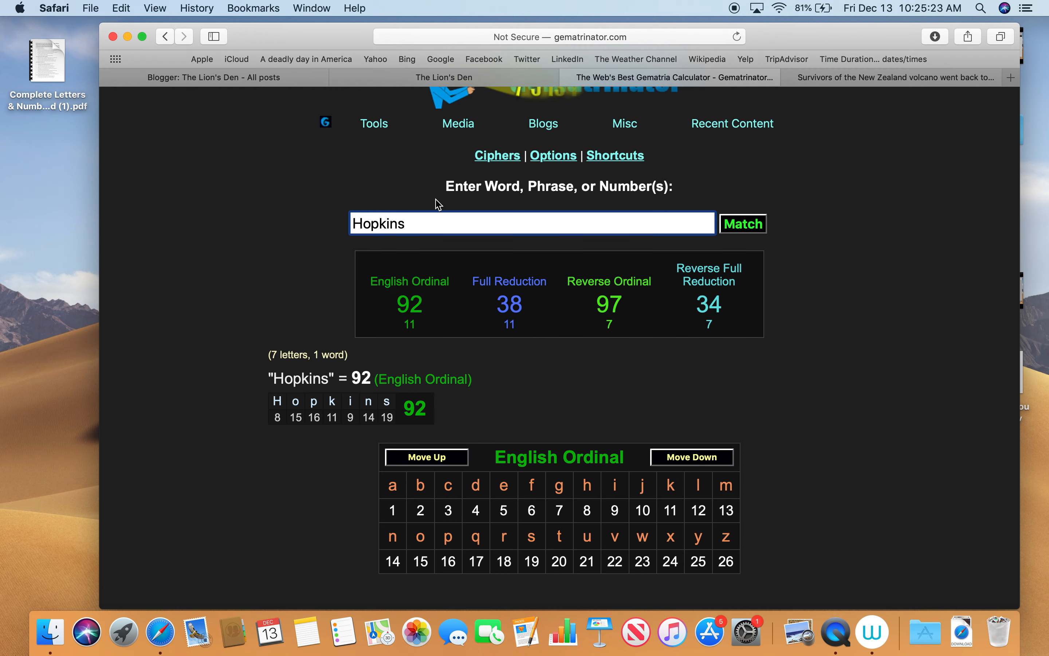
left_click(496, 155)
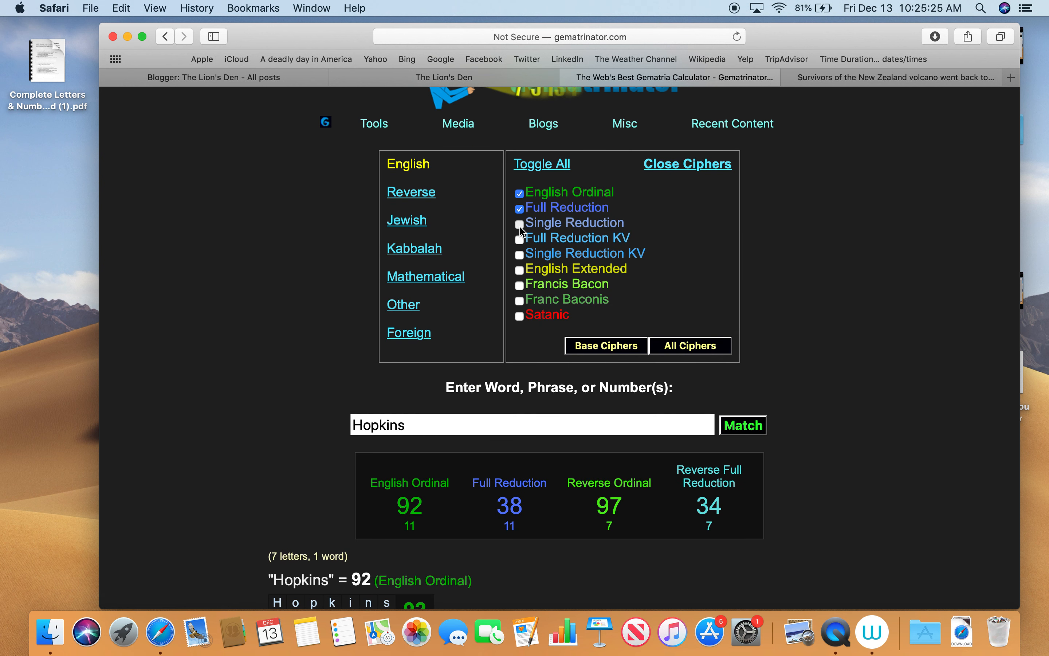
left_click(519, 223)
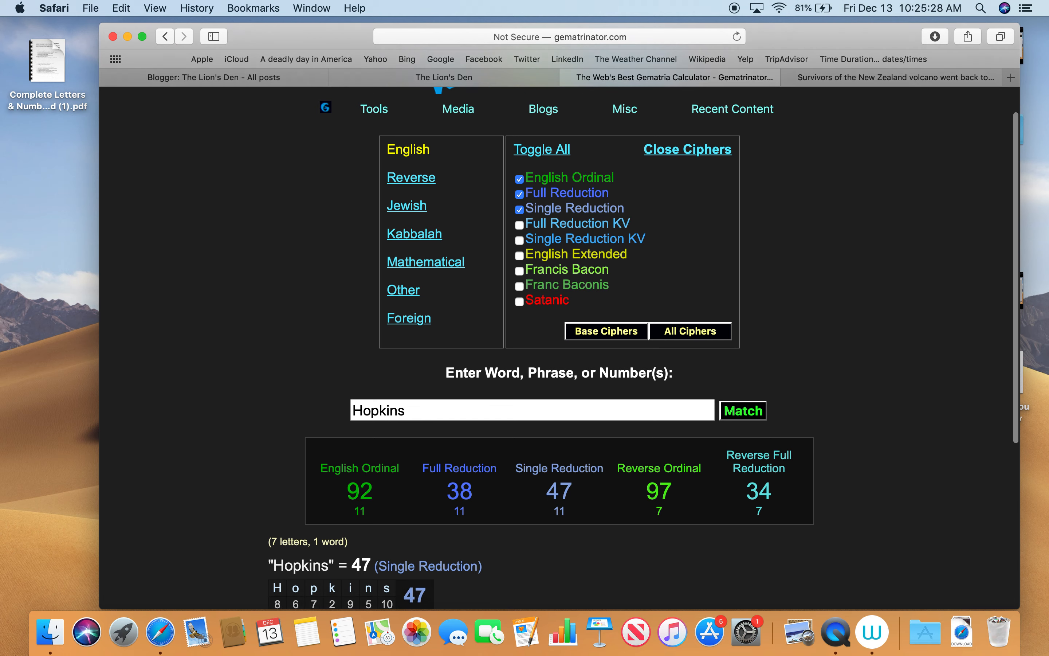
left_click(459, 419)
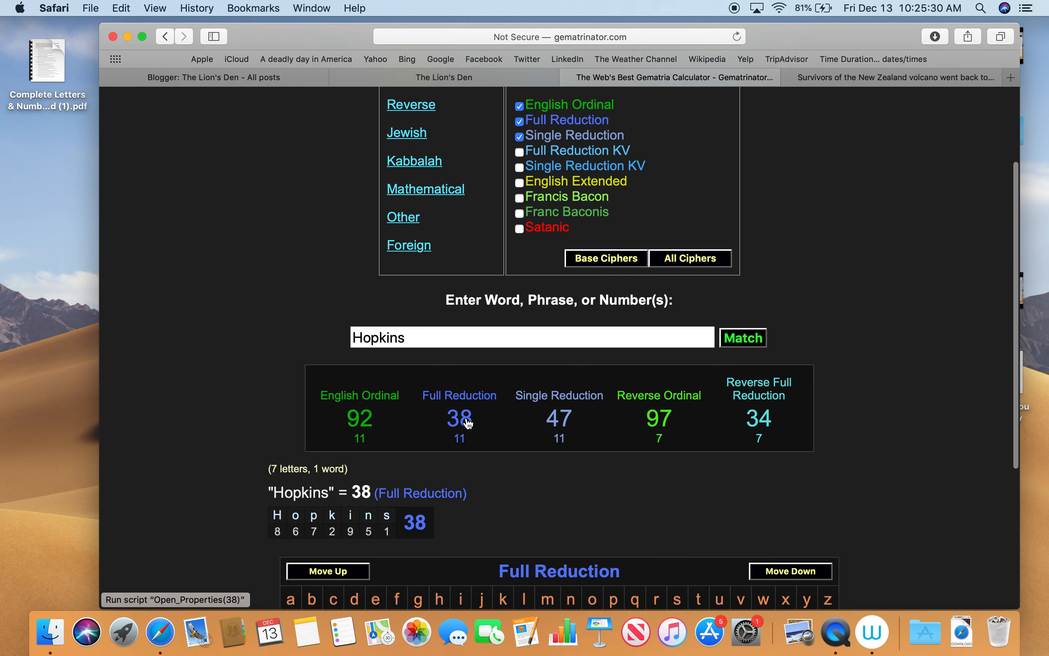
left_click(559, 418)
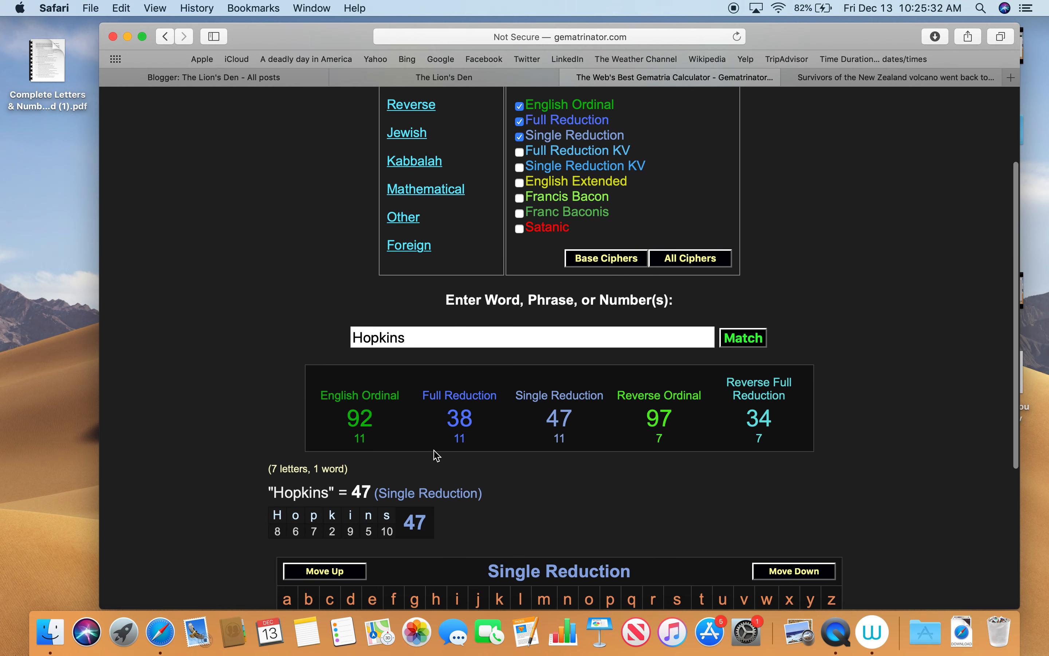
mouse_move(560, 407)
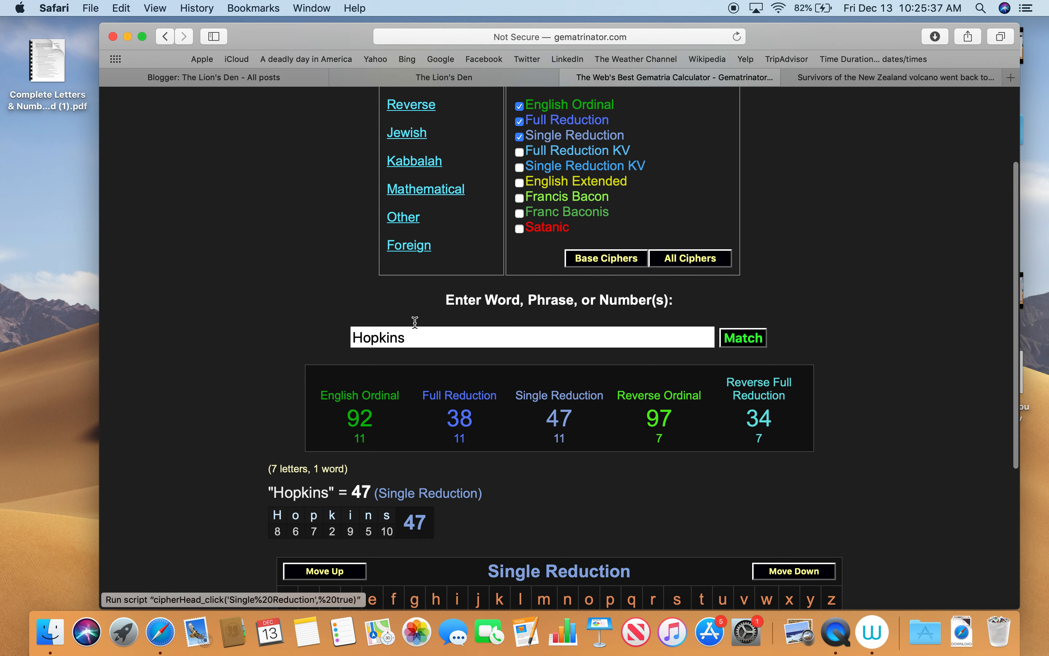
- Log death, killing and murder in the comparison table, then return to The Lion's Den post
type("da")
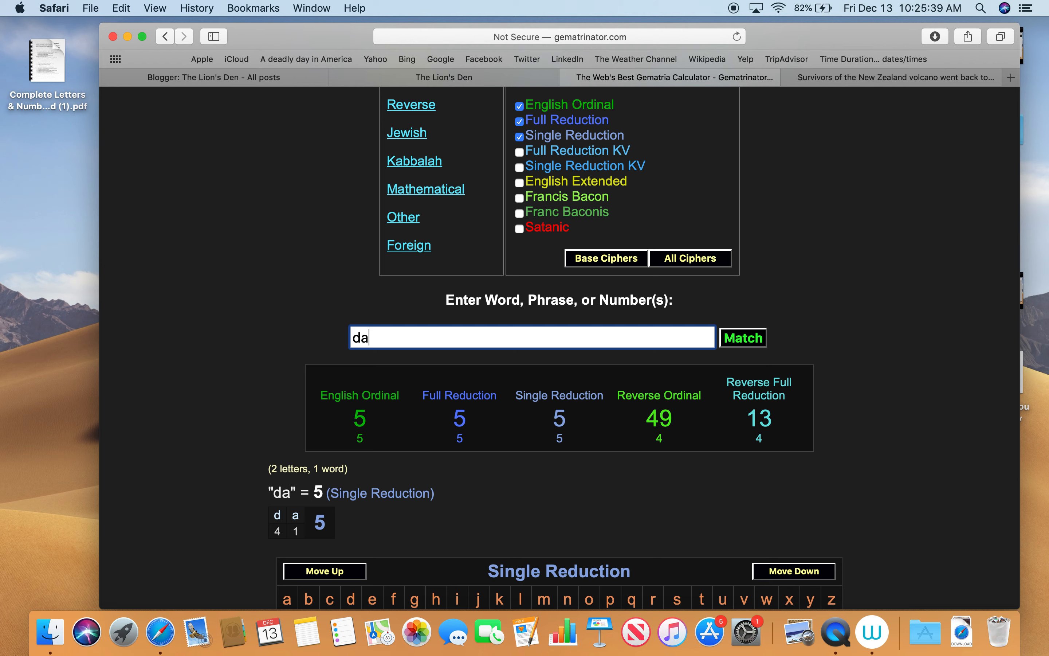
type("eath")
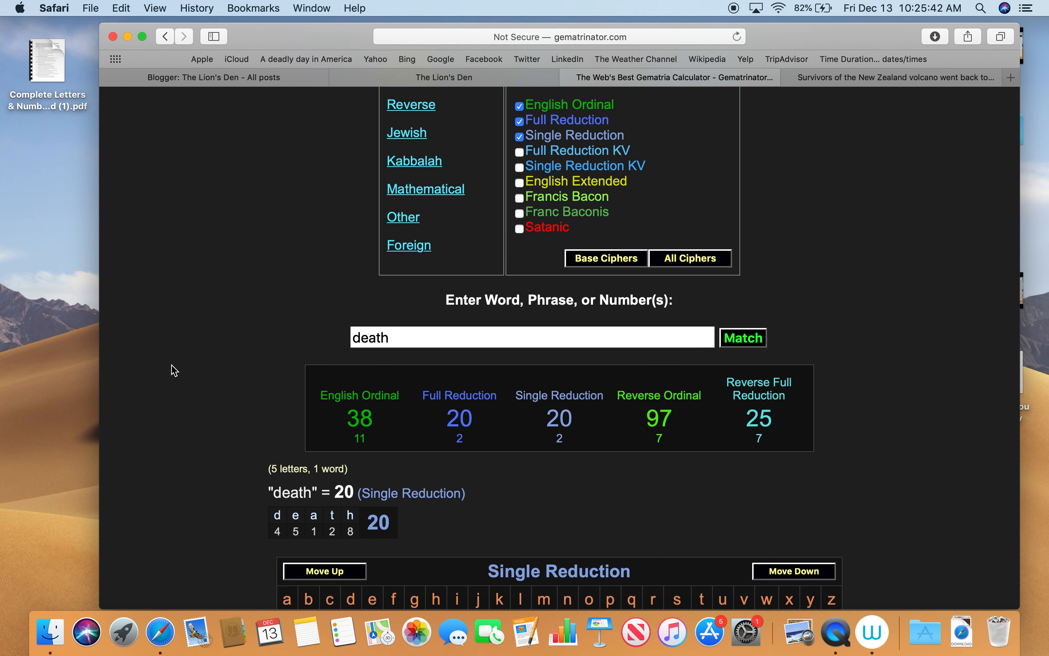
scroll("down", 3)
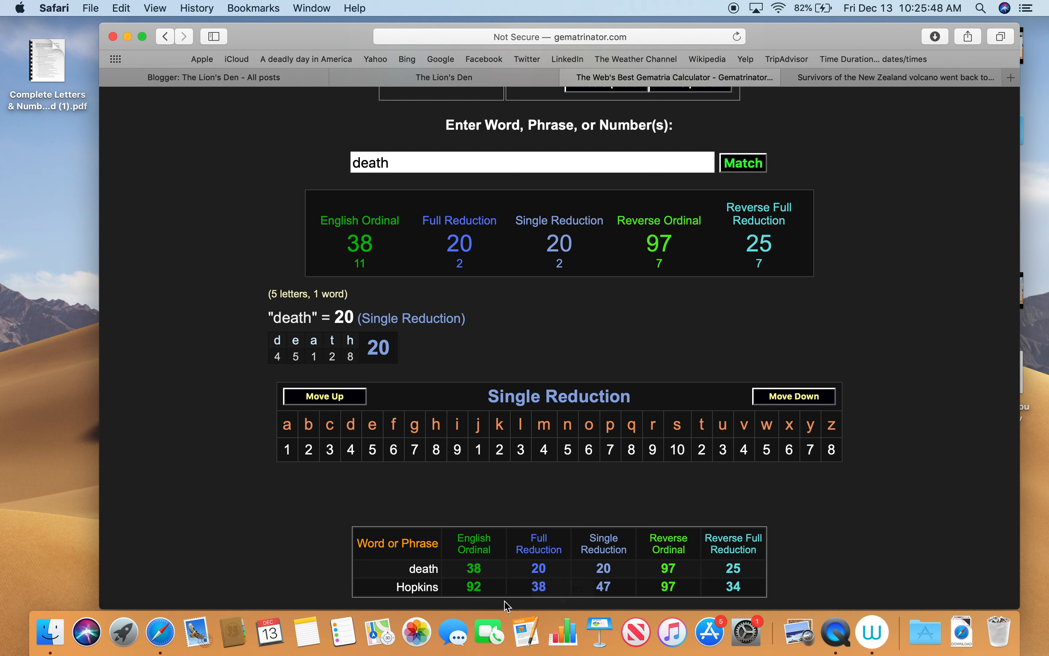
mouse_move(533, 373)
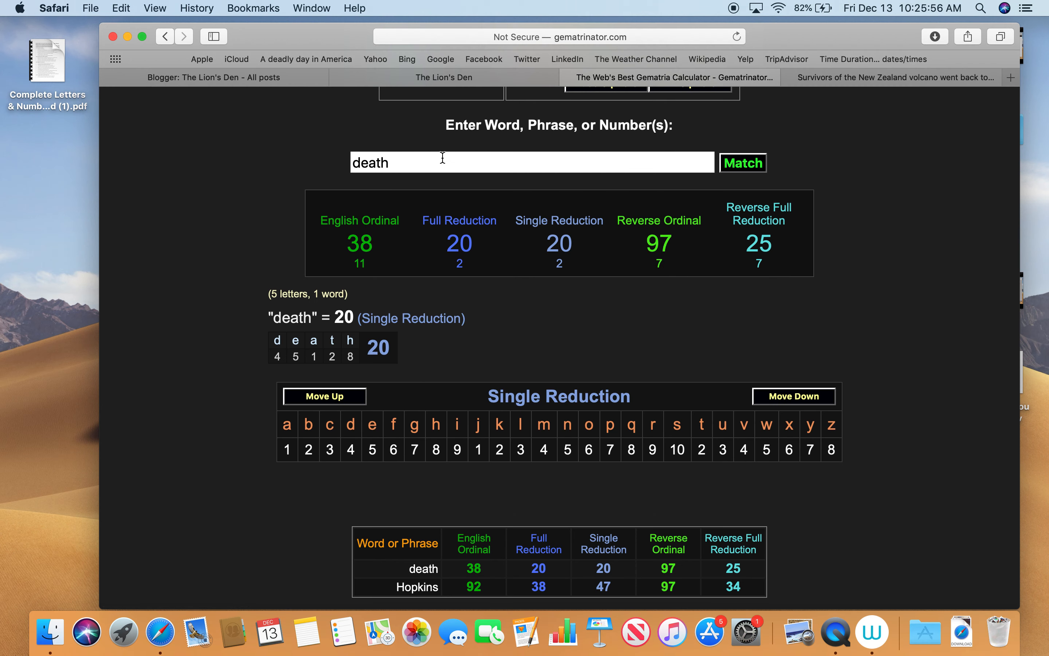
type("killing")
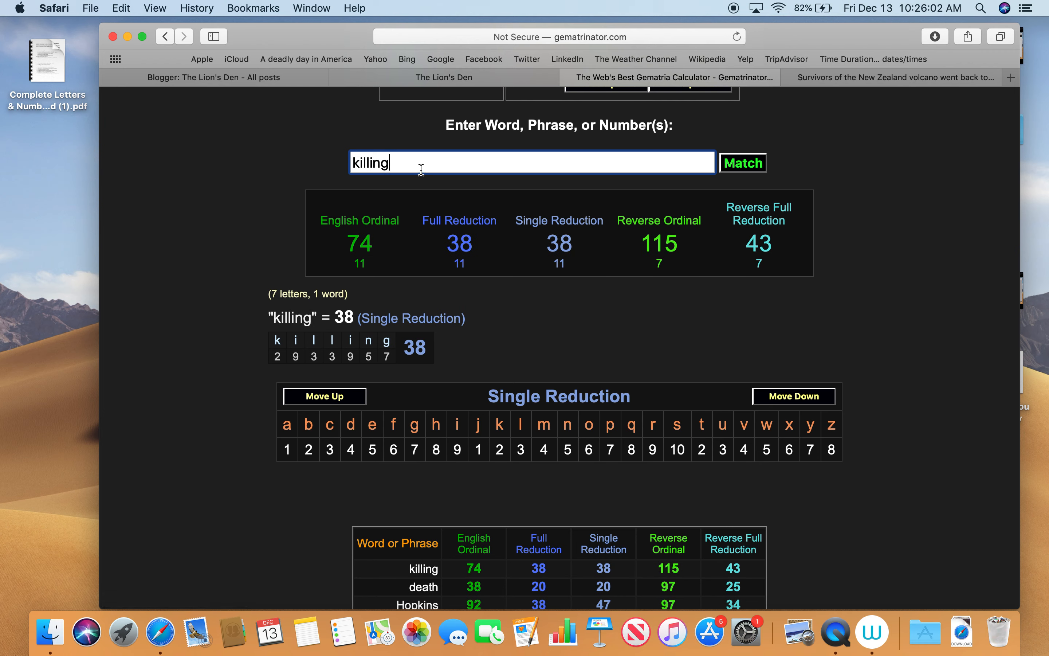
type("murder")
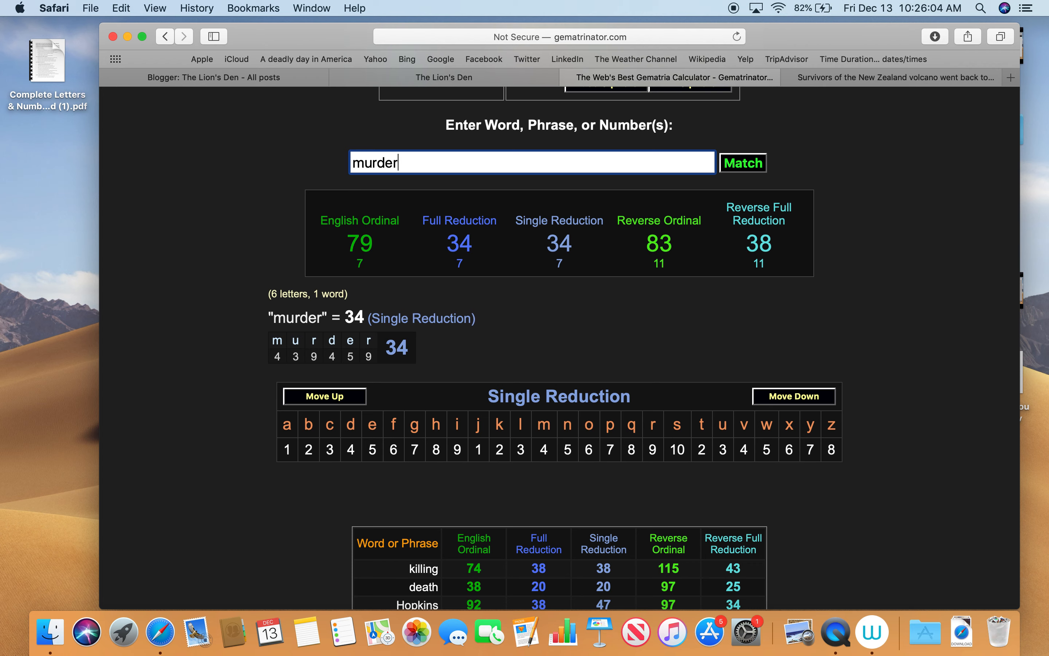
left_click(741, 162)
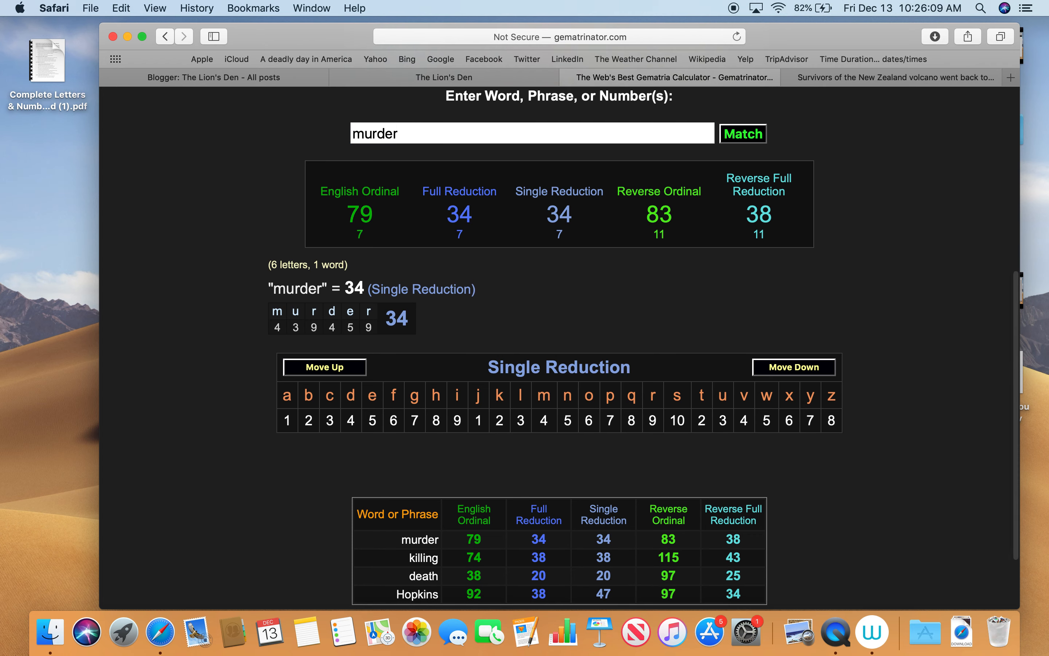
mouse_move(187, 263)
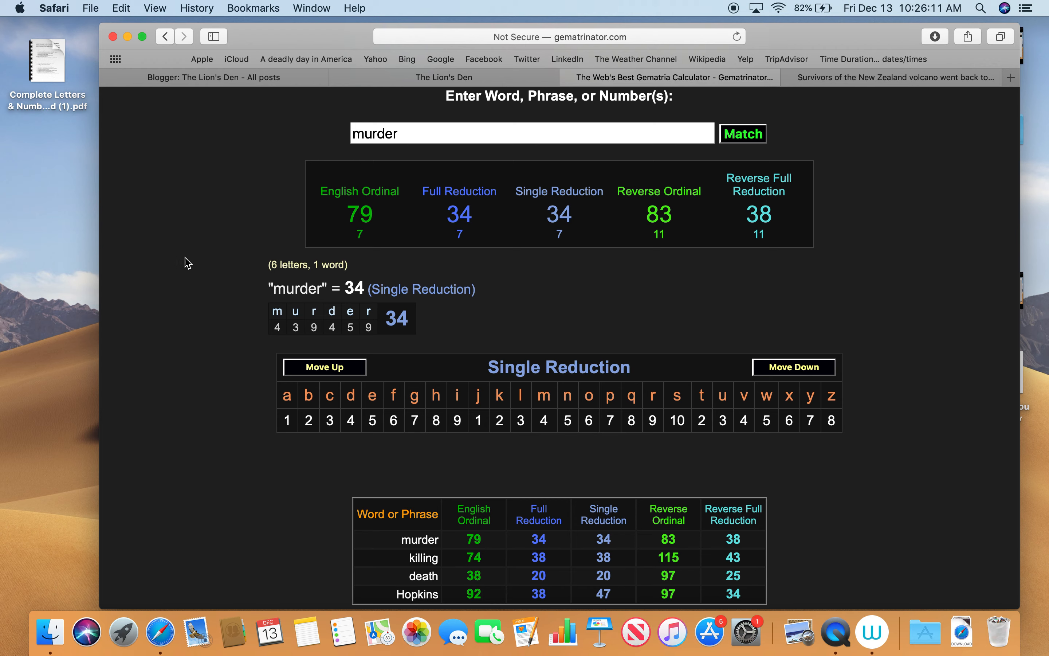
left_click(443, 77)
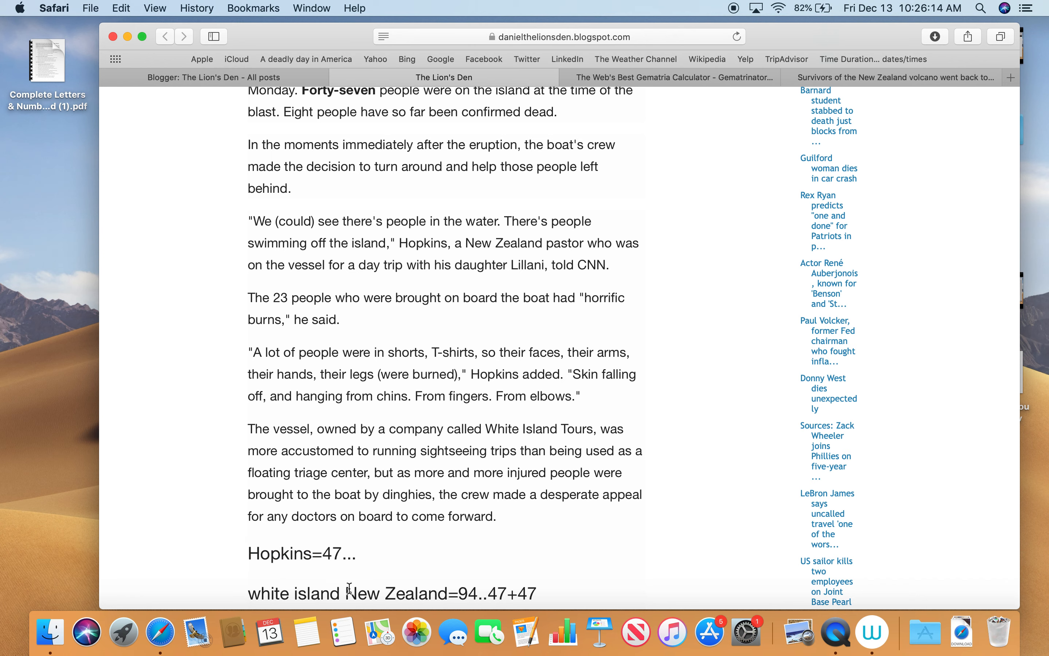
- Calculate 'white island New Zealand' and dead in Gematrinator, then return to the blog post
left_click_drag(248, 594, 383, 594)
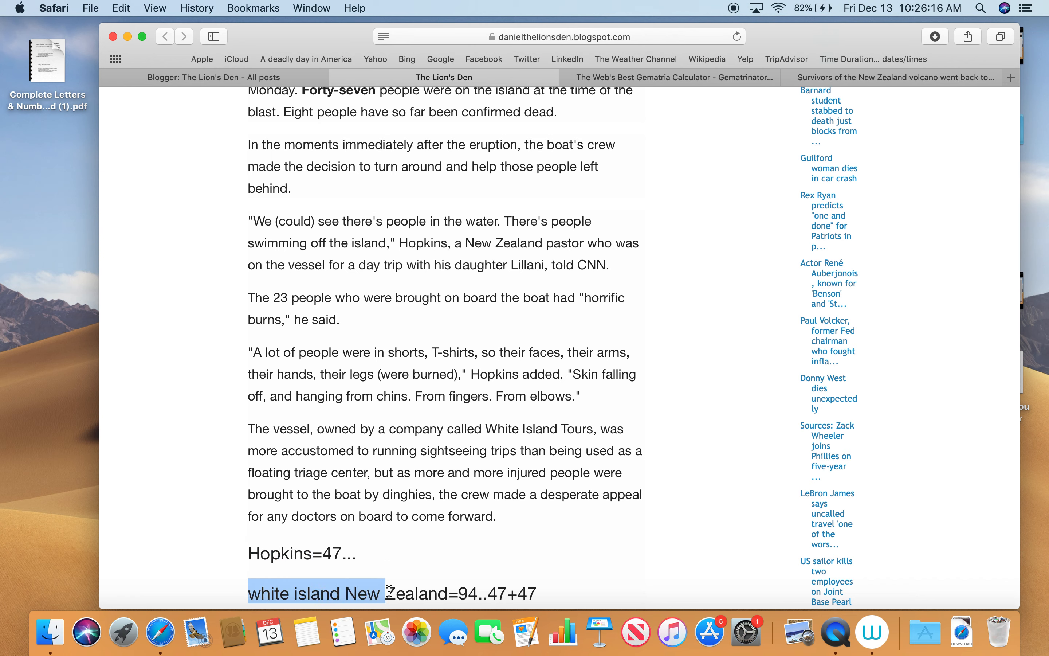
left_click_drag(386, 593, 450, 593)
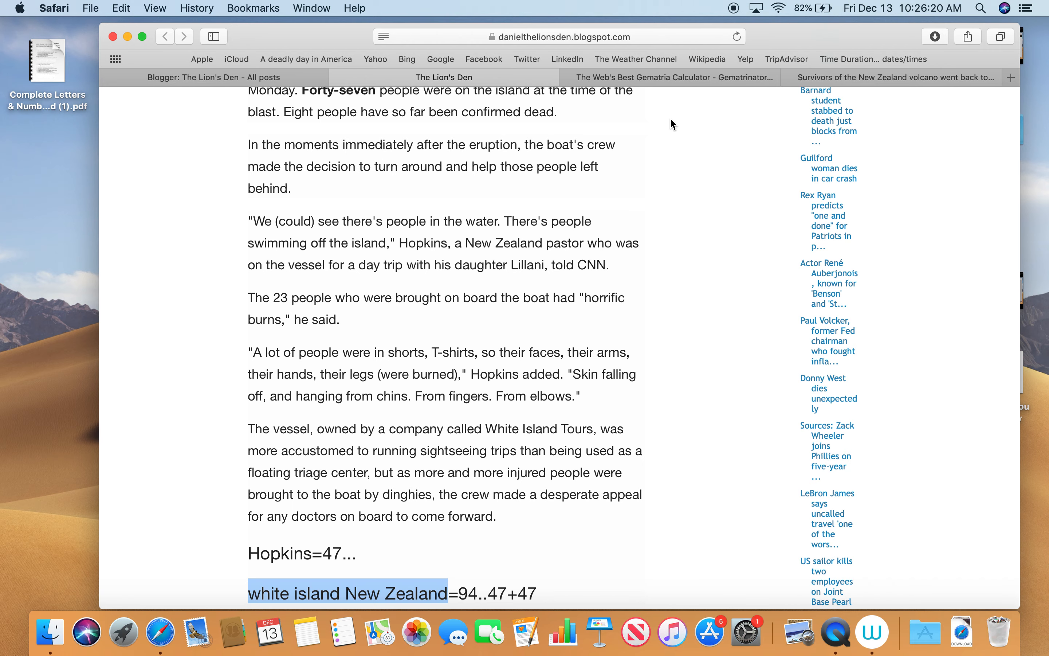
left_click(675, 77)
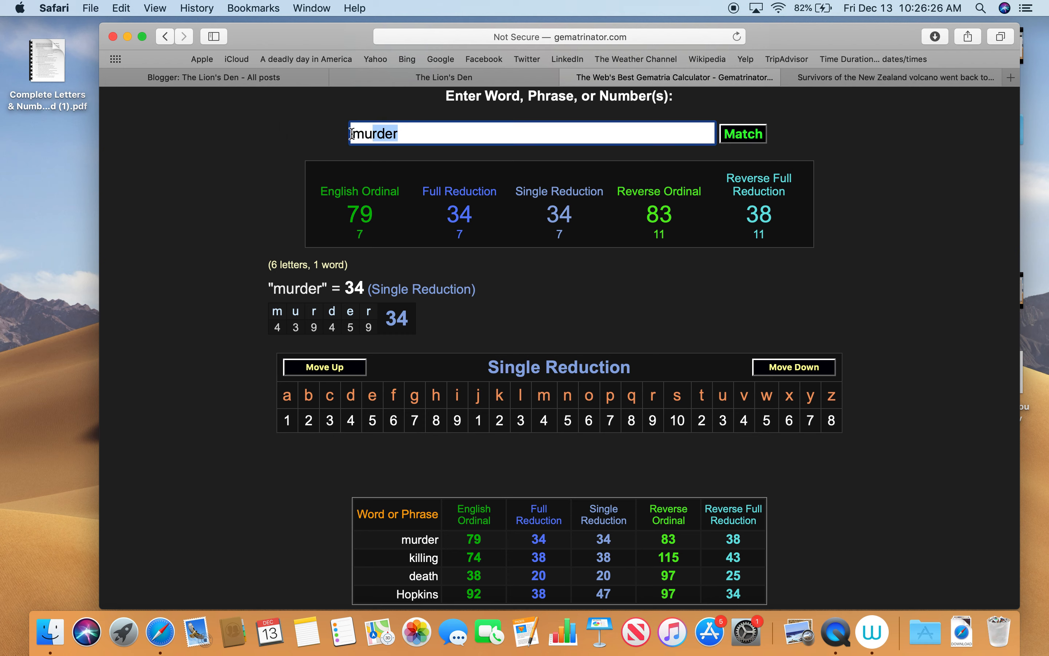
type("white island New Zealand")
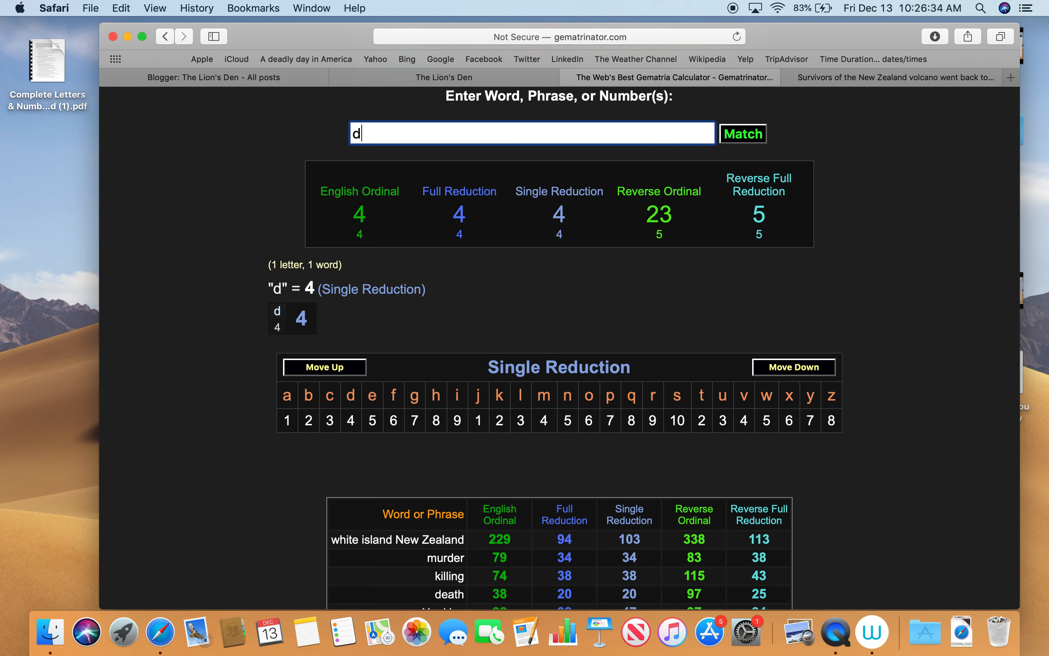
type("ead")
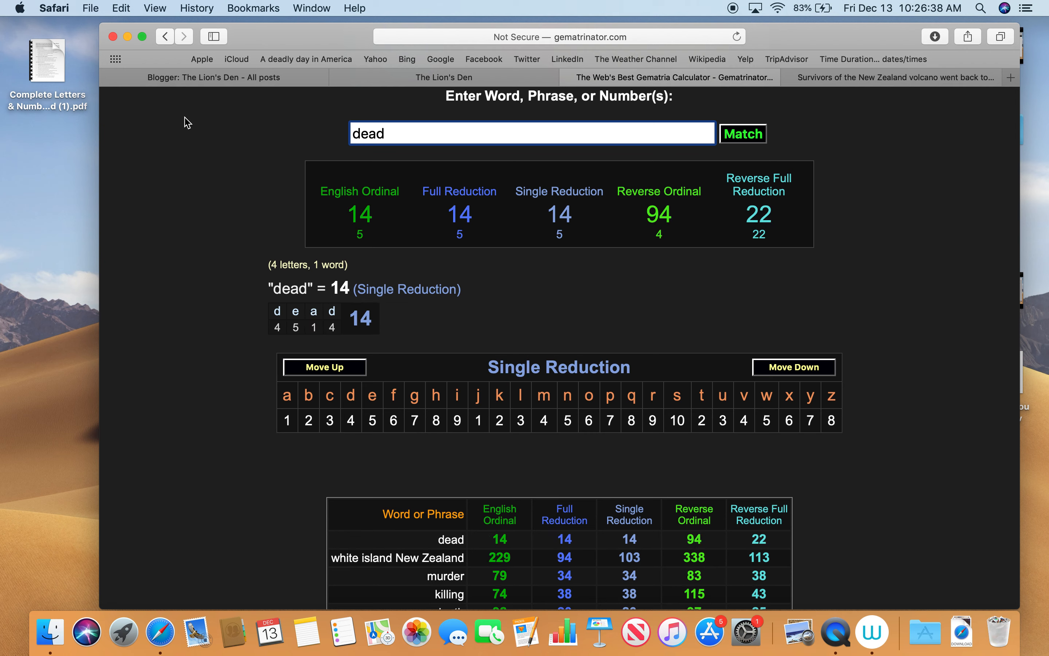
mouse_move(237, 89)
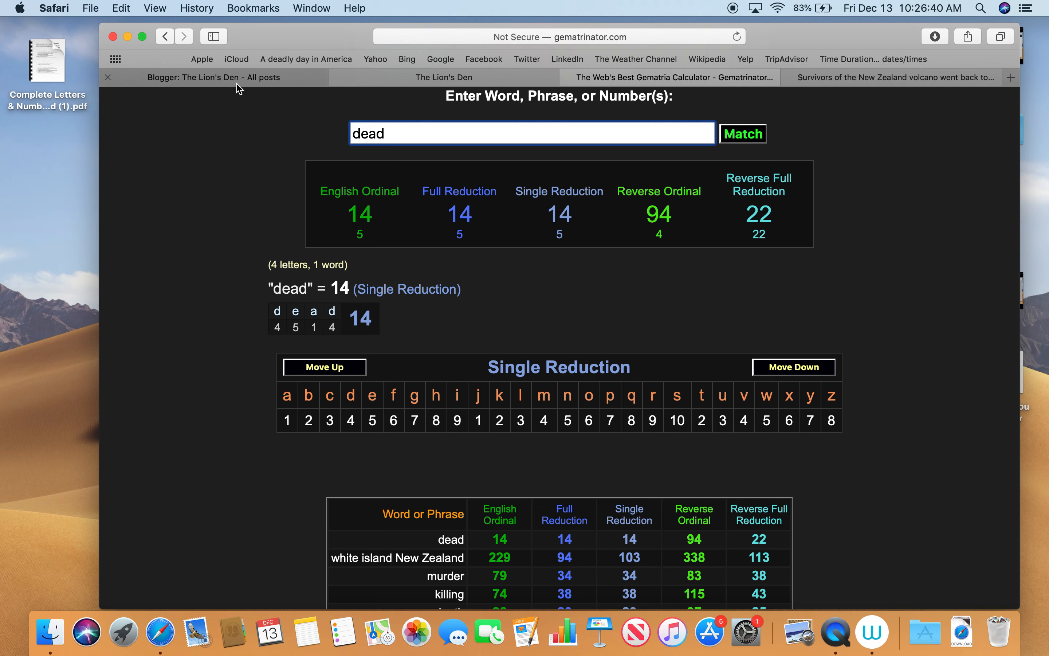
left_click(442, 77)
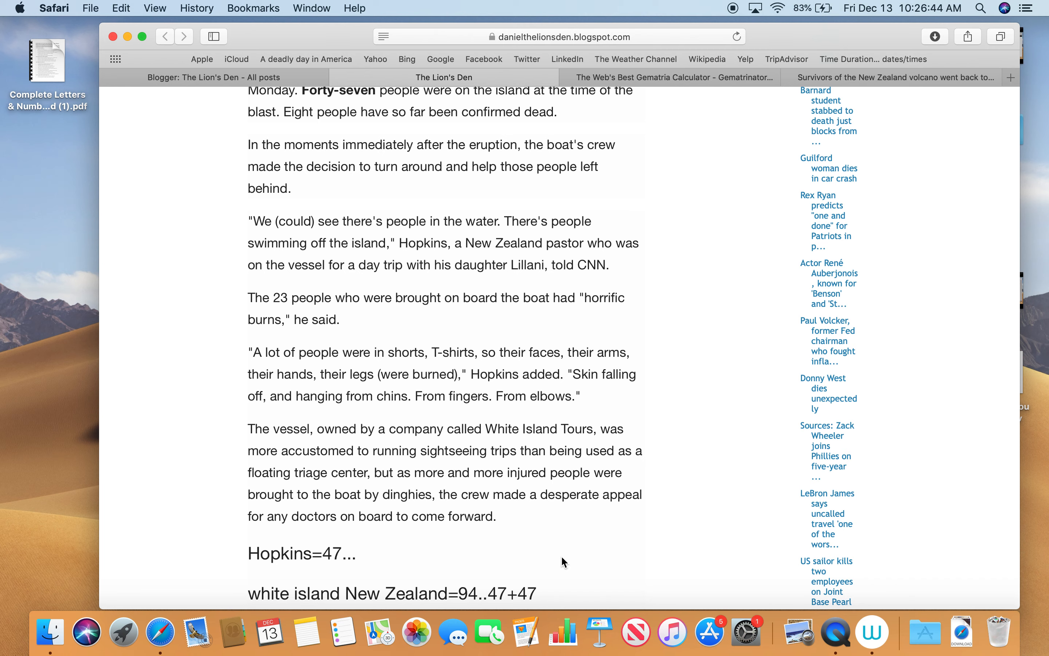
- Look up the number properties of 211 (47th prime) in Gematrinator, then return to the blog post
scroll("down", 3)
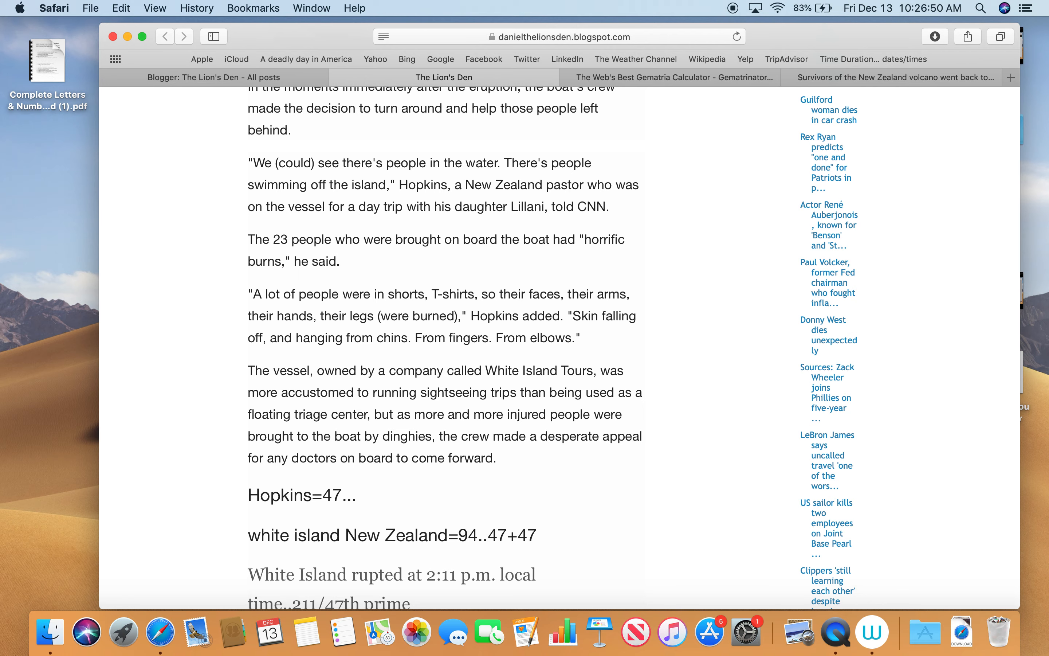
left_click(669, 77)
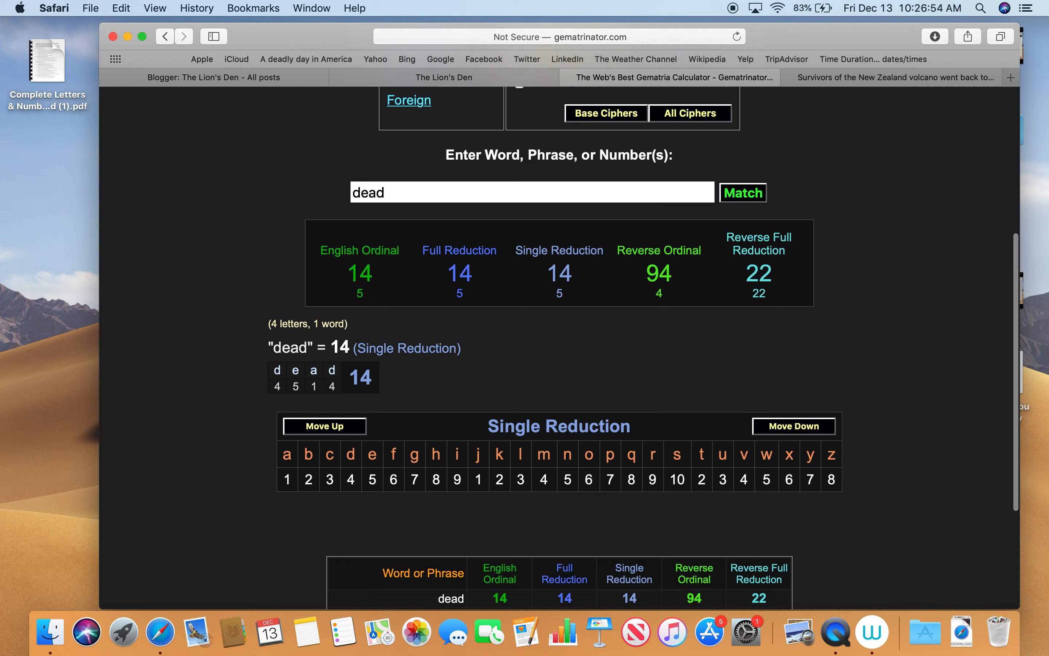
left_click(373, 160)
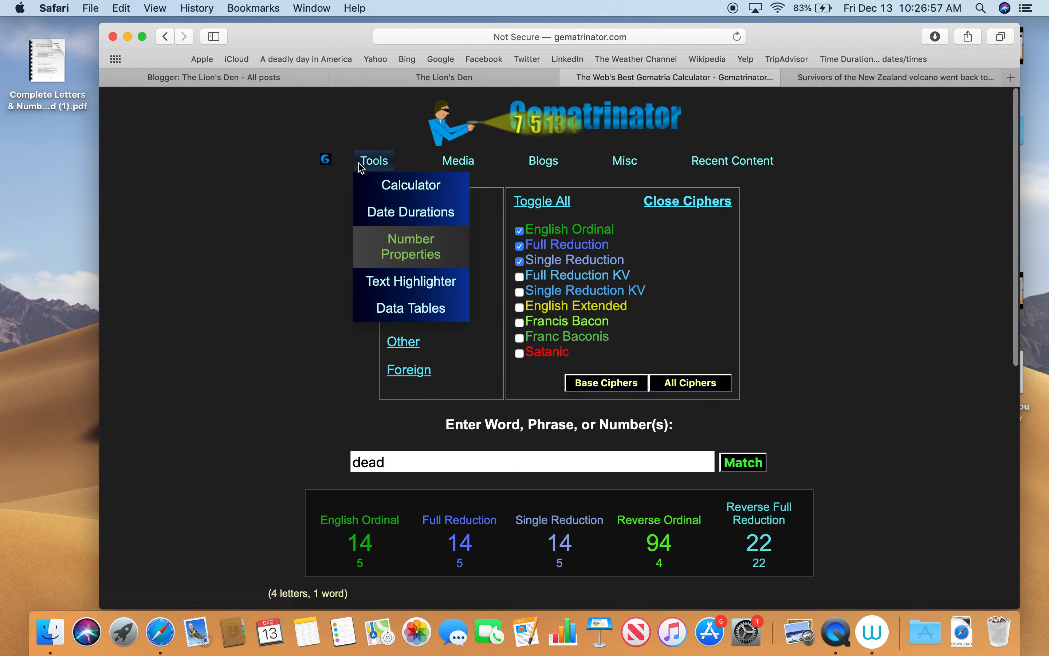
left_click(411, 245)
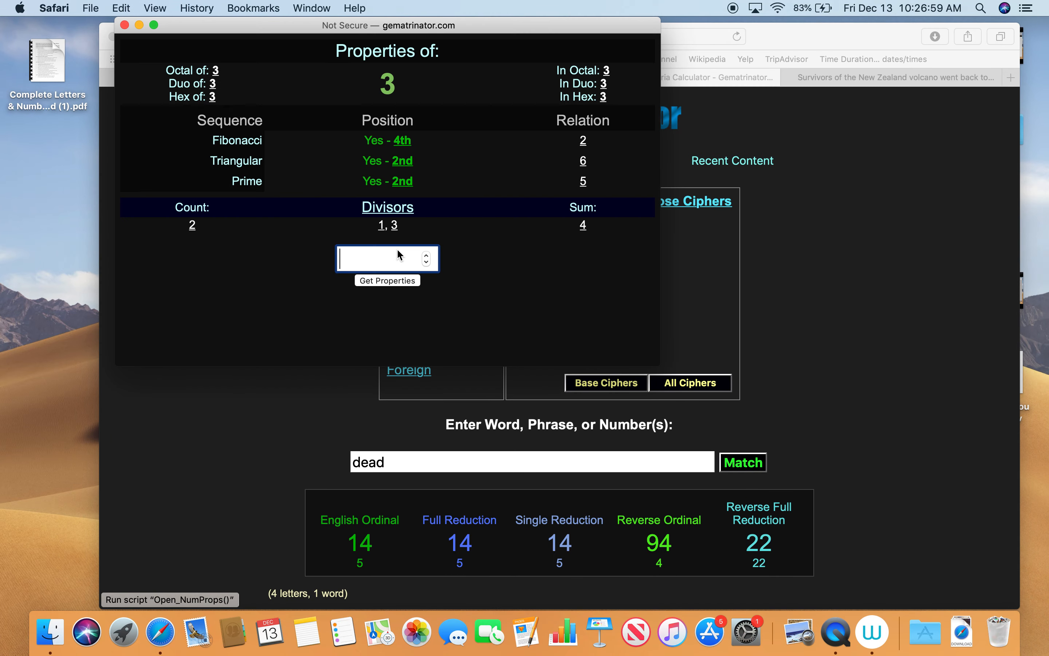
type("211`")
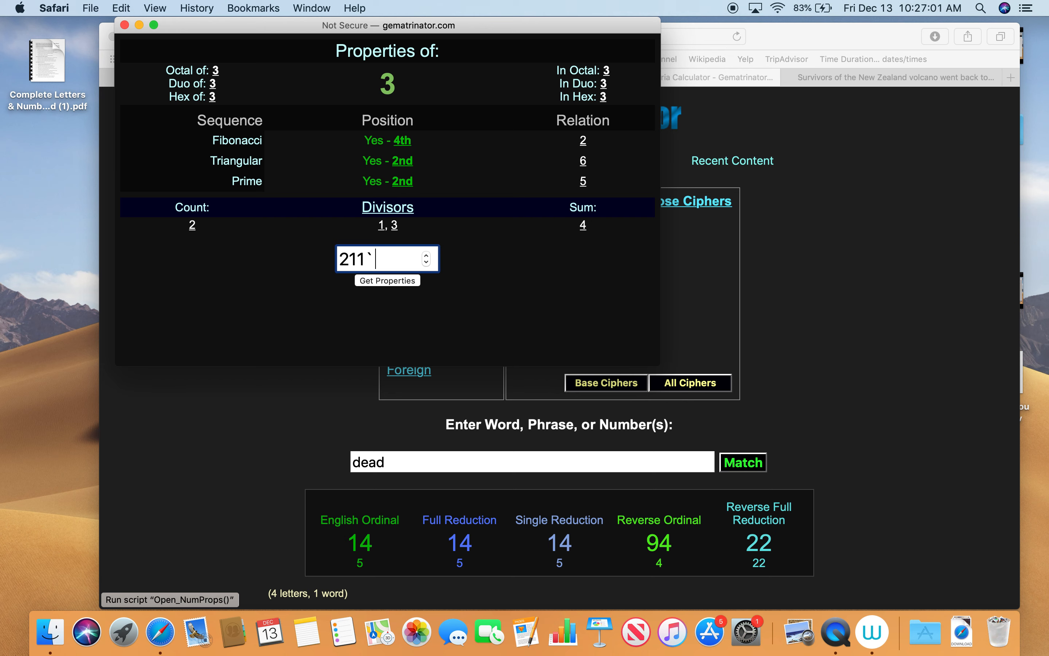
left_click(387, 281)
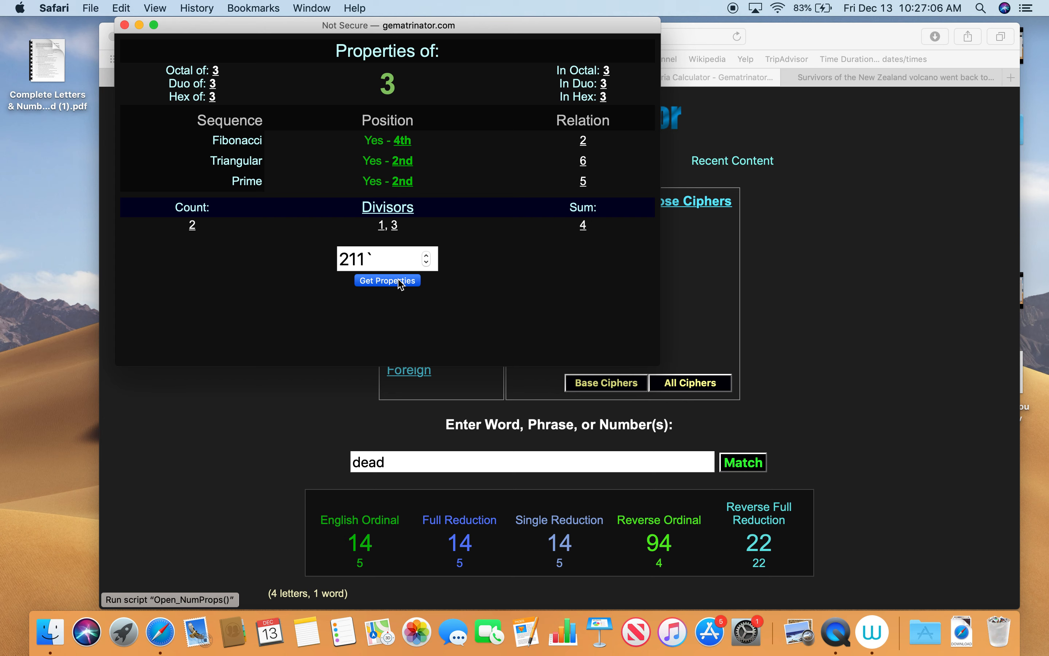
left_click(381, 258)
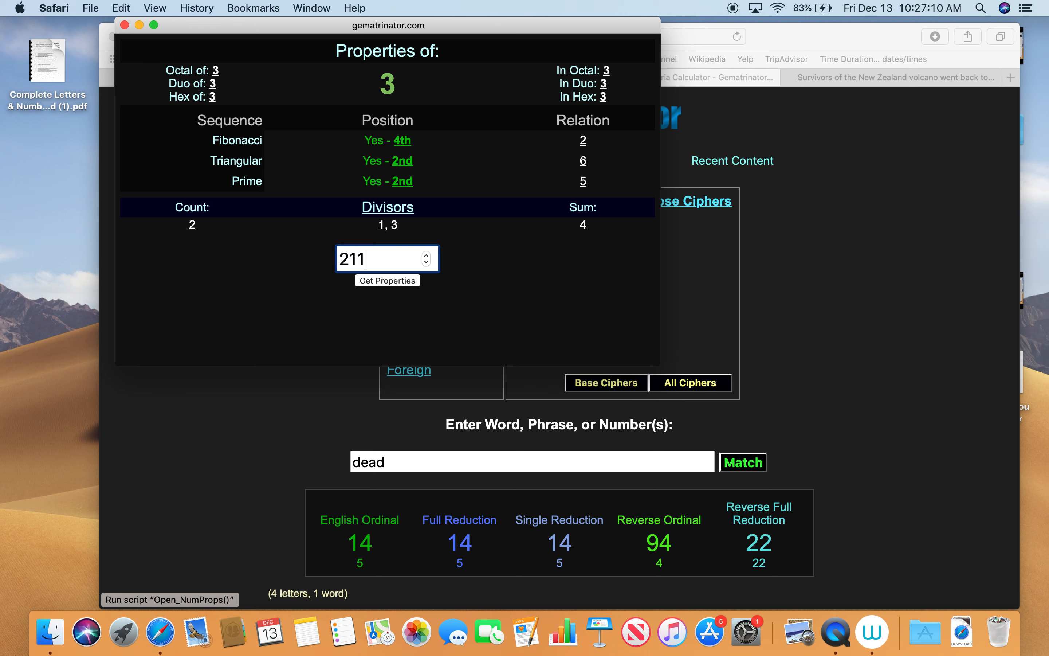
left_click(387, 280)
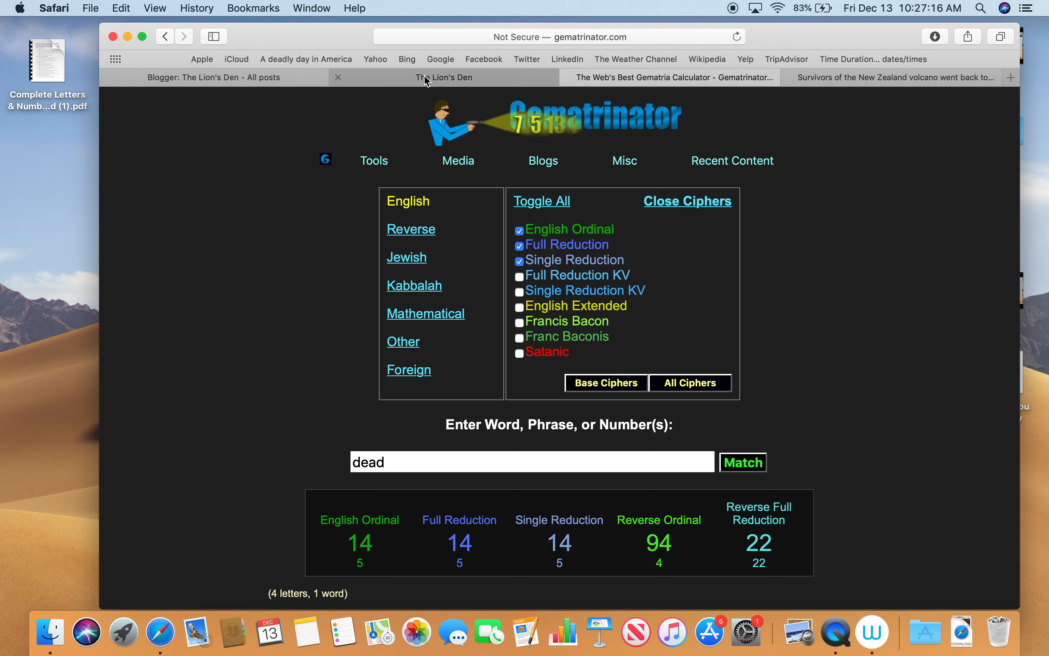
left_click(443, 77)
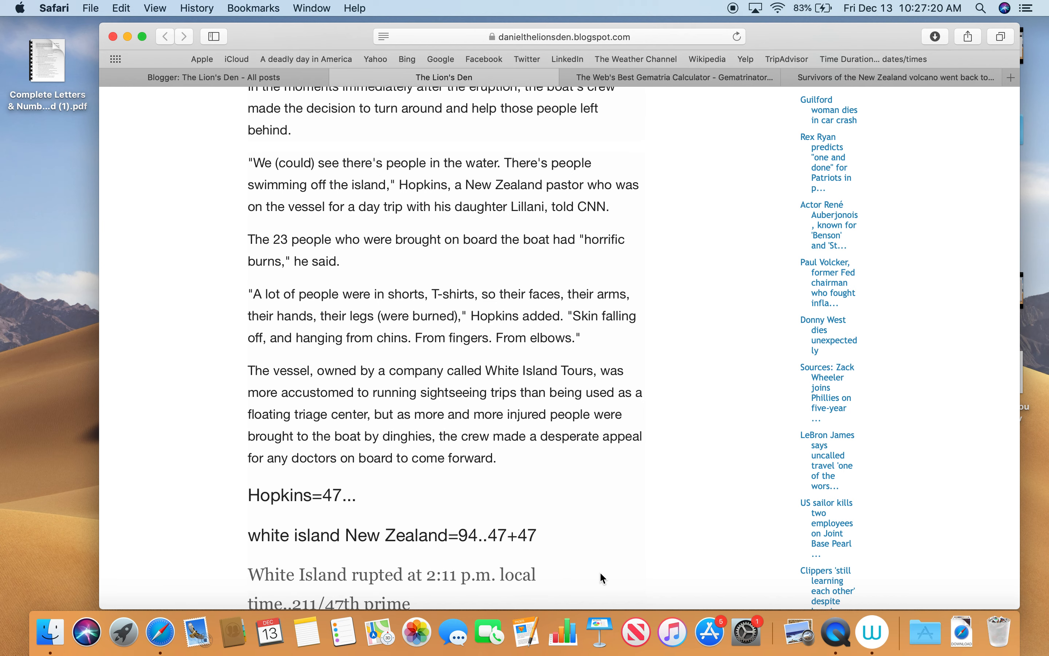
- Calculate New Zealand (105) and check 47 as the 15th prime, then return to the blog post
scroll("down", 3)
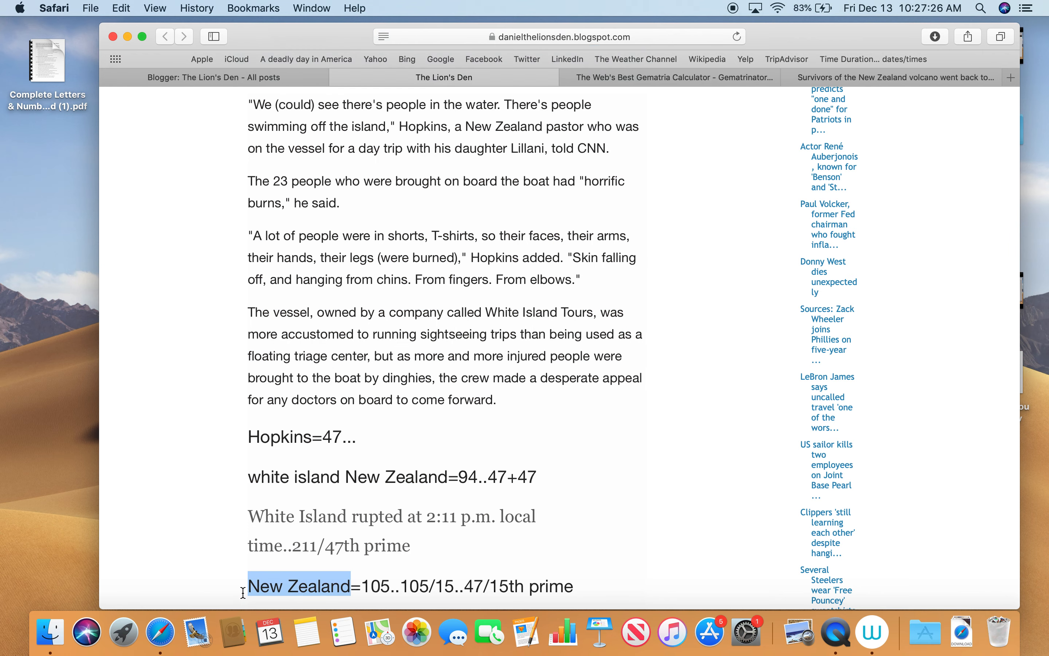
mouse_move(615, 164)
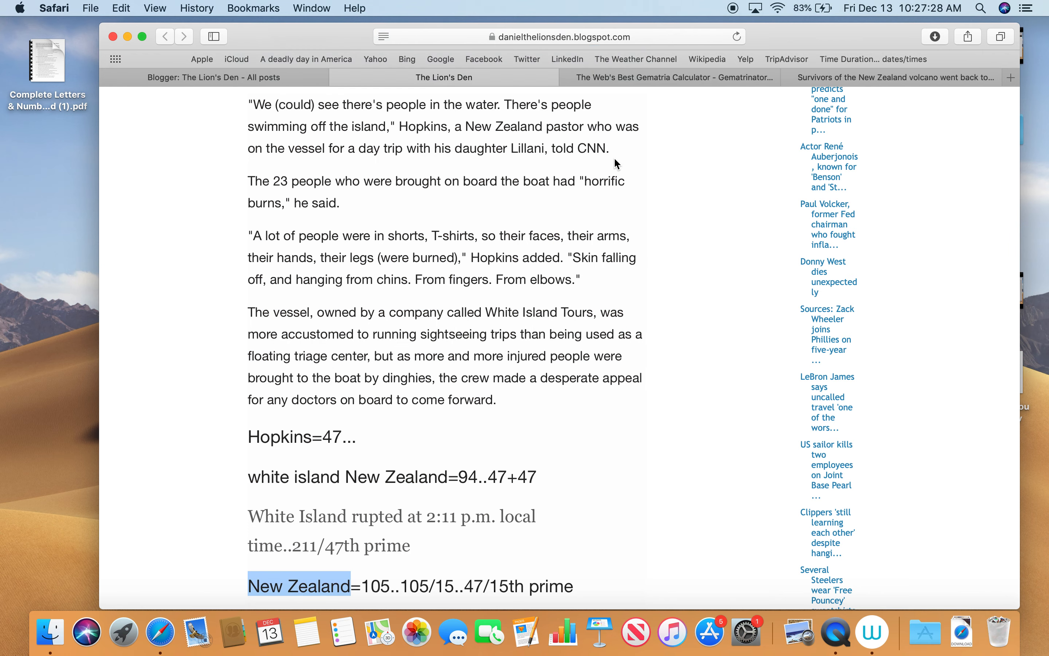
left_click(669, 78)
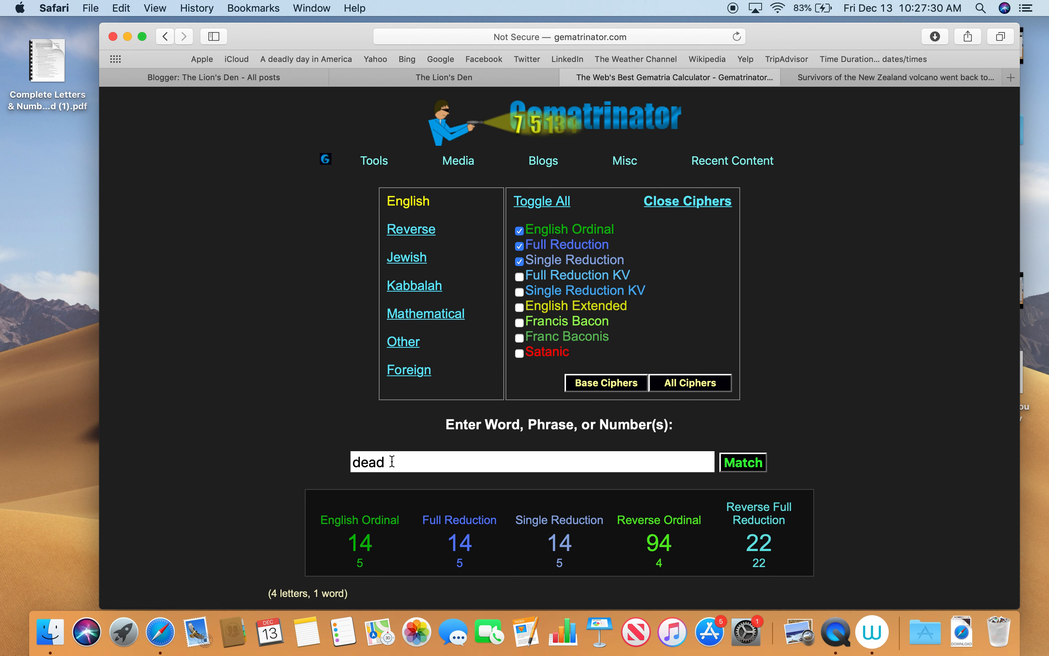
type("New Zealand")
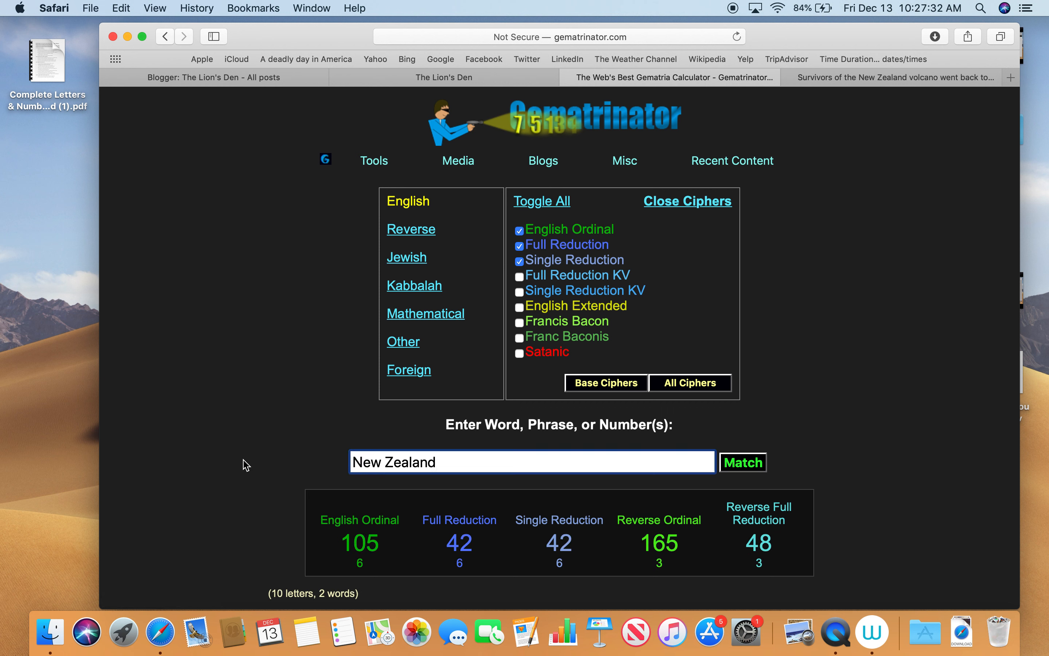
mouse_move(353, 552)
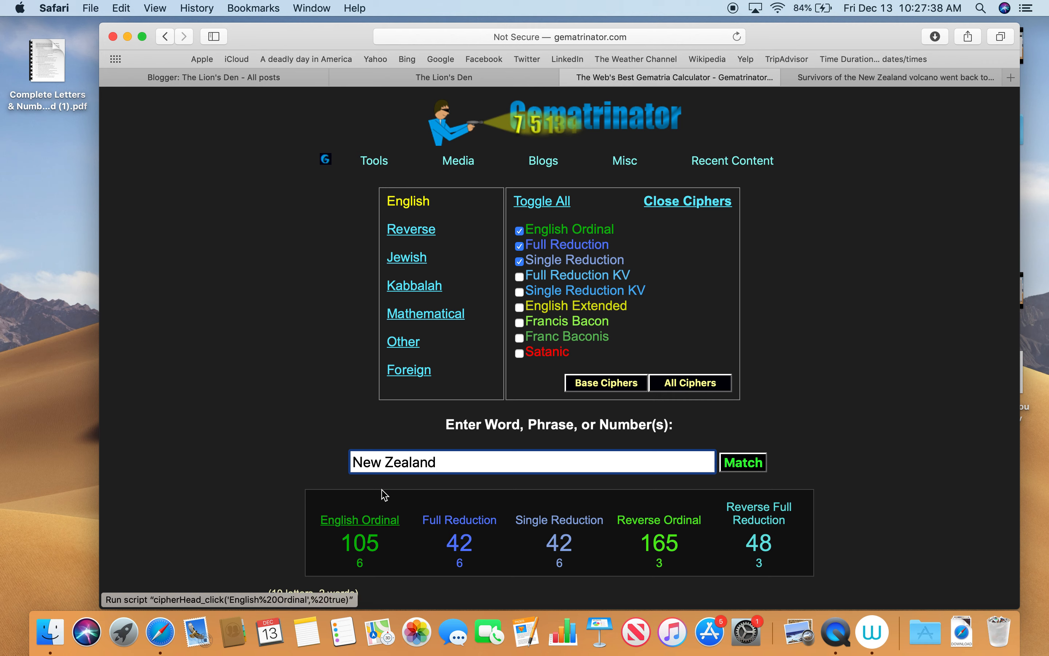
left_click(373, 160)
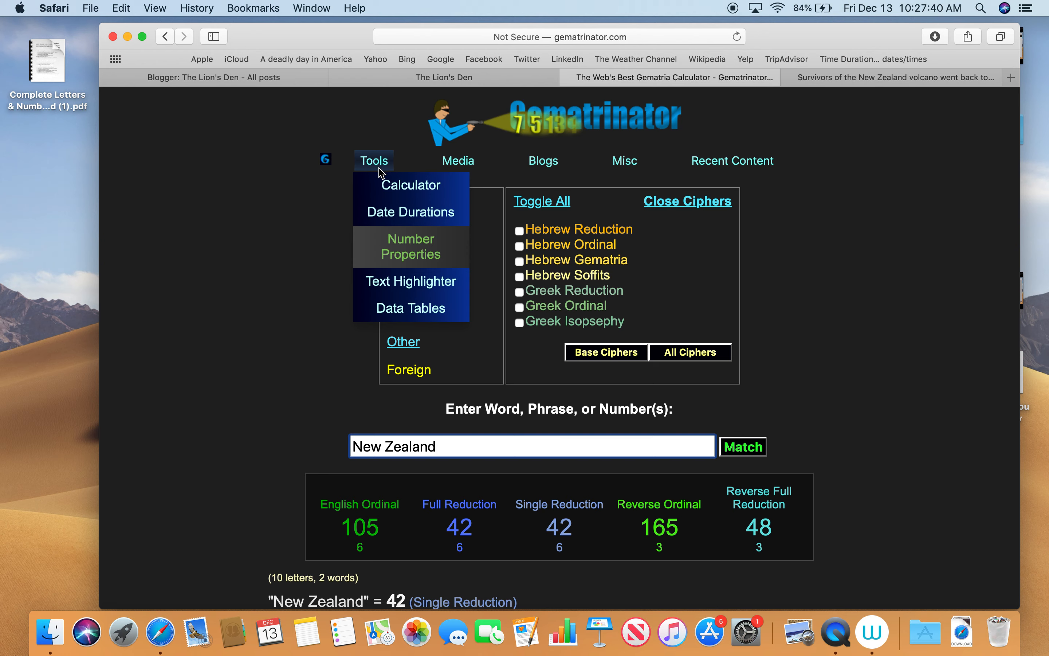
left_click(411, 246)
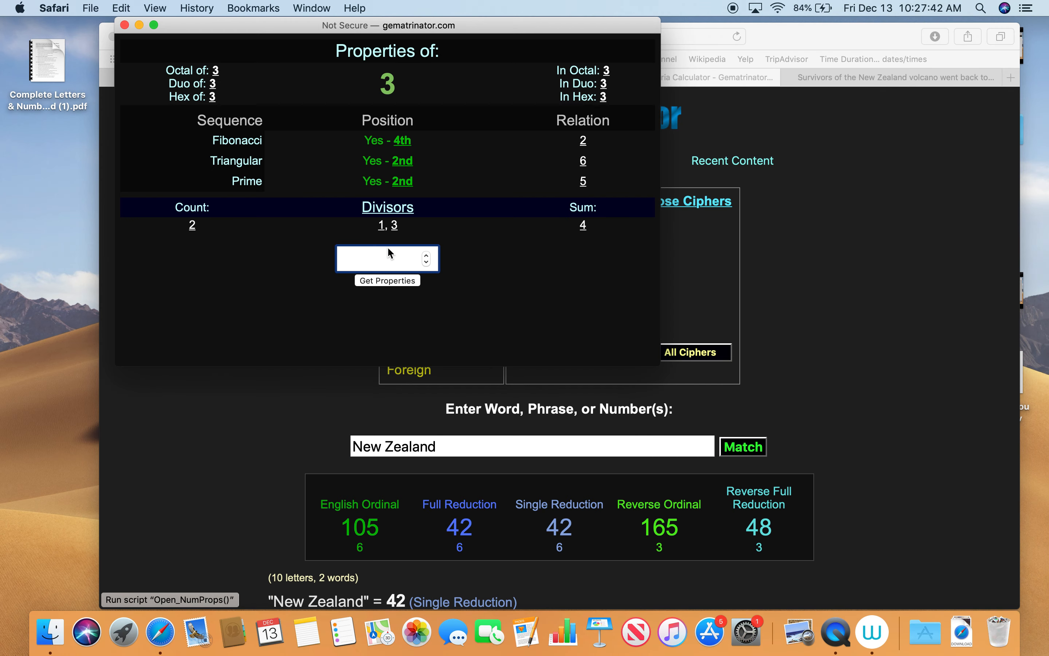
type("47")
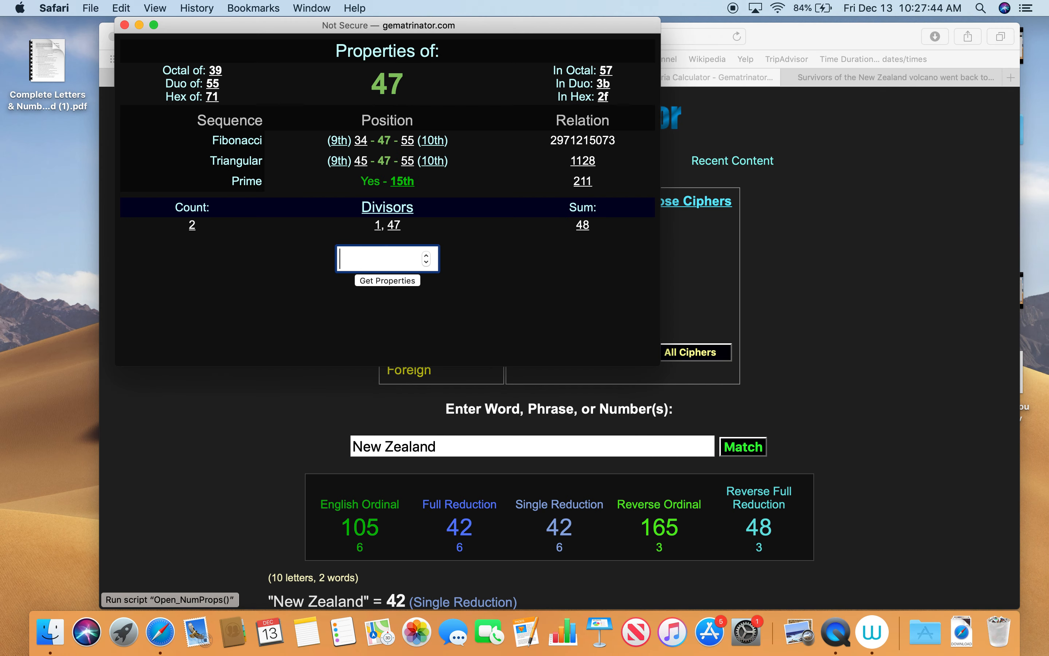
mouse_move(135, 36)
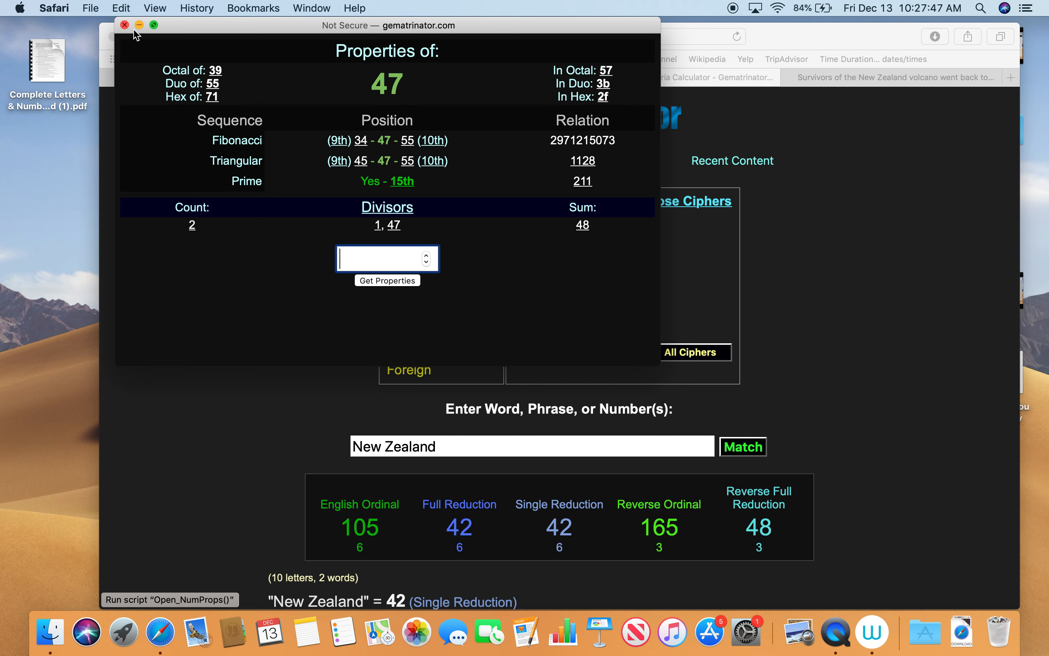
left_click(125, 26)
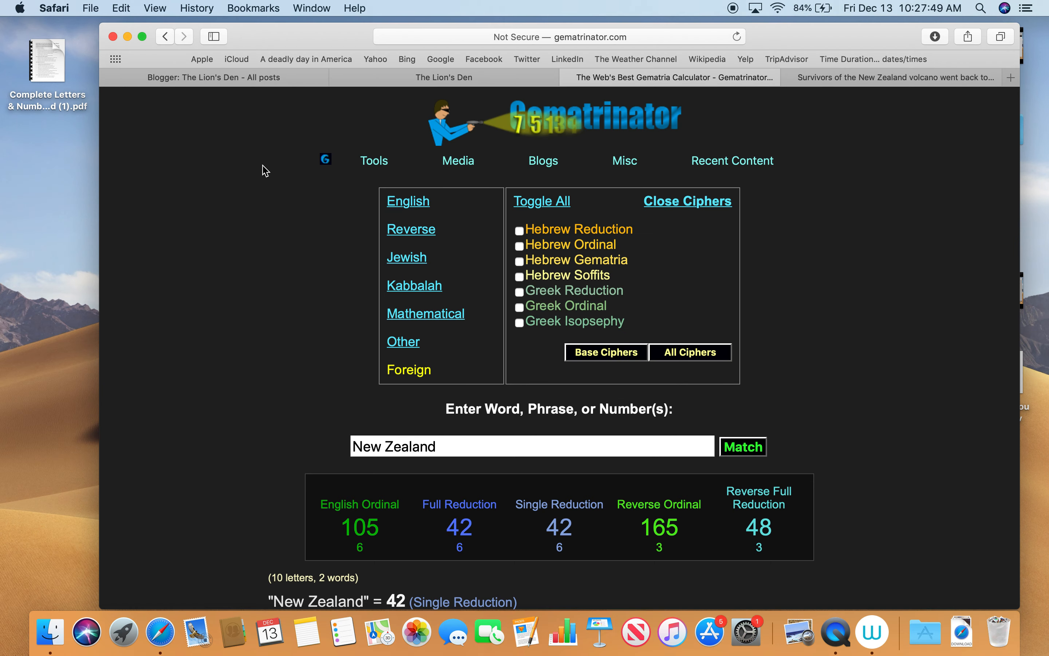
left_click(443, 77)
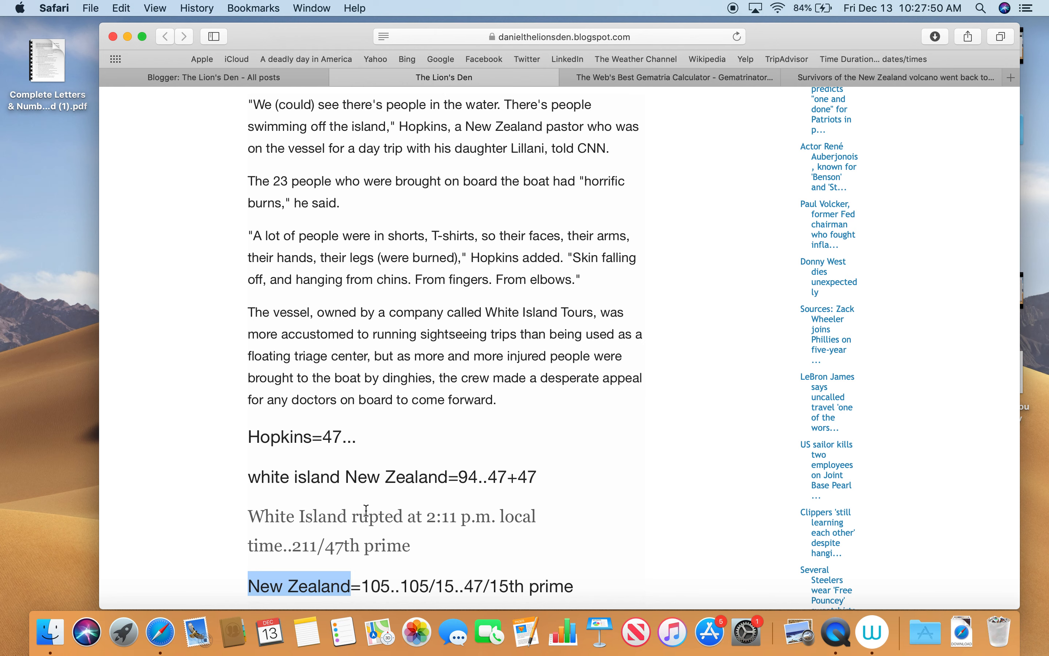
- Calculate Forty-seven as 149 and confirm 149 is the 35th prime
scroll("down", 3)
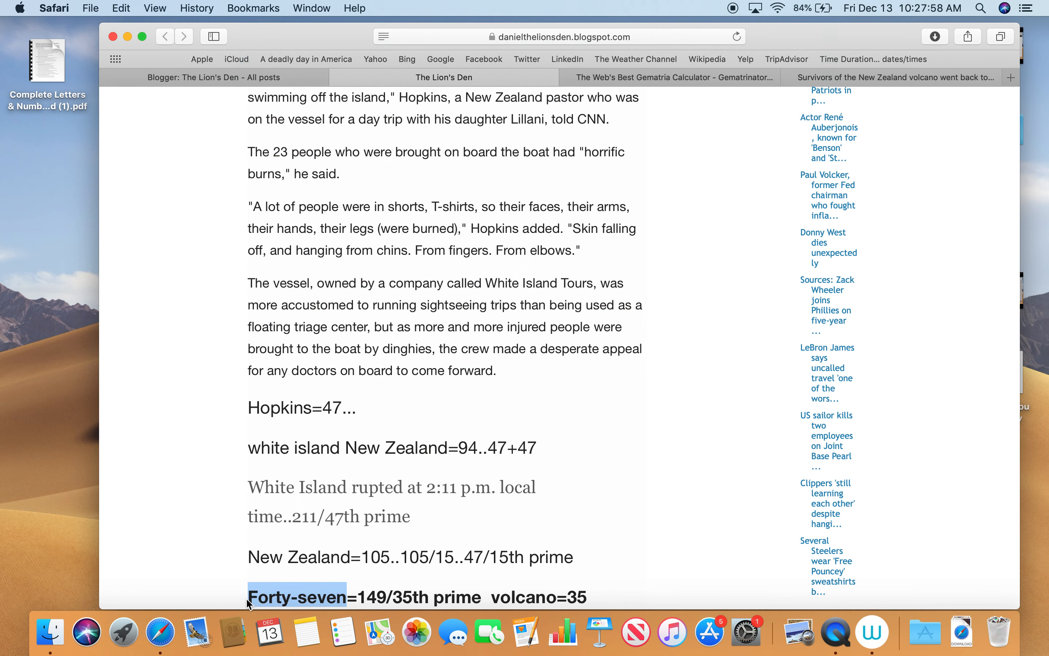
mouse_move(343, 590)
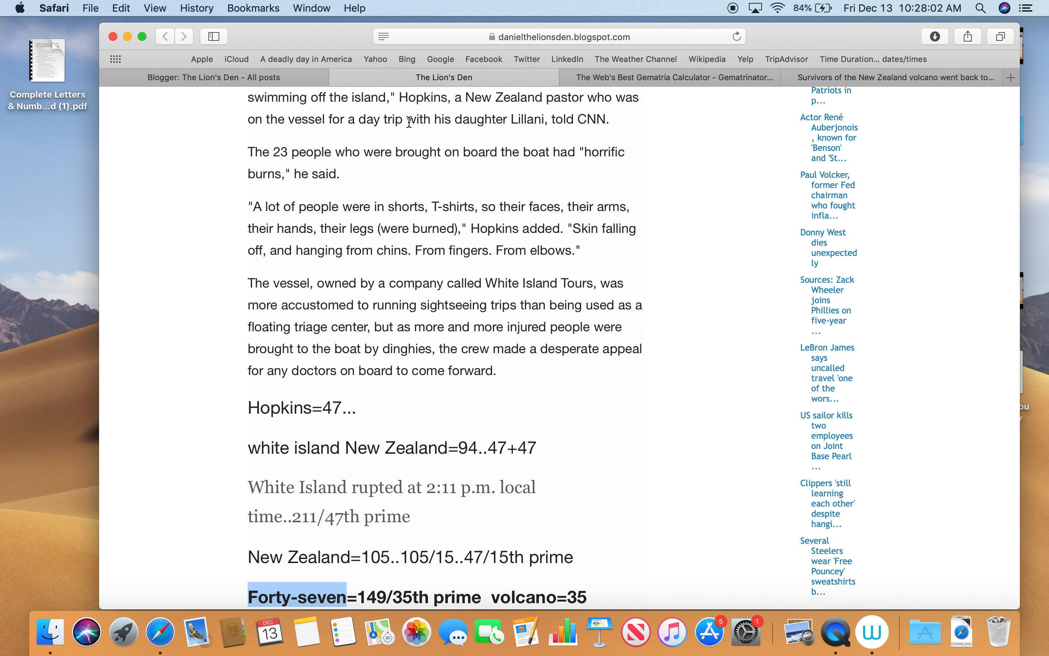
left_click(669, 77)
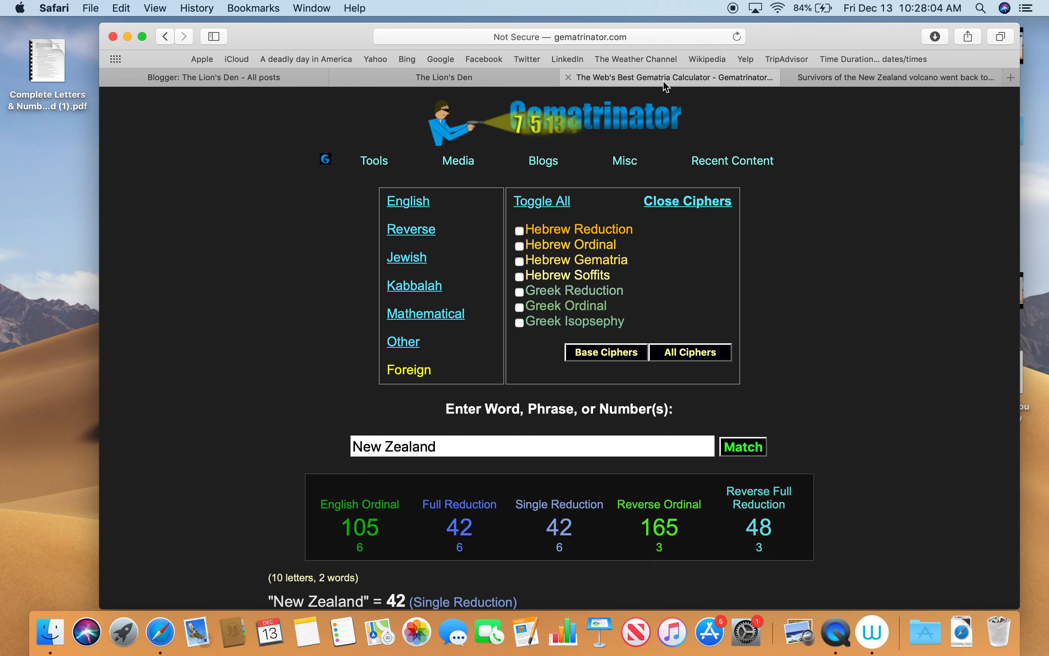
triple_click(532, 446)
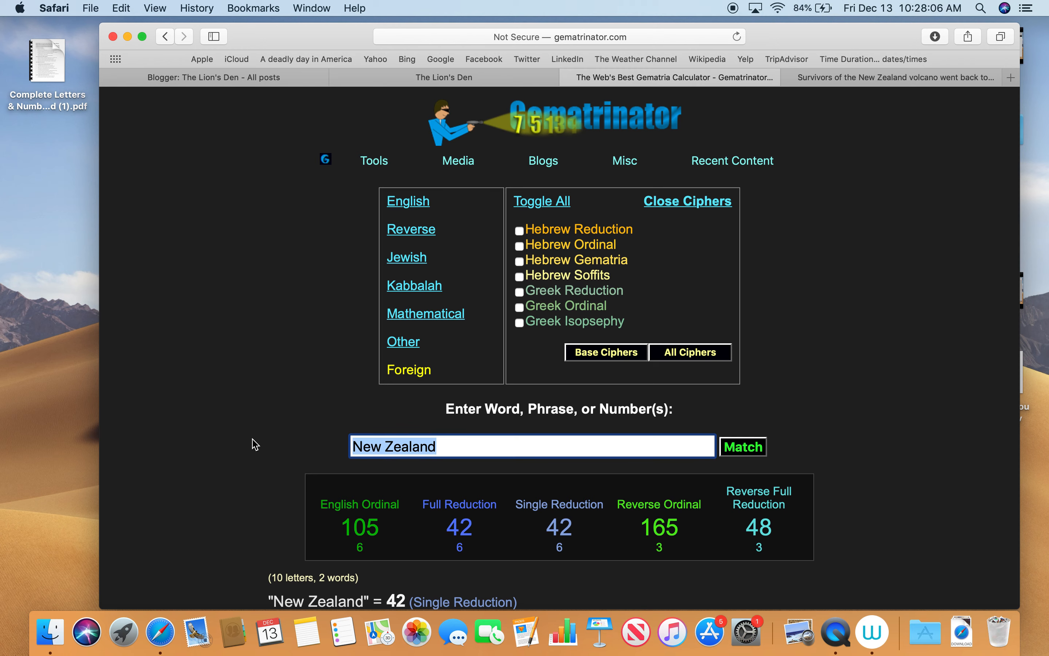
type("Forty-seven")
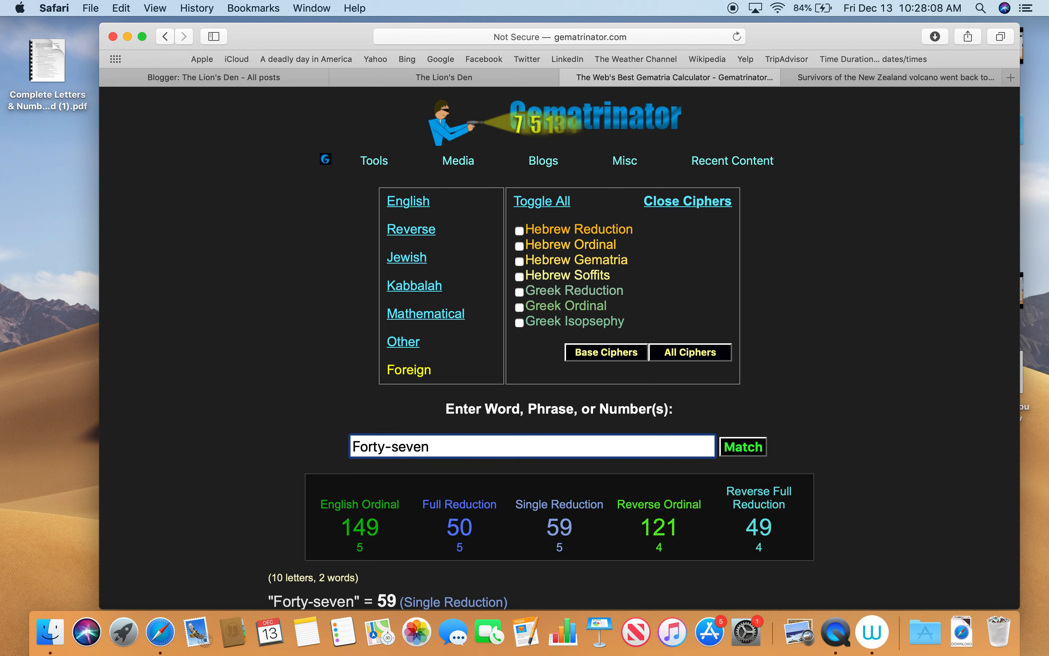
left_click(359, 527)
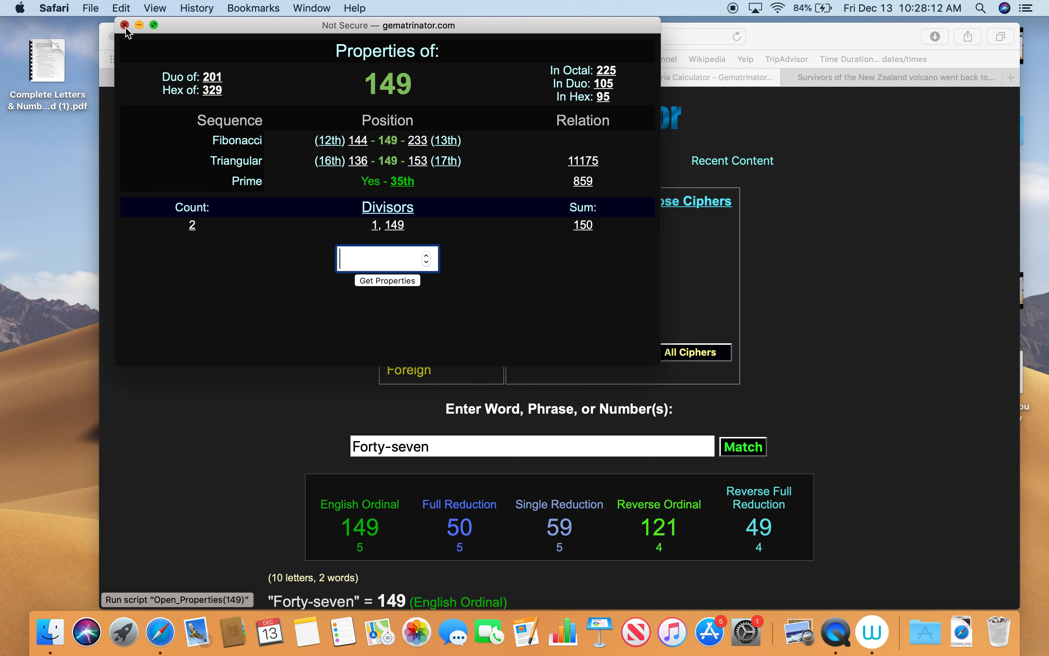
left_click(124, 25)
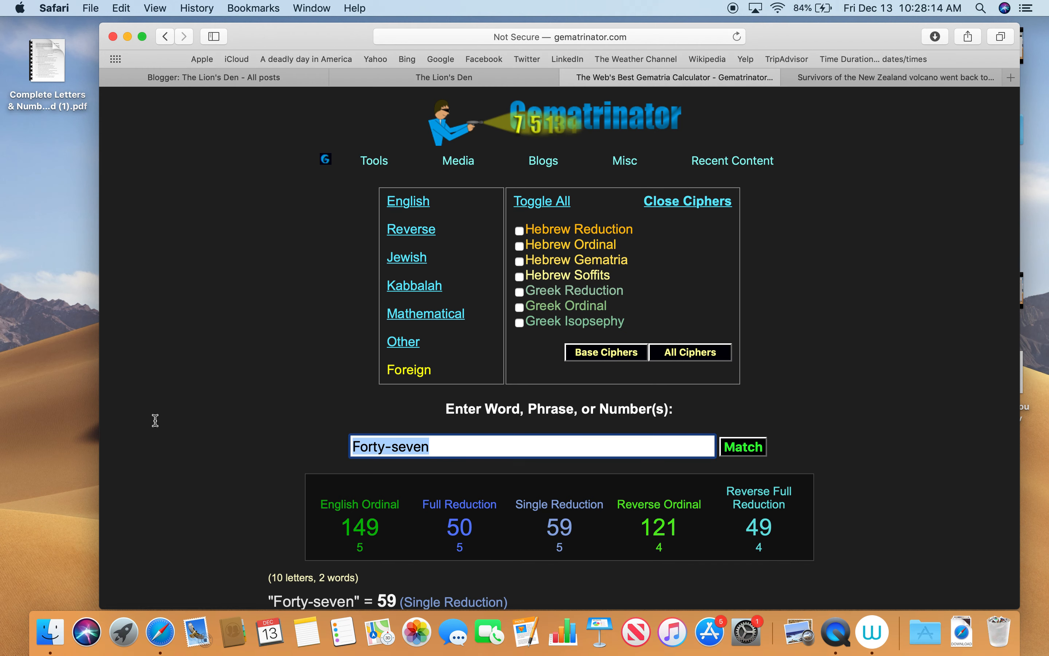
- Calculate volcano as 35, then return to the blog post
type("volcvn")
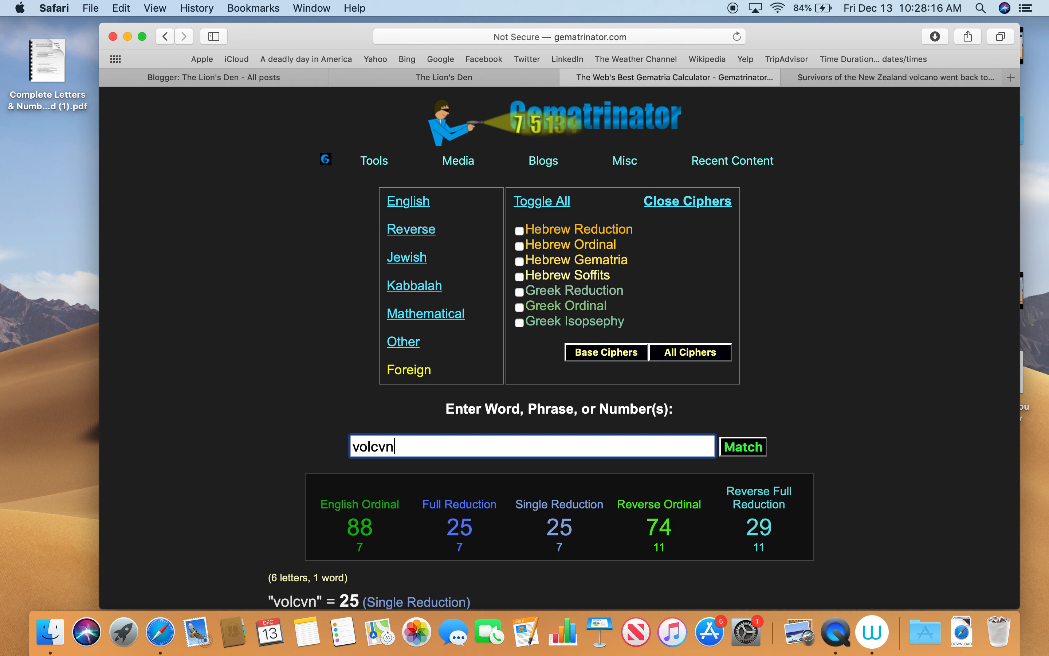
type("volcano")
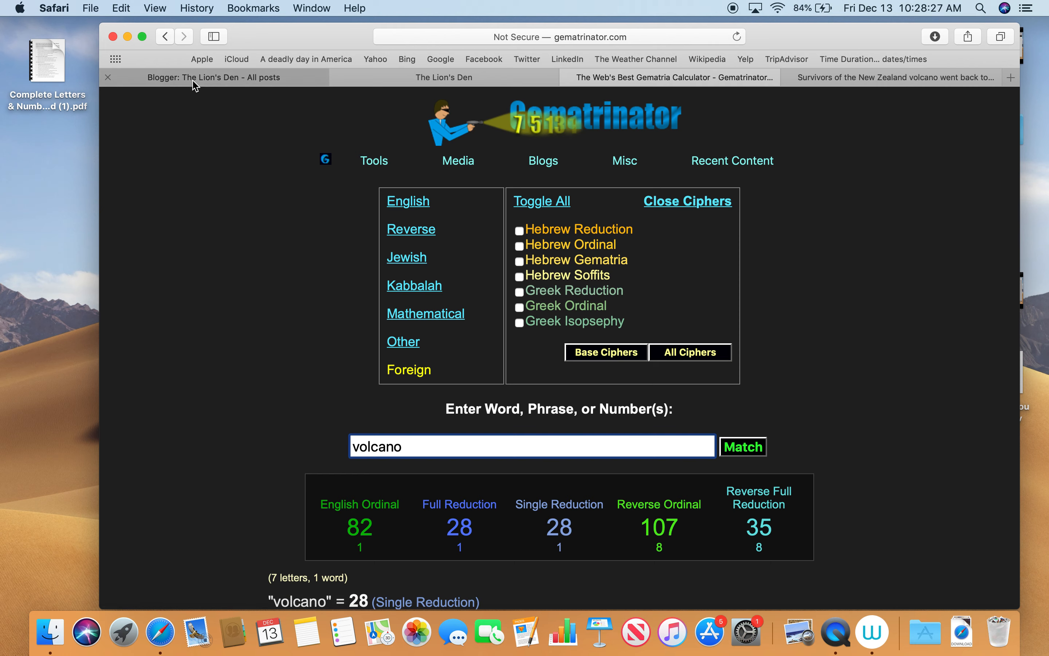
left_click(443, 78)
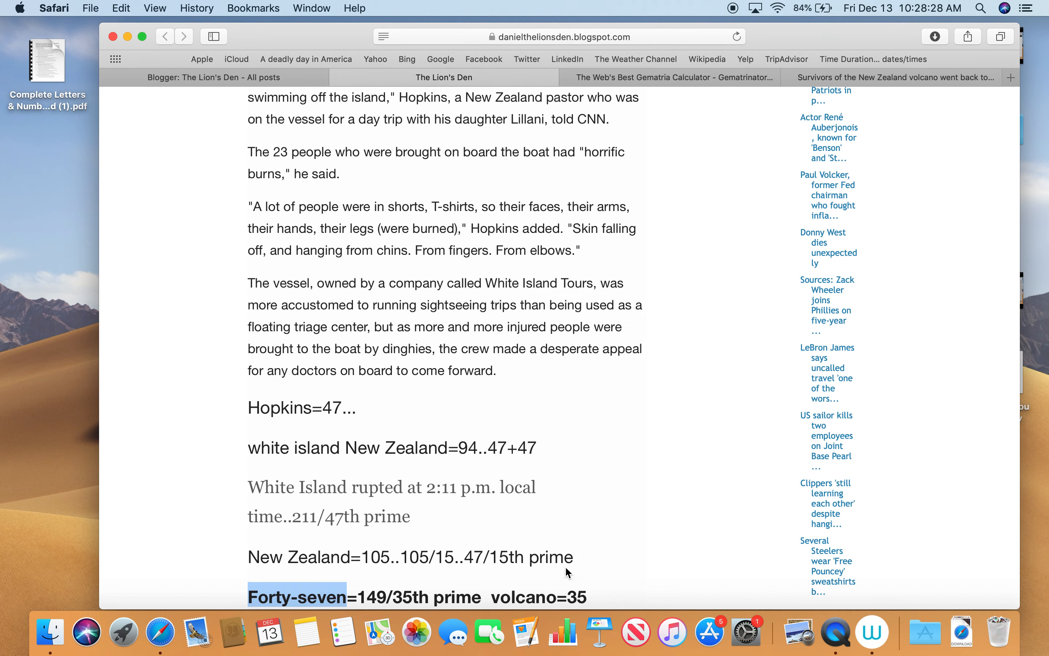
scroll("down", 3)
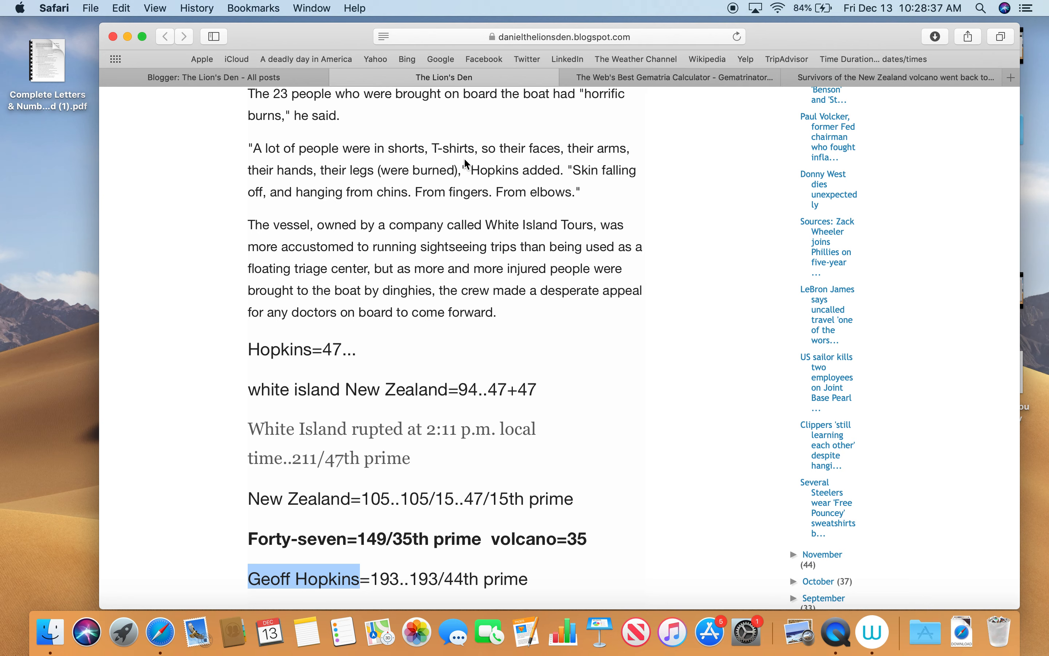
left_click(669, 77)
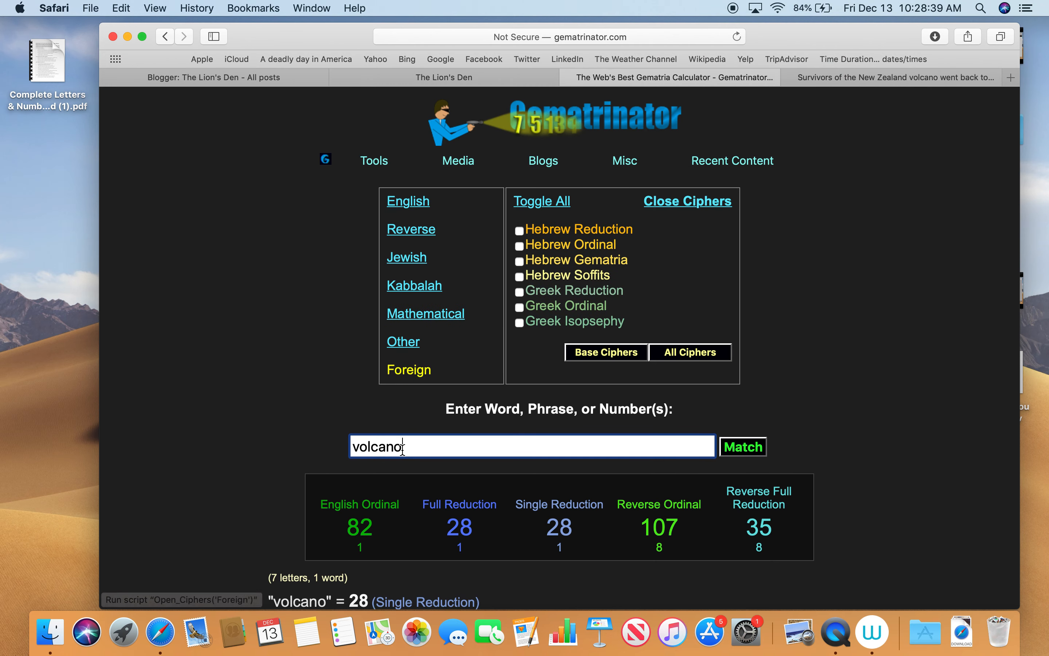
type("Geoff Hopkins")
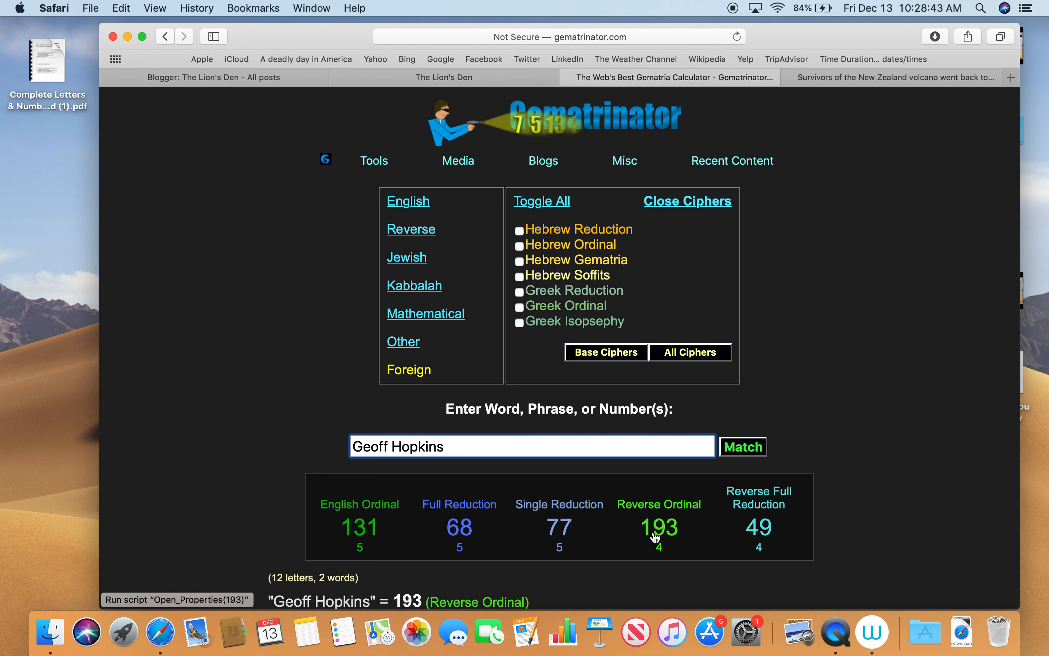
left_click(559, 527)
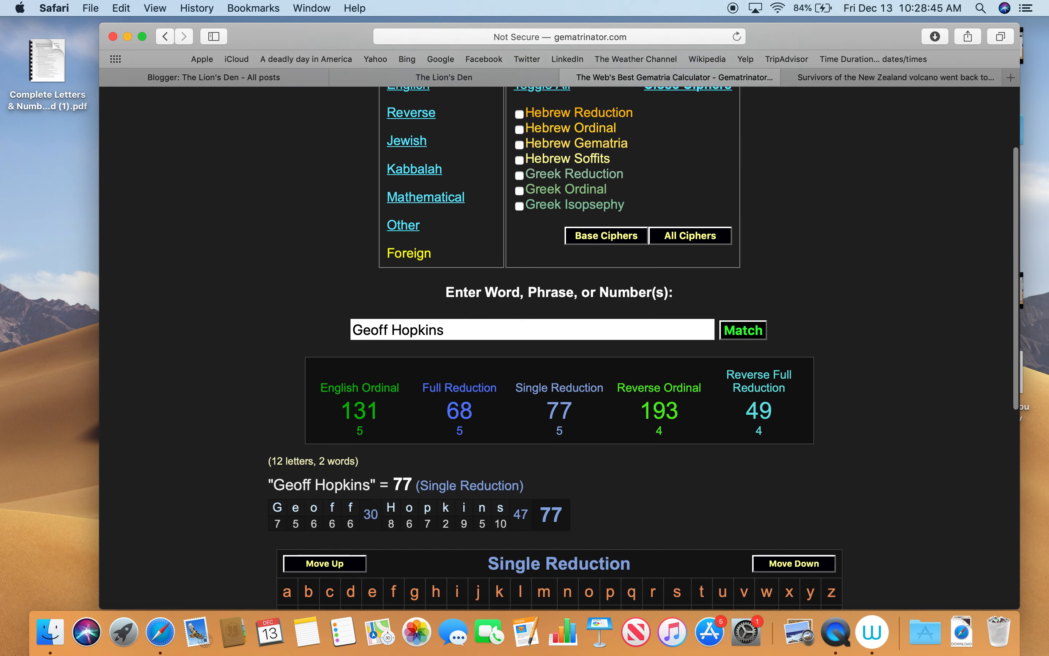
scroll("down", 3)
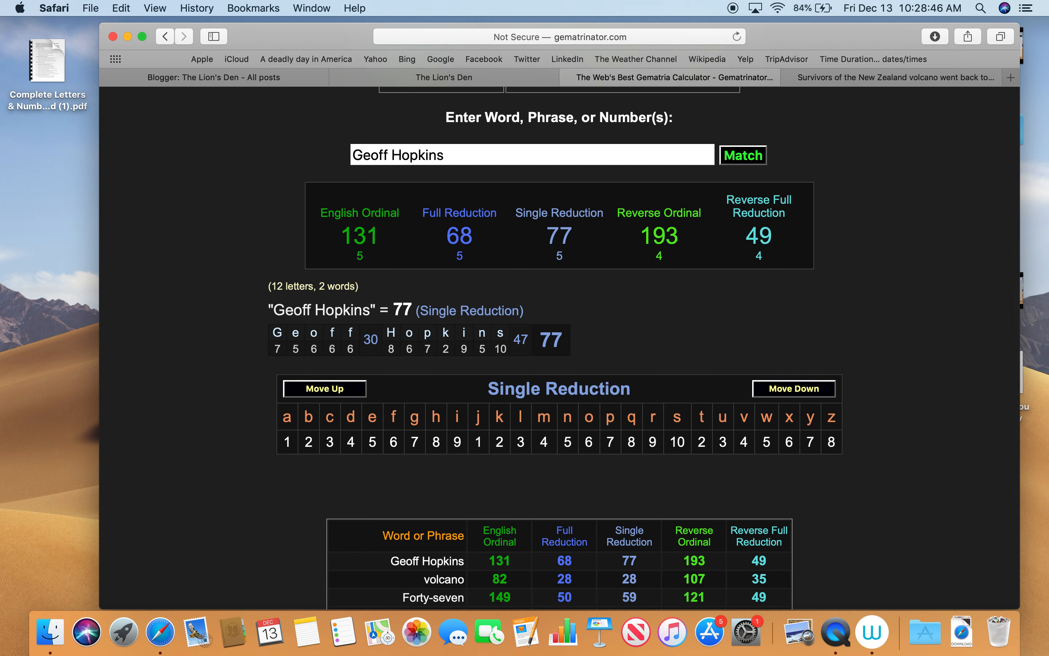
mouse_move(753, 632)
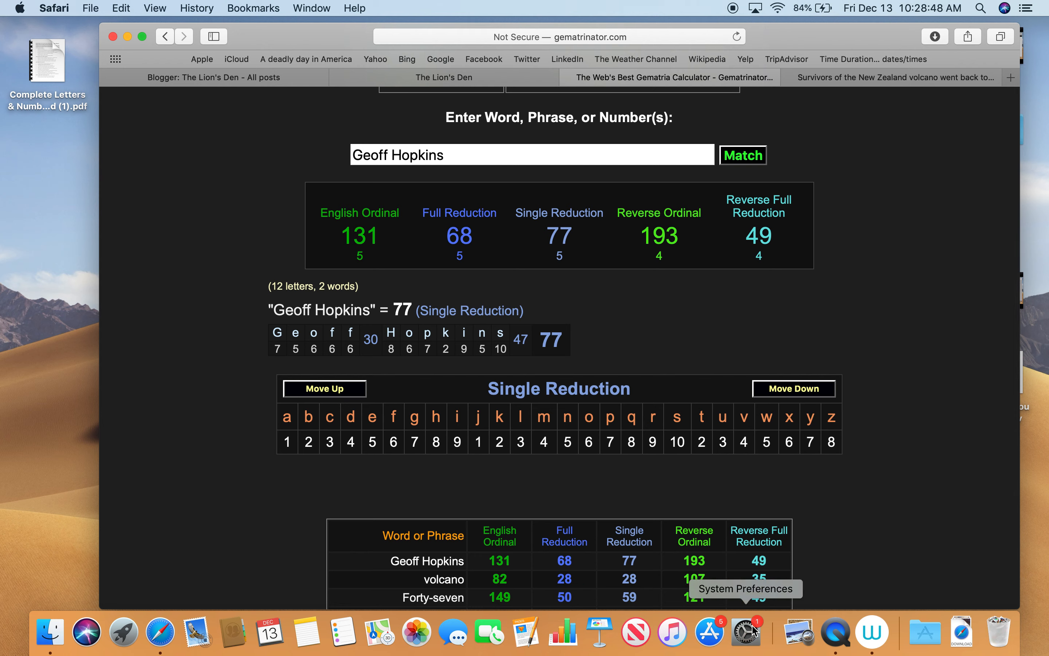
mouse_move(639, 609)
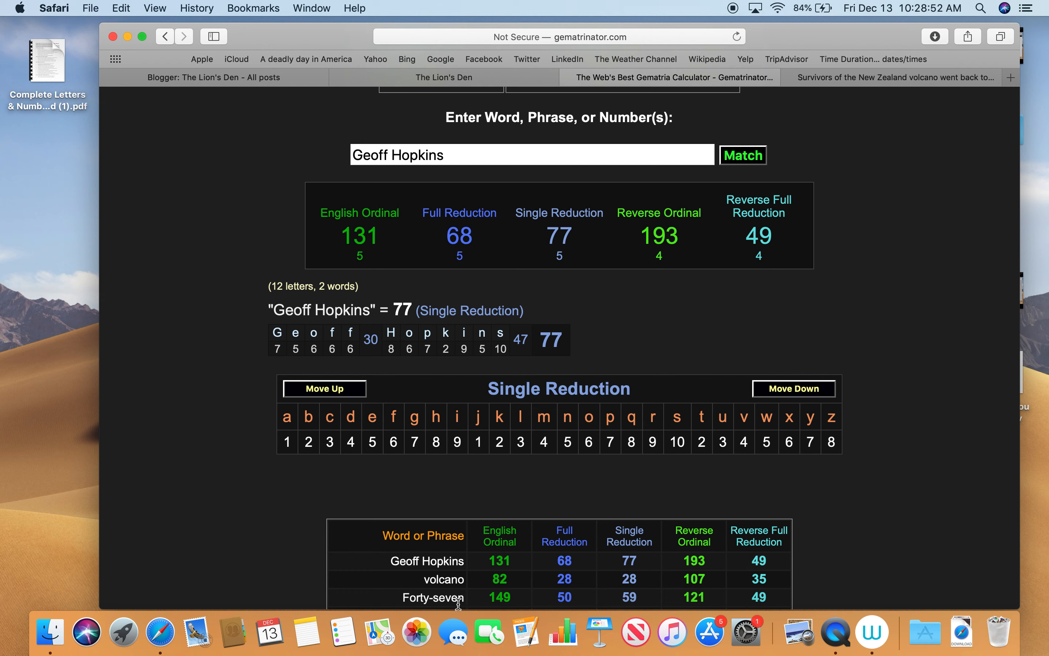
mouse_move(605, 599)
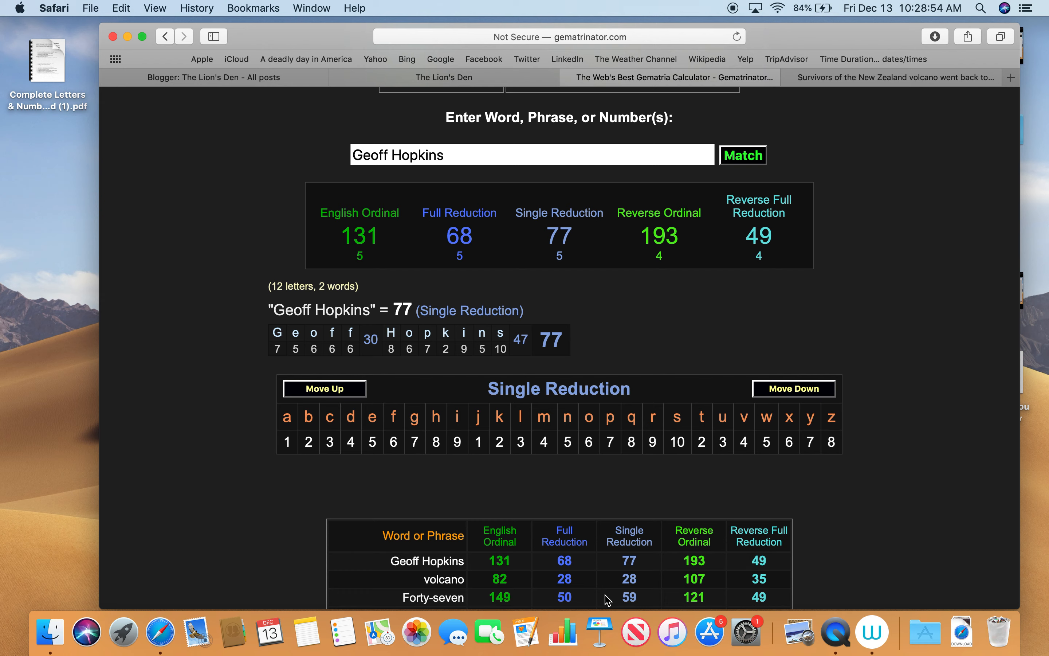
- Show the Reverse Full Reduction breakdown and confirm 193 is the 44th prime
left_click(759, 207)
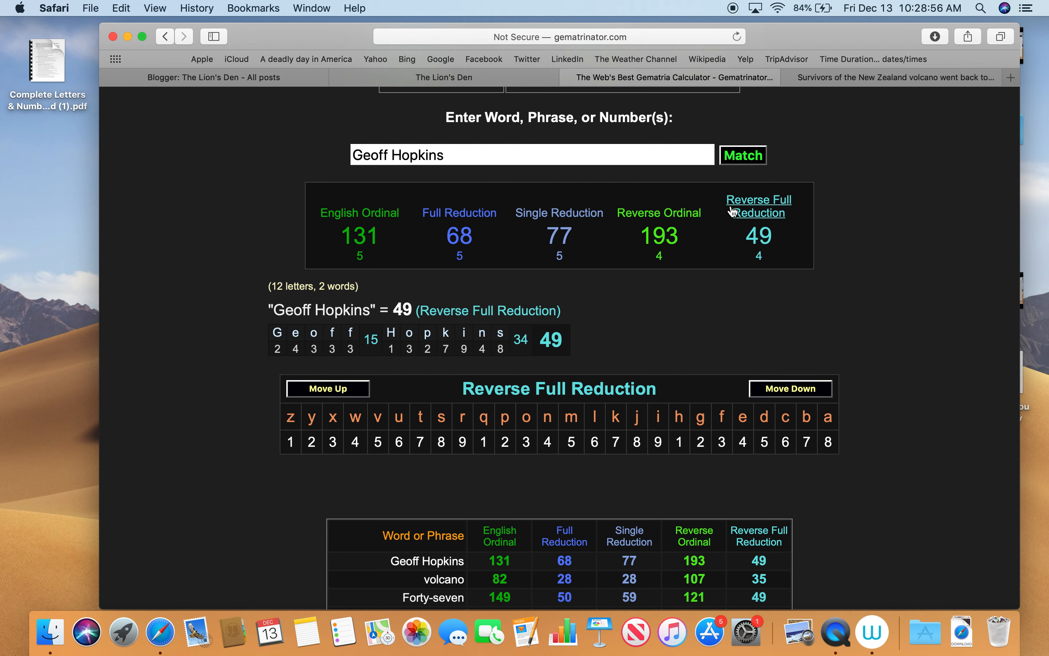
left_click(658, 235)
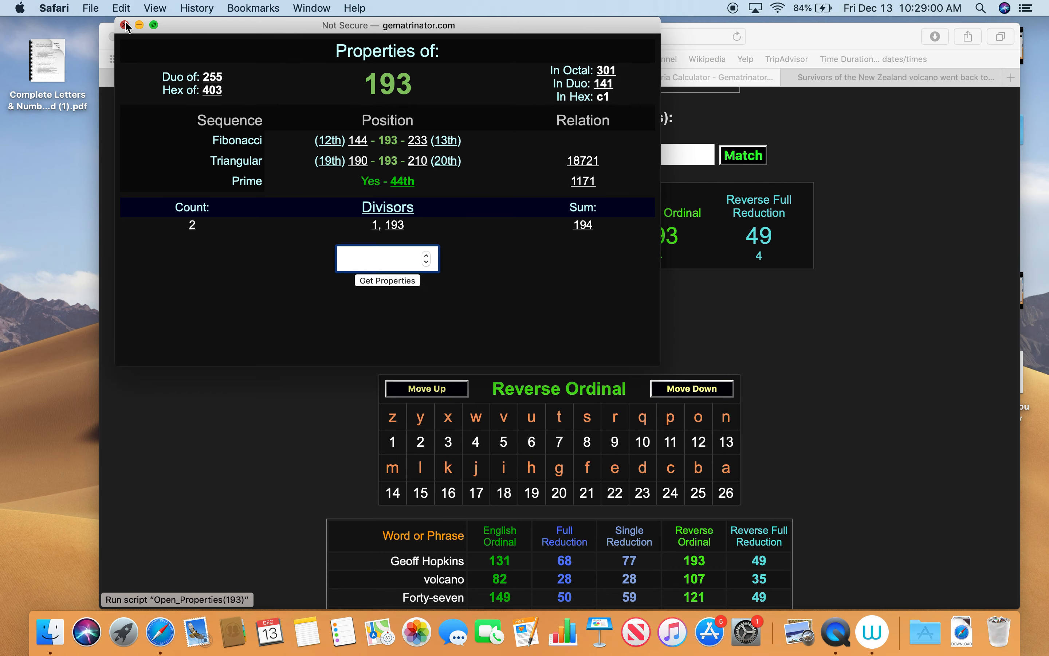
left_click(126, 26)
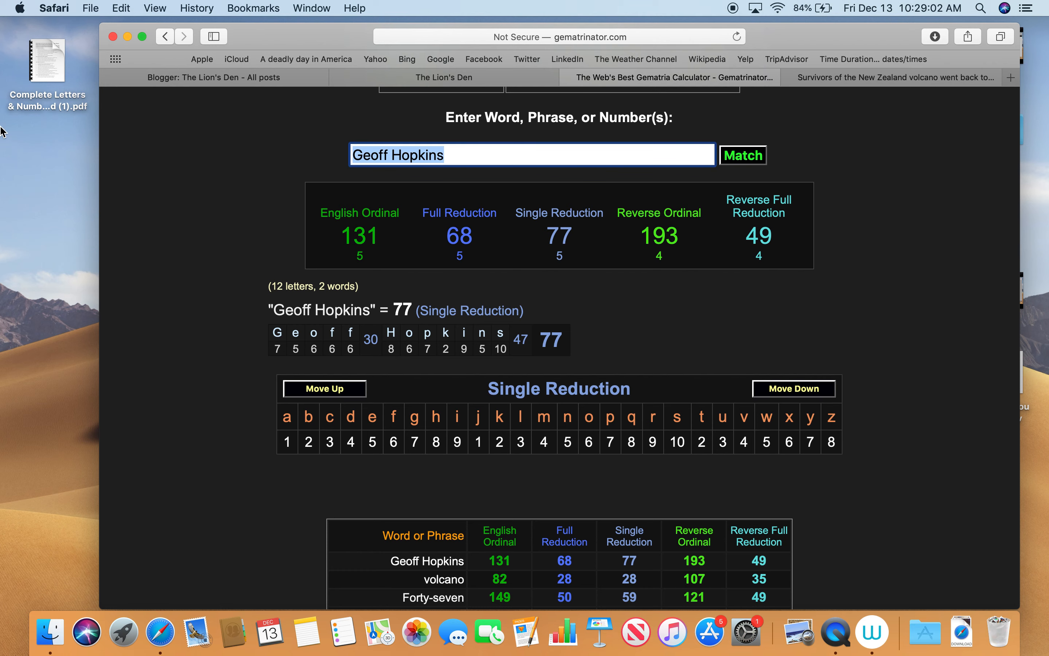
- Calculate kill and military (107, 44, 44, 109, 55), then return to the blog post showing eruption=44
type("kill")
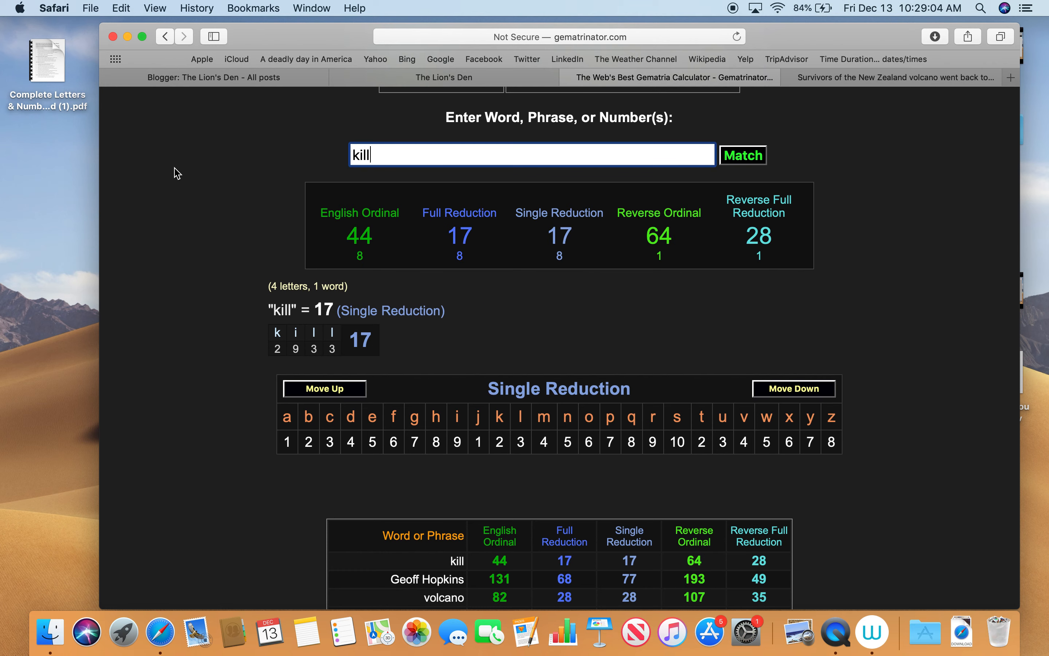
scroll("down", 3)
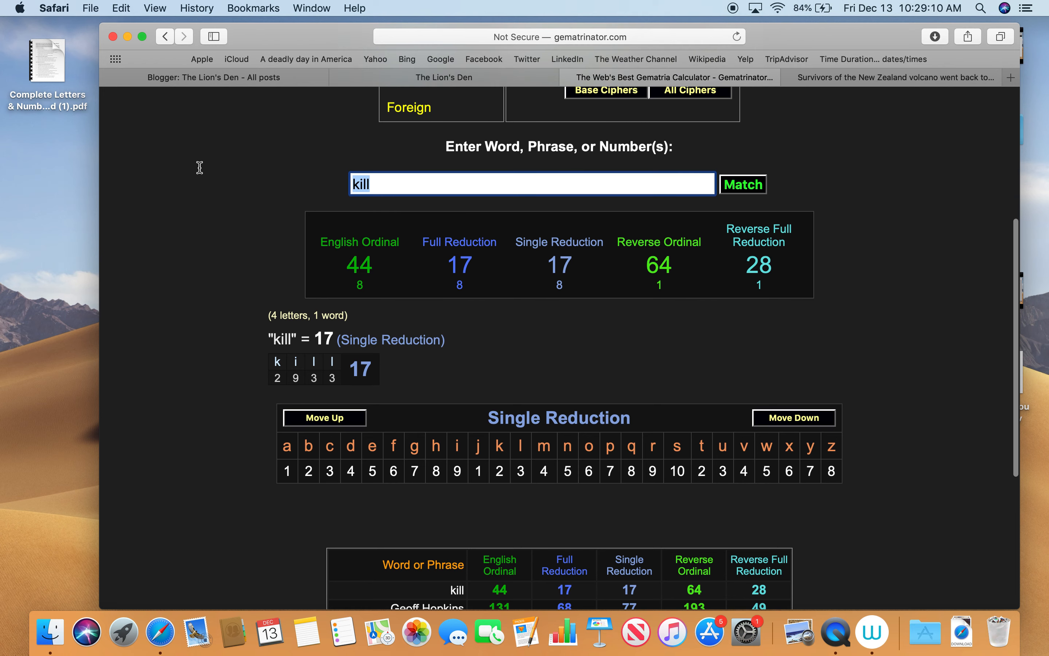
type("militar")
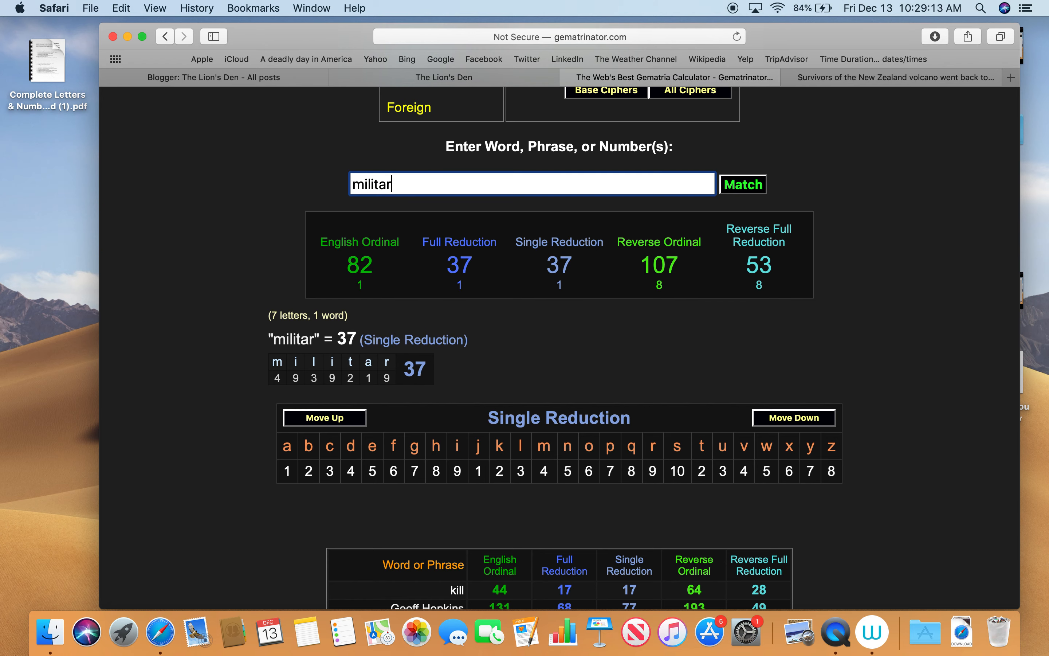
type("y")
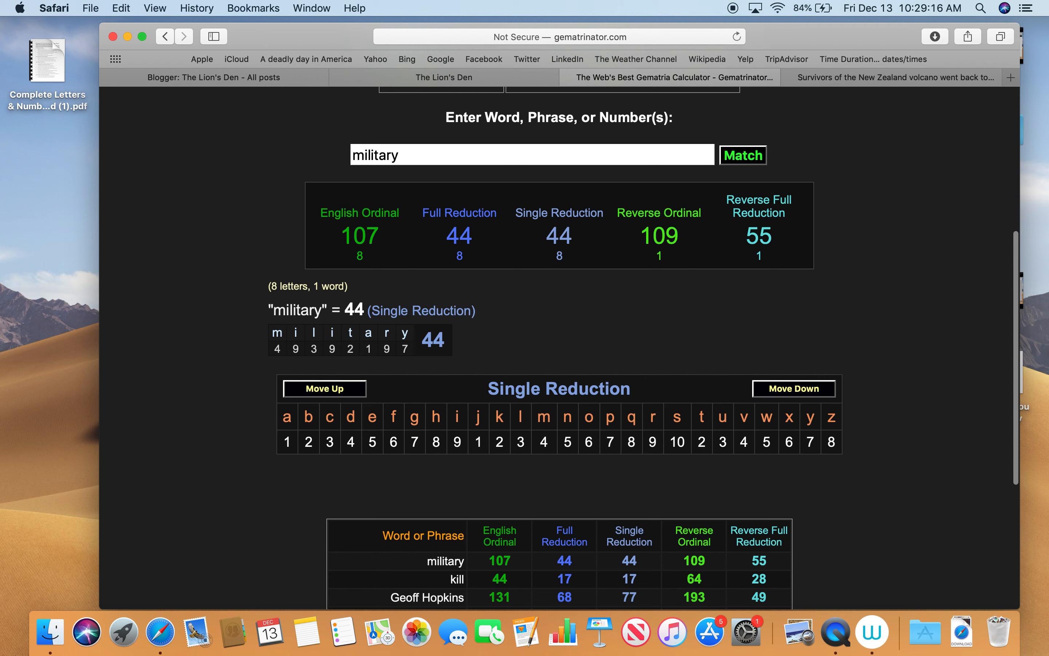
scroll("down", 3)
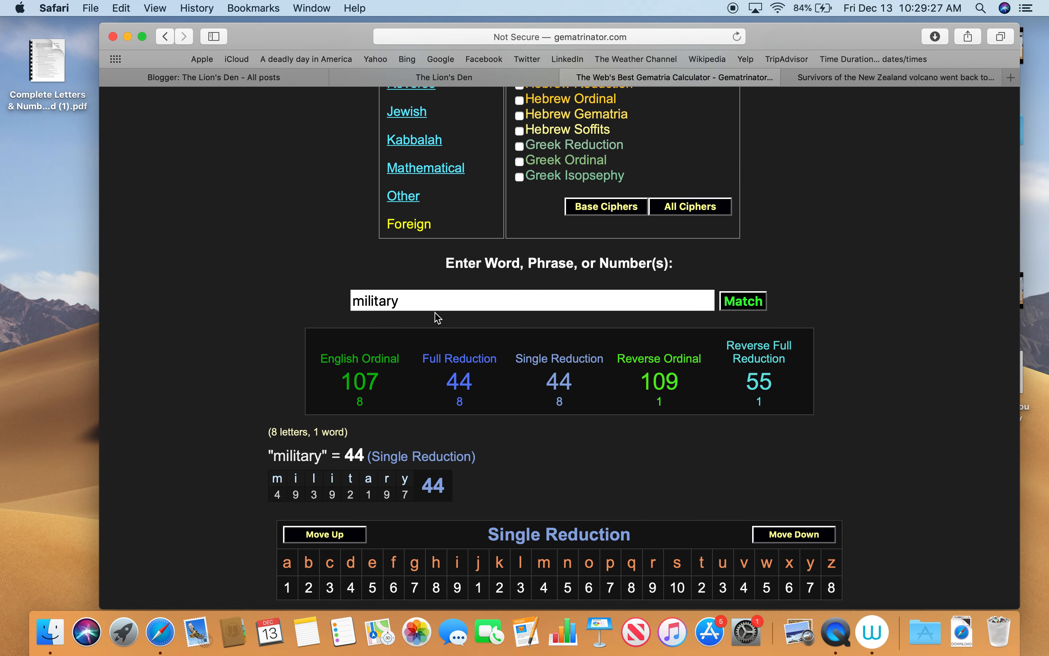
mouse_move(340, 218)
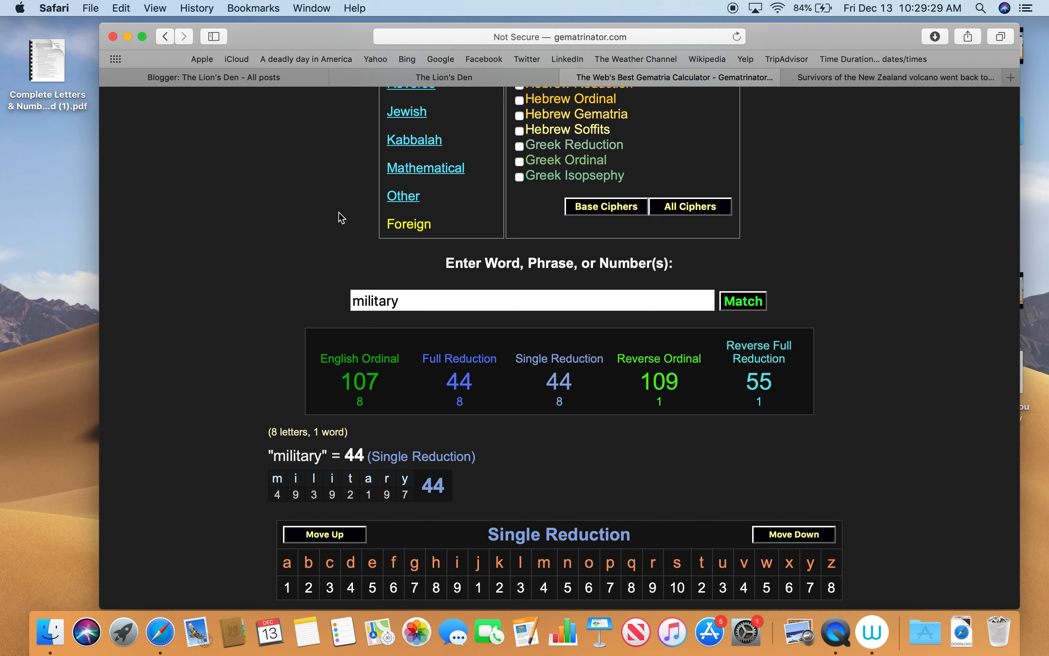
mouse_move(229, 203)
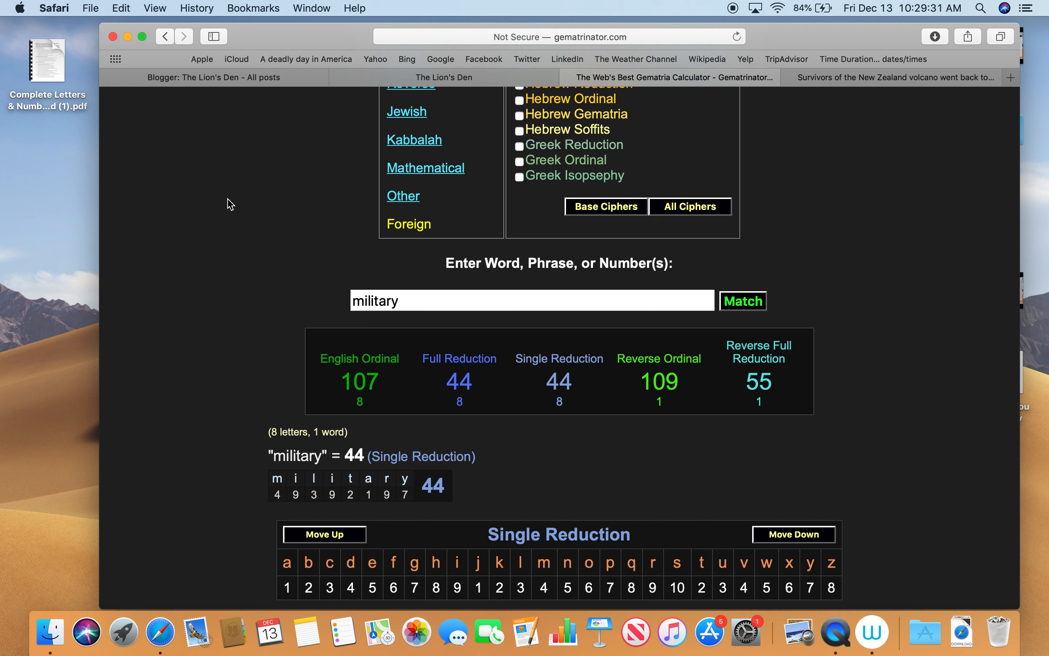
mouse_move(253, 210)
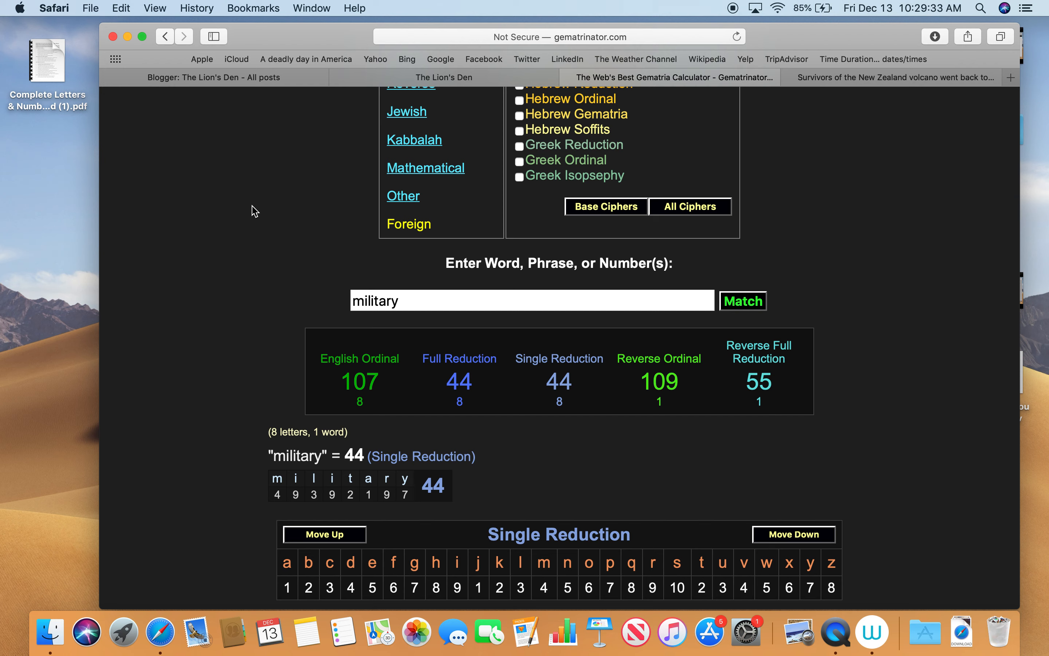
mouse_move(257, 187)
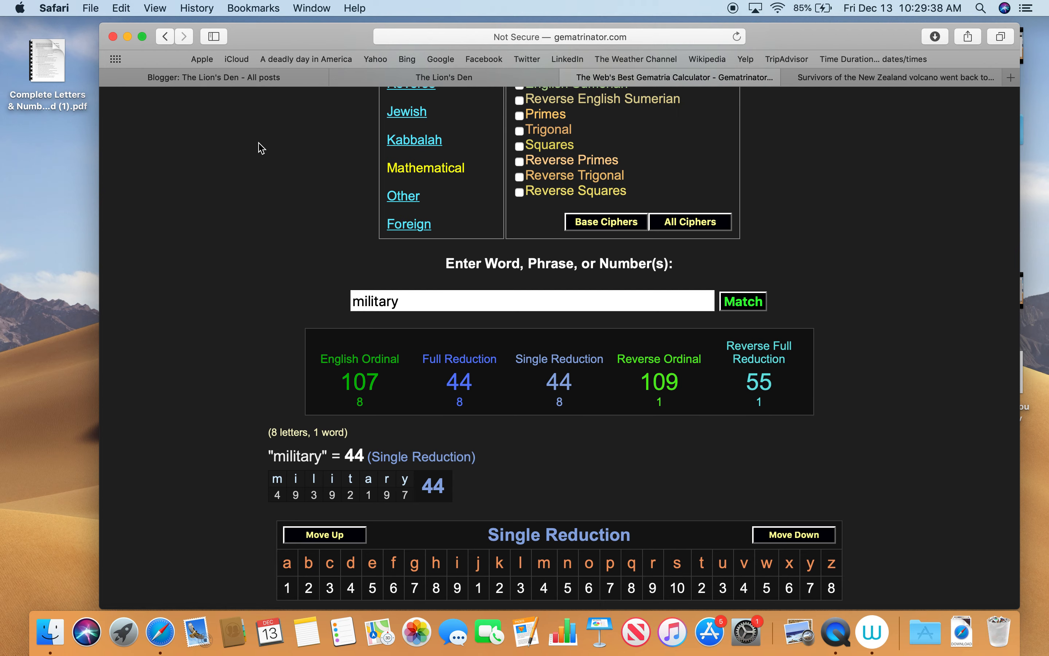
left_click(444, 77)
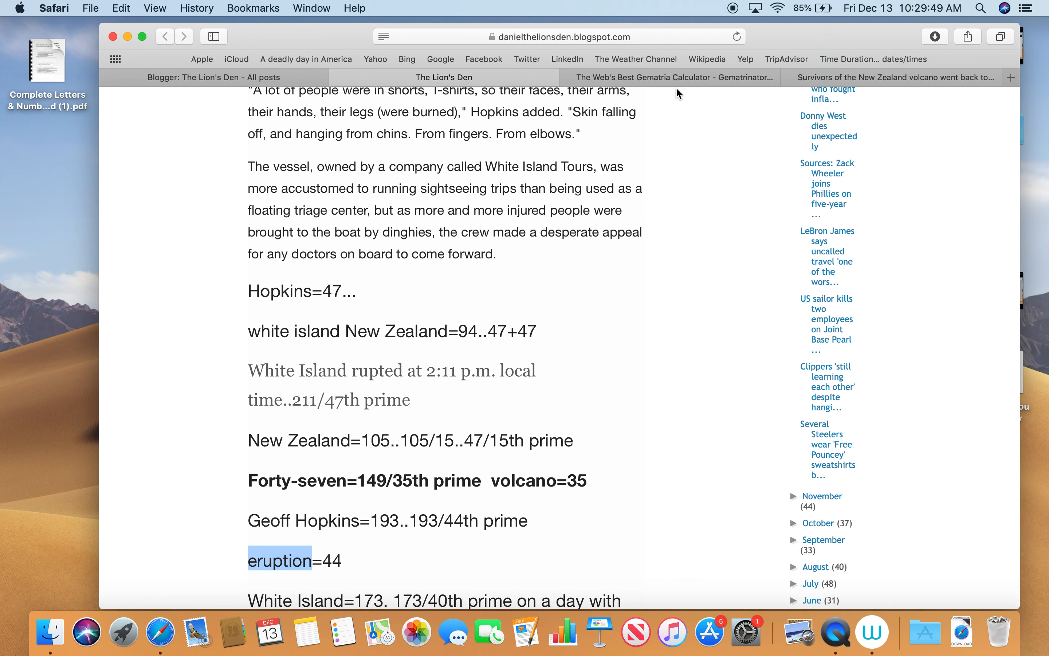
- Calculate eruption, then select the term White Island in the blog post
left_click(669, 77)
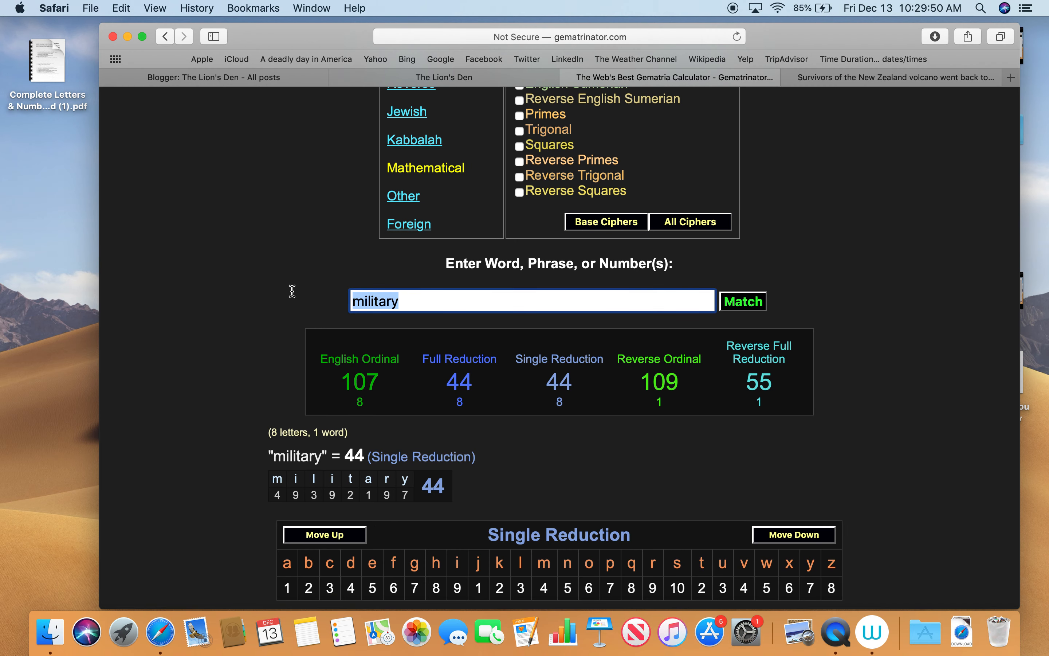
type("eruption")
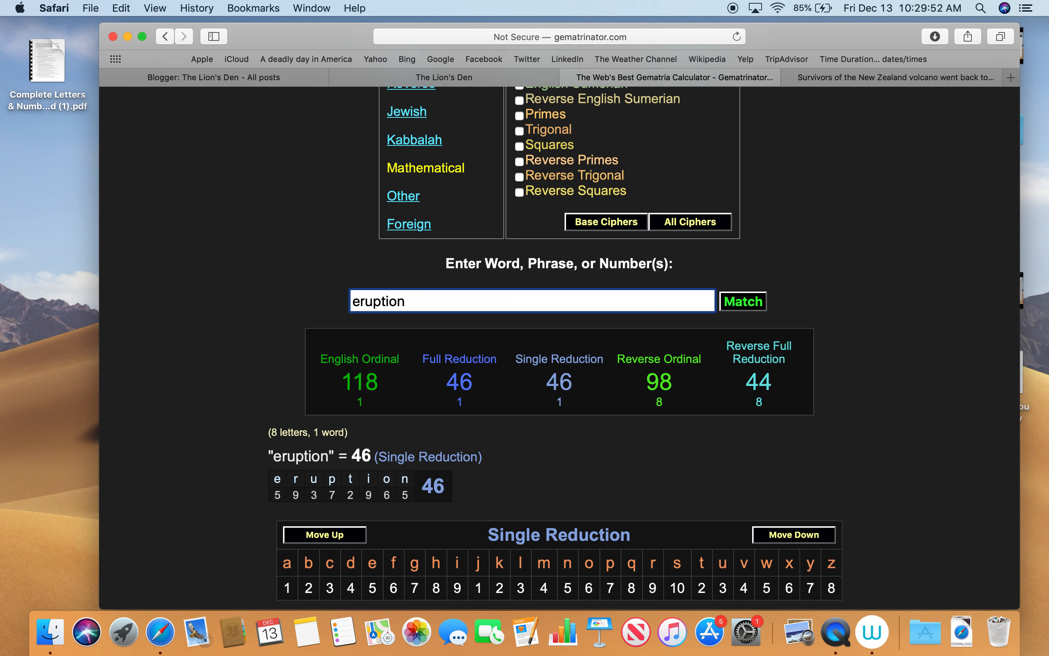
mouse_move(317, 191)
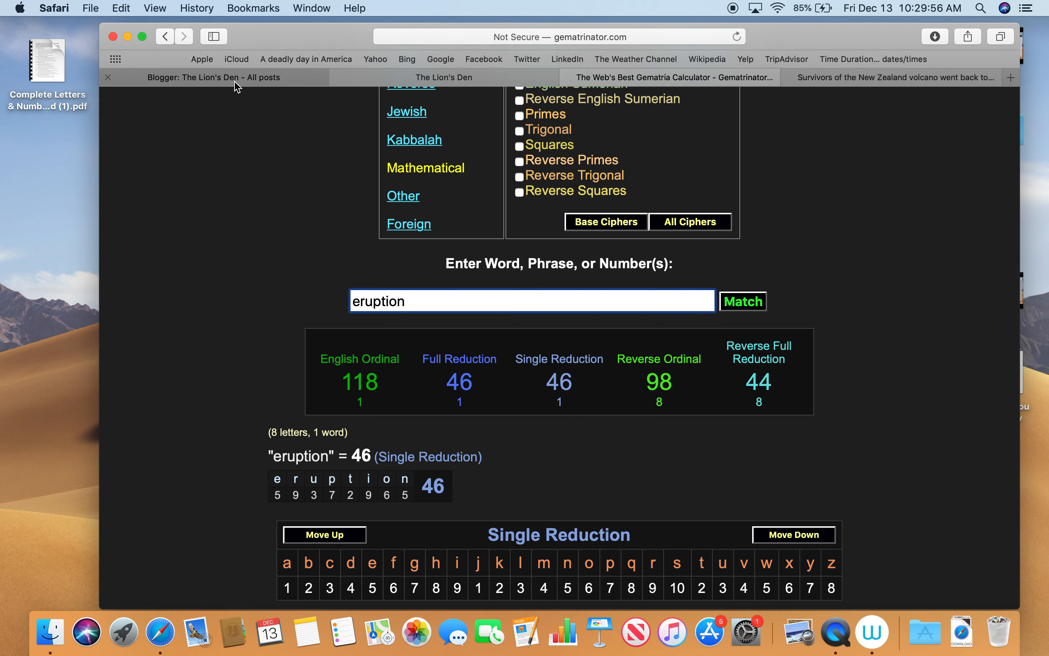
left_click(443, 77)
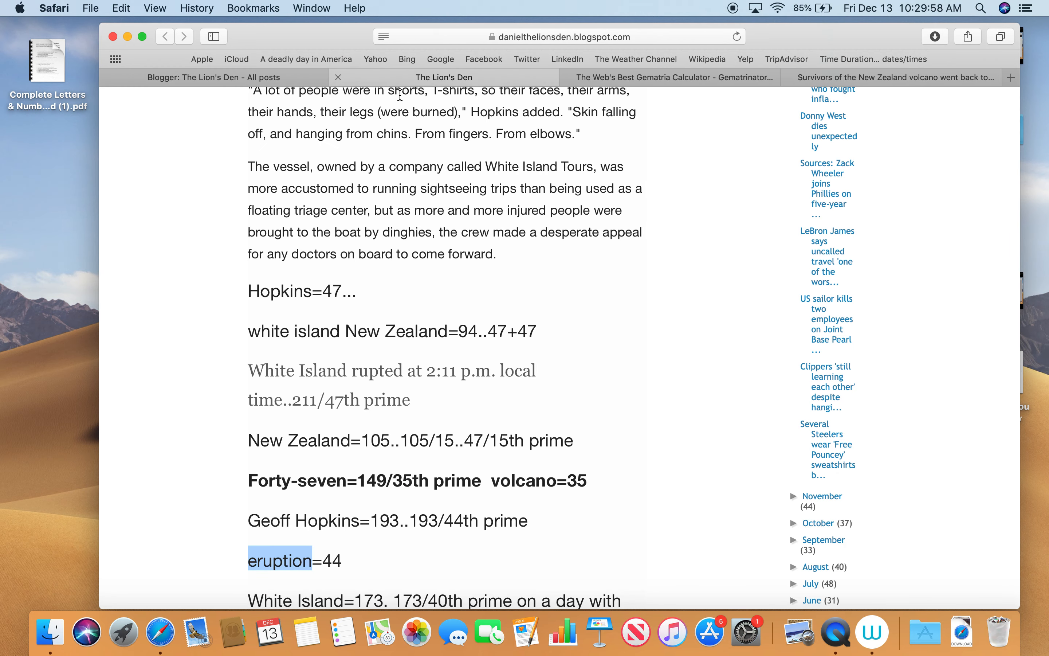
scroll("down", 3)
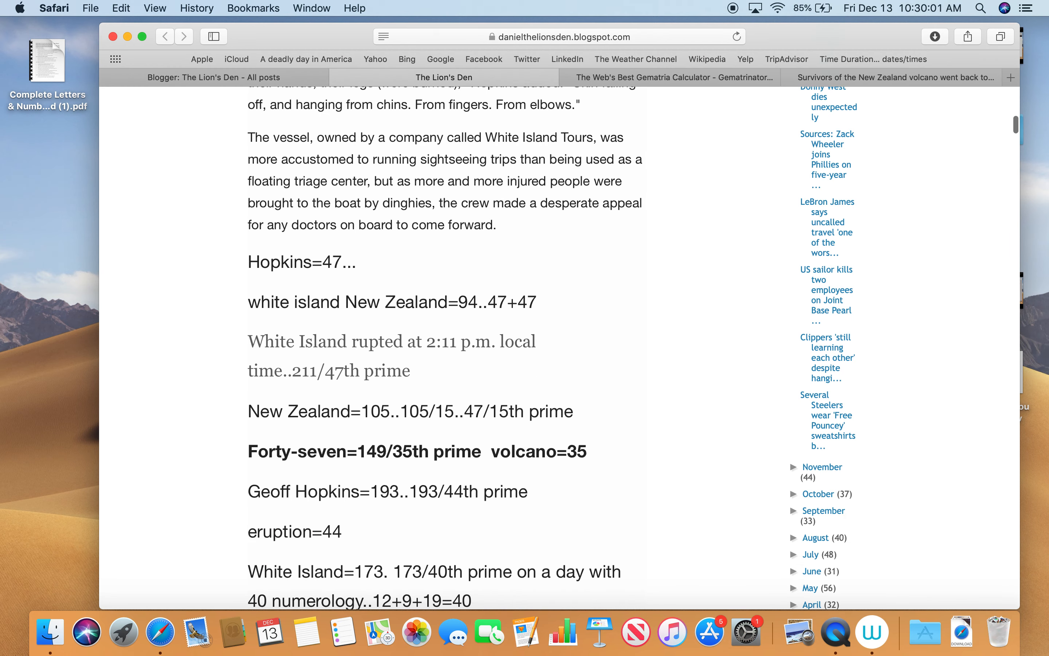
double_click(294, 571)
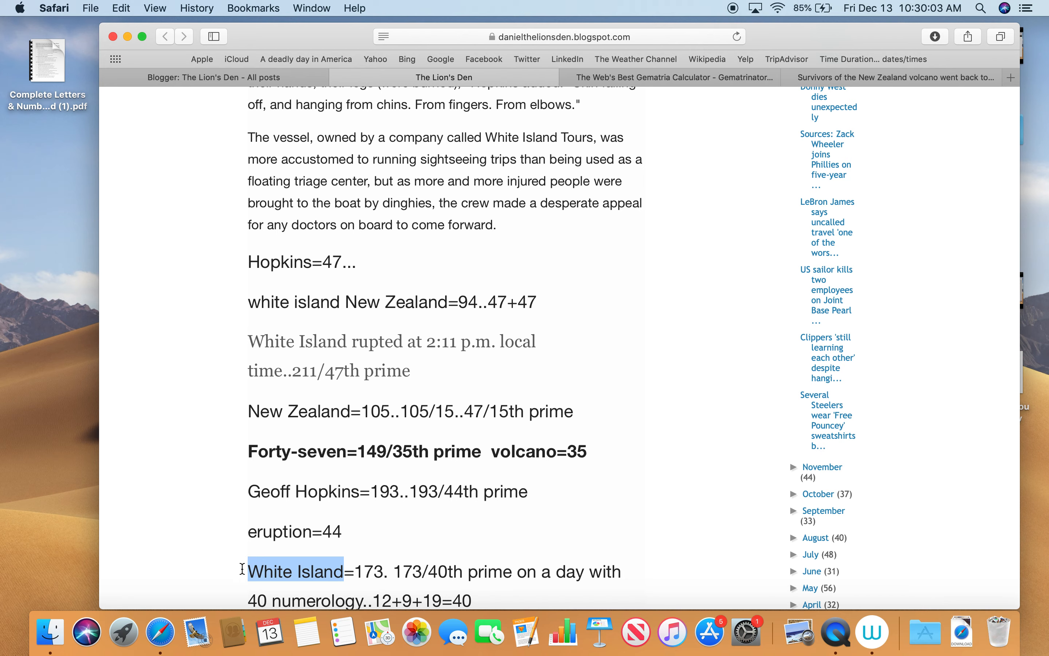
mouse_move(636, 55)
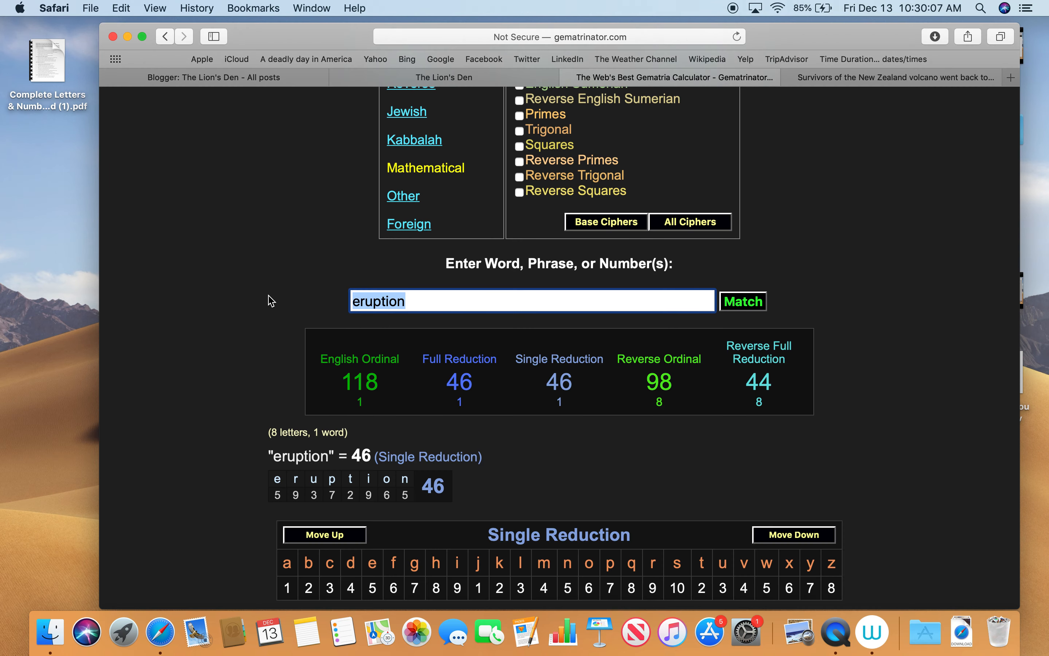
- Calculate White Island (124, 52, 61, 173, 65) and check the number properties of 173 against the blog
type("White Island")
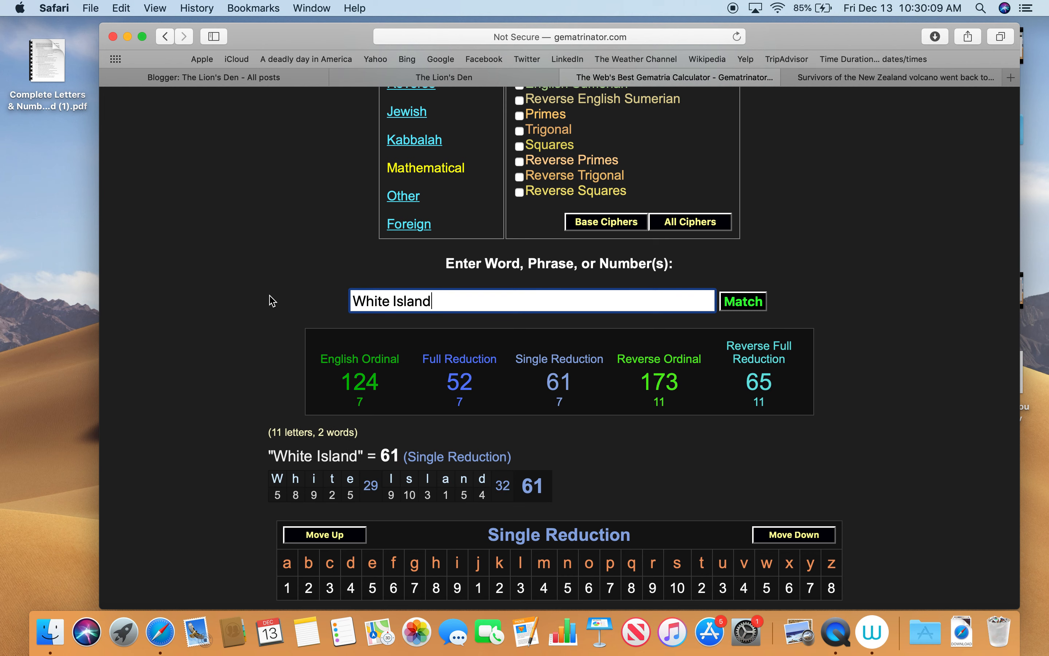
mouse_move(621, 452)
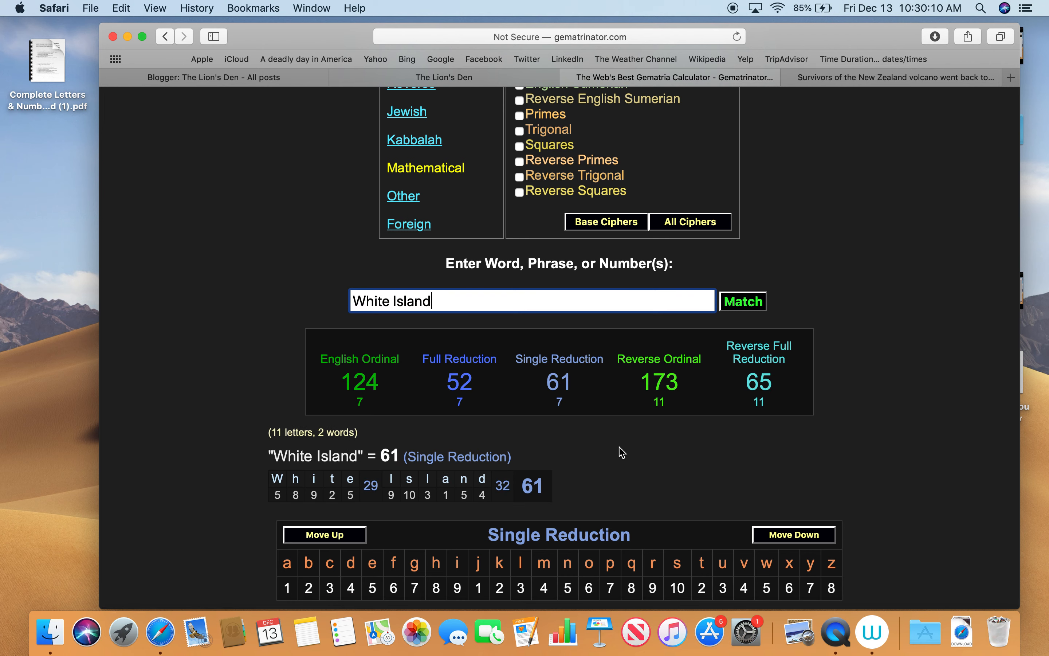
left_click(658, 382)
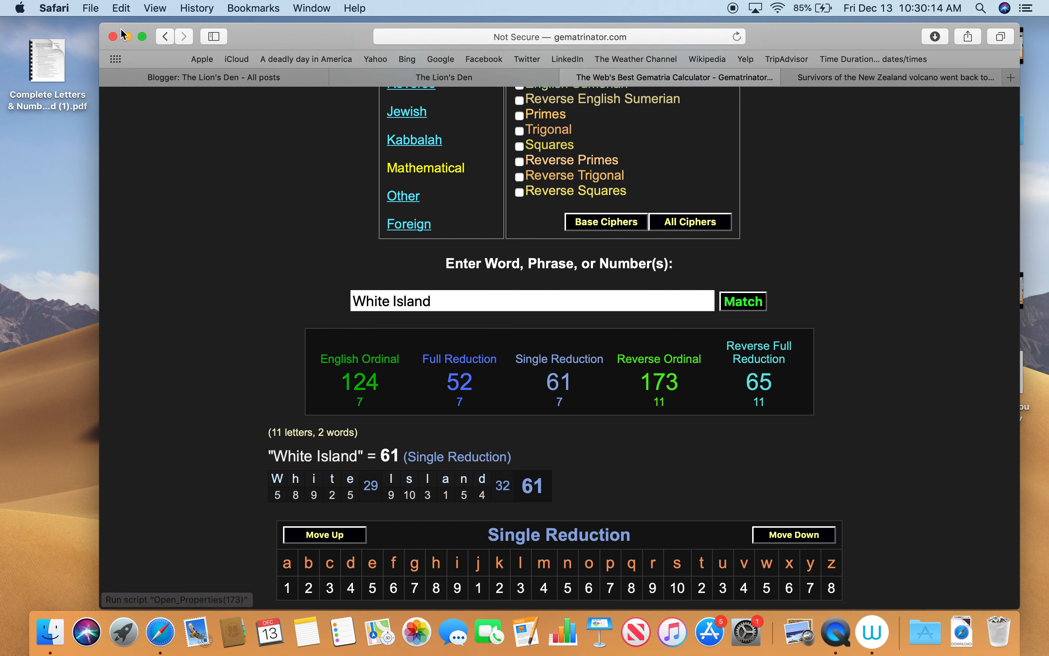
left_click(443, 77)
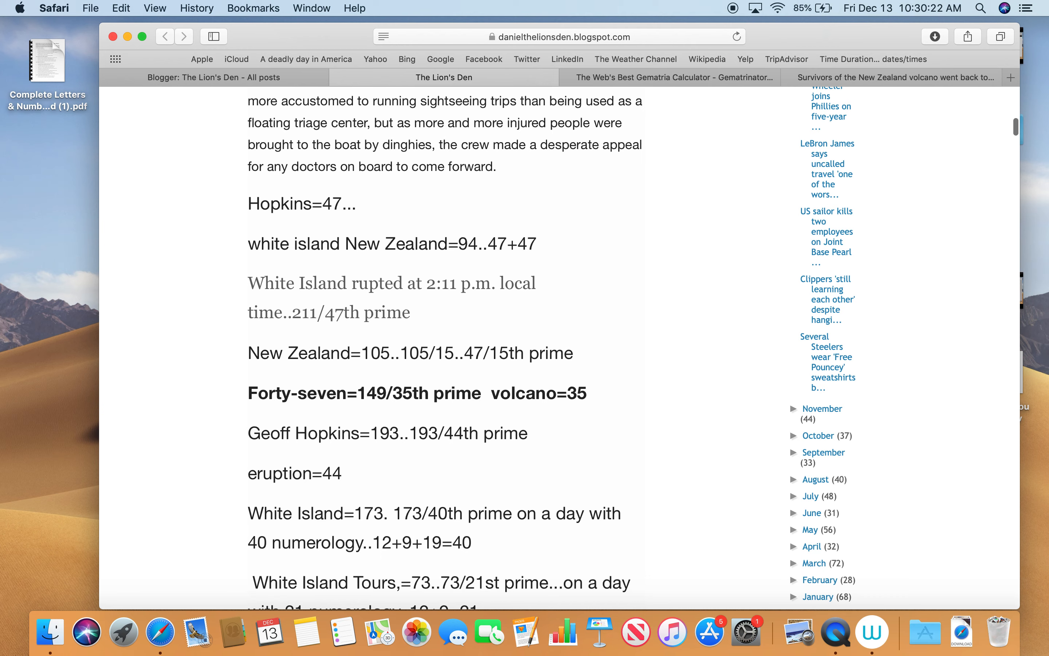
scroll("down", 3)
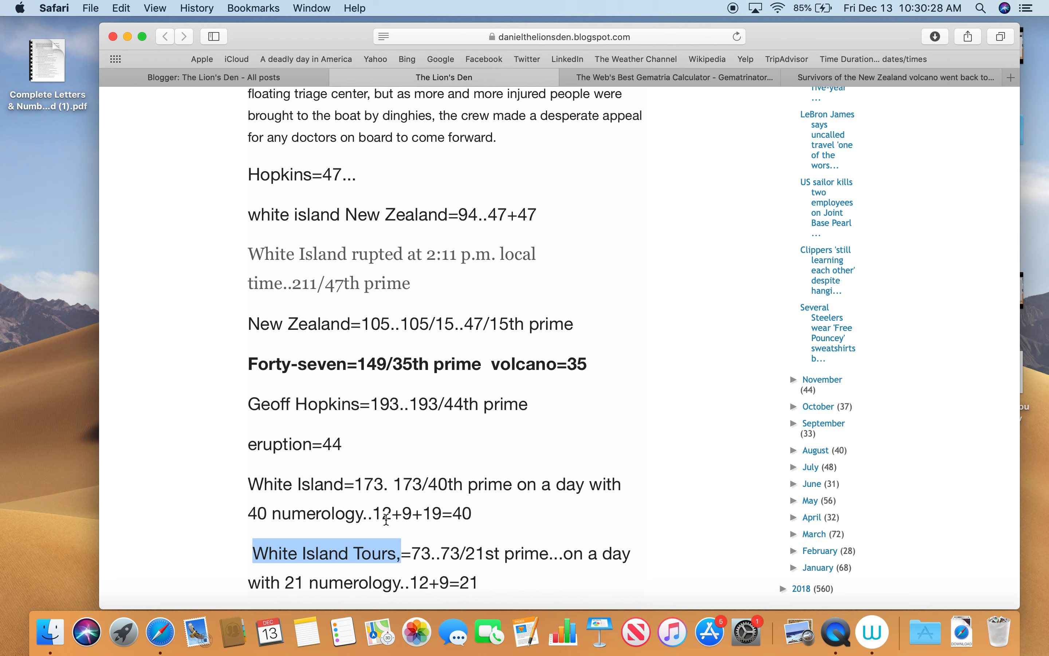
mouse_move(385, 160)
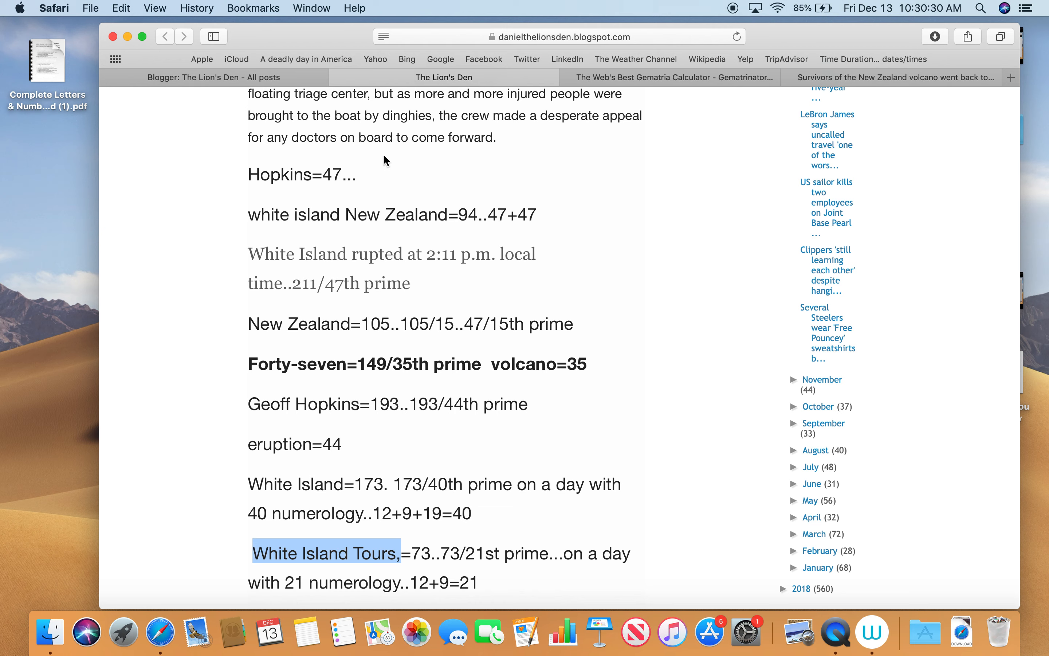
mouse_move(383, 166)
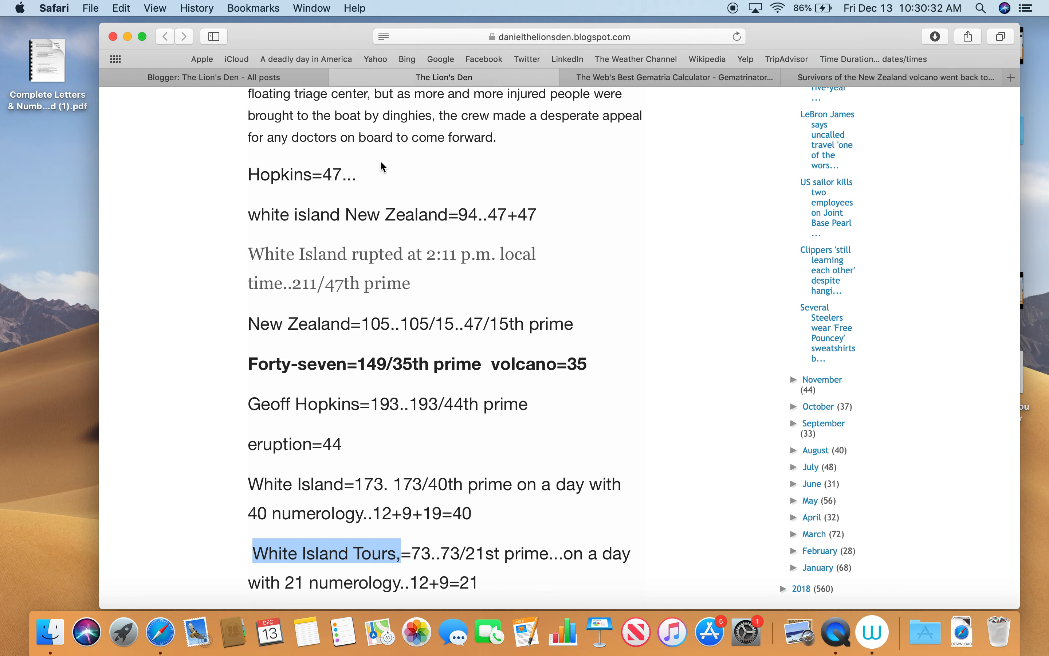
mouse_move(592, 88)
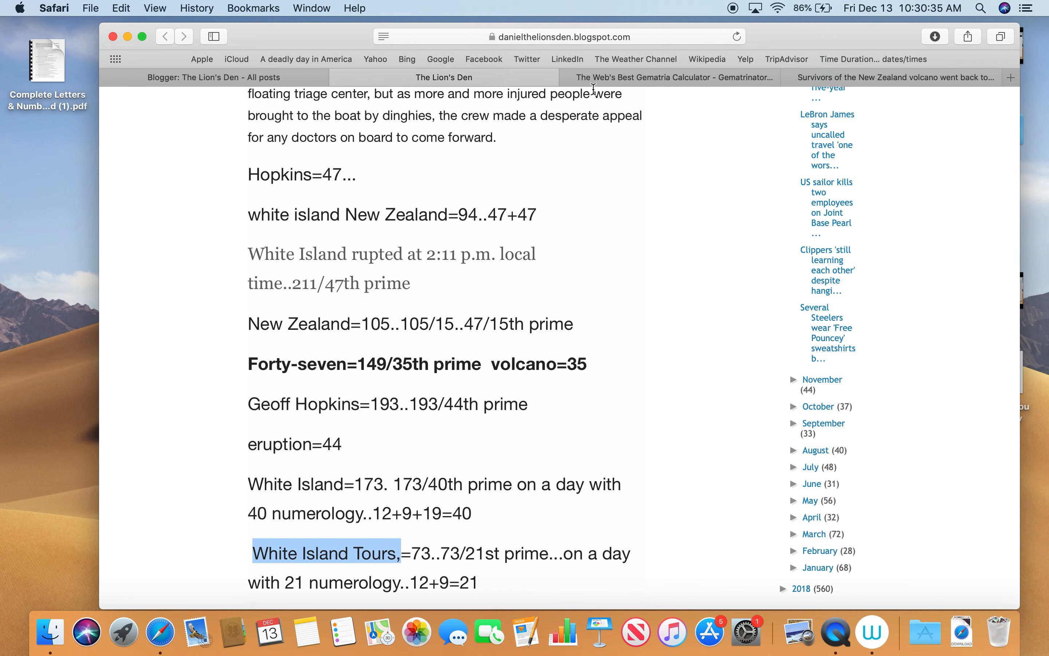
left_click(675, 77)
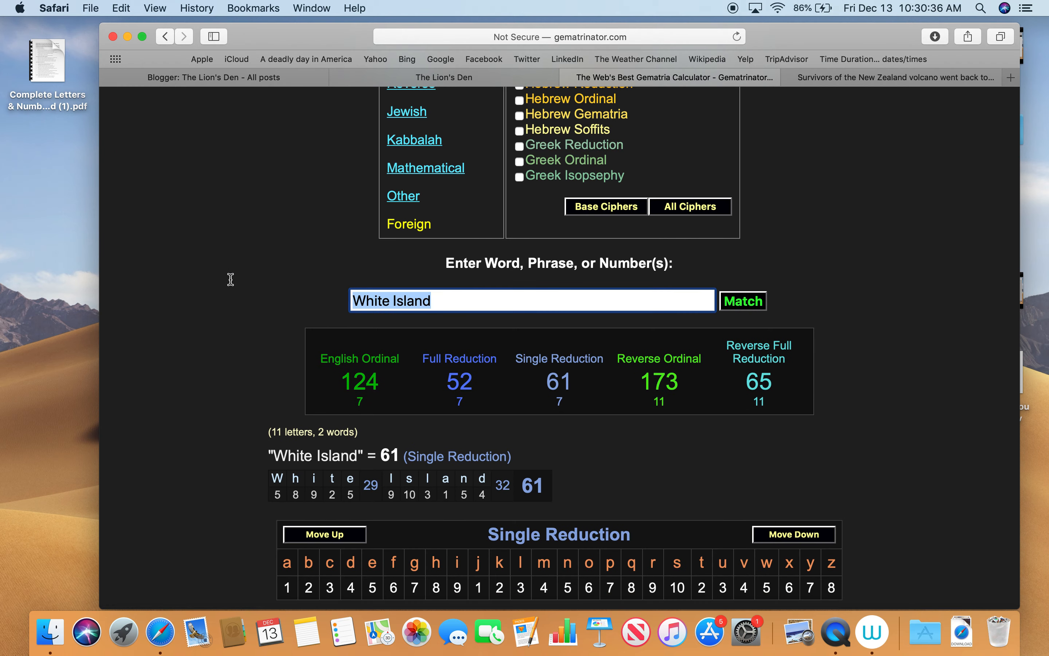
- Calculate 'White Island Tours,' (73 Full Reduction) and sacrifice (73, 46, 55, 170, 62), then return to the blog
type("Tours,")
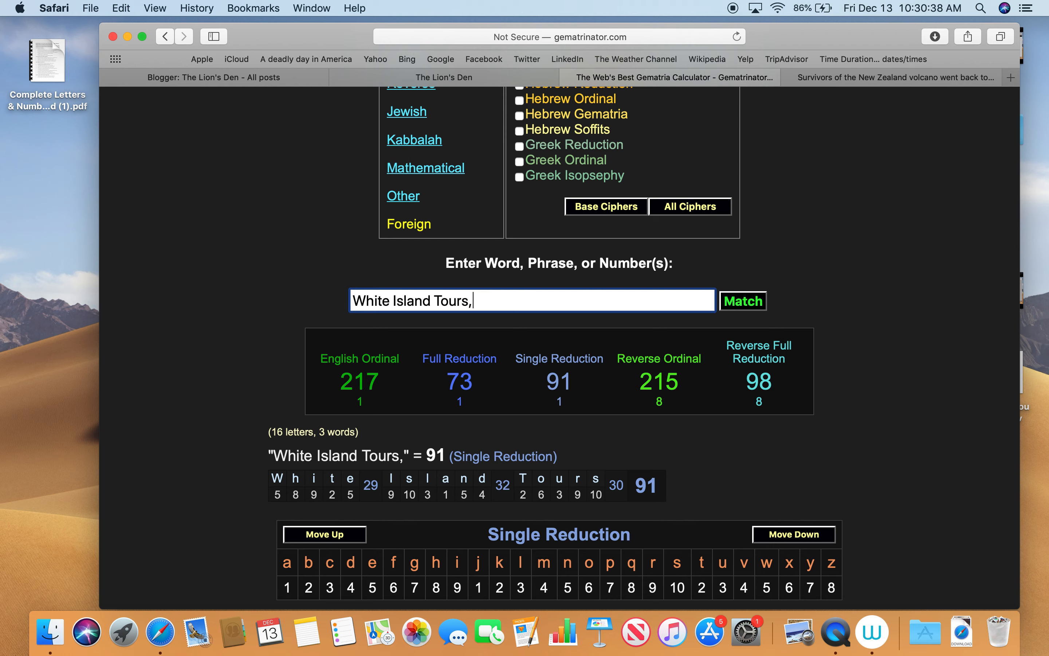
left_click(459, 382)
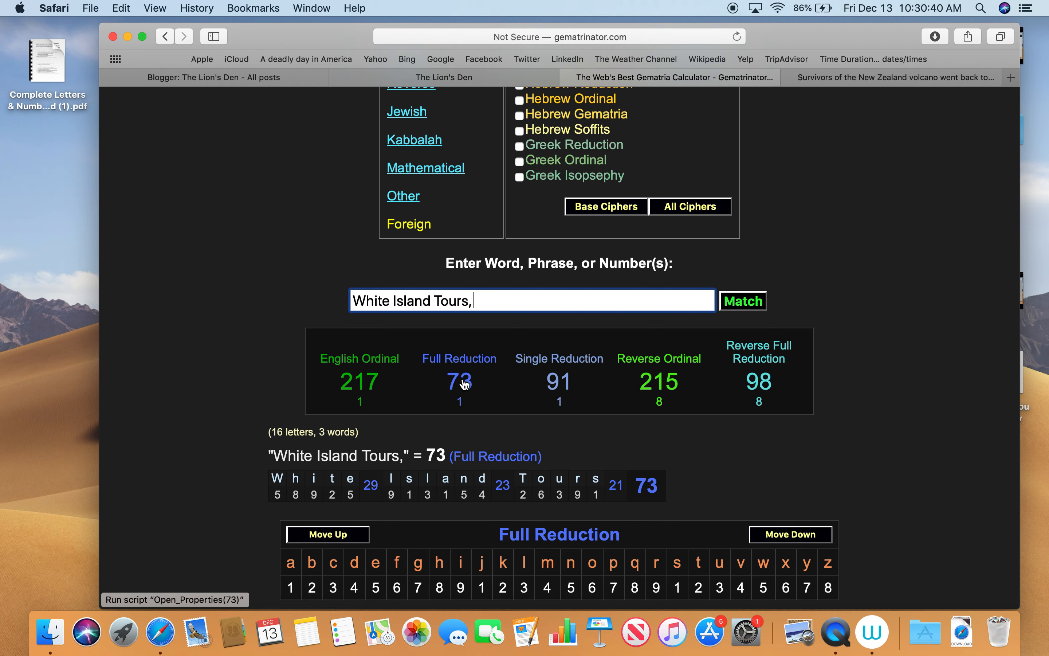
left_click(459, 381)
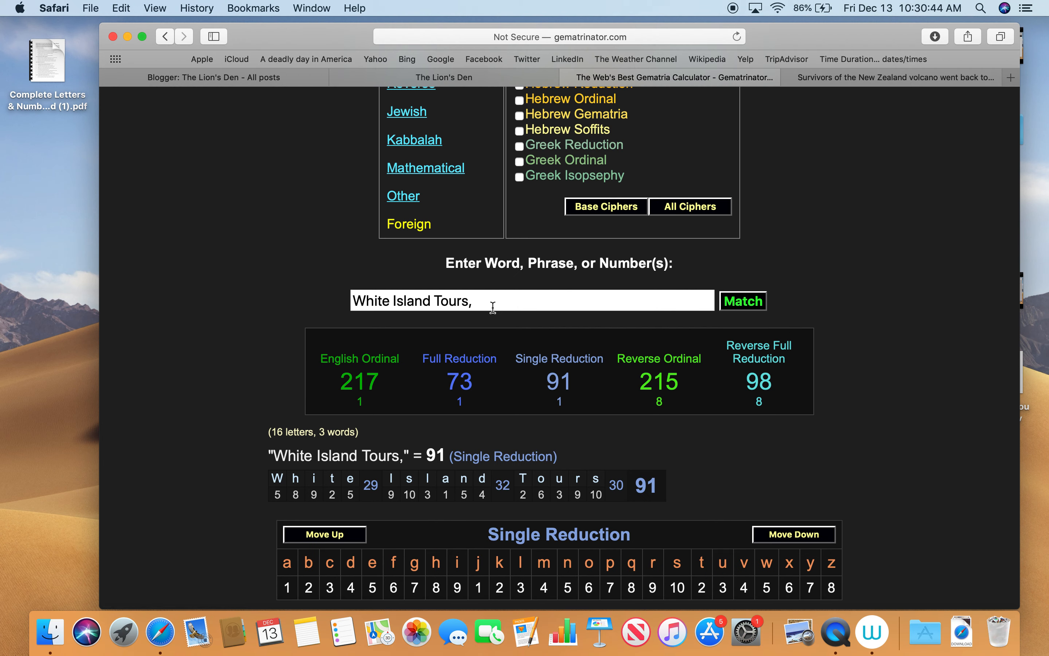
type("sacrifice")
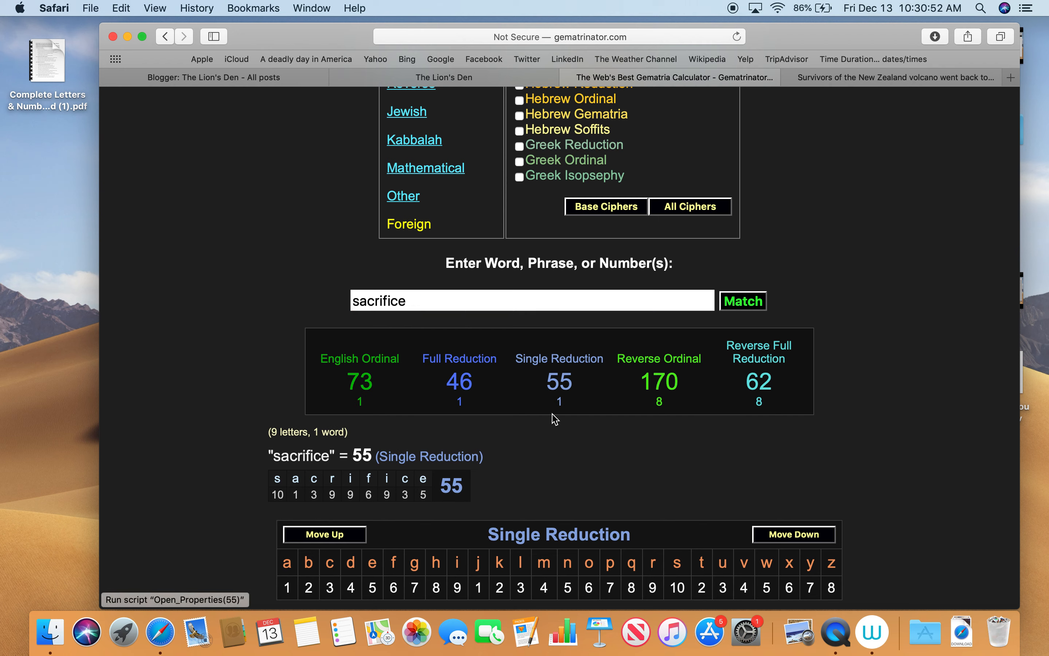
mouse_move(430, 417)
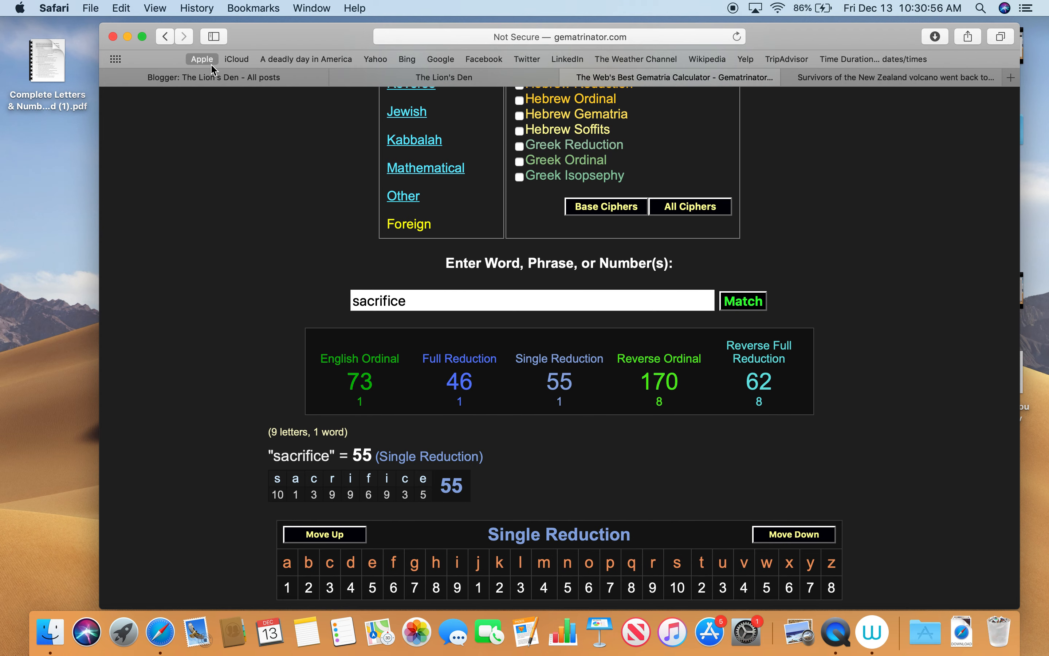
left_click(443, 77)
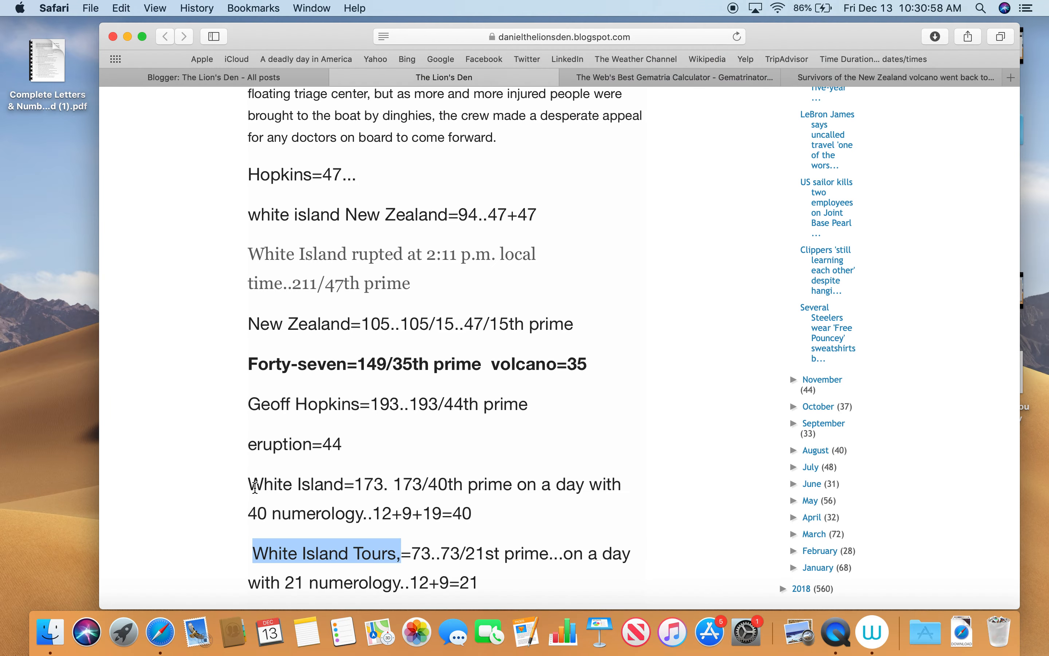
- Calculate eruption (118, 46, 46, 98, 44), then bring up the CNN volcano survivors article
scroll("down", 3)
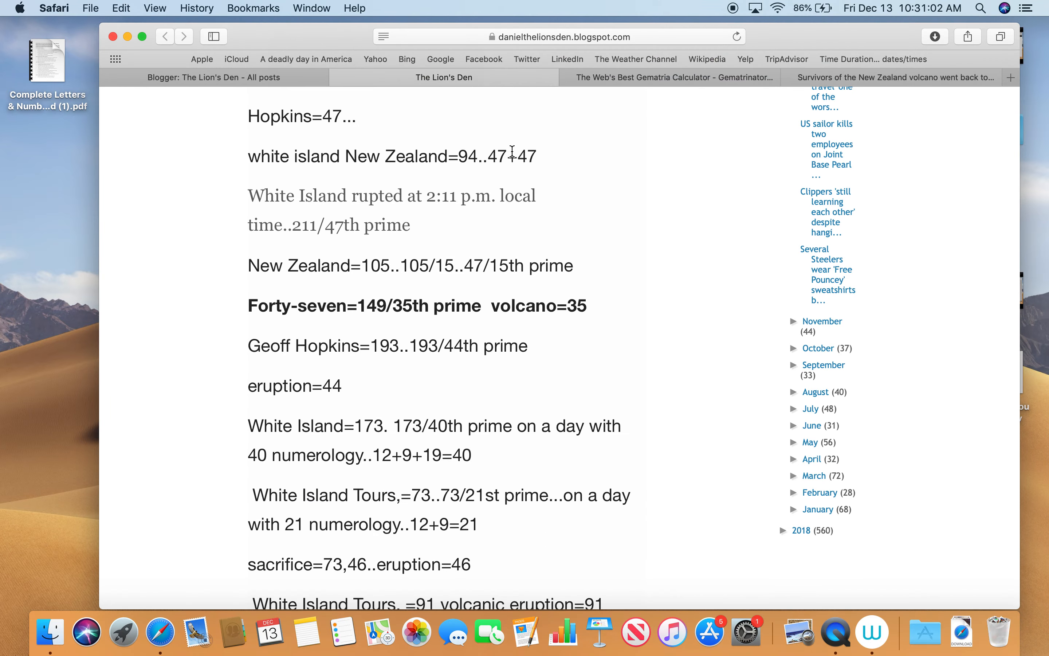
left_click(673, 77)
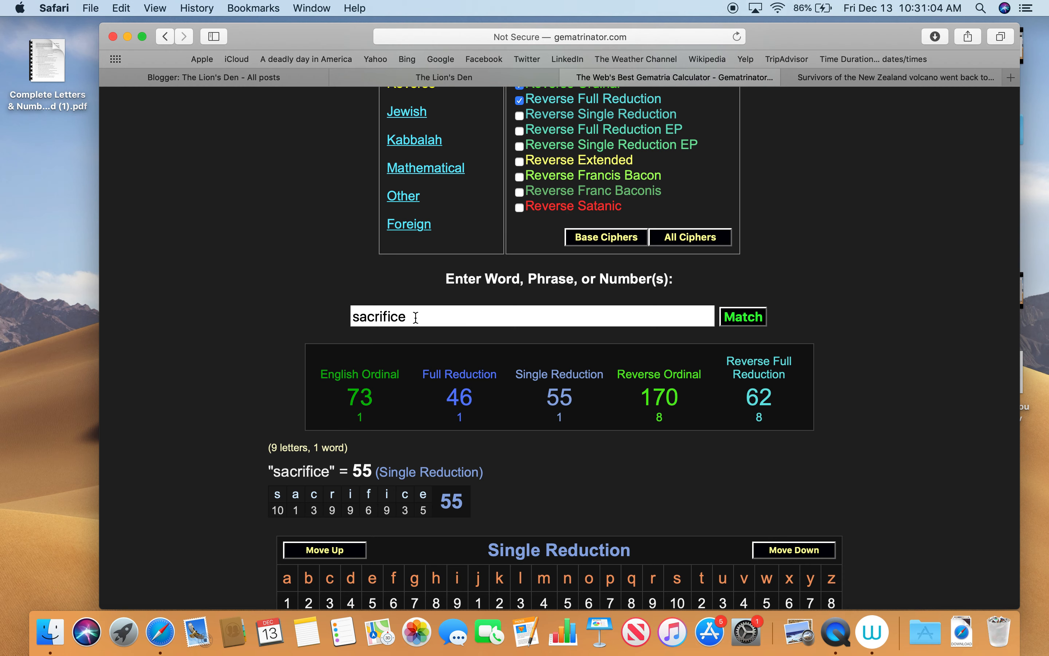
type("erut")
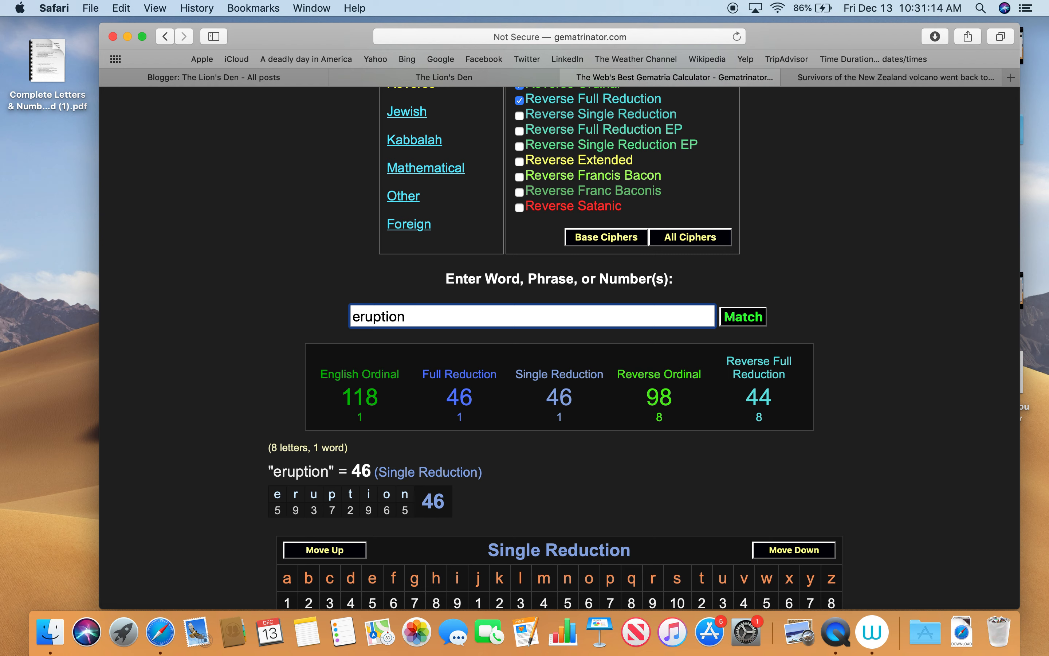
mouse_move(594, 416)
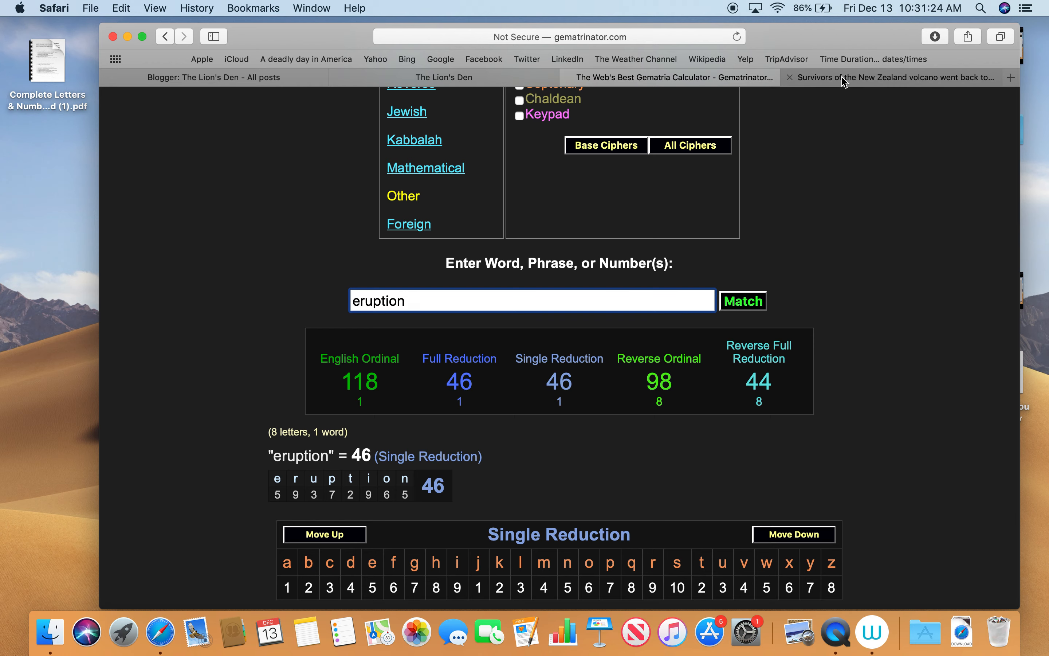
left_click(893, 77)
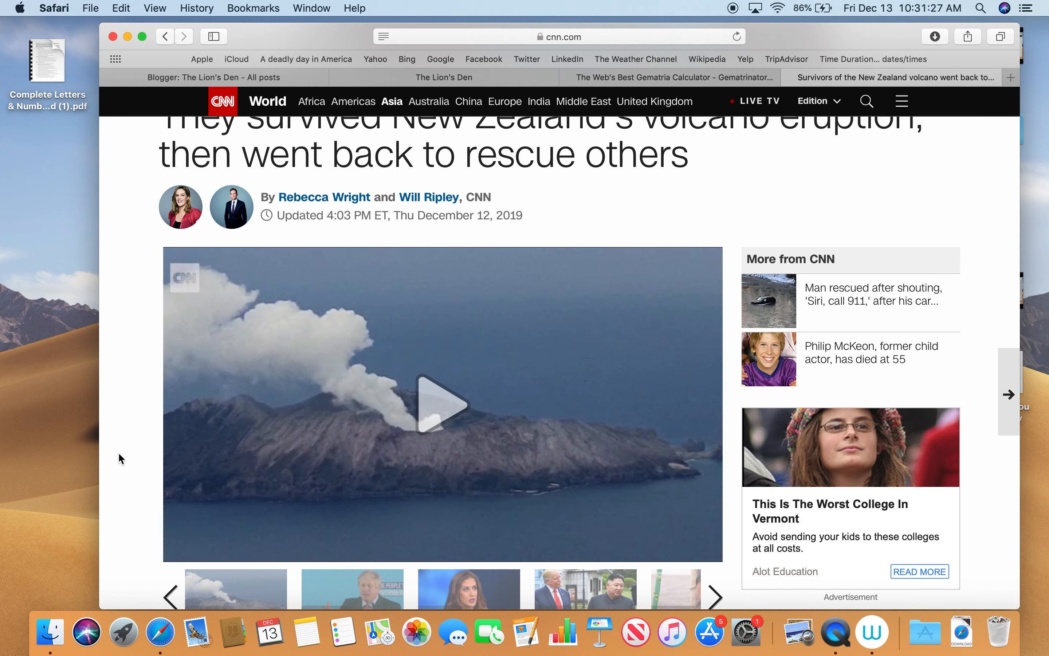
scroll("down", 3)
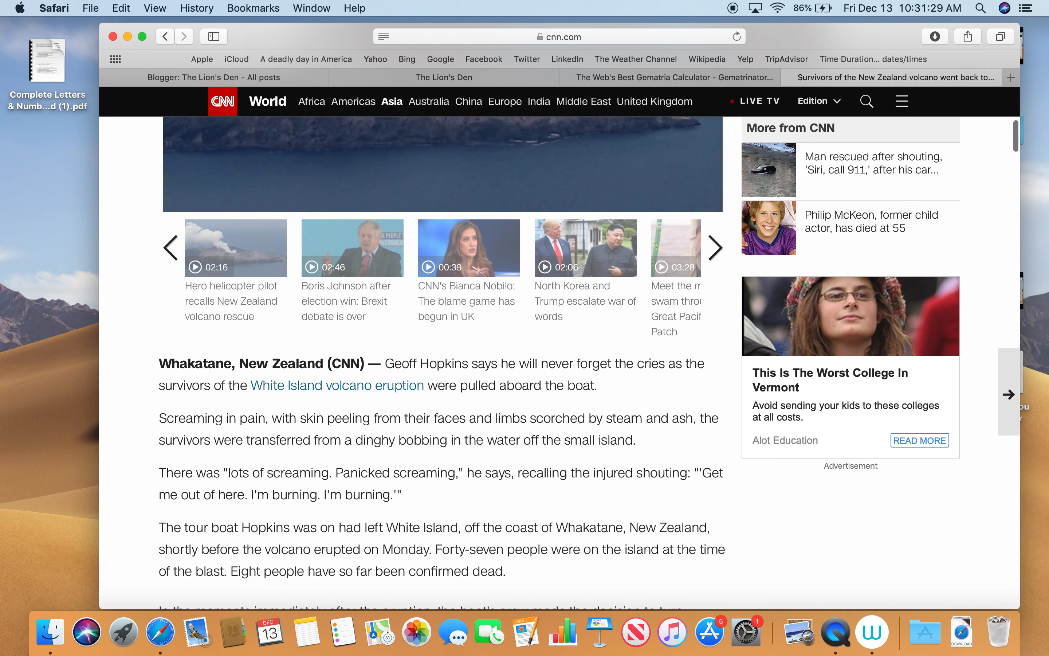
scroll("down", 3)
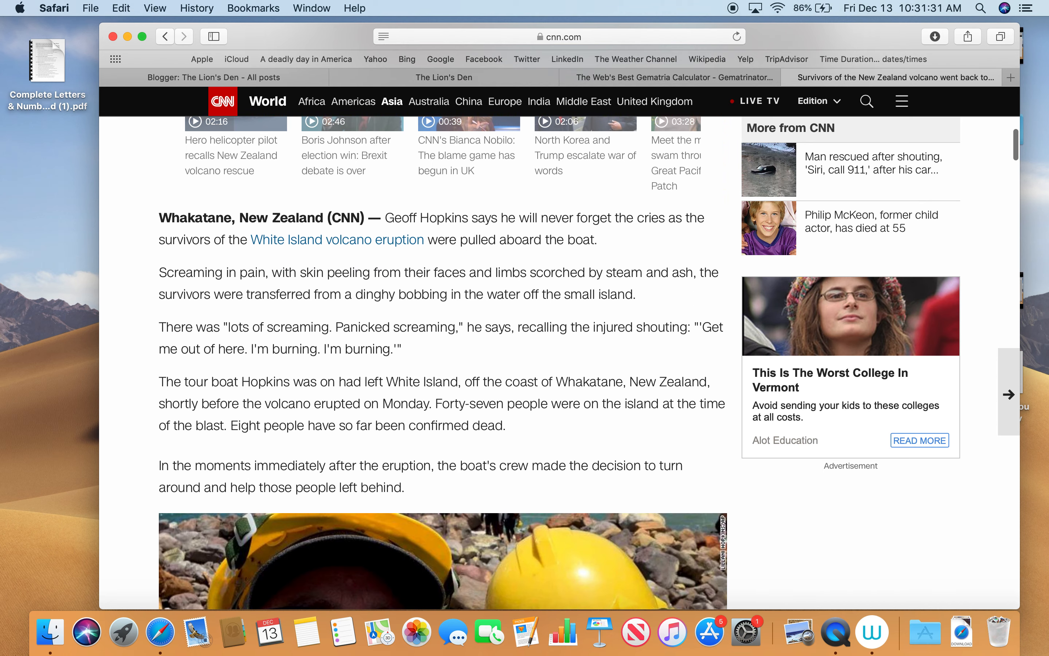
scroll("down", 3)
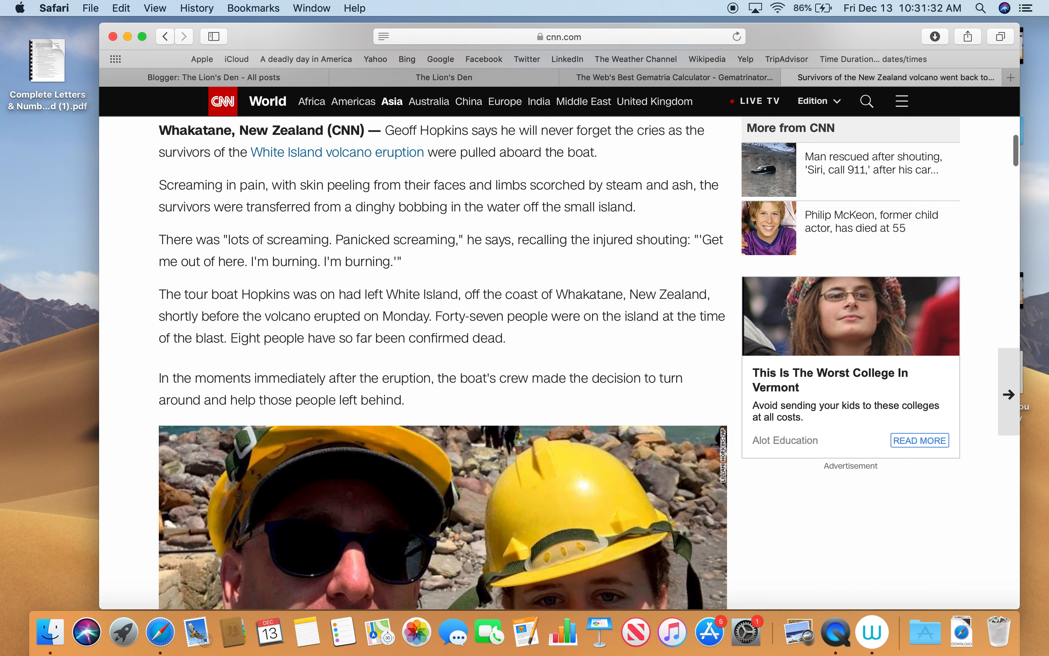
scroll("down", 3)
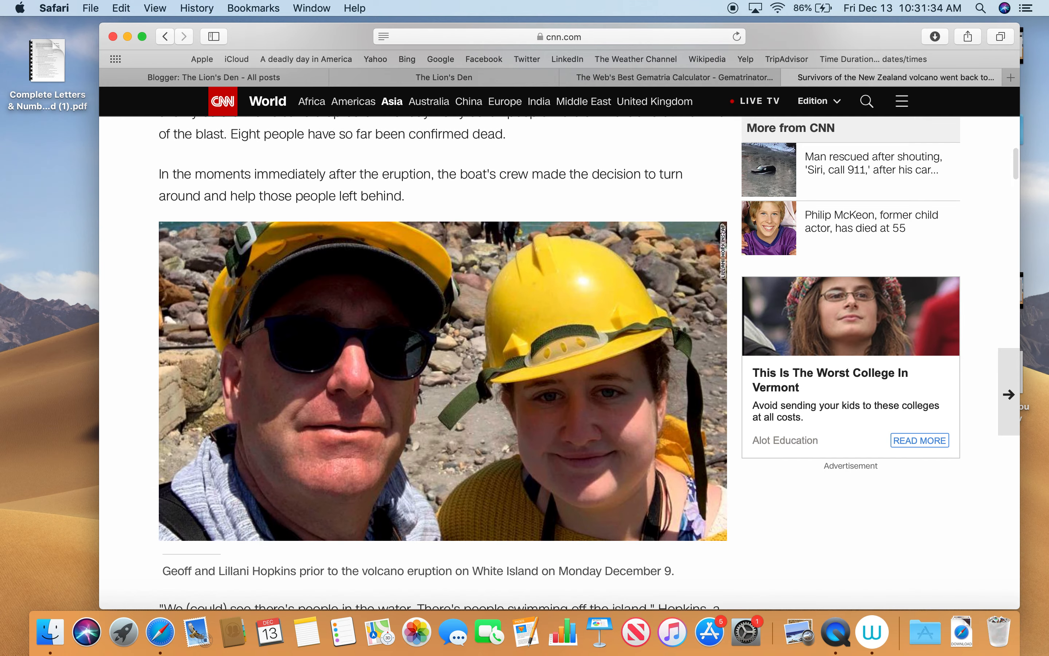
scroll("down", 3)
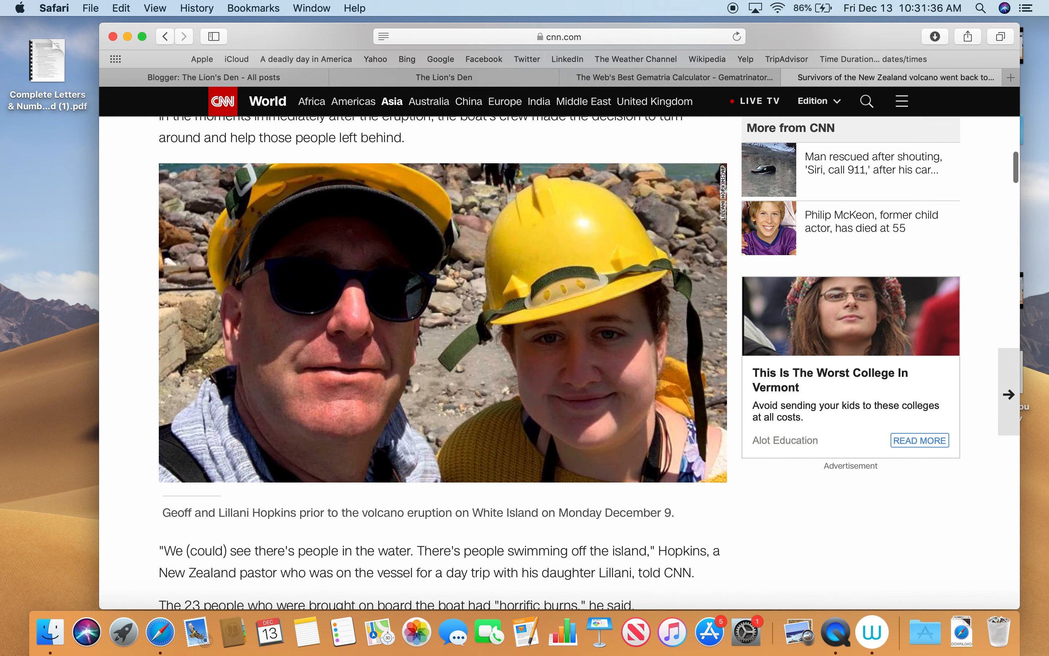
scroll("down", 3)
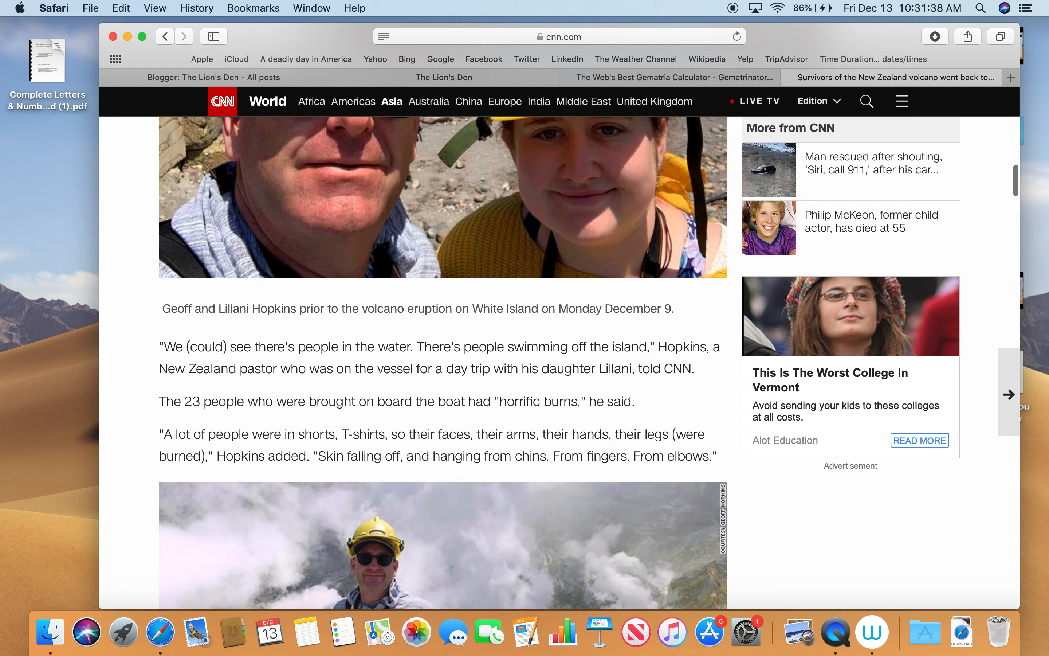
scroll("down", 3)
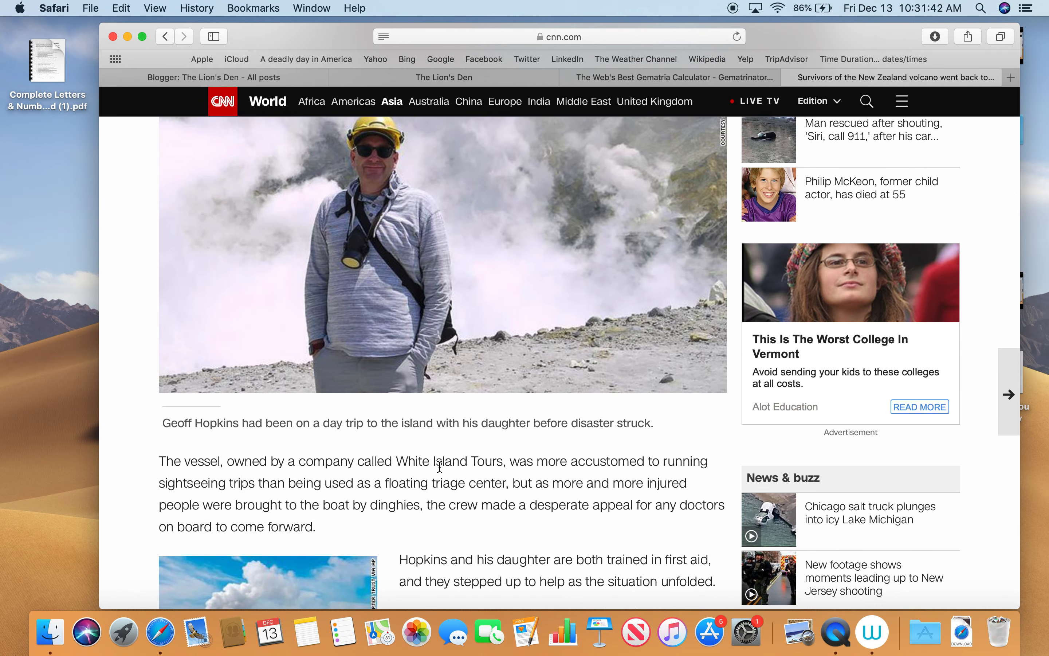
mouse_move(618, 475)
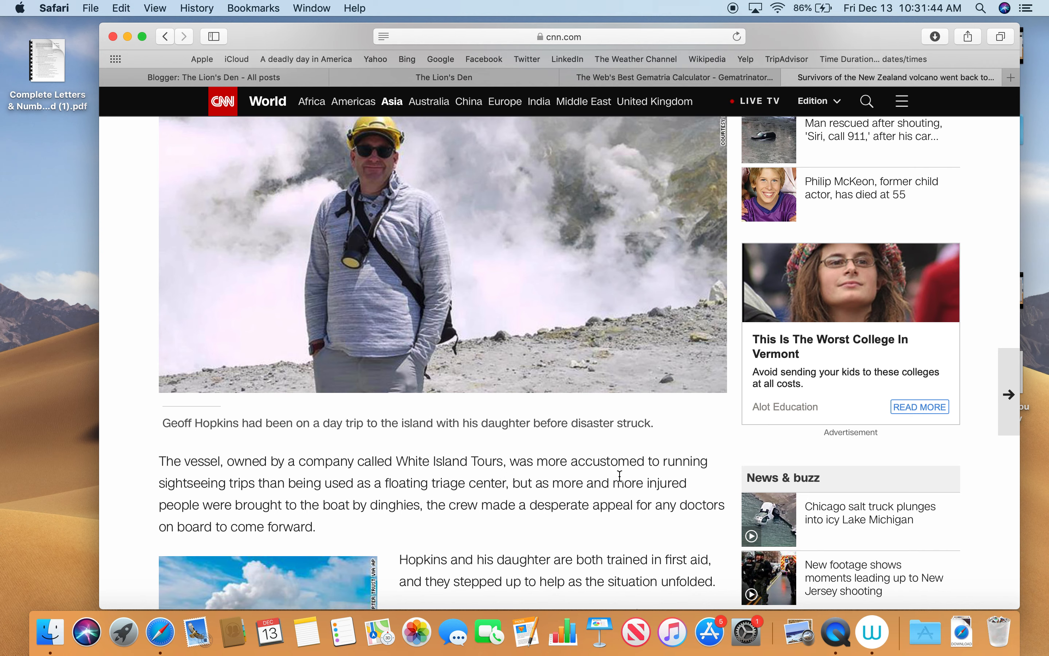
mouse_move(282, 496)
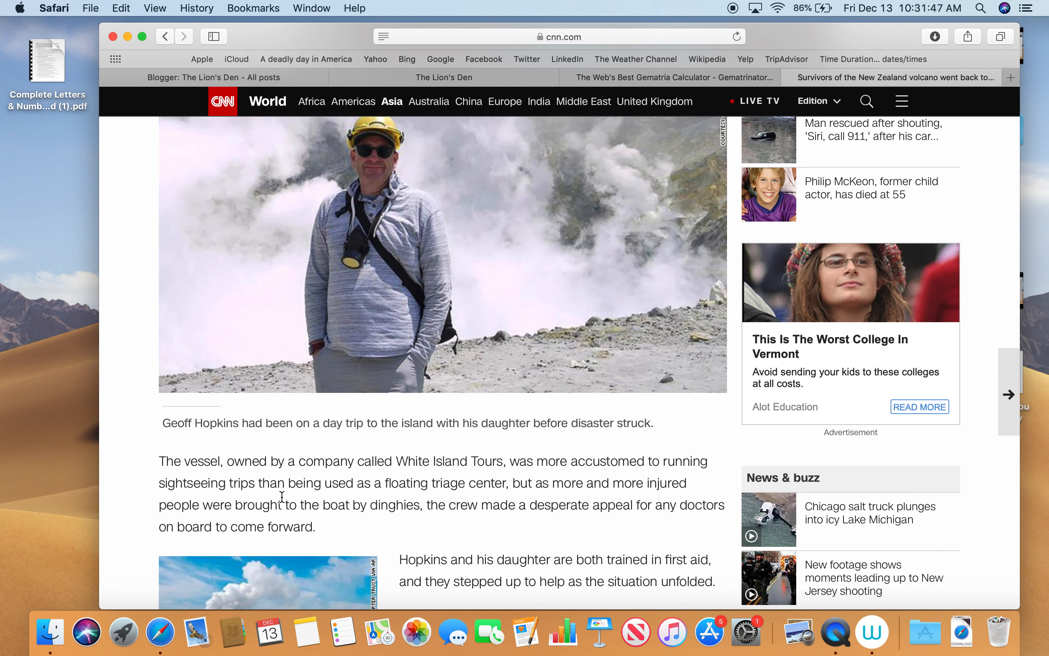
mouse_move(502, 507)
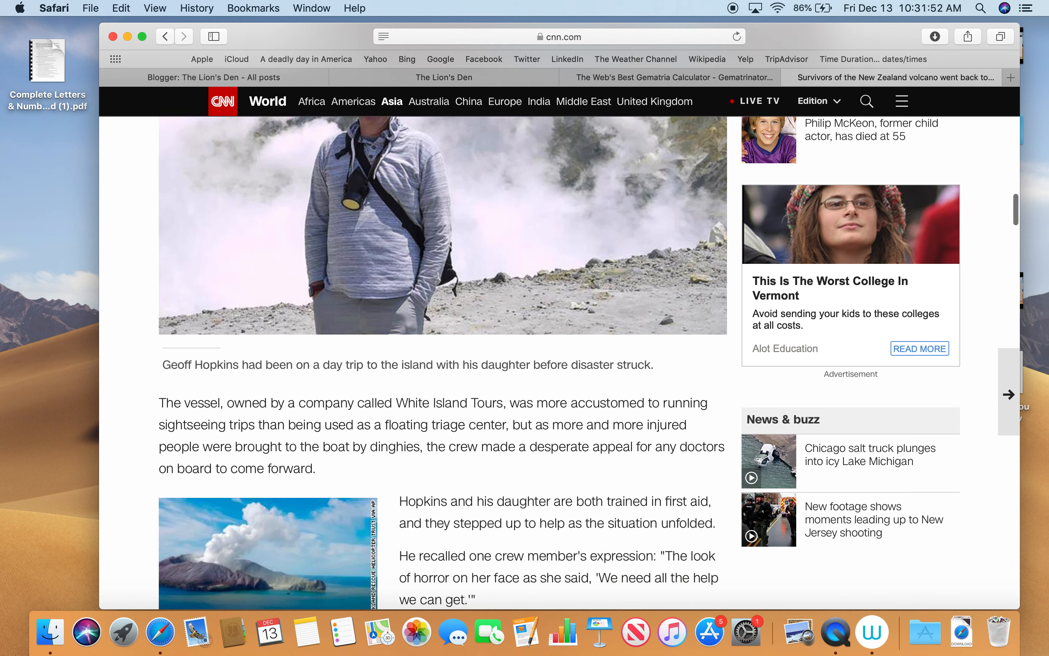
scroll("down", 3)
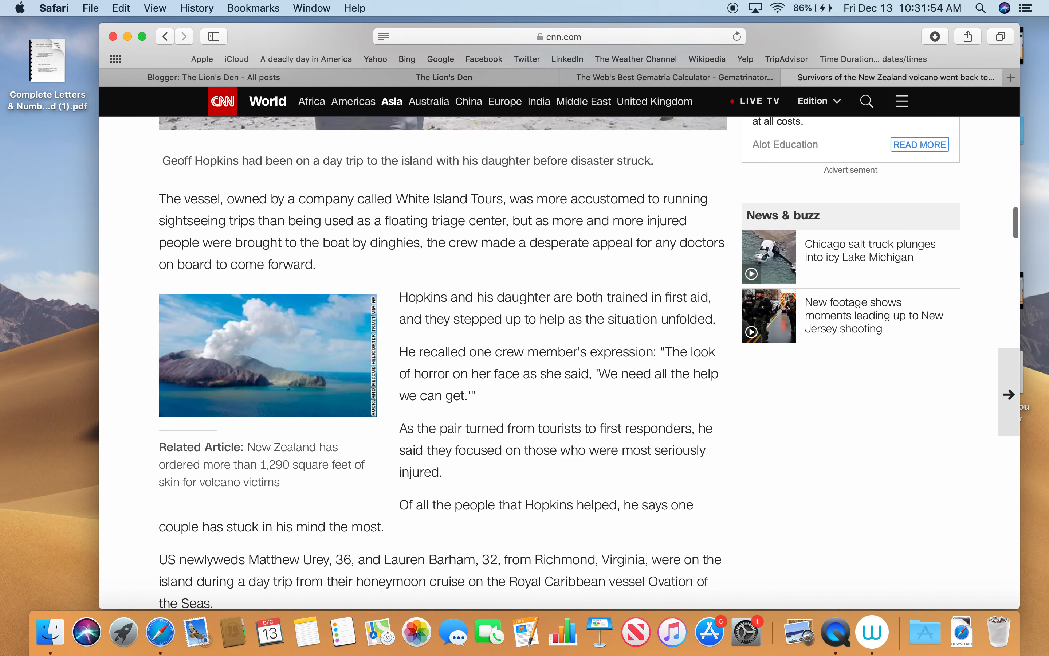
scroll("down", 3)
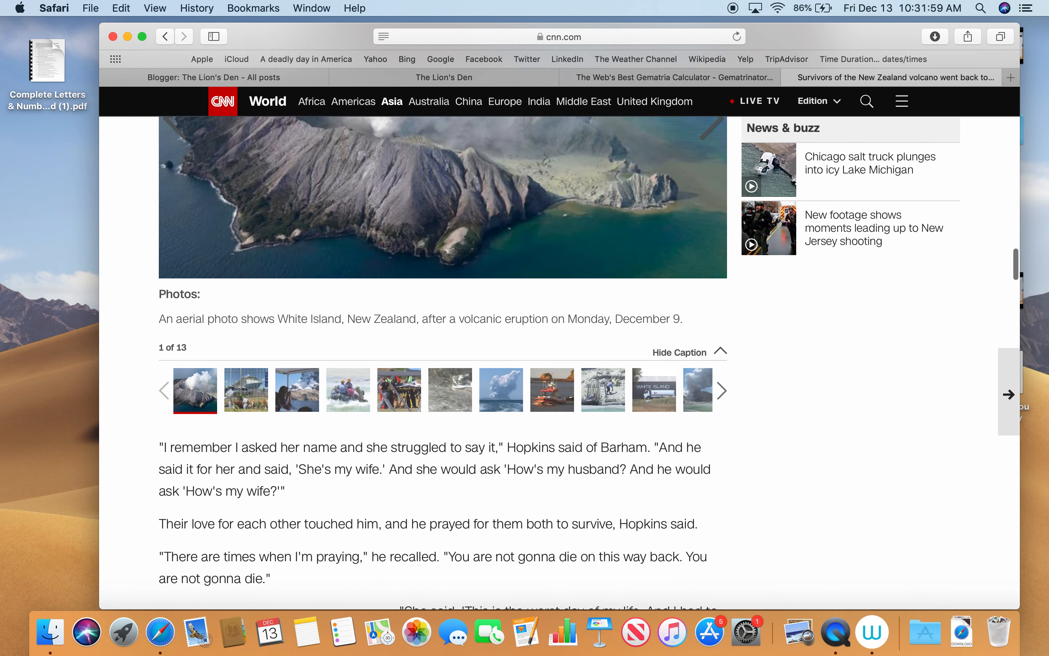
scroll("down", 3)
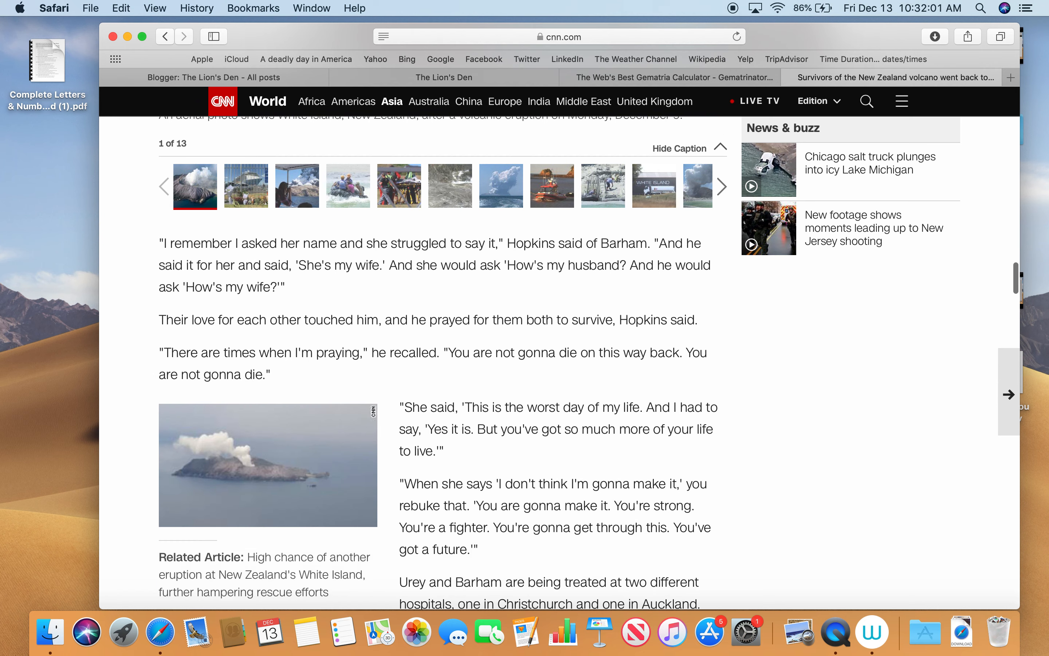
scroll("down", 3)
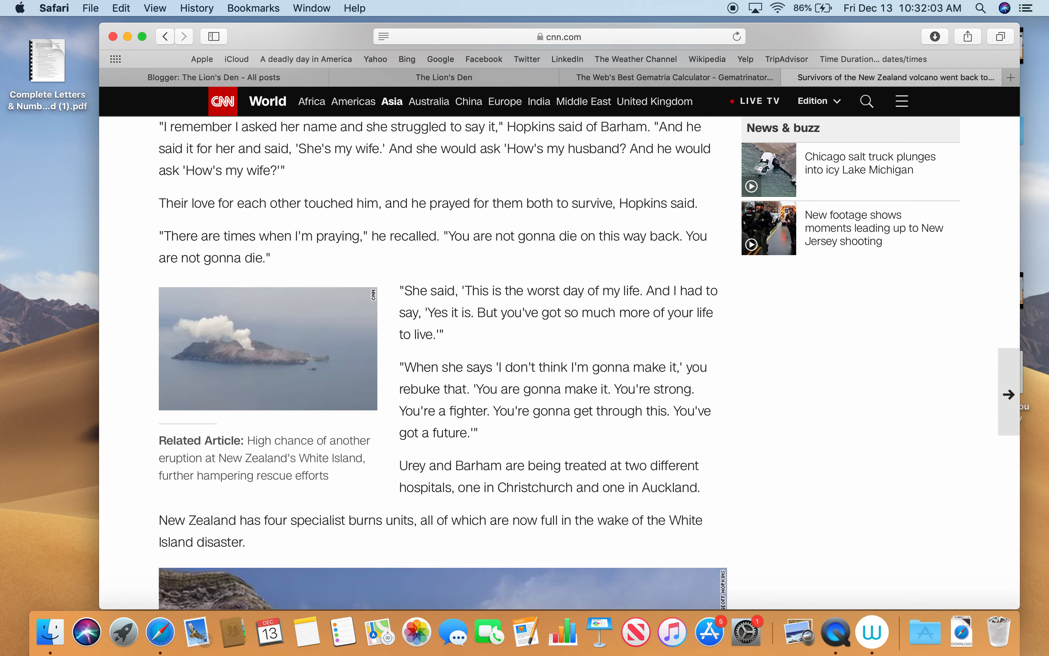
scroll("down", 3)
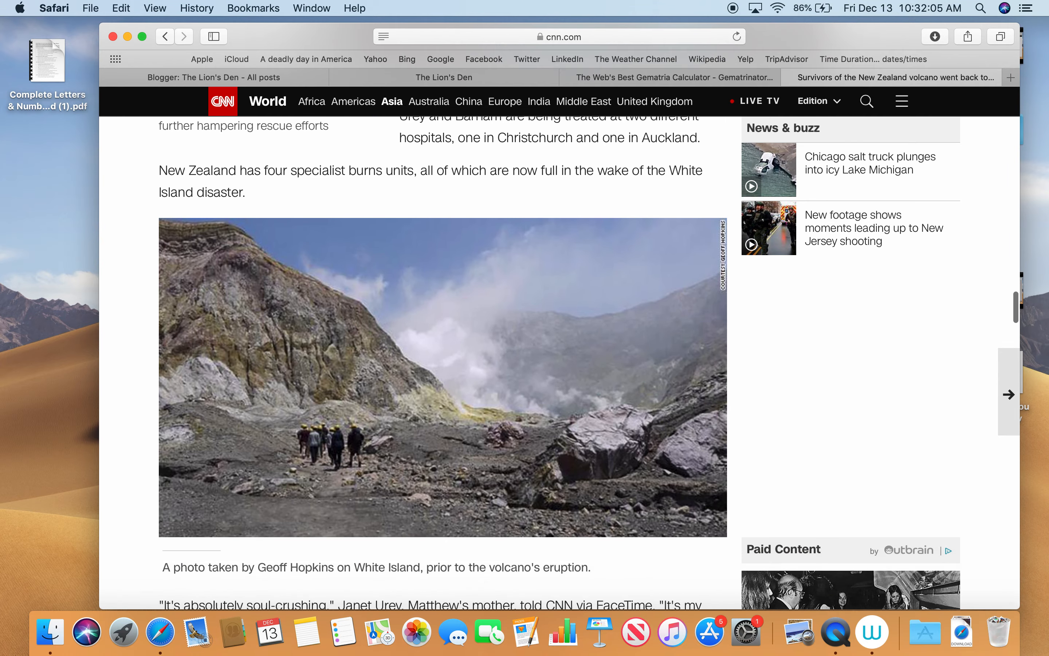
scroll("down", 3)
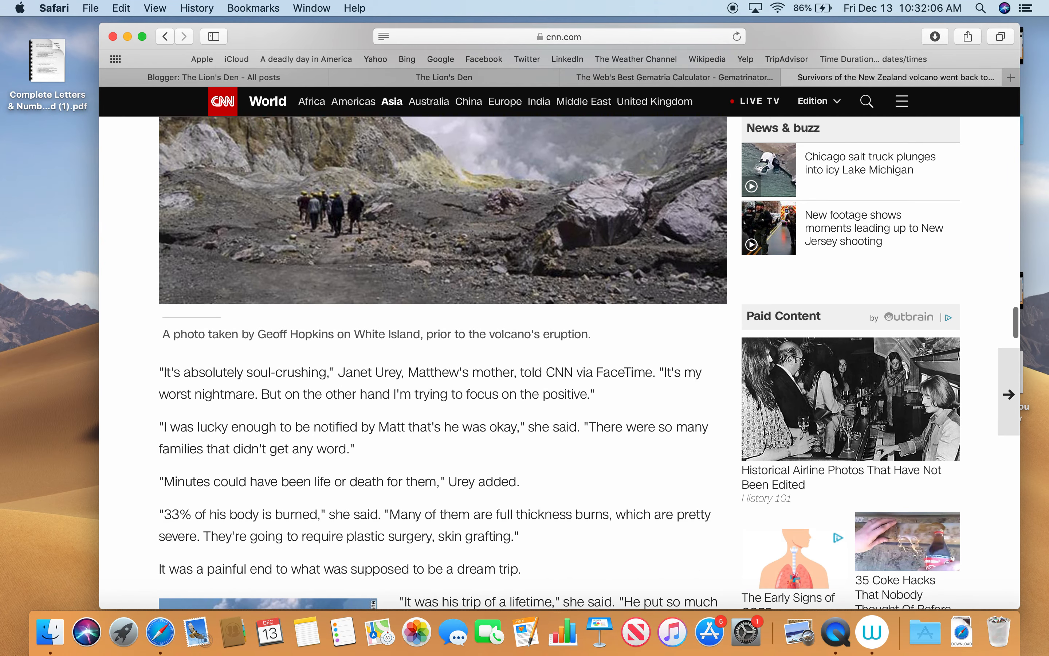
scroll("down", 3)
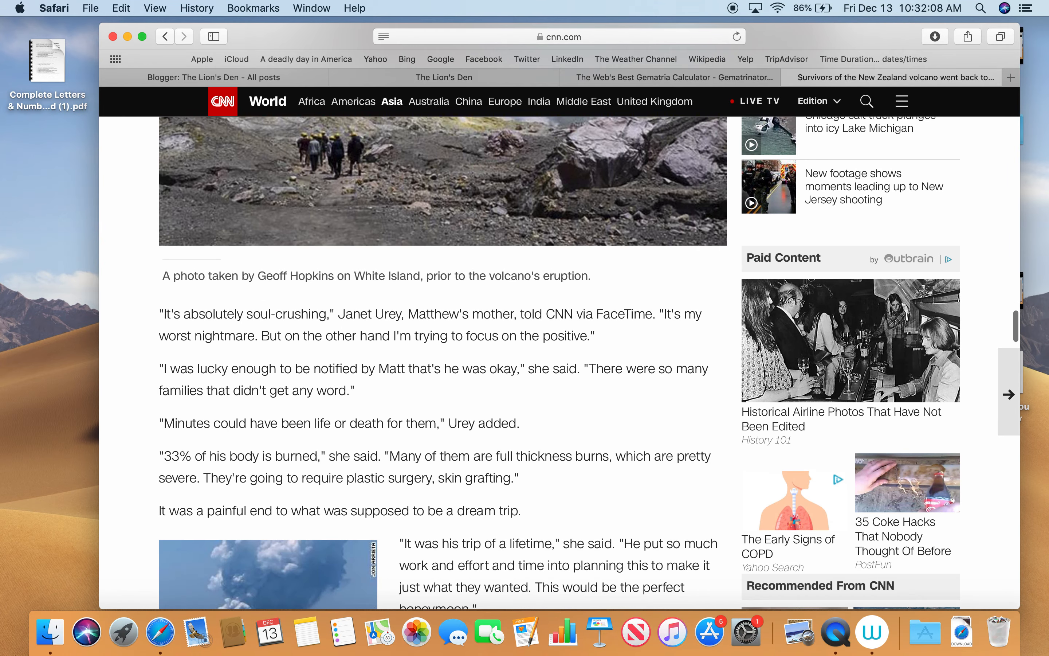
mouse_move(418, 474)
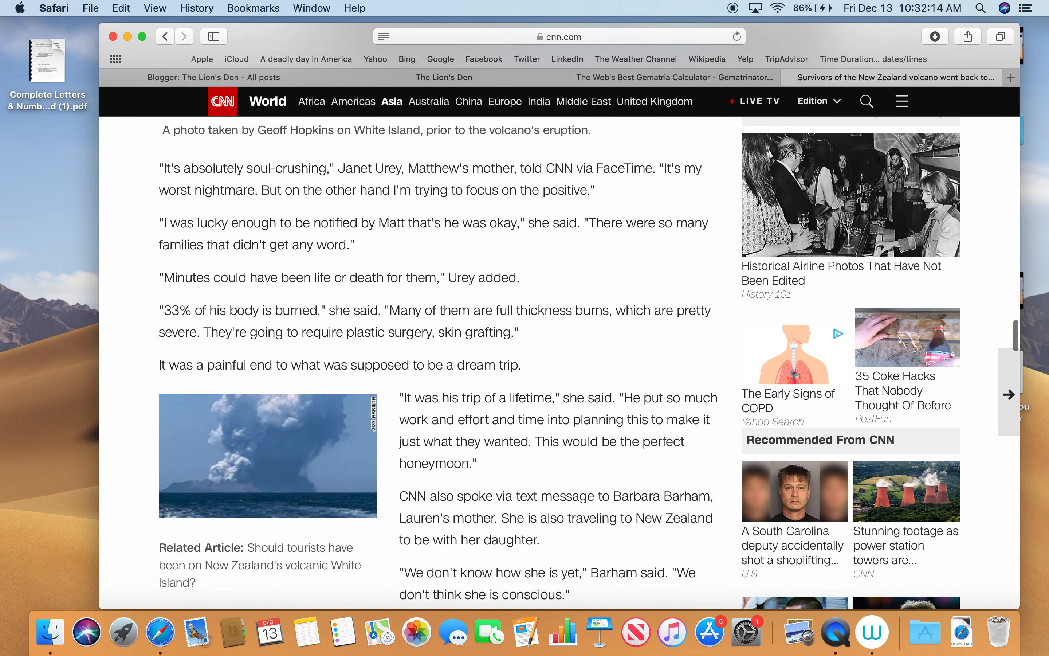
scroll("down", 3)
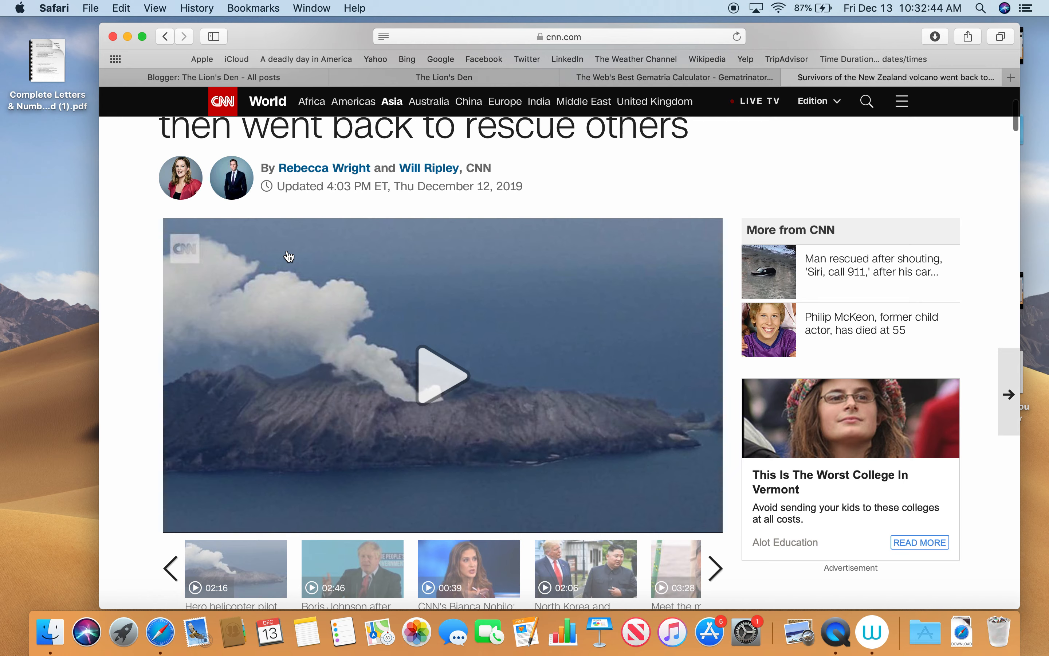
- Return to the Lion's Den post showing 'White Island Tours, =91 volcanic eruption=91'
left_click(444, 78)
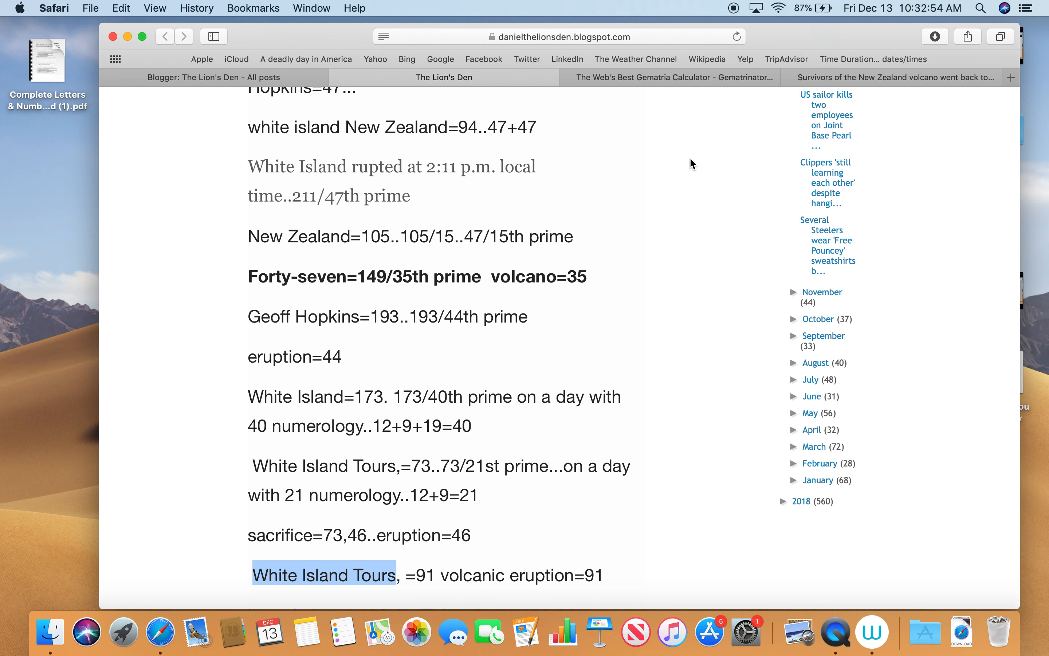
- Calculate White Island Tours, volcanic and volcanic eruption (197, 80, 80, 235, 91)
left_click(669, 77)
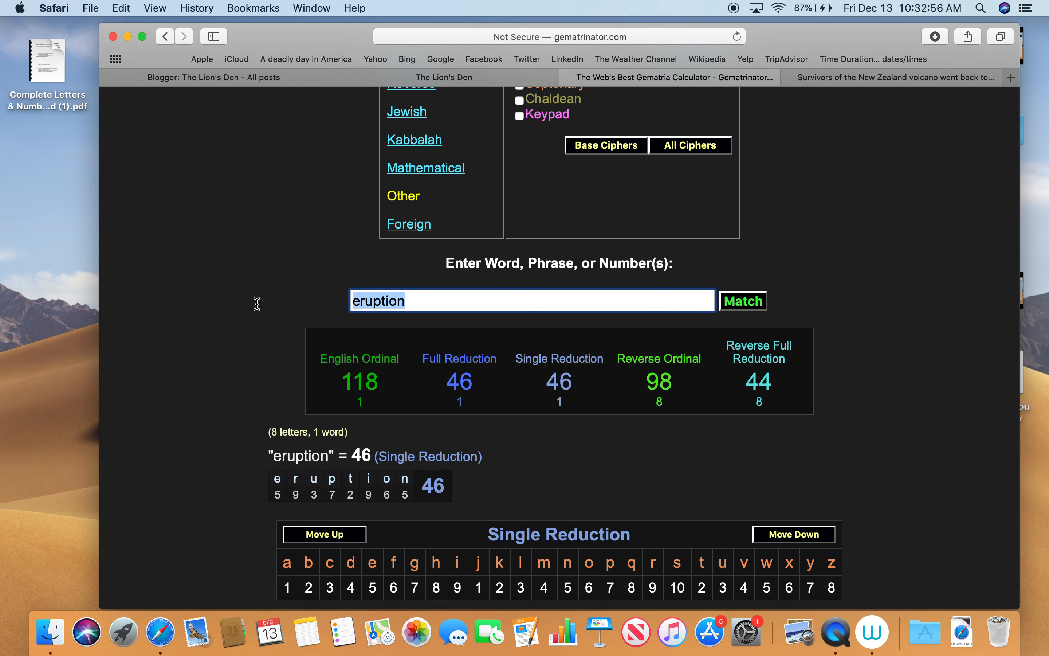
type("White Island Tours")
type("volvca")
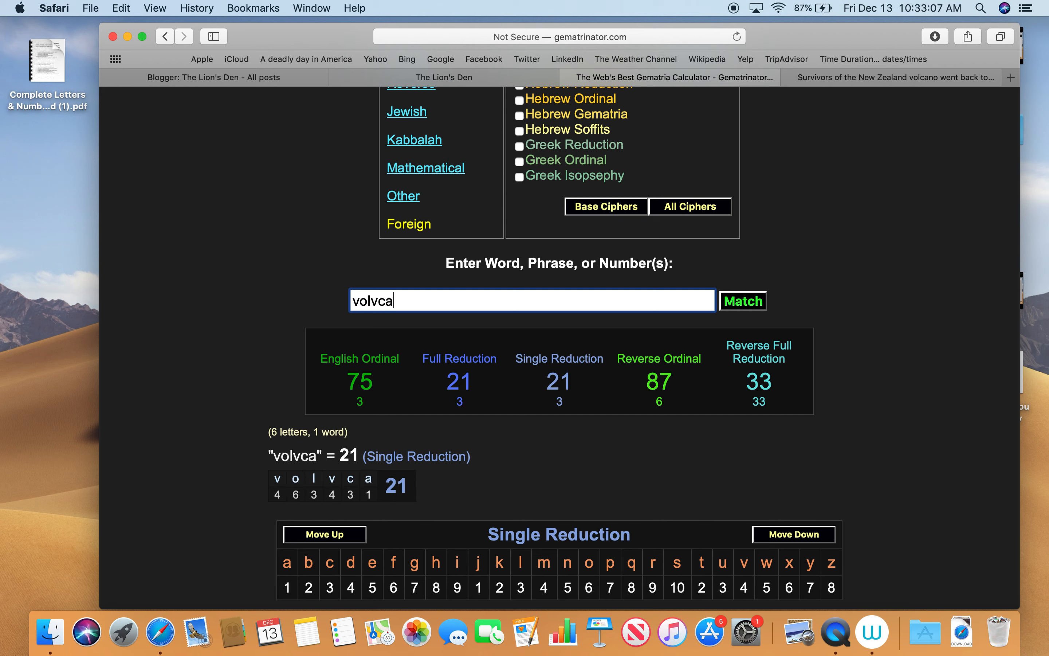
key("Backspace")
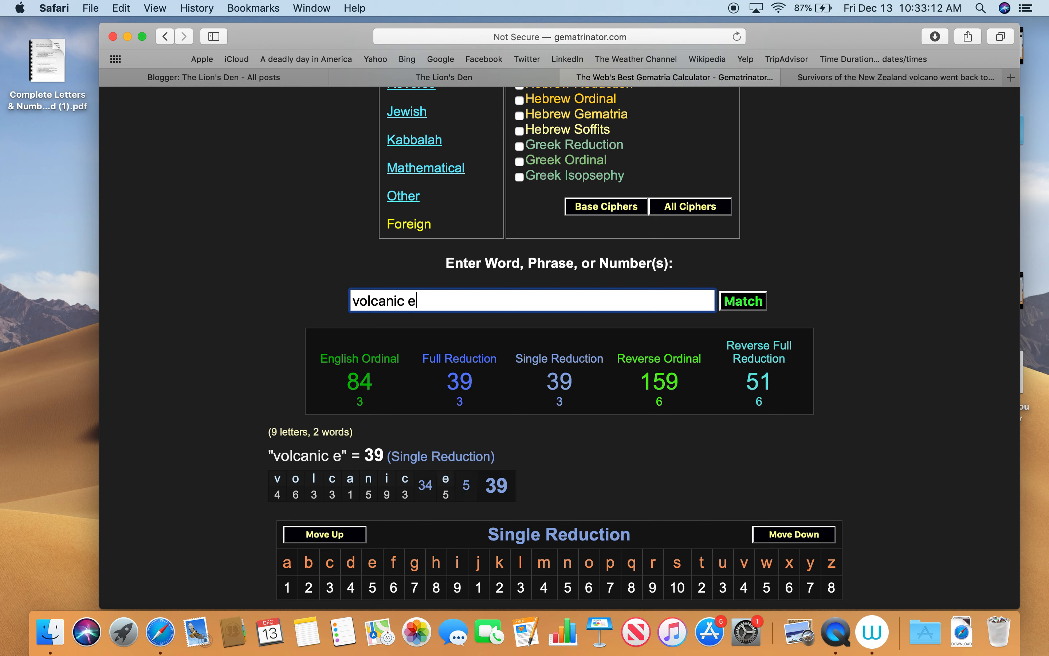
key("backspace")
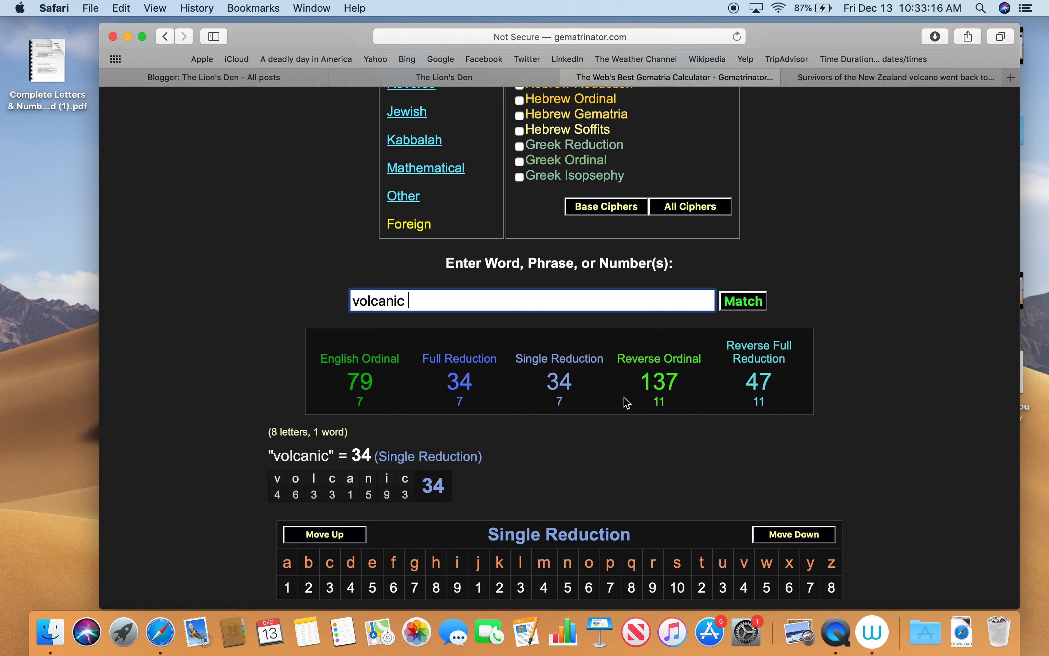
mouse_move(704, 462)
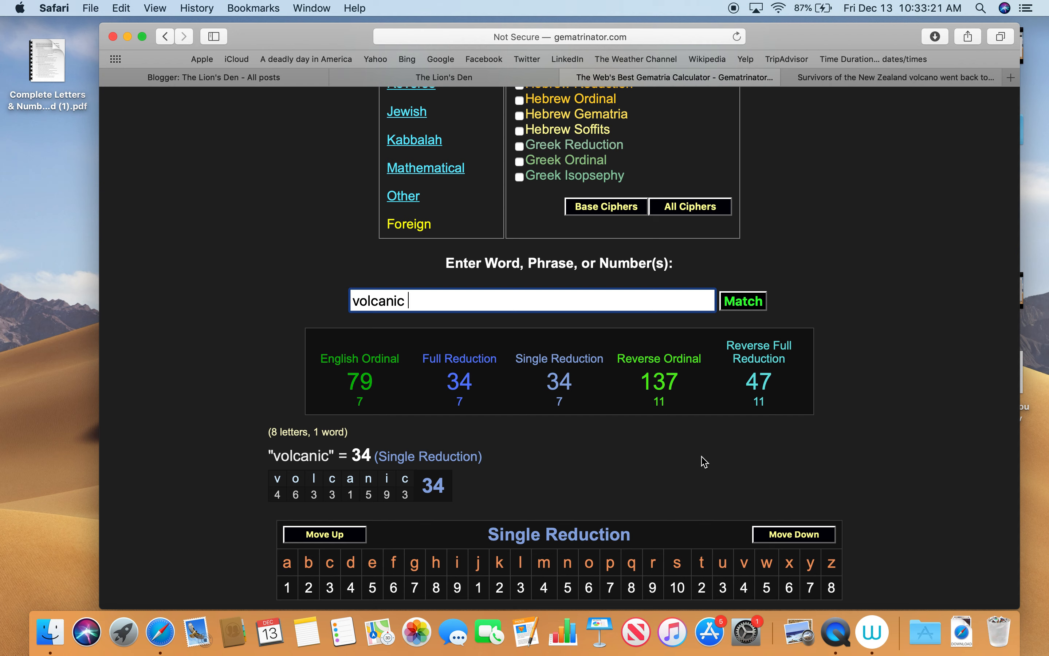
mouse_move(731, 453)
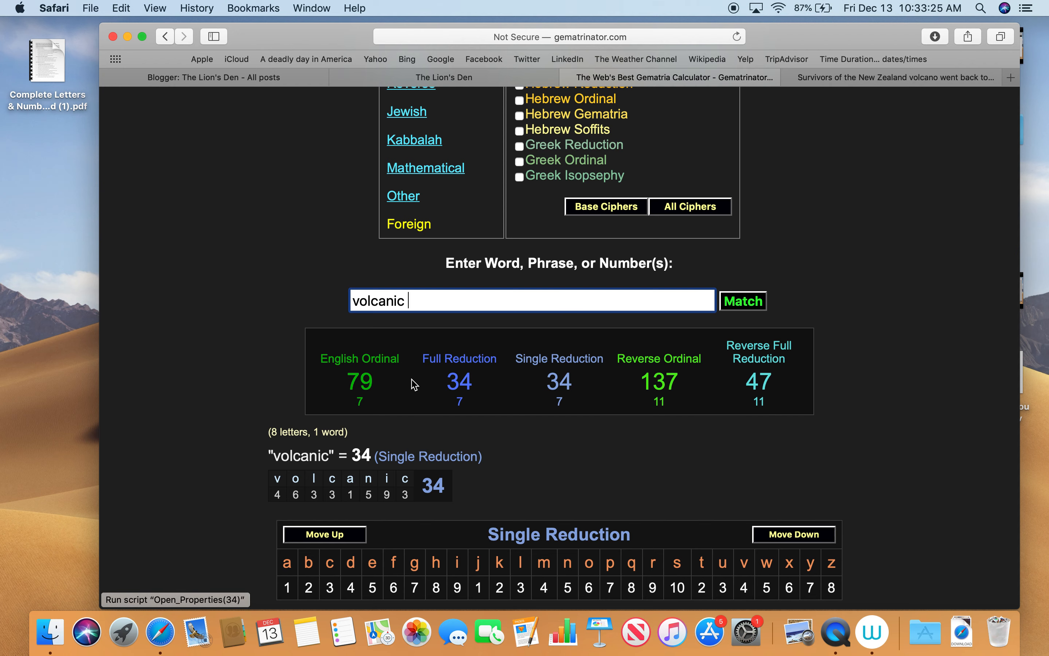
left_click(359, 381)
type(" eruptio")
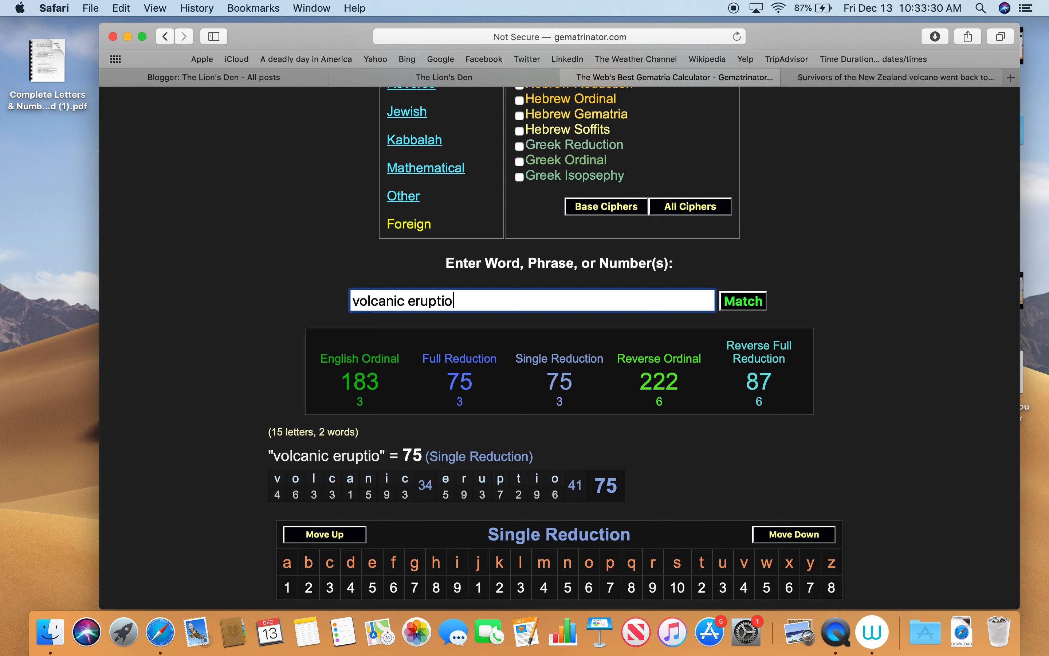
type("n")
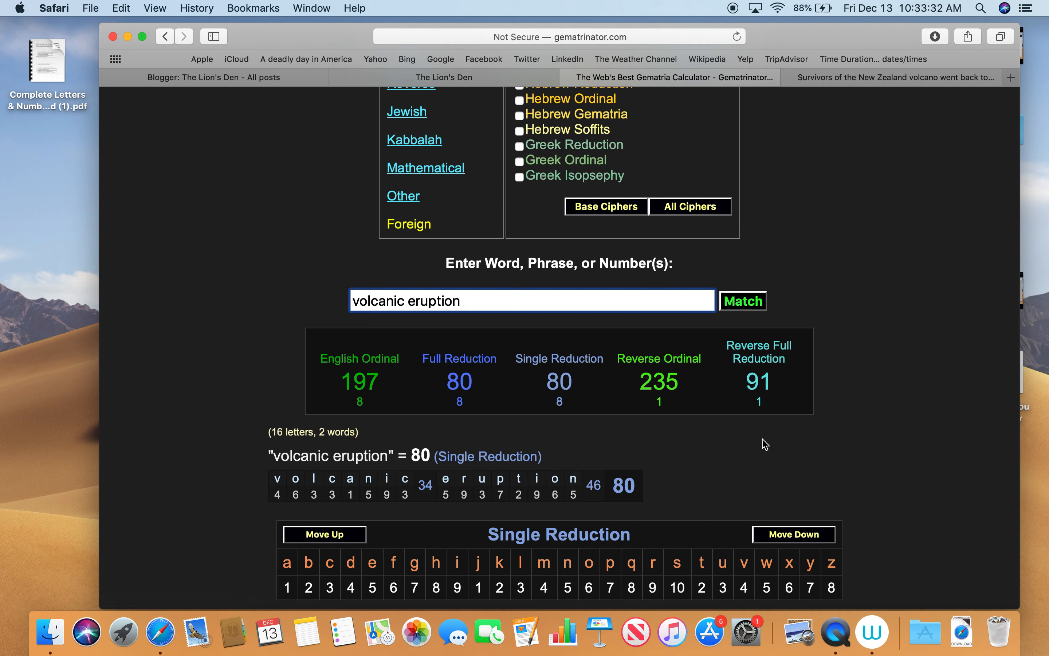
- Pick out the phrase bay of plenty in the blog post and return to the calculator
left_click(759, 382)
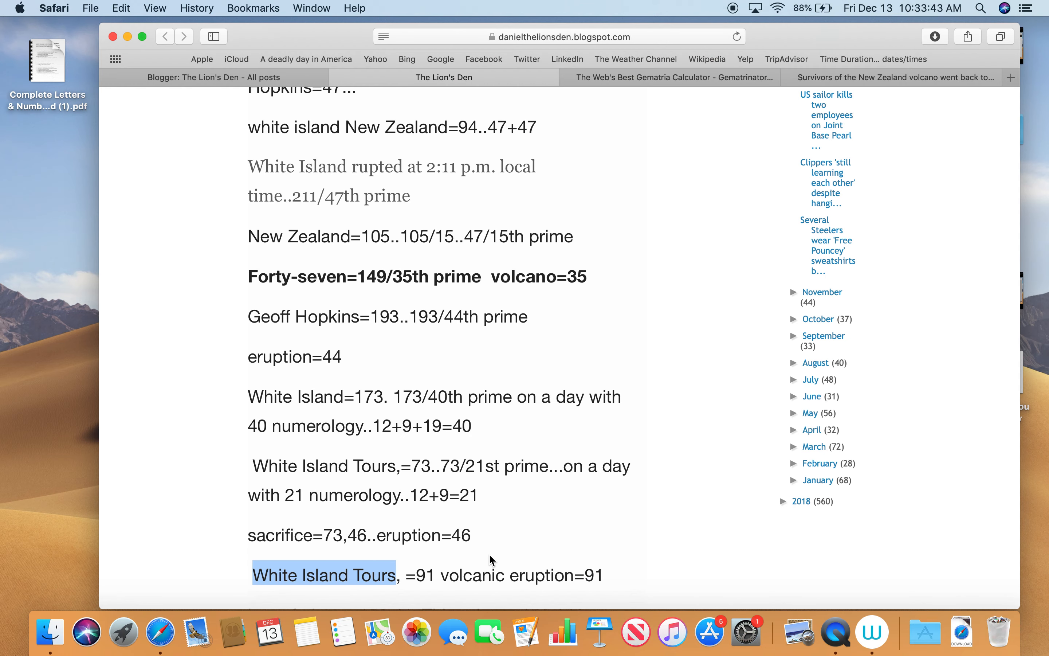
scroll("down", 3)
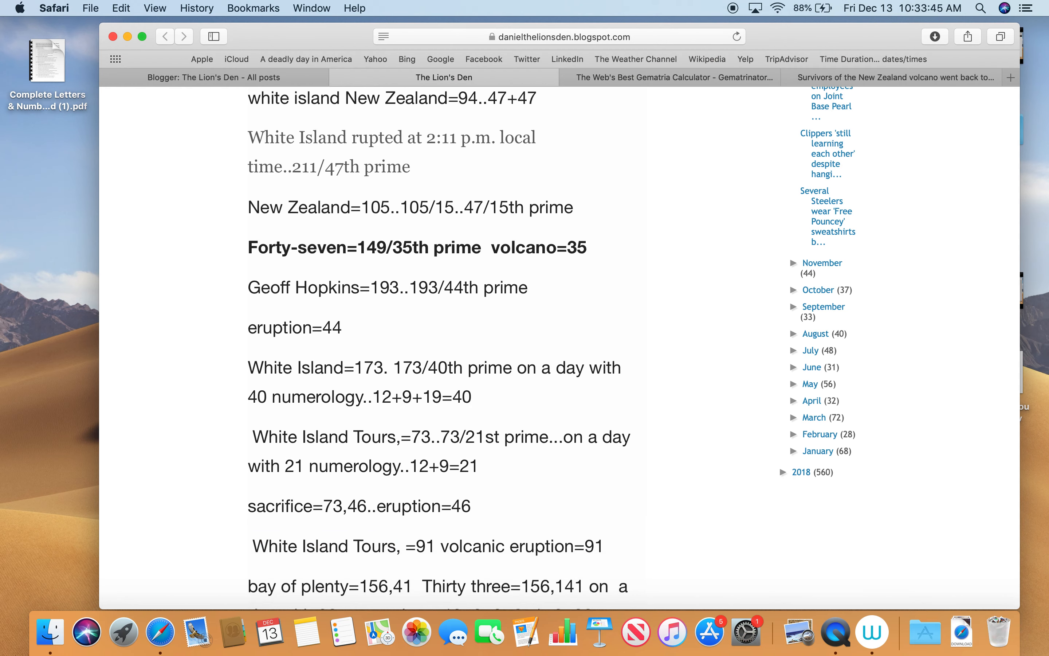
double_click(321, 586)
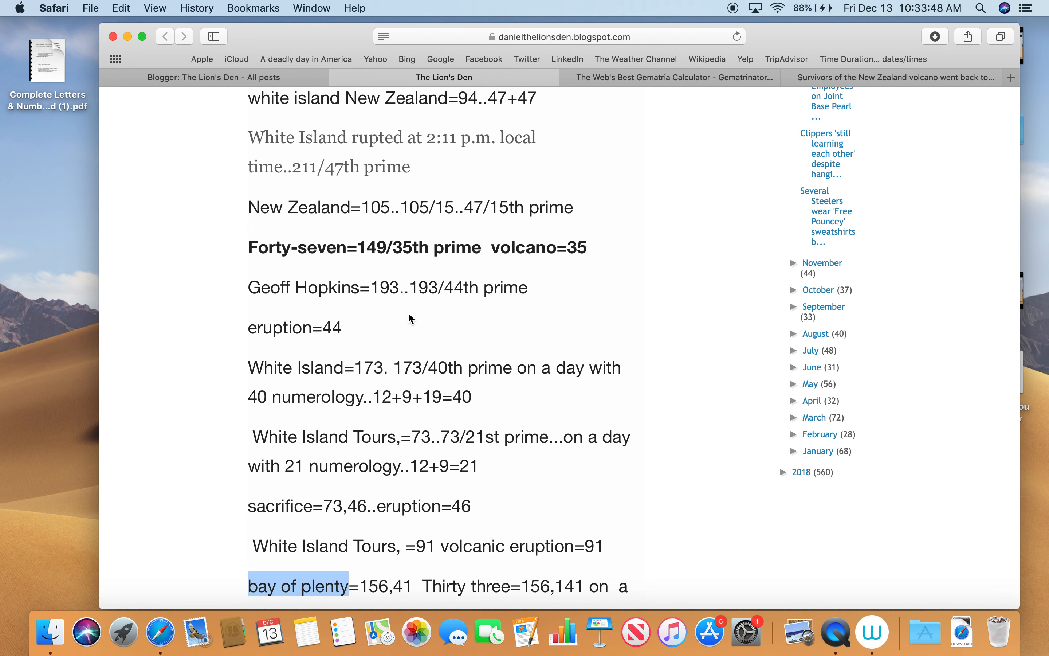
left_click(673, 77)
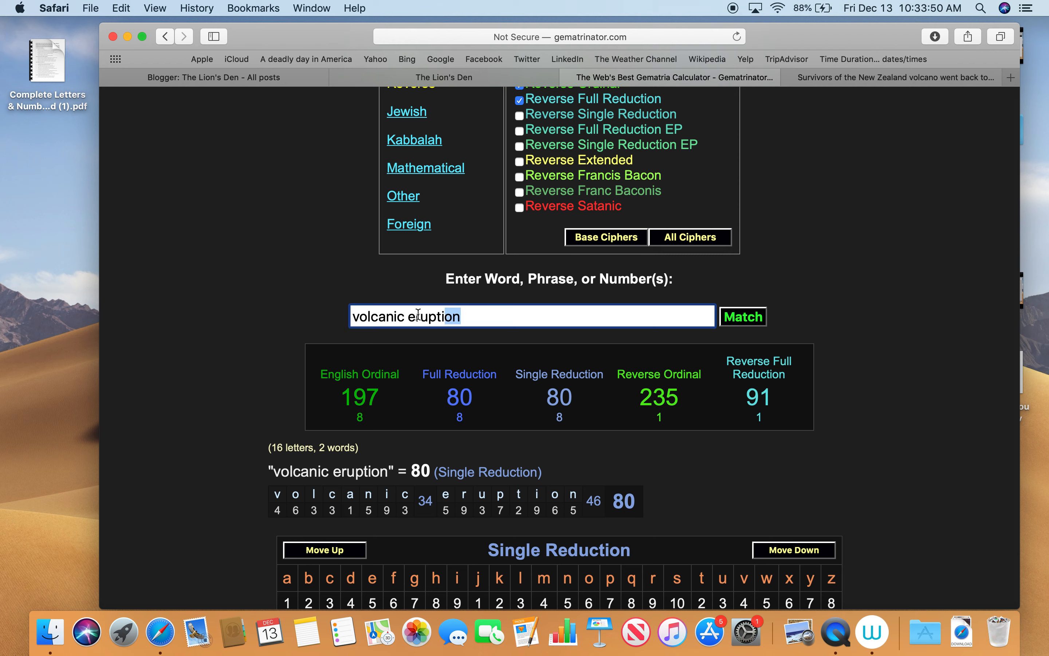
- Calculate bay of plenty (141, 51, 51, 156, 48) and thirty three, which gives 156 English Ordinal
type("bay of plenty")
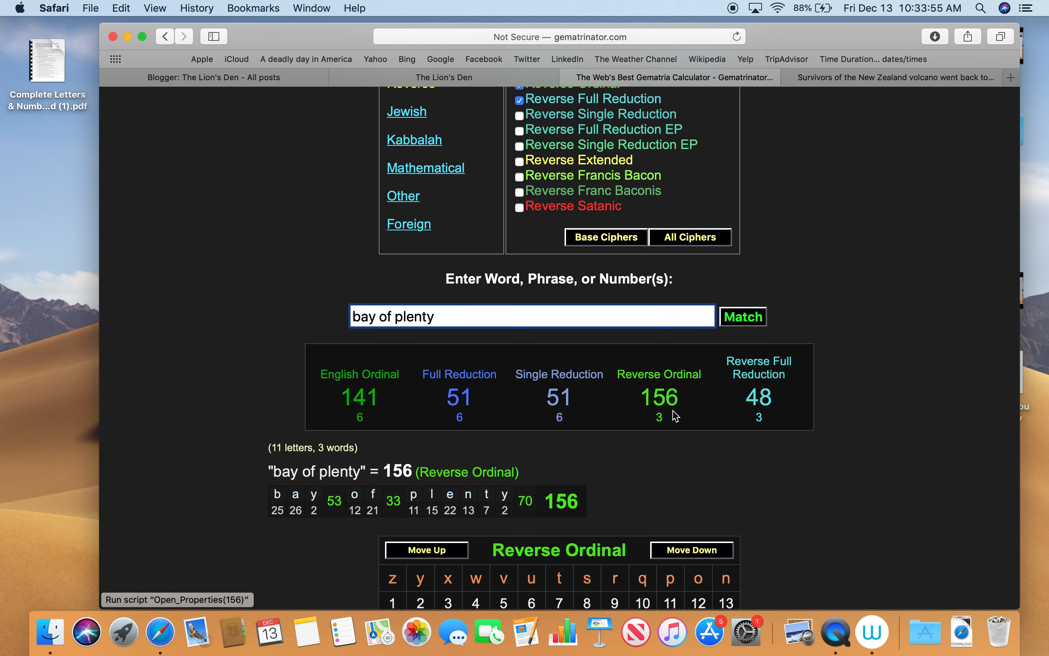
left_click(559, 374)
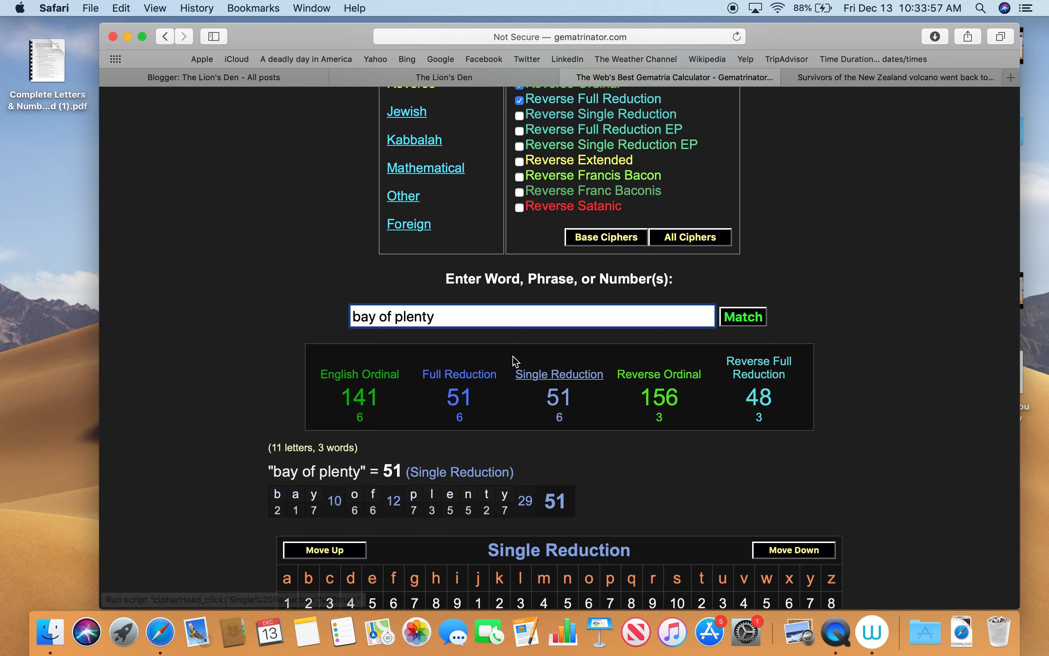
triple_click(532, 316)
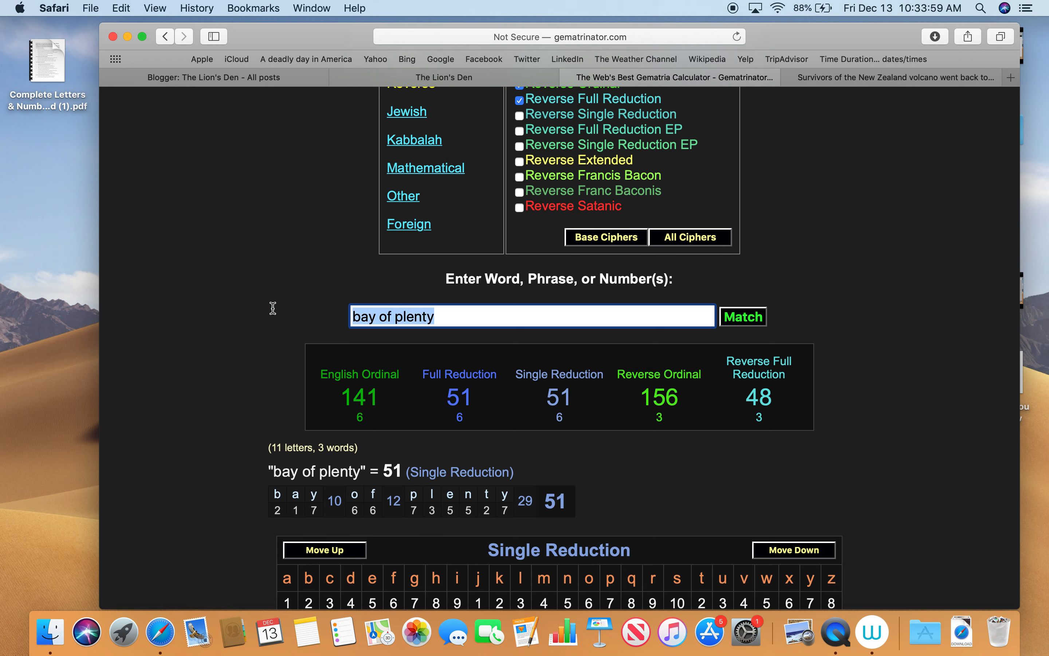
type("thier")
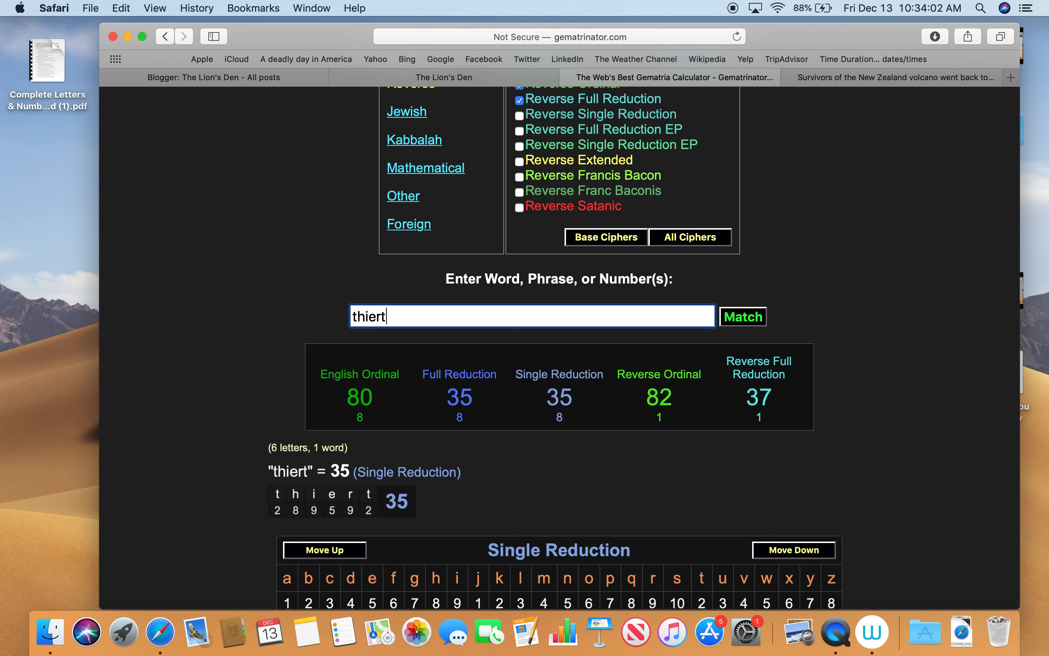
type("thirty three")
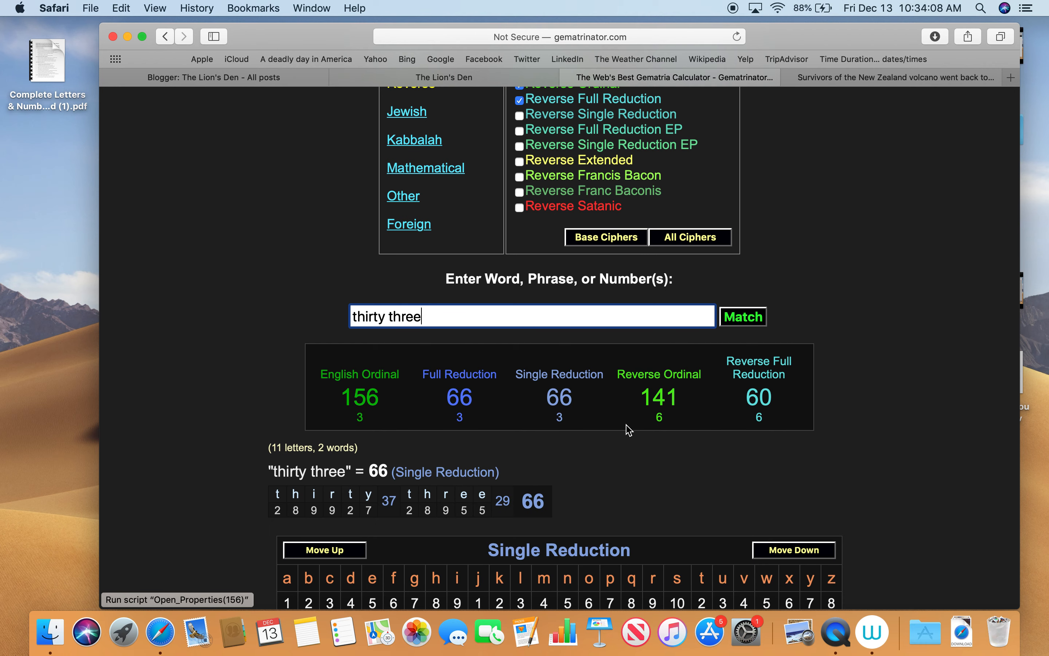
scroll("down", 3)
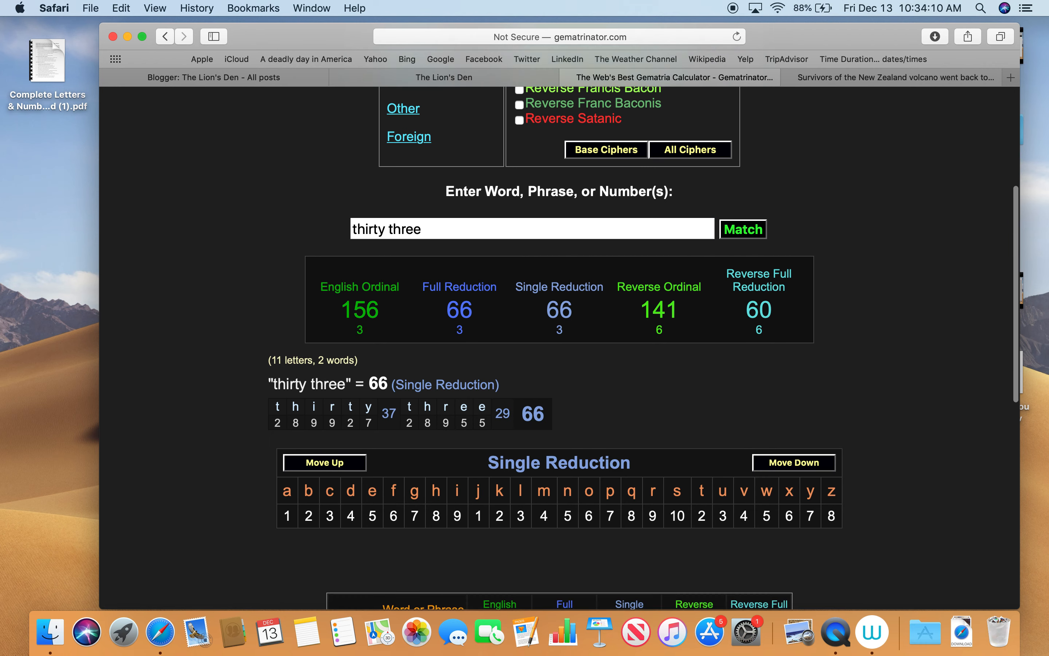
scroll("down", 3)
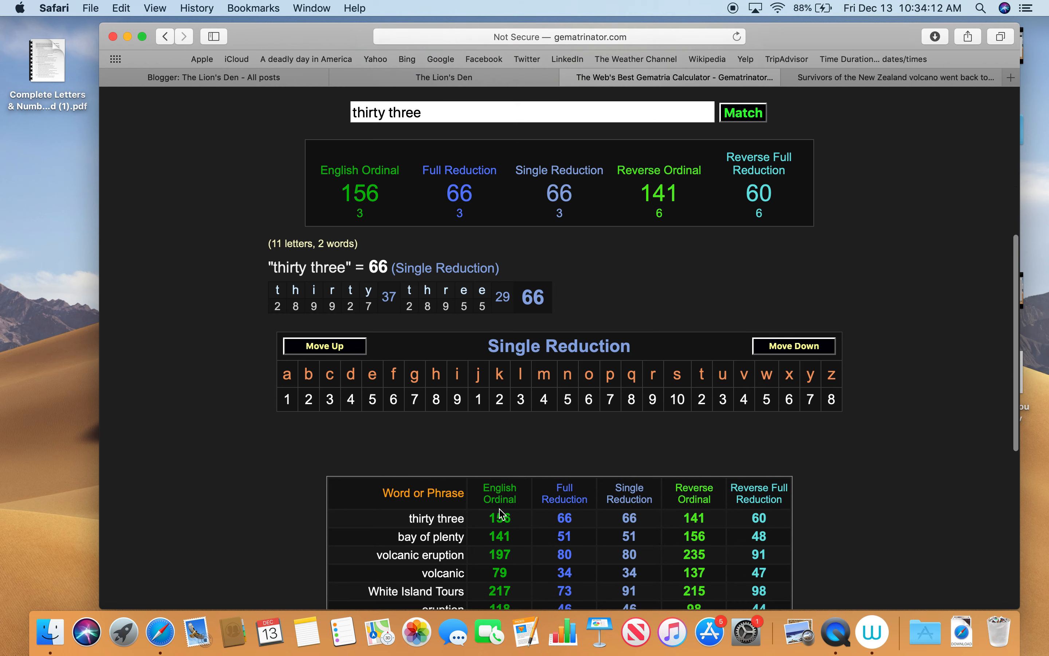
mouse_move(575, 558)
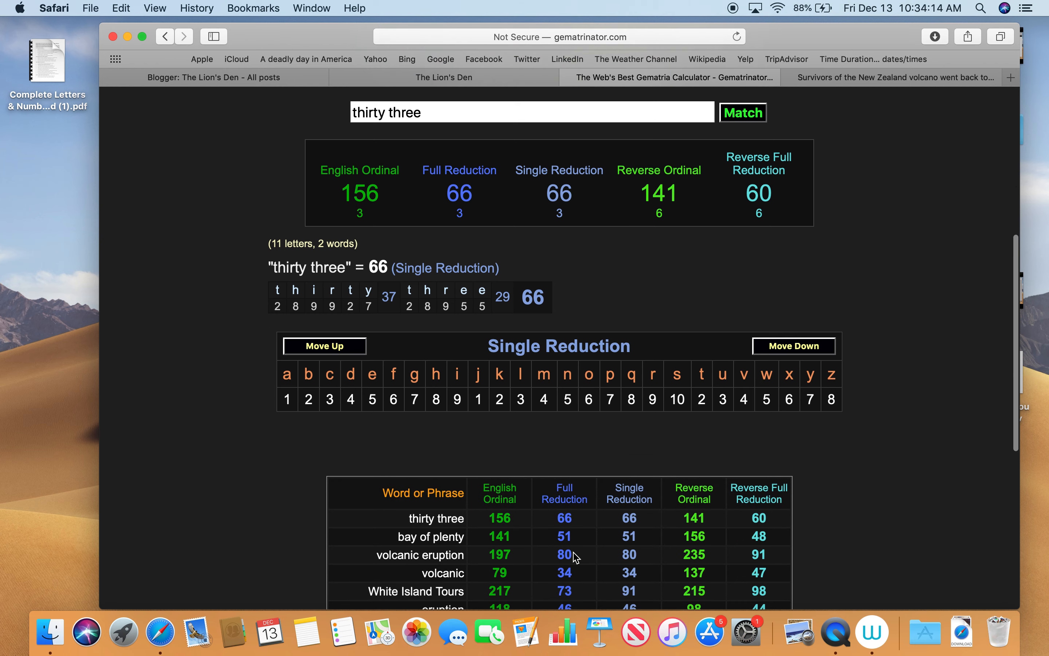
mouse_move(585, 547)
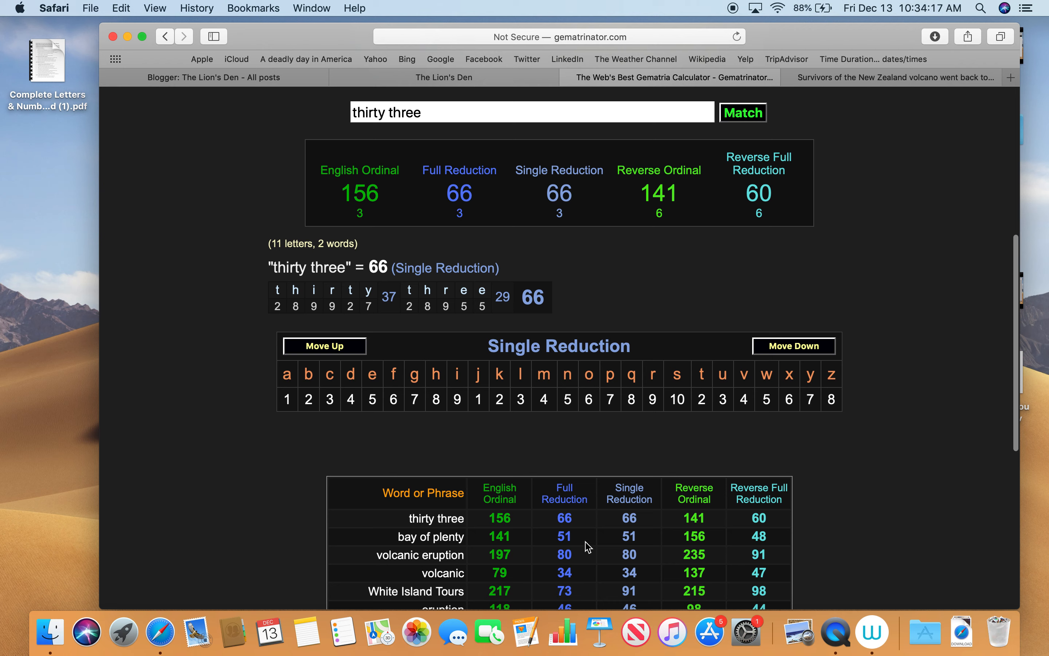
mouse_move(305, 144)
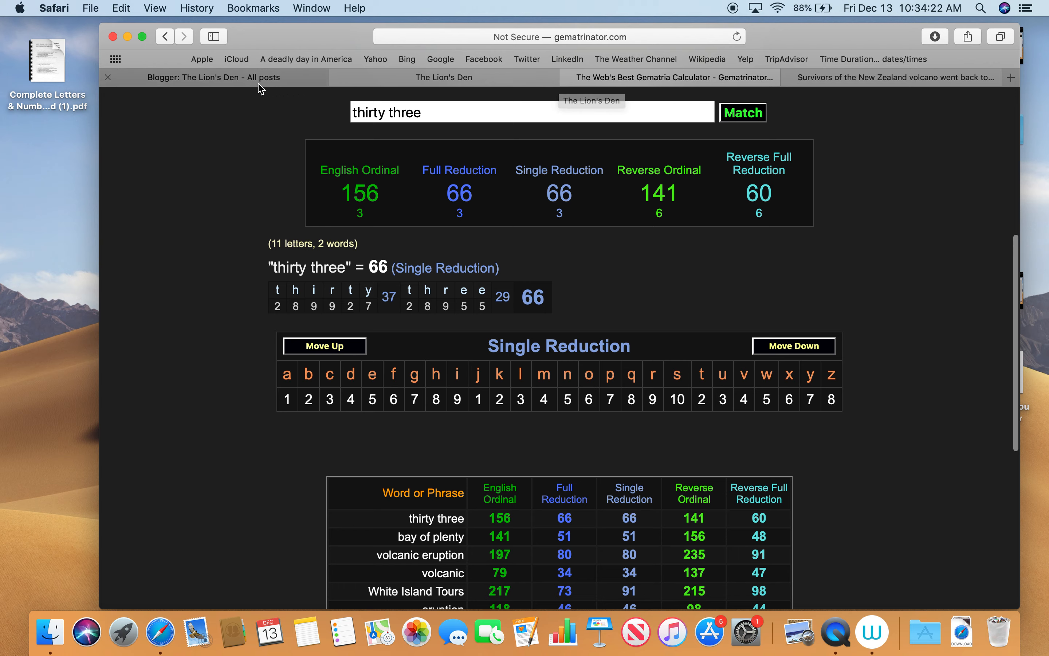
- Read the blog's bay of plenty and 33 notes, then return to the CNN volcano survivors article
left_click(443, 77)
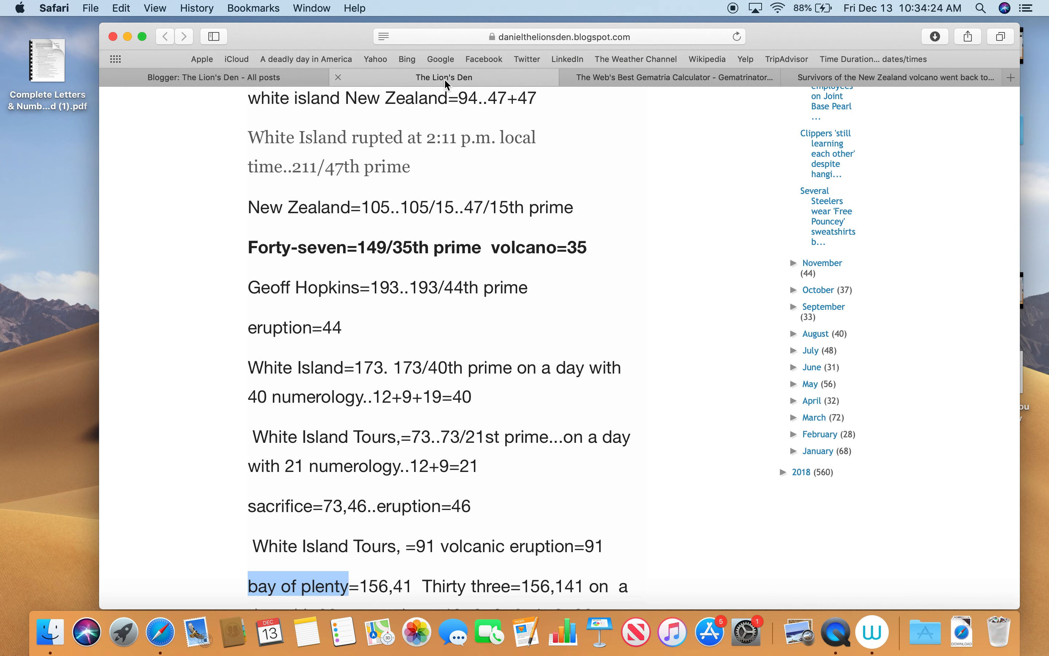
scroll("down", 3)
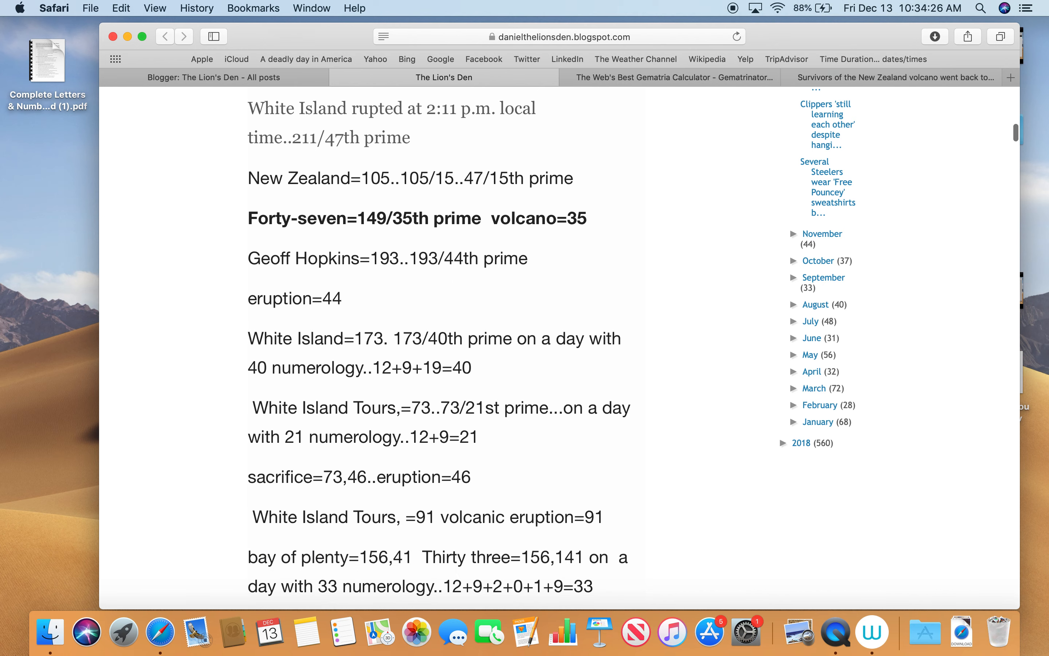
mouse_move(415, 630)
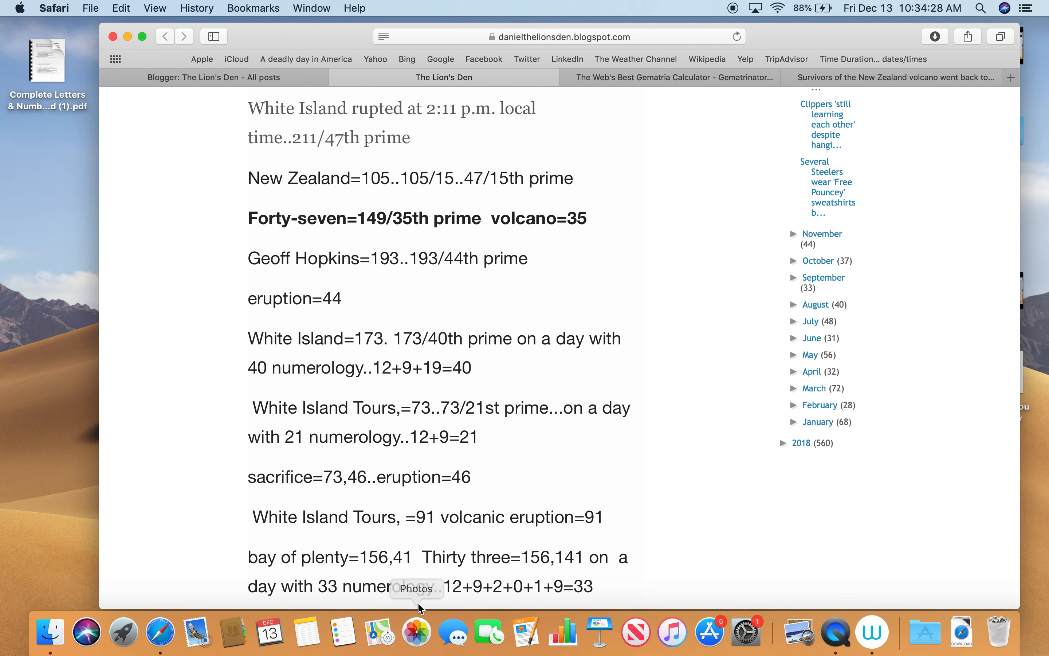
mouse_move(501, 591)
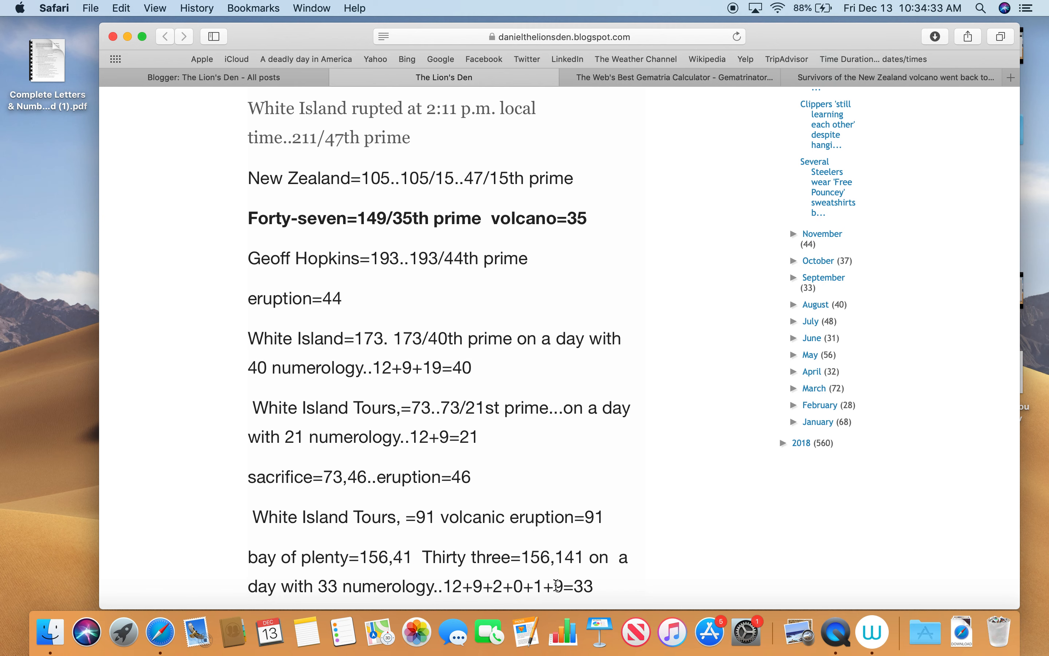
scroll("down", 3)
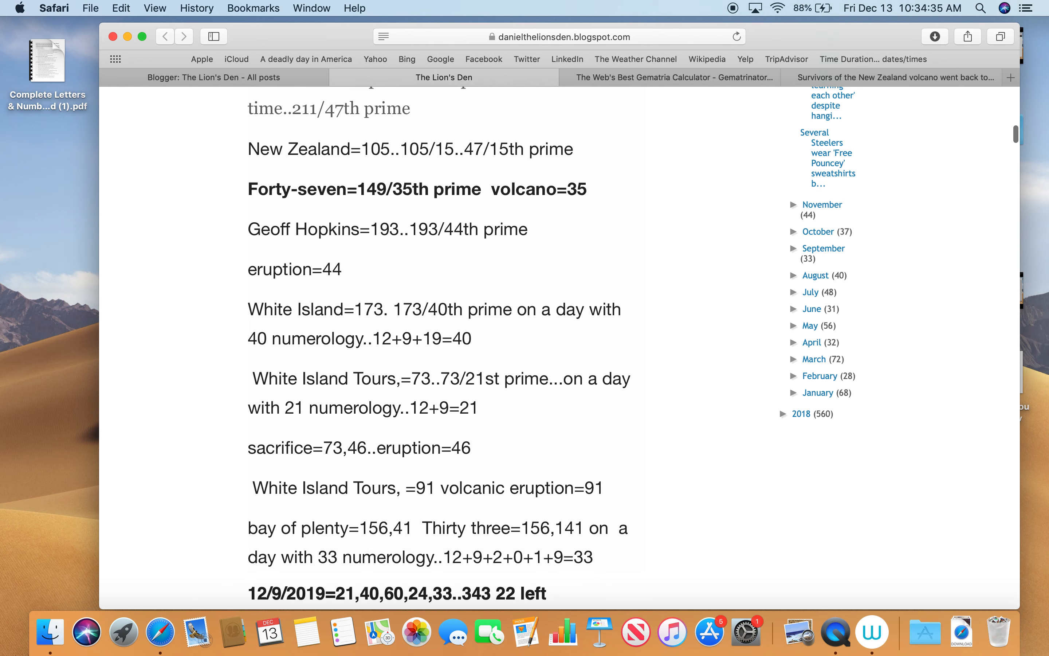
scroll("down", 3)
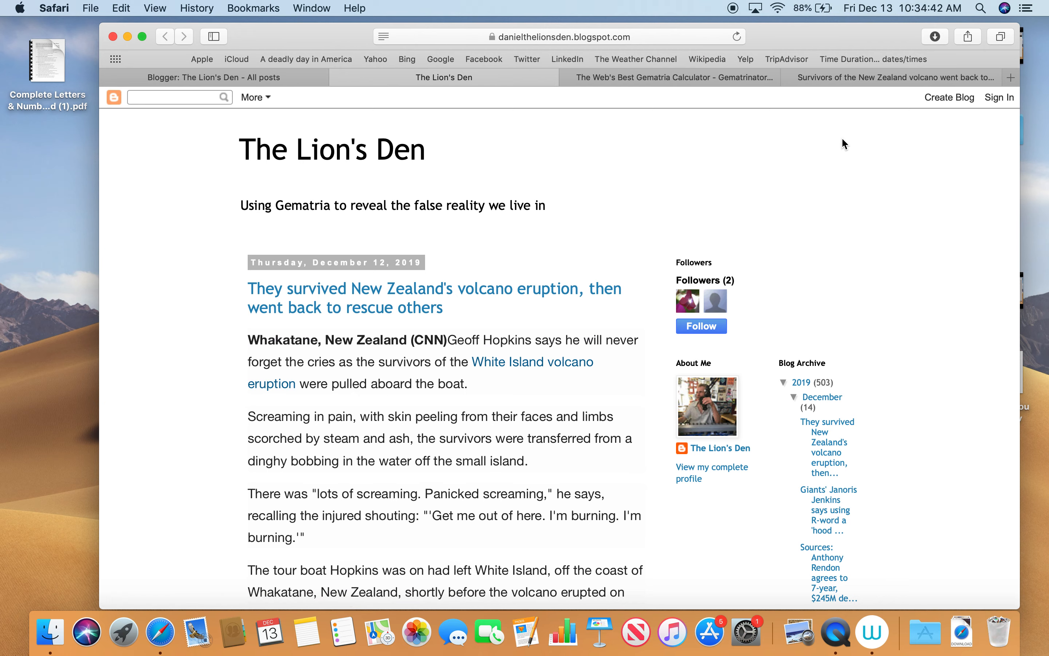
left_click(434, 298)
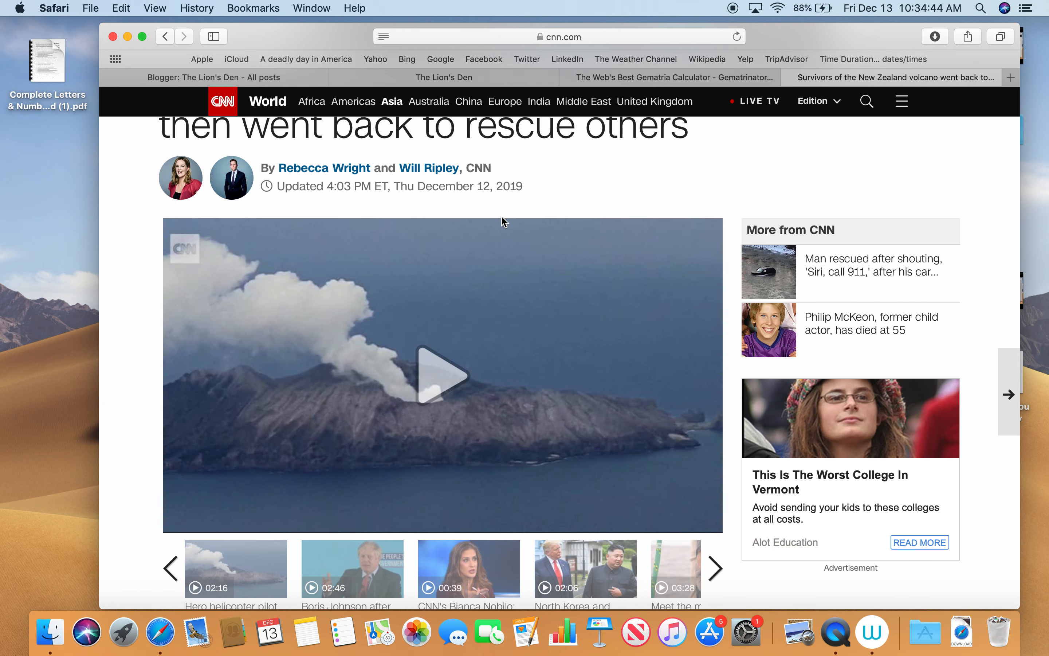
mouse_move(593, 193)
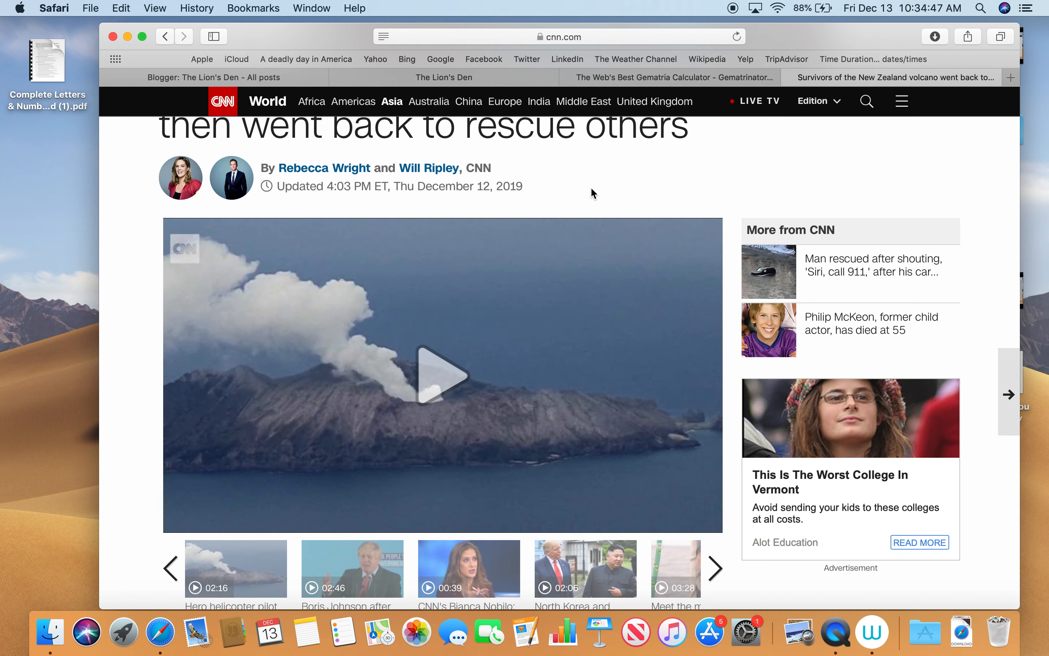
scroll("down", 3)
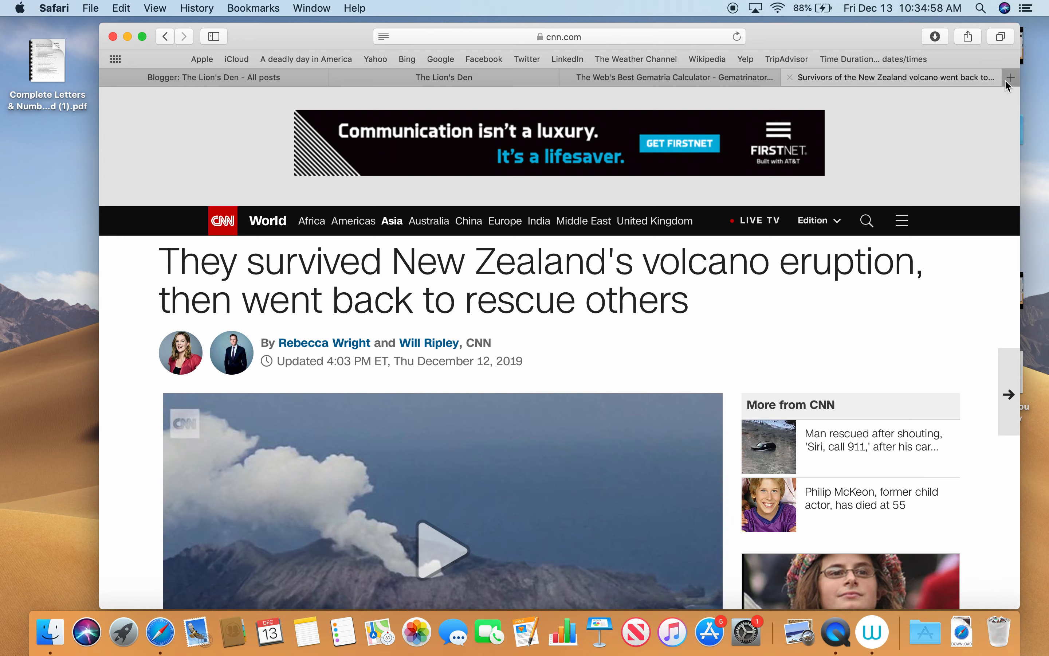
- Google 'haarp volcanic eruption' in a new tab and open the PRESS Core HAARP article
left_click(1009, 77)
type("haarp volcanic")
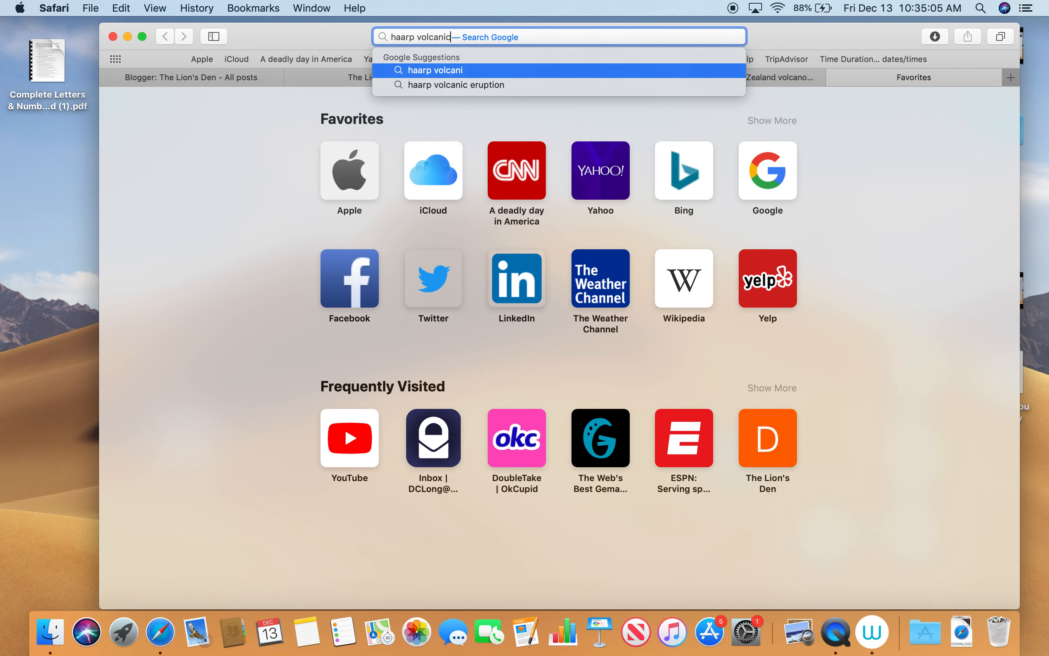
type("\\")
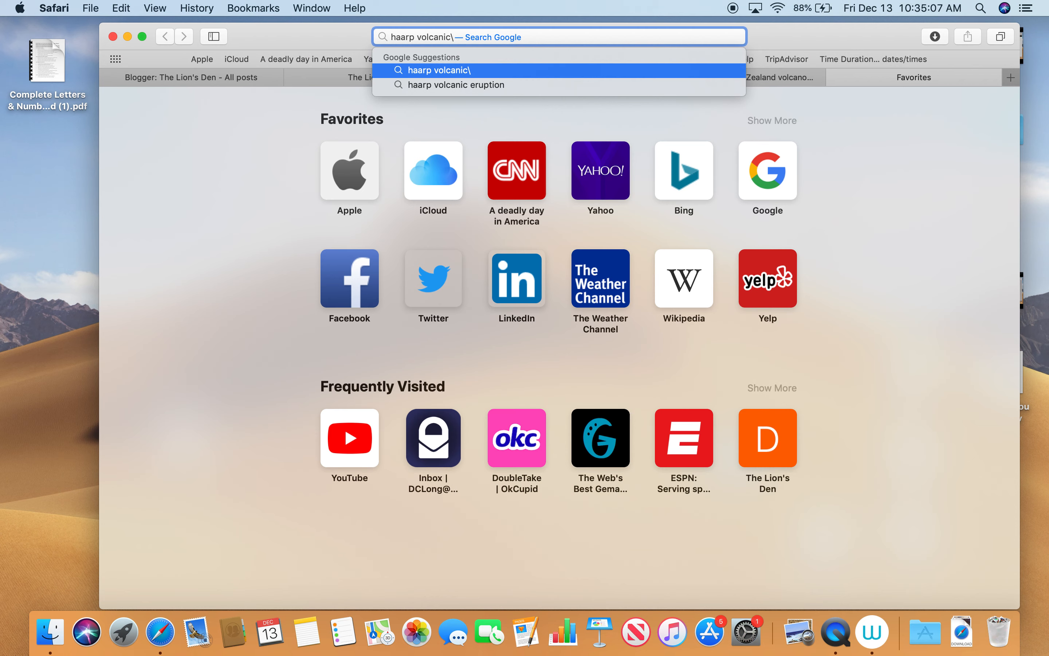
mouse_move(693, 111)
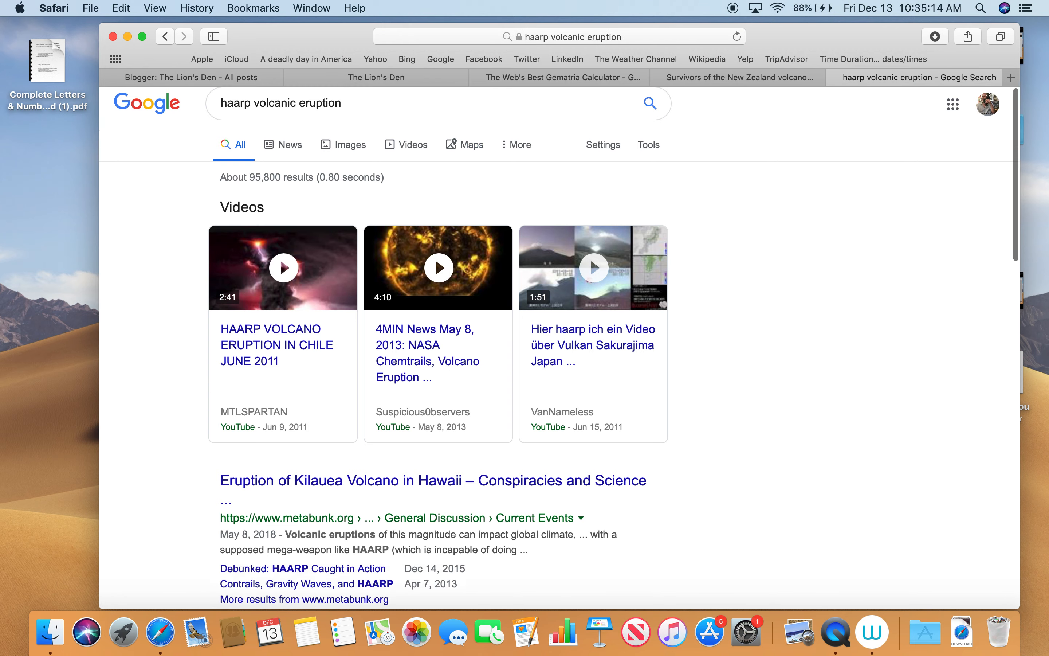
scroll("down", 3)
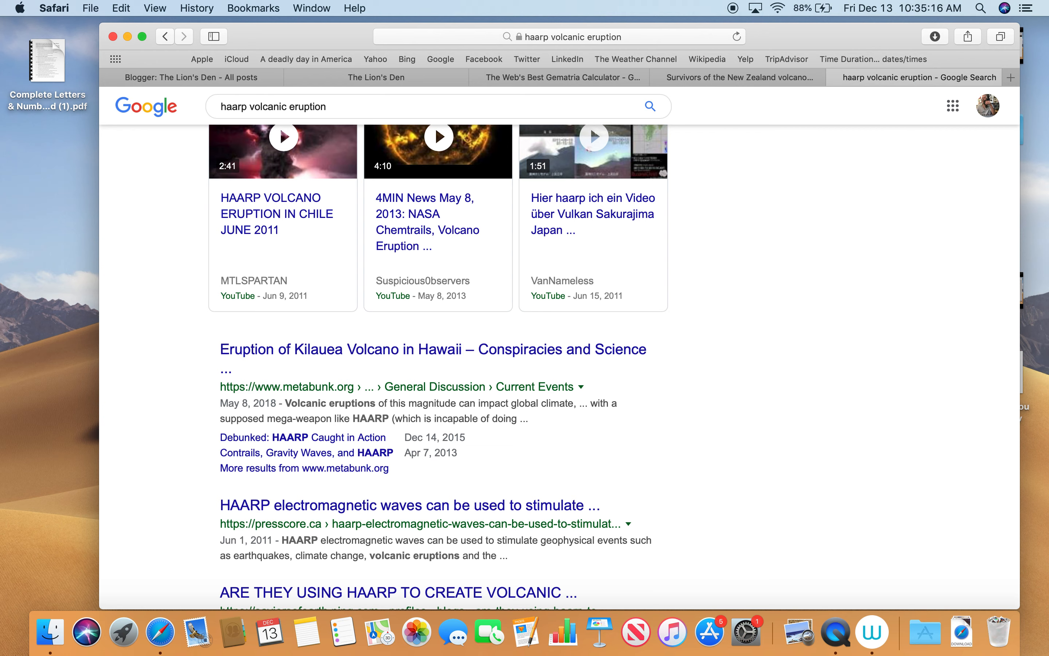
scroll("down", 3)
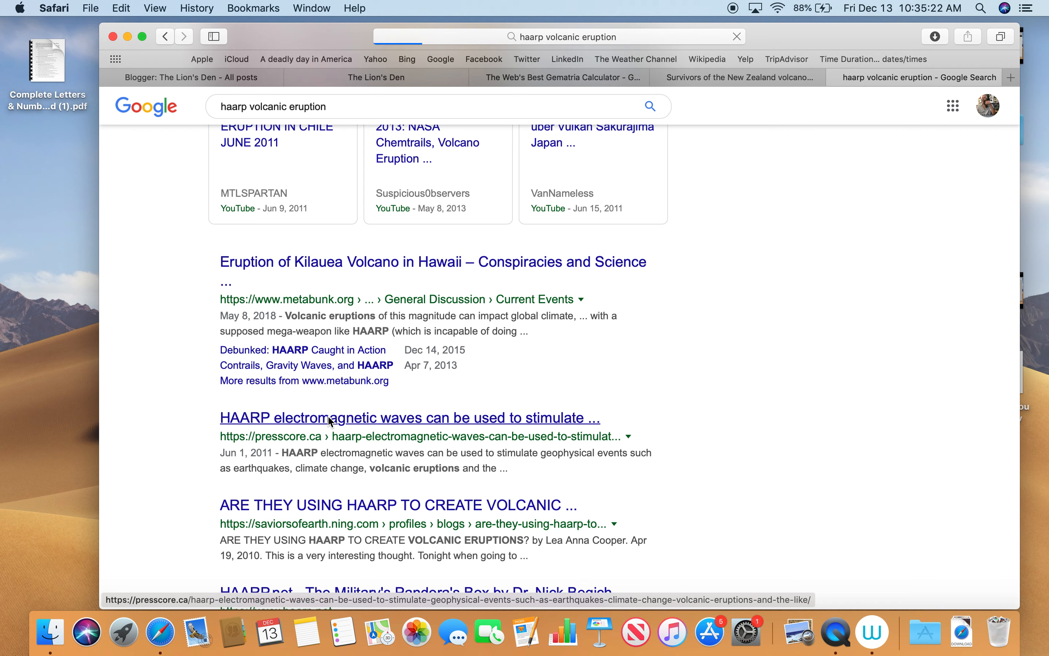
left_click(408, 417)
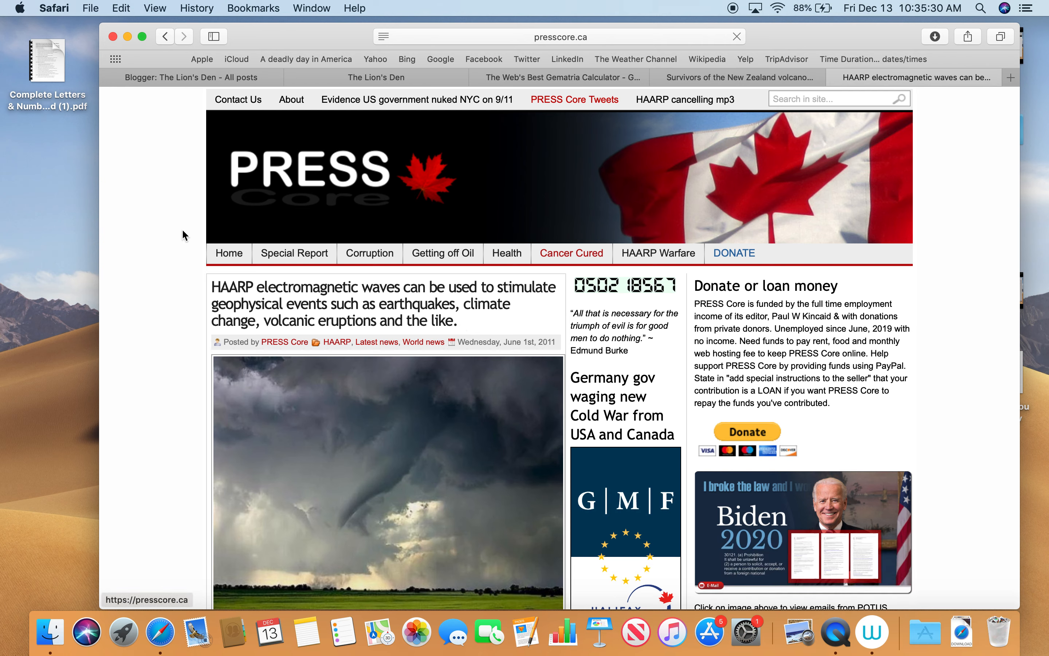
mouse_move(527, 59)
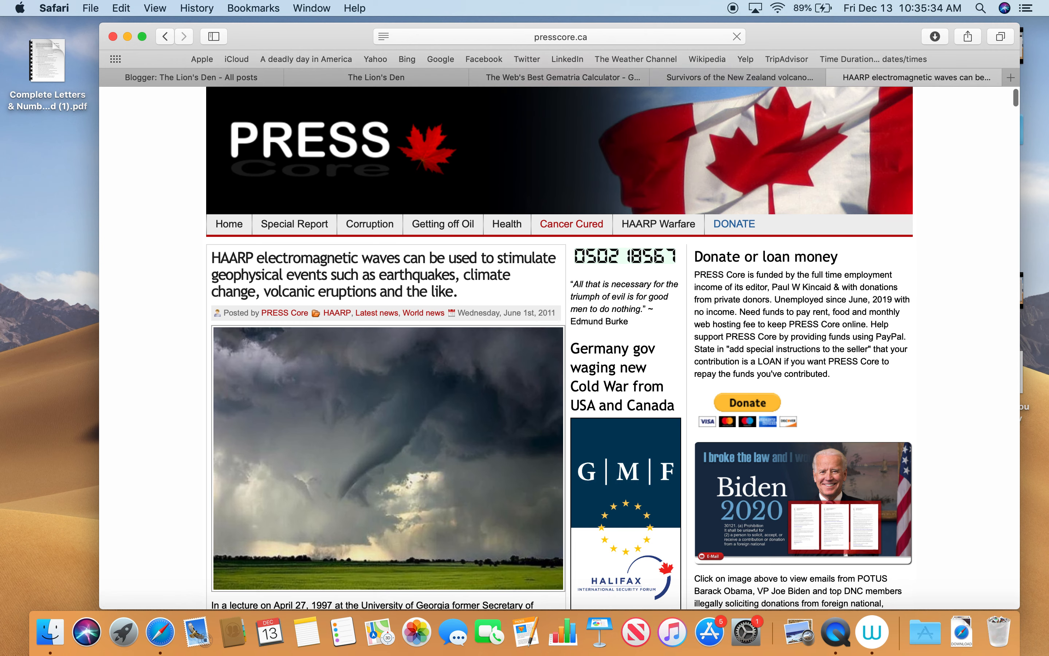
- Scroll through the PRESS Core HAARP article past the William Cohen 1997 lecture paragraphs
scroll("down", 3)
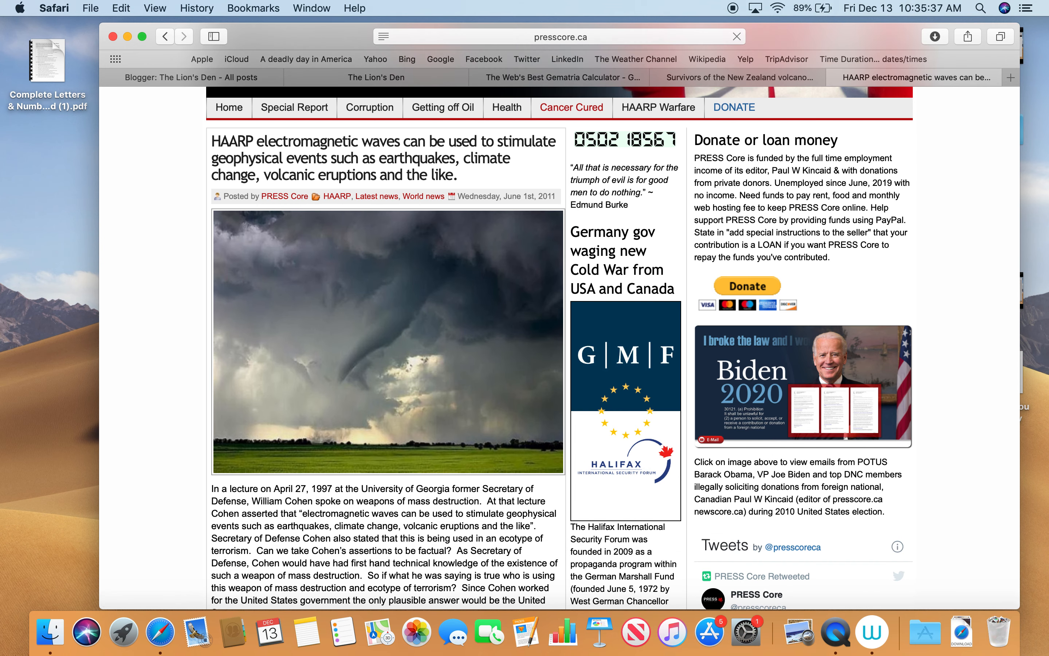
scroll("down", 3)
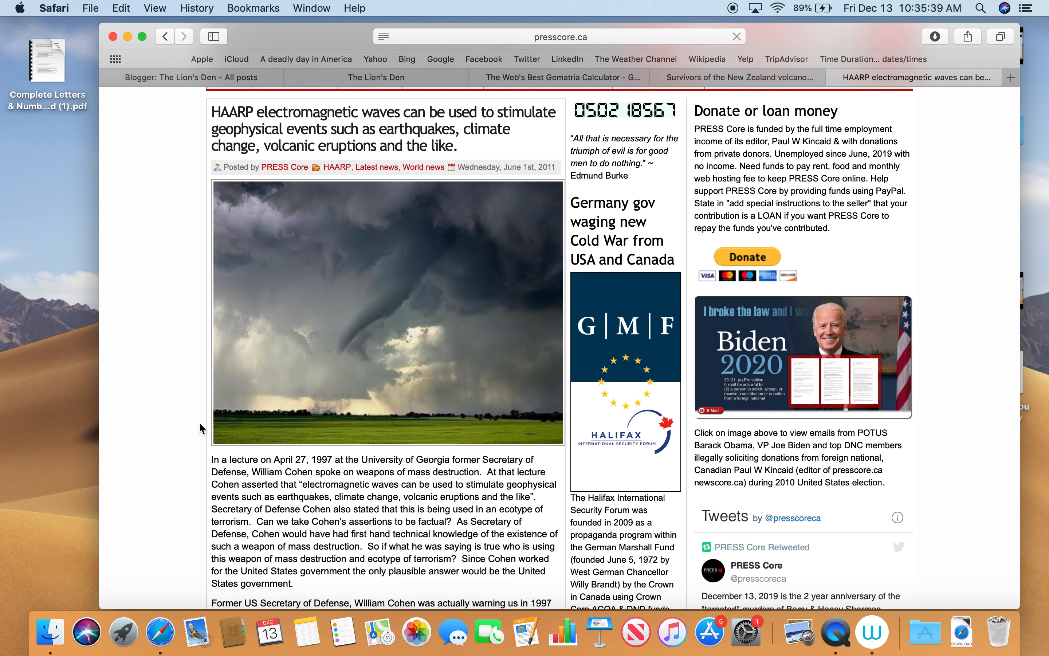
mouse_move(379, 483)
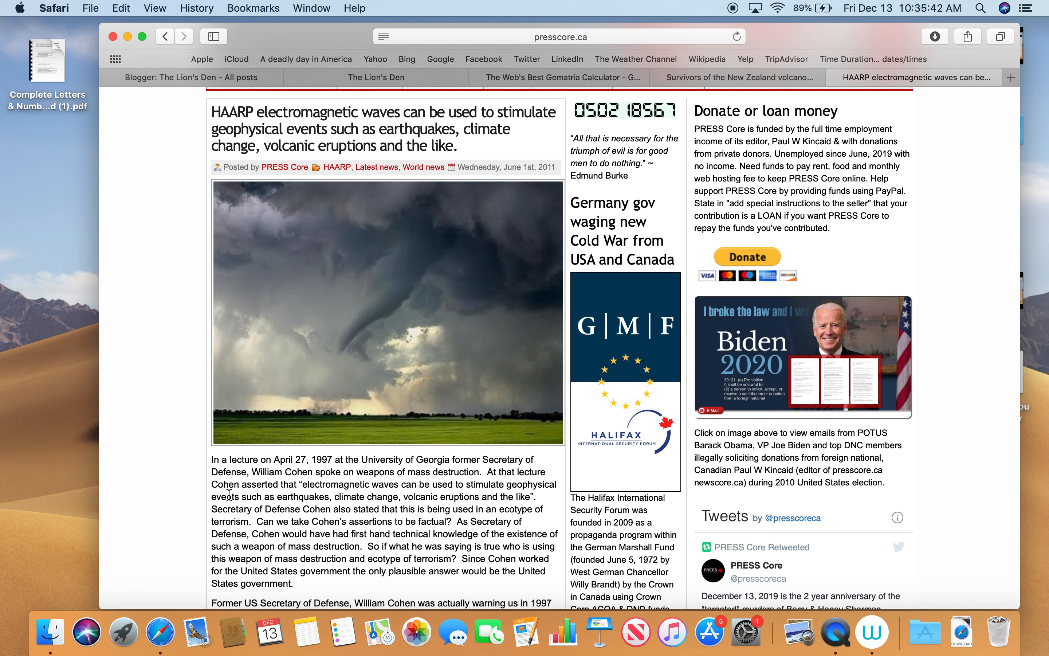
mouse_move(369, 480)
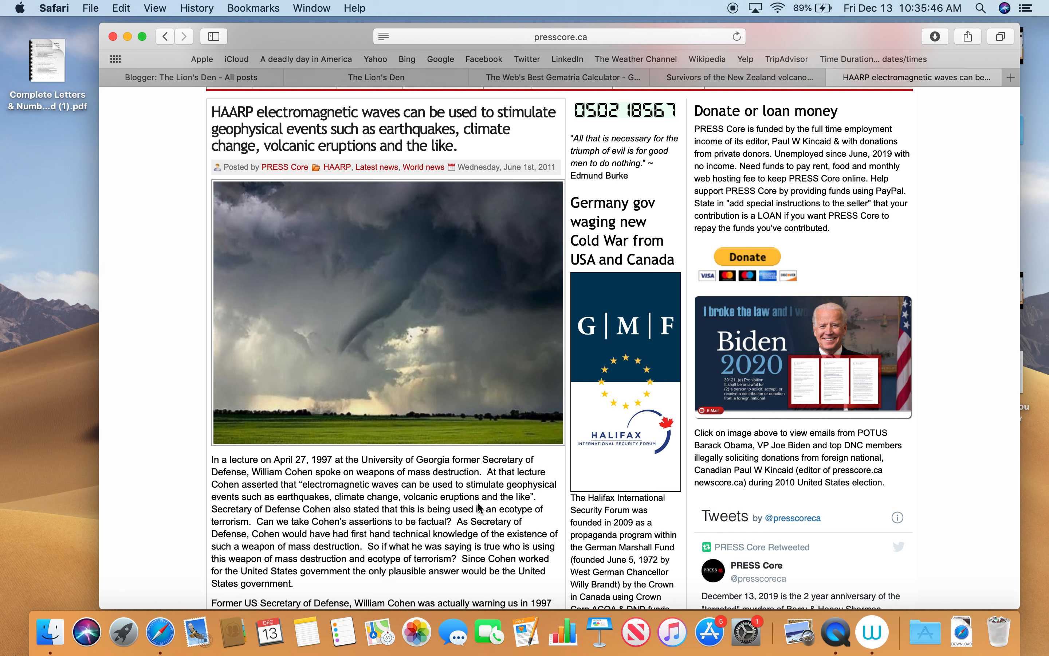
mouse_move(299, 496)
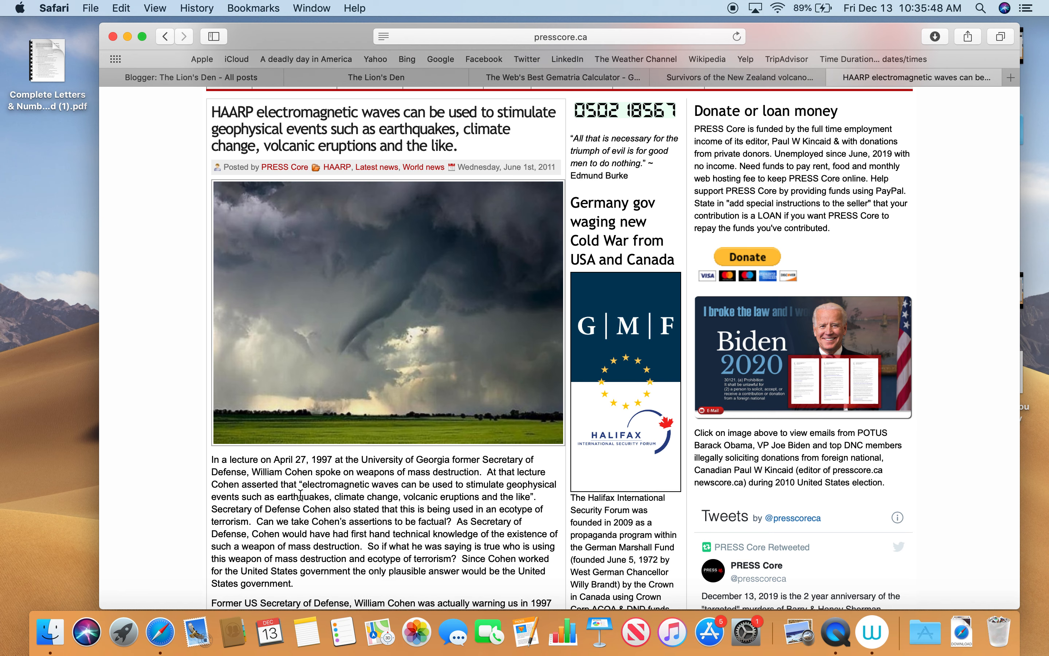
mouse_move(459, 495)
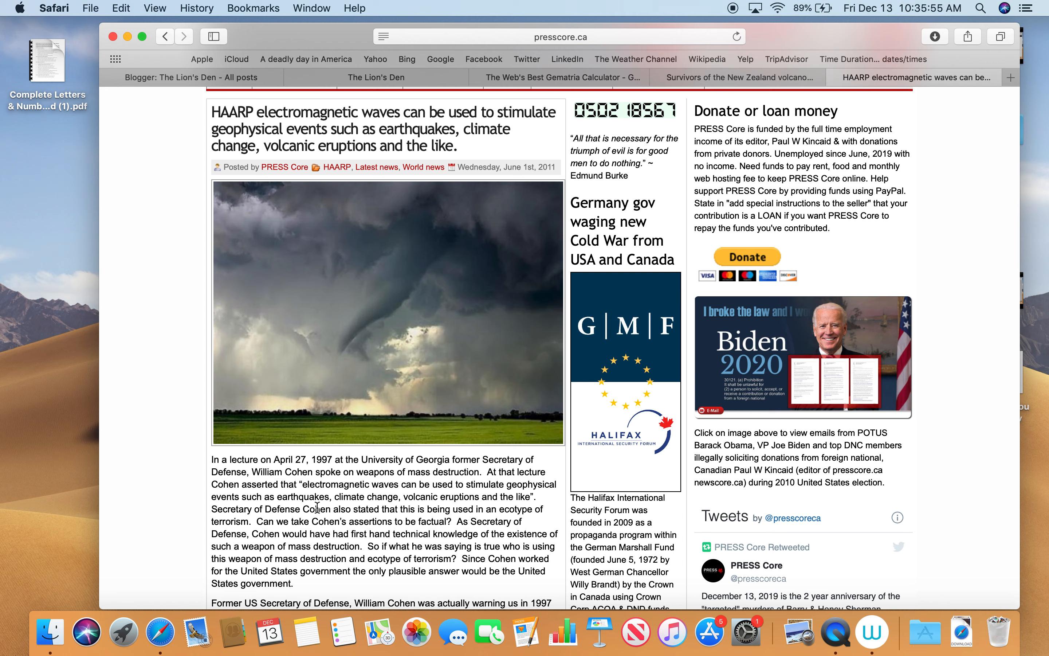
mouse_move(415, 503)
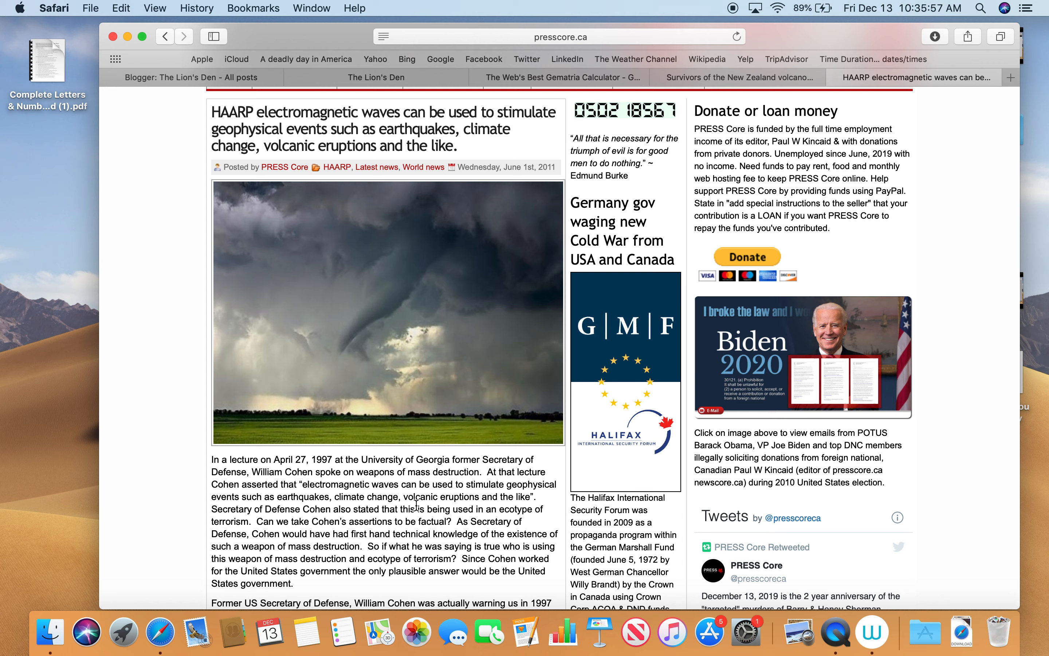
mouse_move(541, 508)
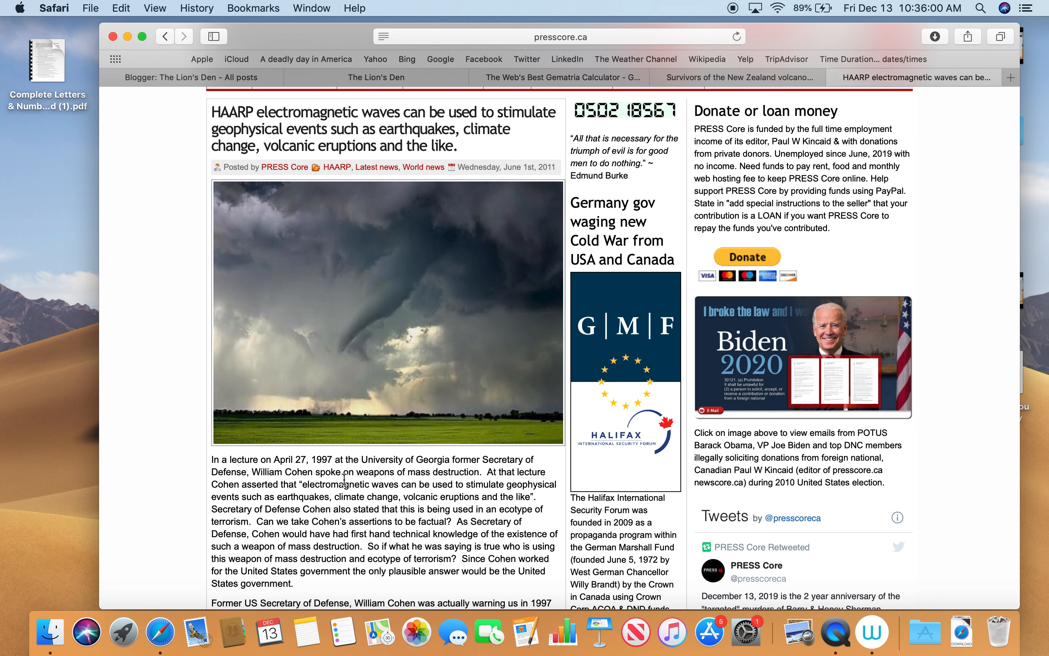
mouse_move(337, 498)
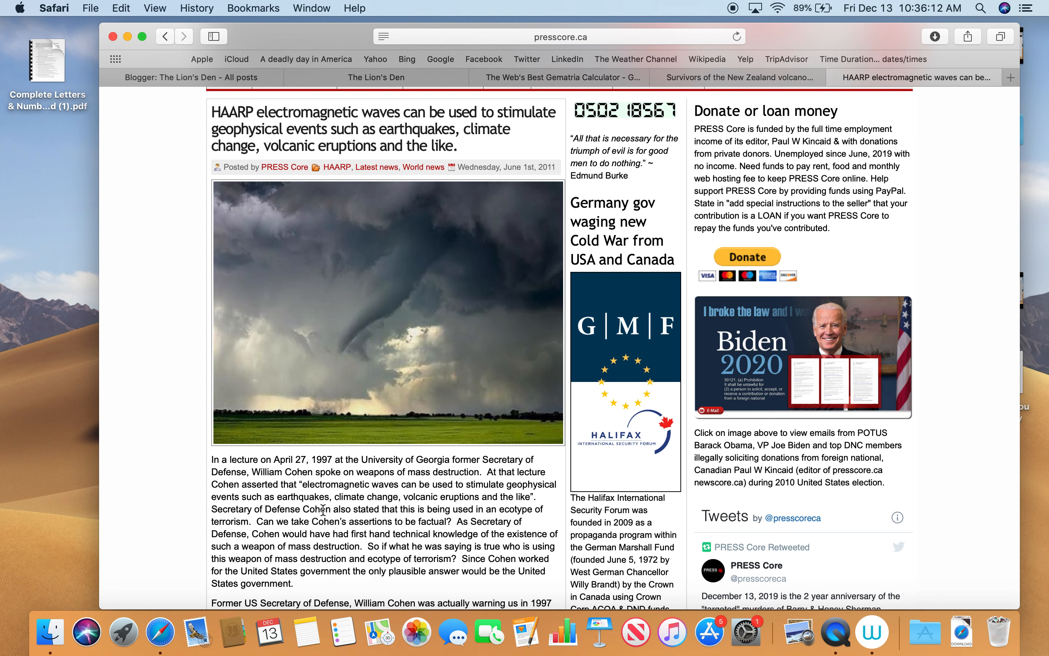
mouse_move(361, 528)
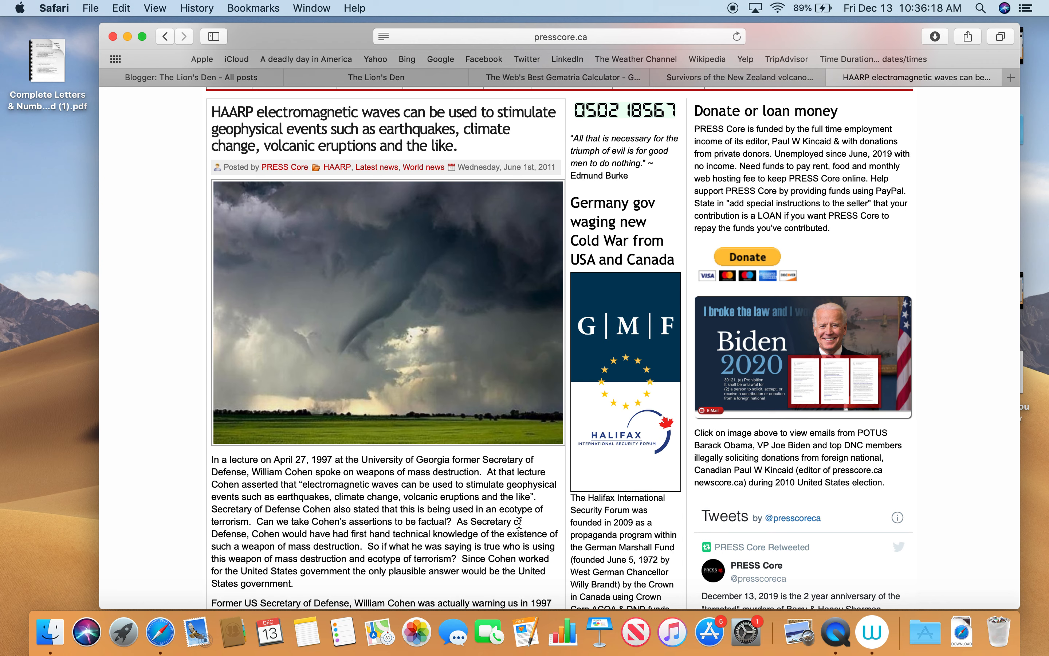
mouse_move(288, 532)
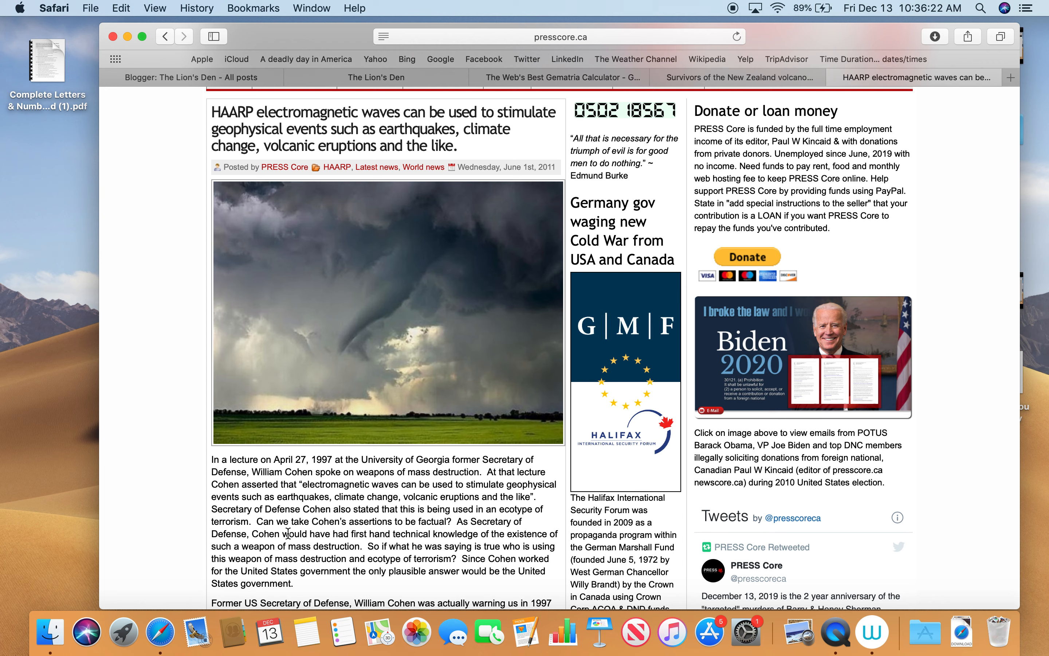
mouse_move(467, 545)
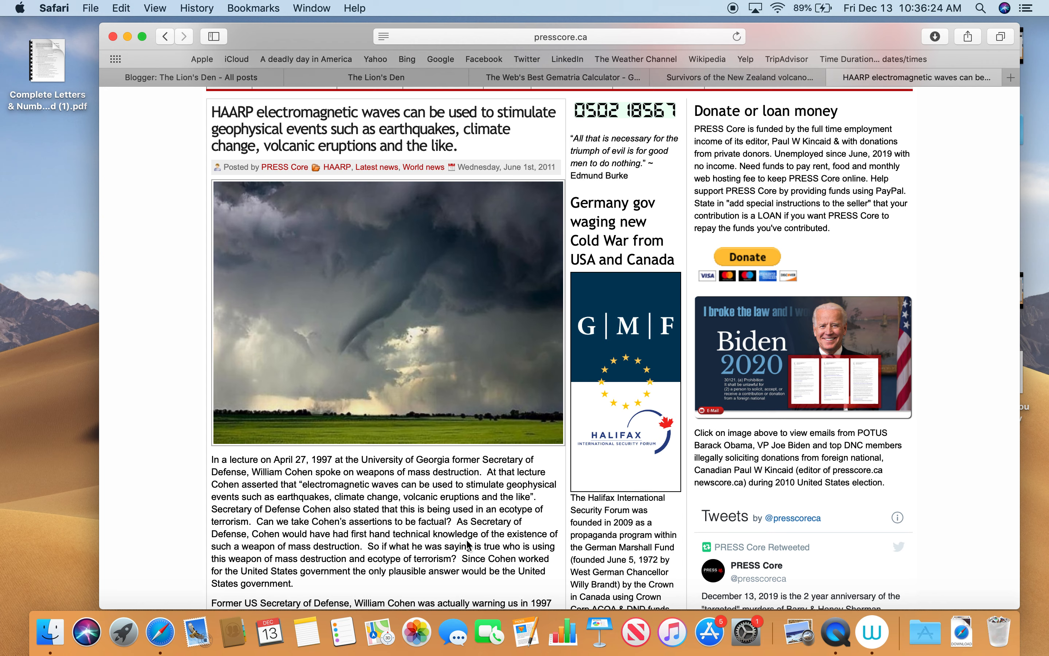
mouse_move(300, 544)
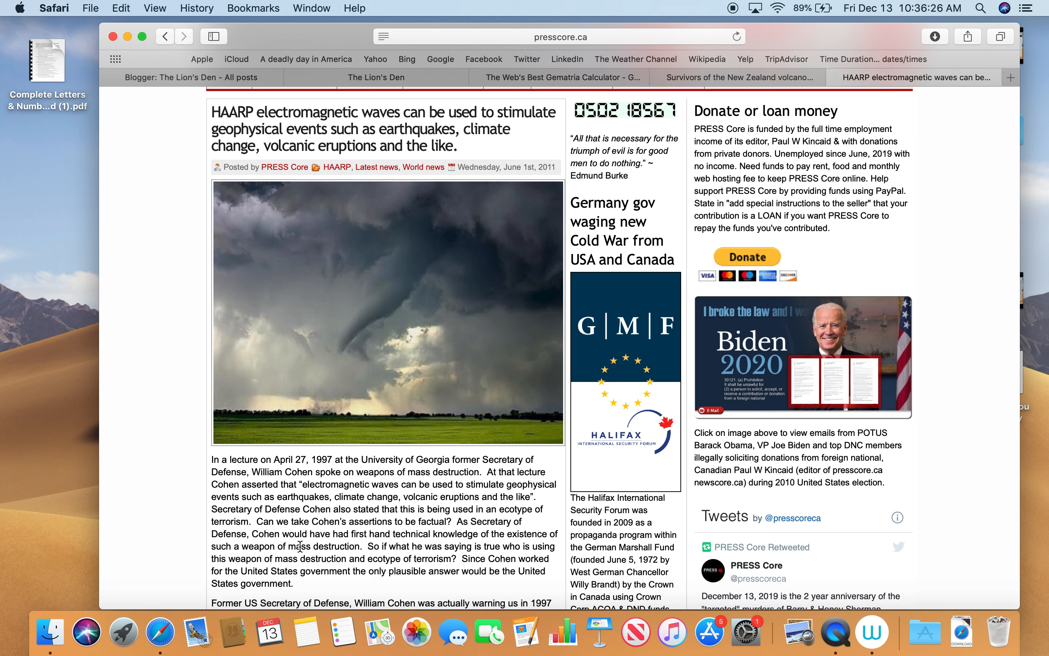
mouse_move(468, 542)
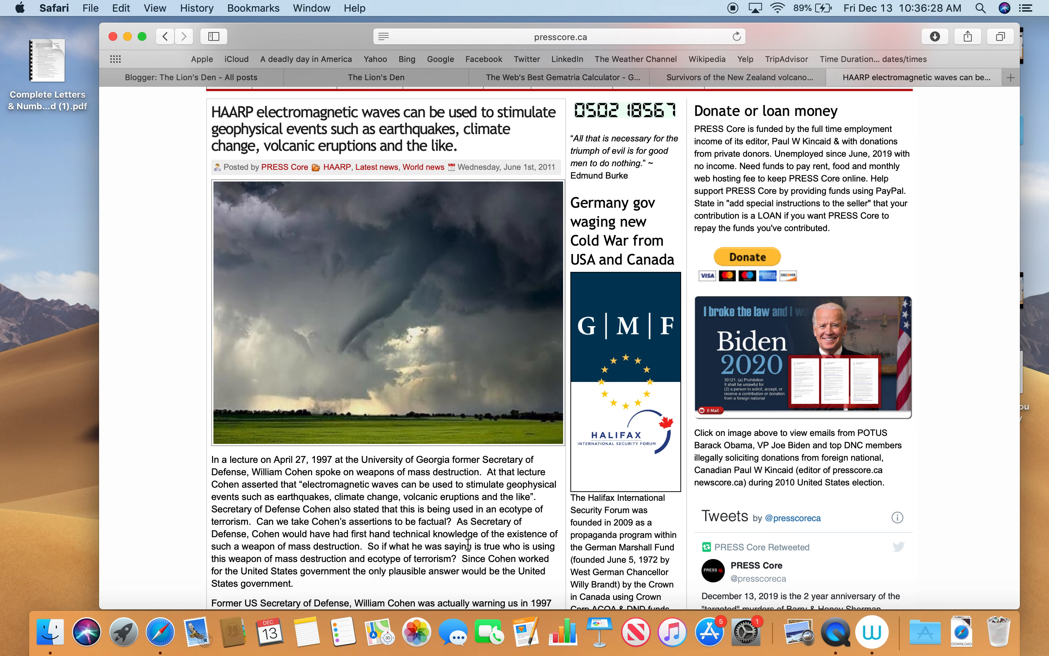
mouse_move(296, 560)
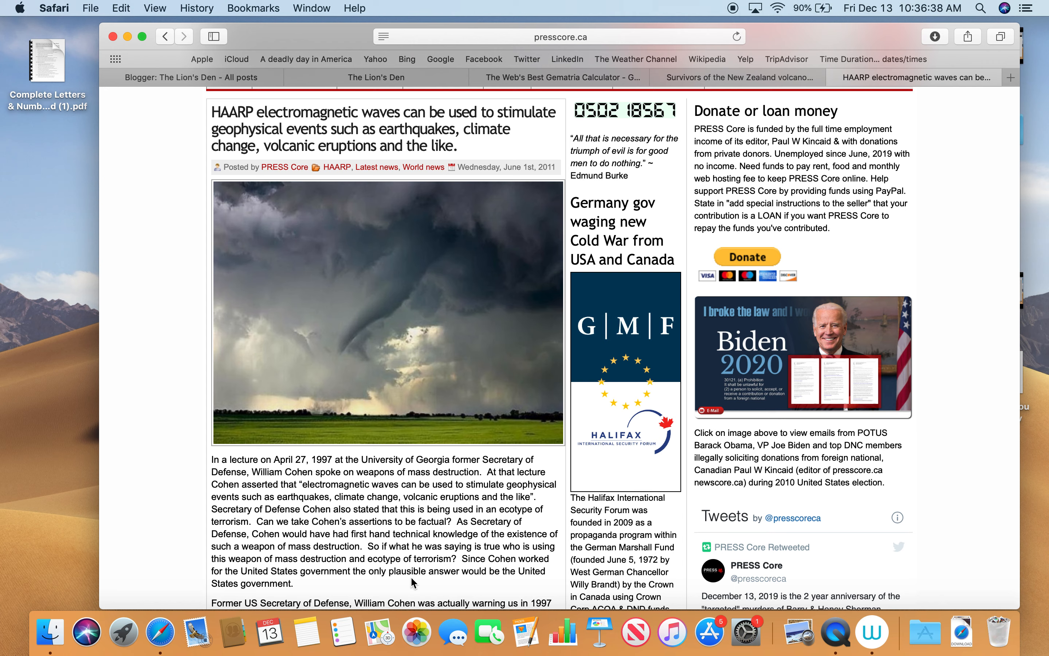
mouse_move(485, 582)
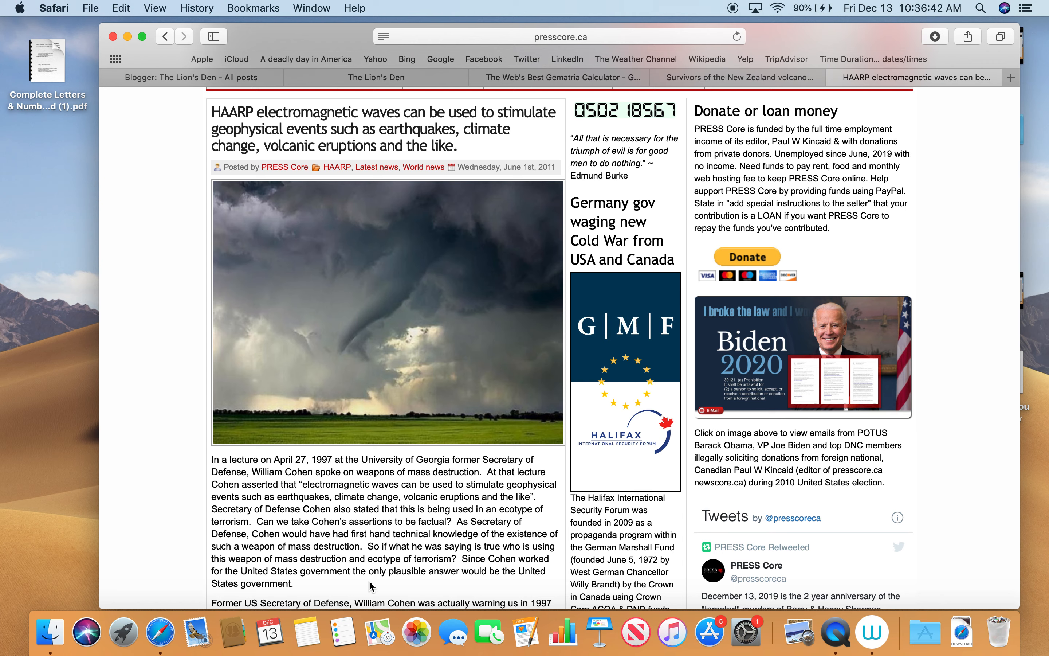
mouse_move(317, 596)
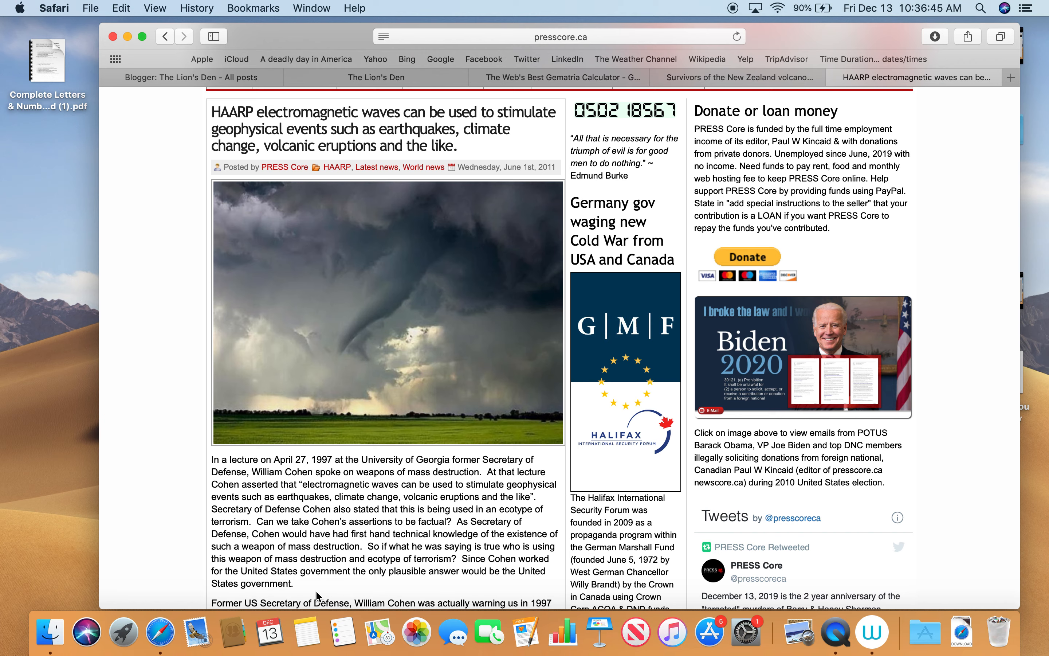
scroll("down", 3)
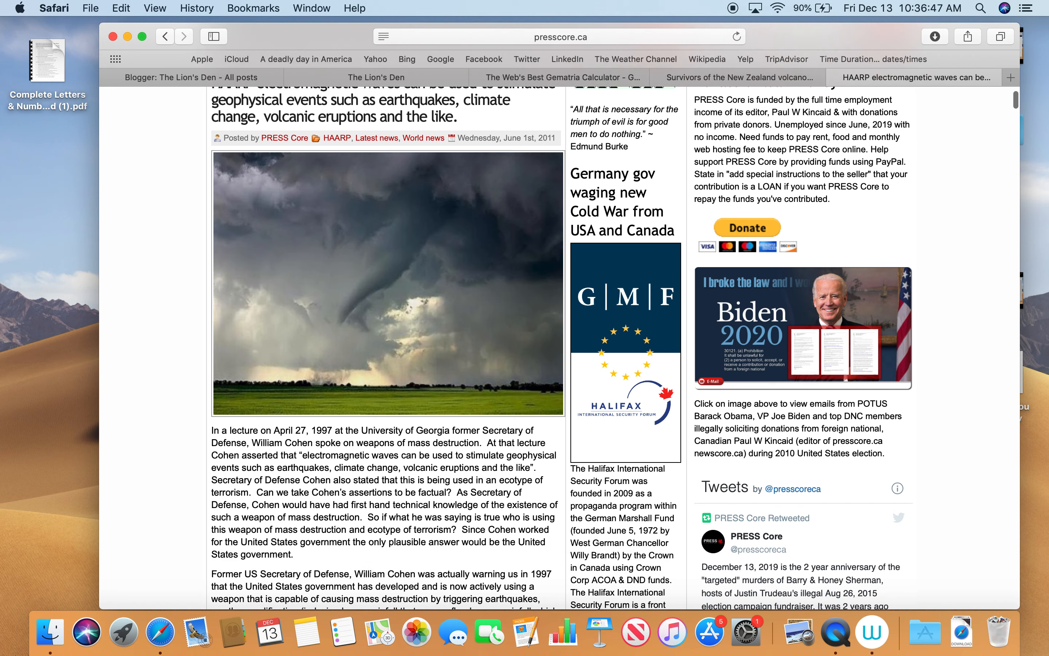
scroll("down", 3)
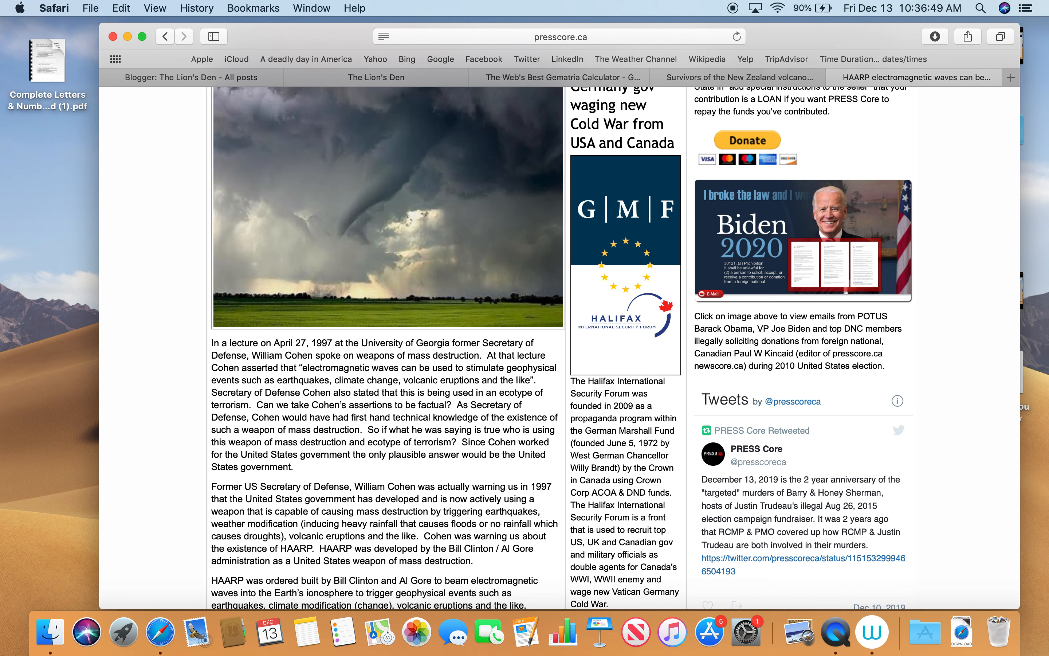
scroll("down", 3)
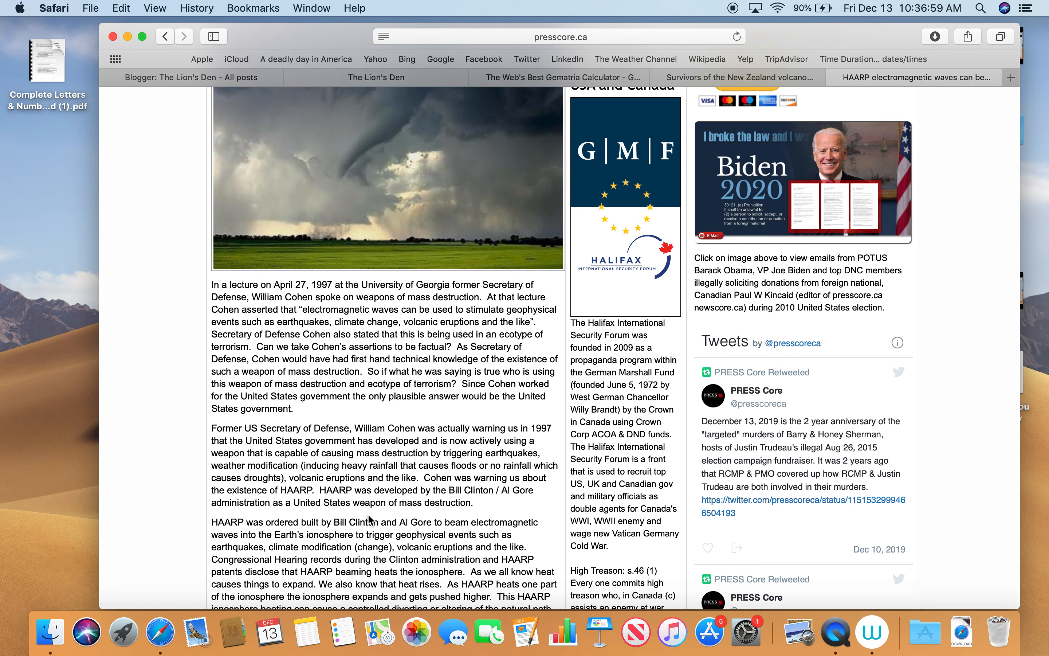
mouse_move(196, 566)
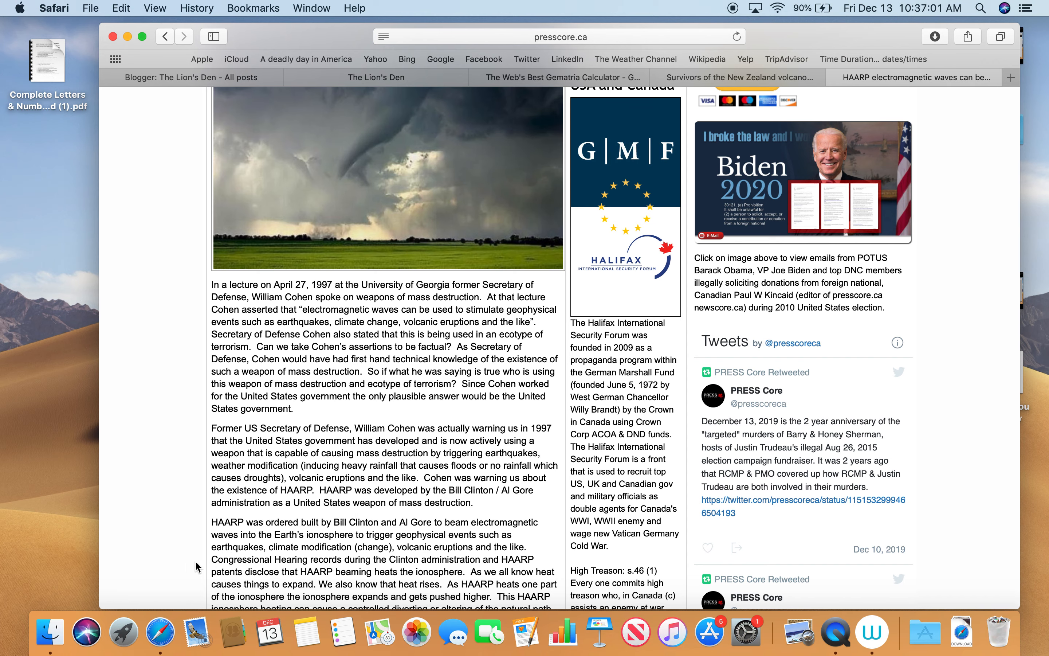
scroll("down", 3)
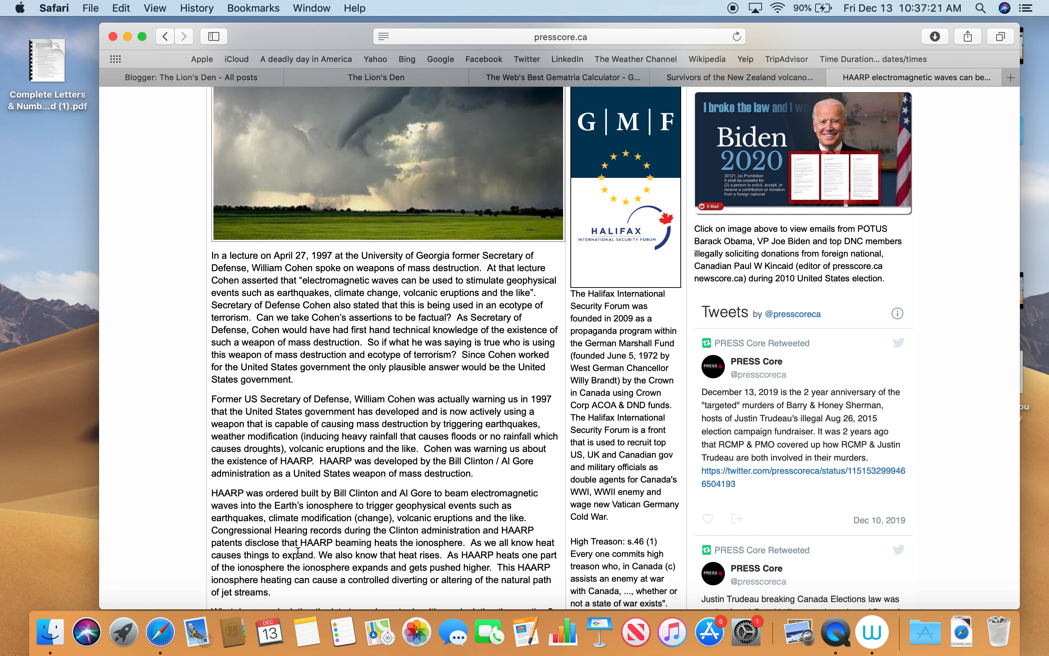
mouse_move(394, 556)
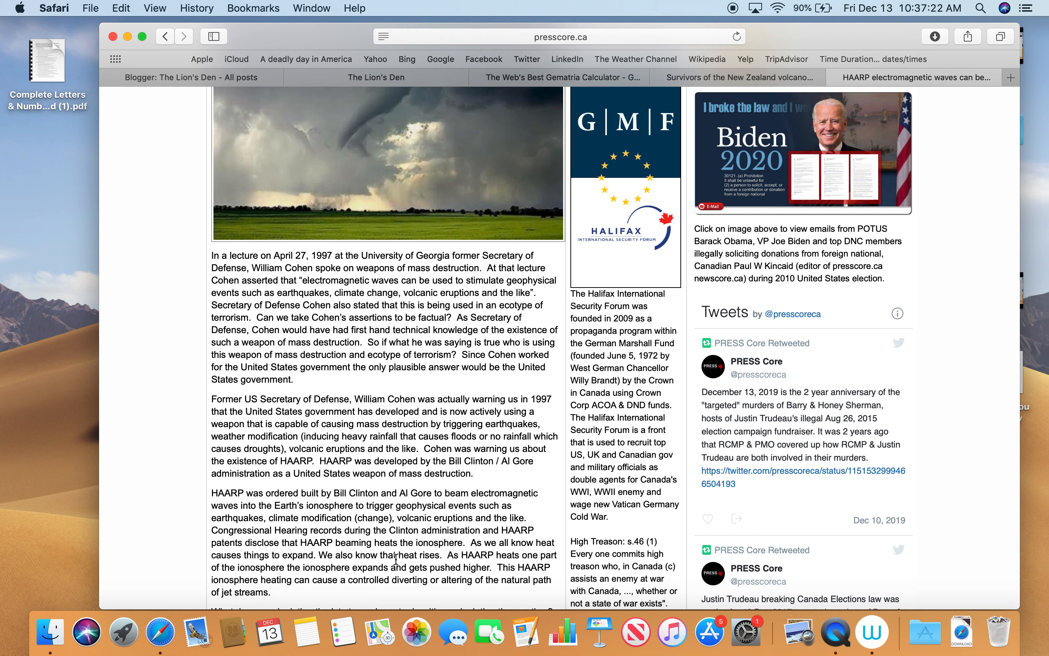
mouse_move(488, 567)
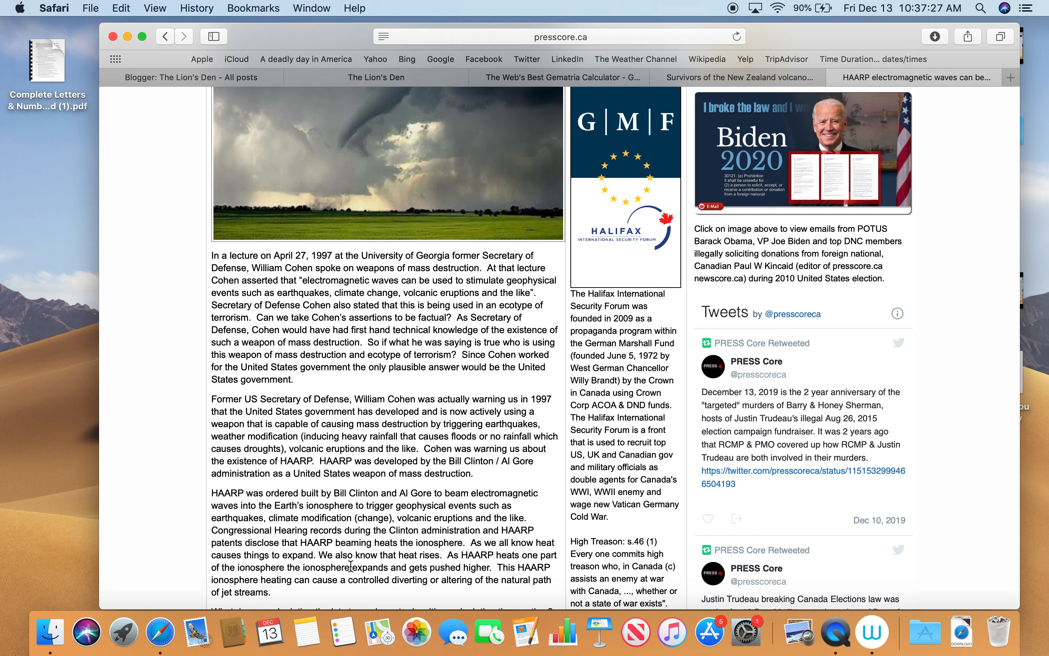
mouse_move(484, 568)
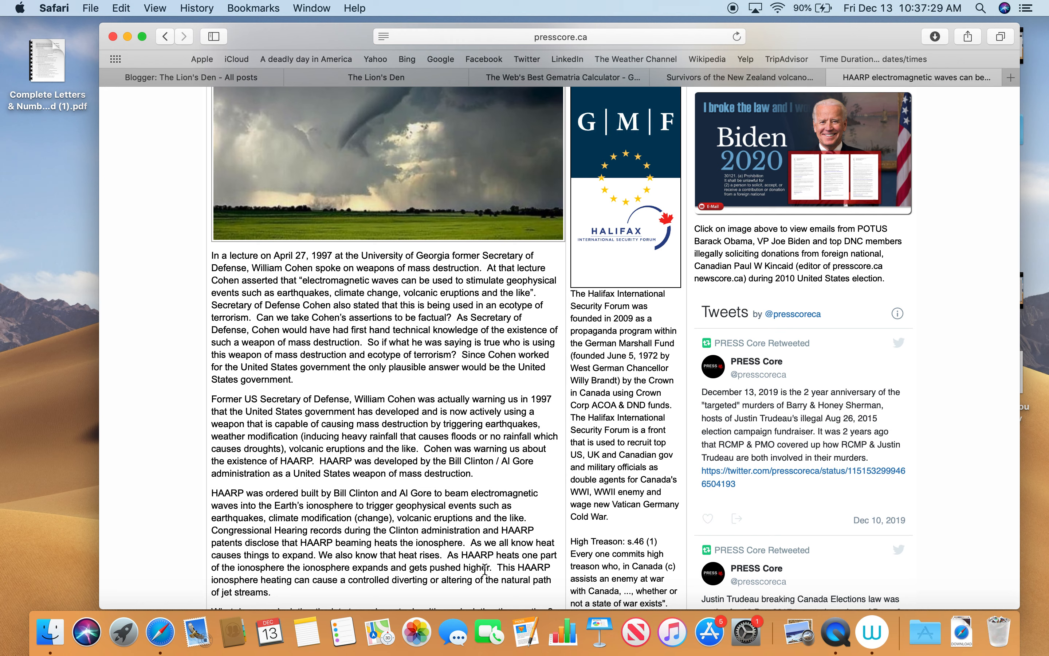
mouse_move(292, 598)
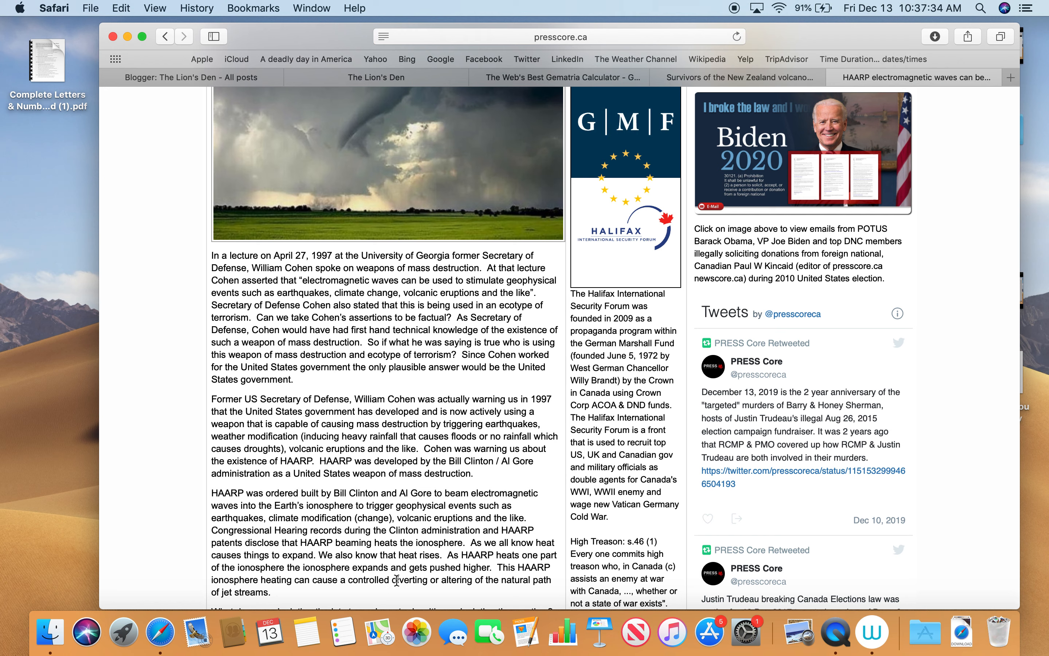
mouse_move(485, 599)
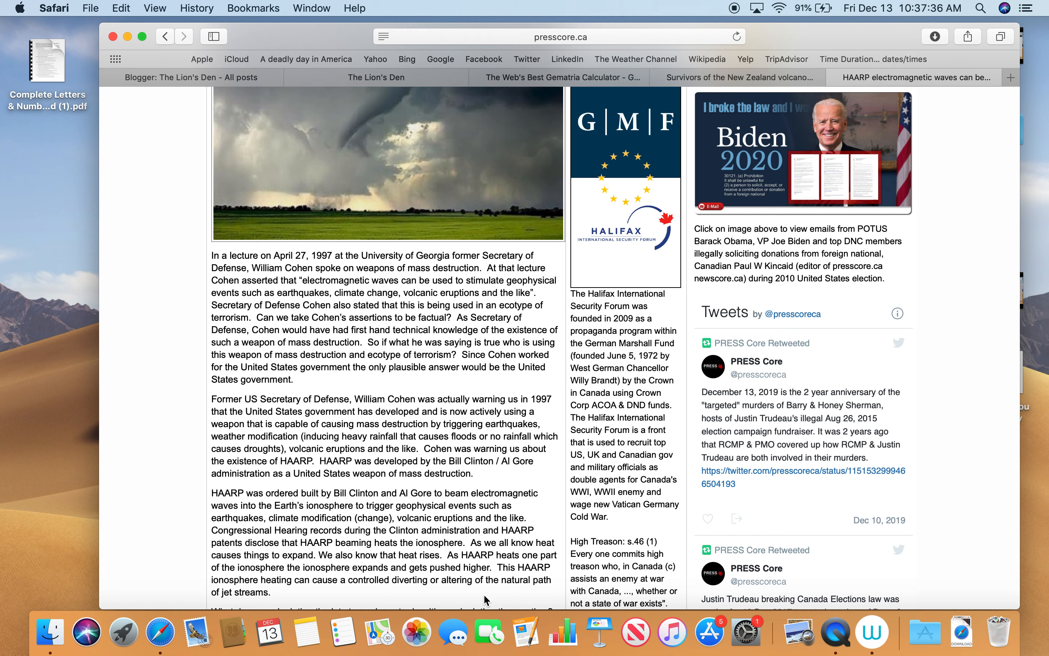
mouse_move(267, 591)
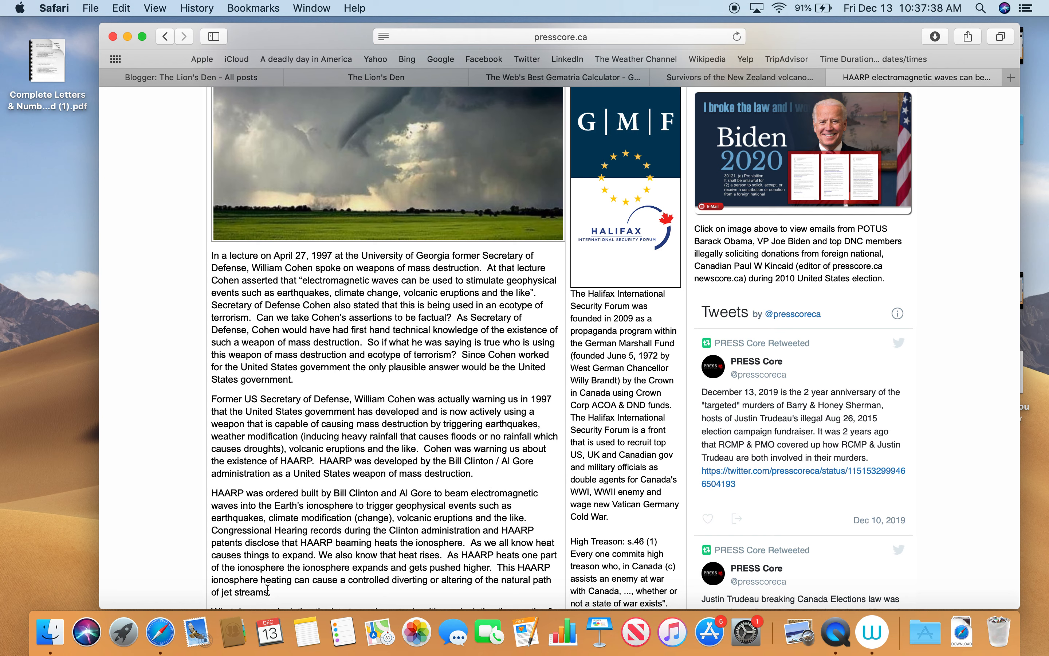
mouse_move(398, 596)
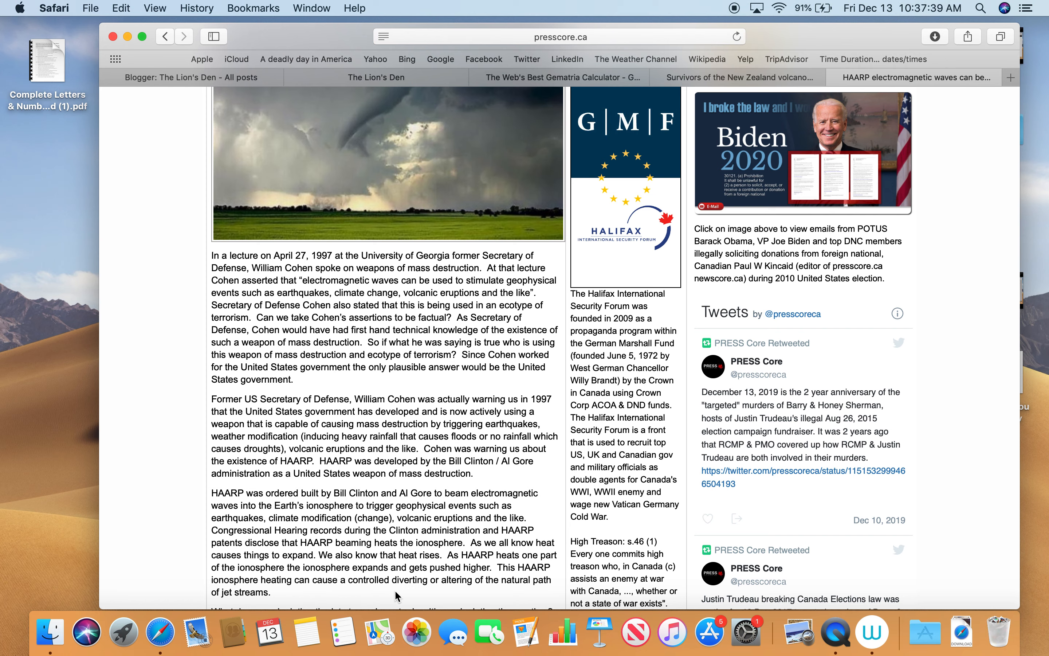
mouse_move(520, 595)
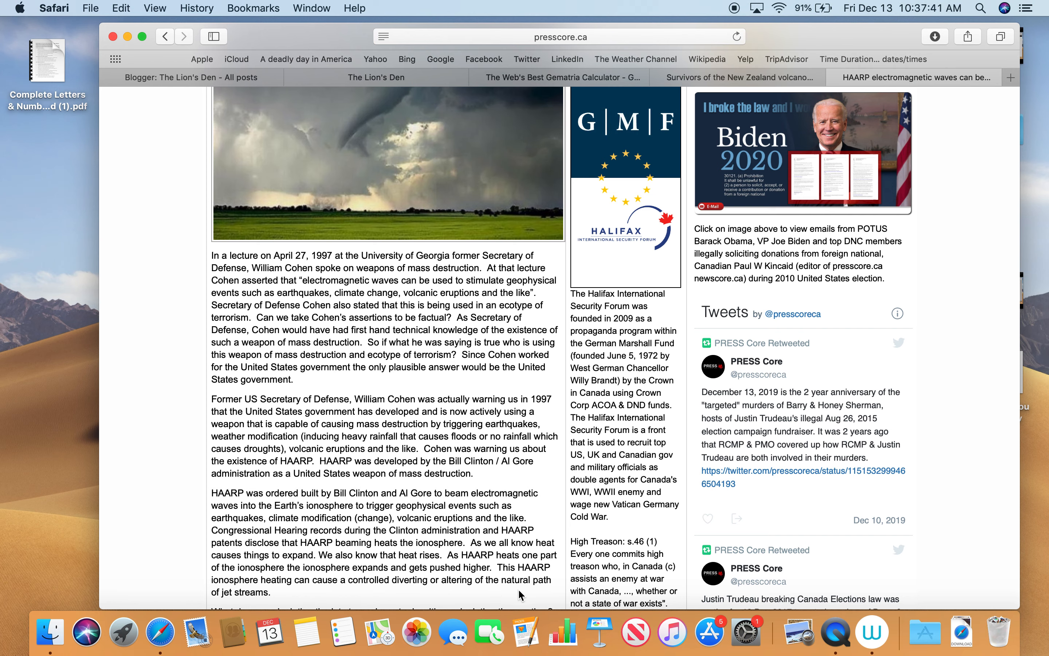
scroll("down", 3)
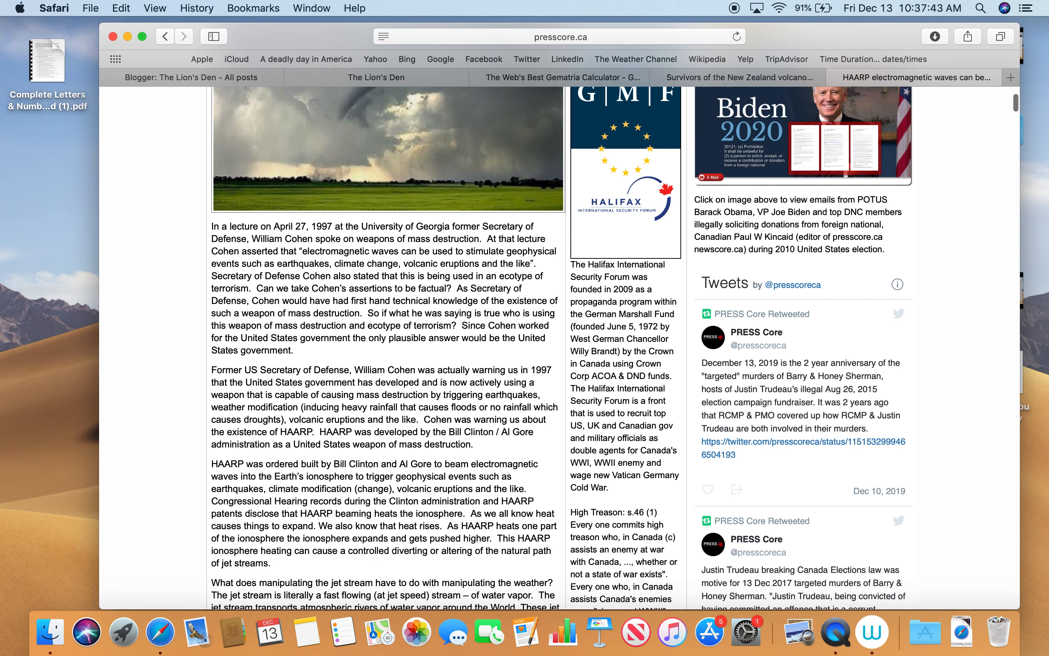
scroll("down", 3)
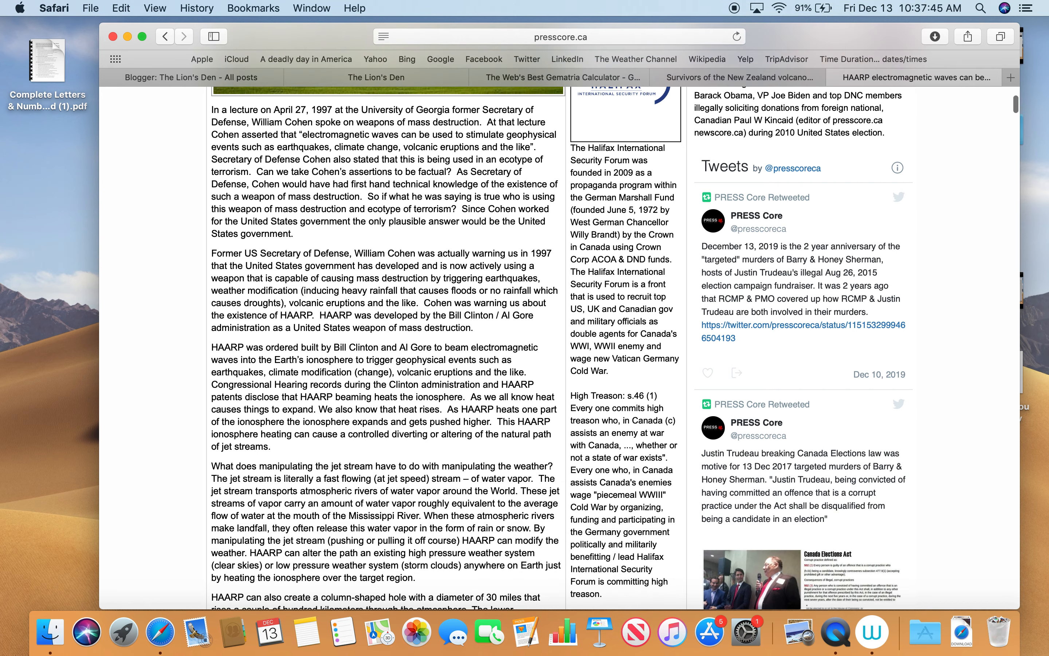
- Calculate HAARP in Gematrinator, giving 44, 26, 26, 91 and 28 in the cipher table
scroll("up", 3)
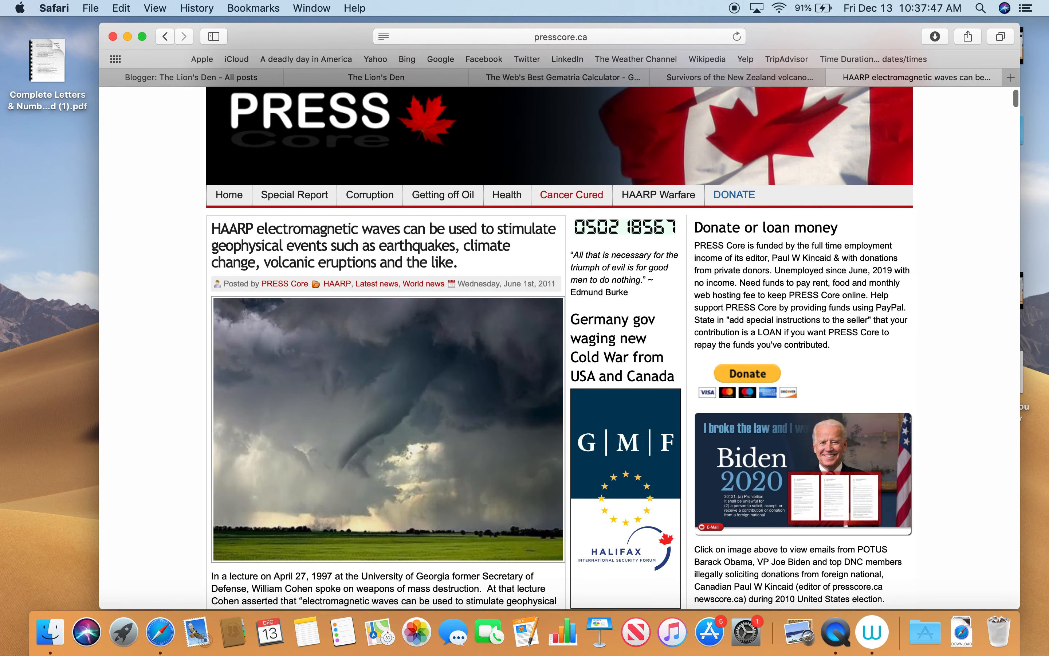
left_click(548, 77)
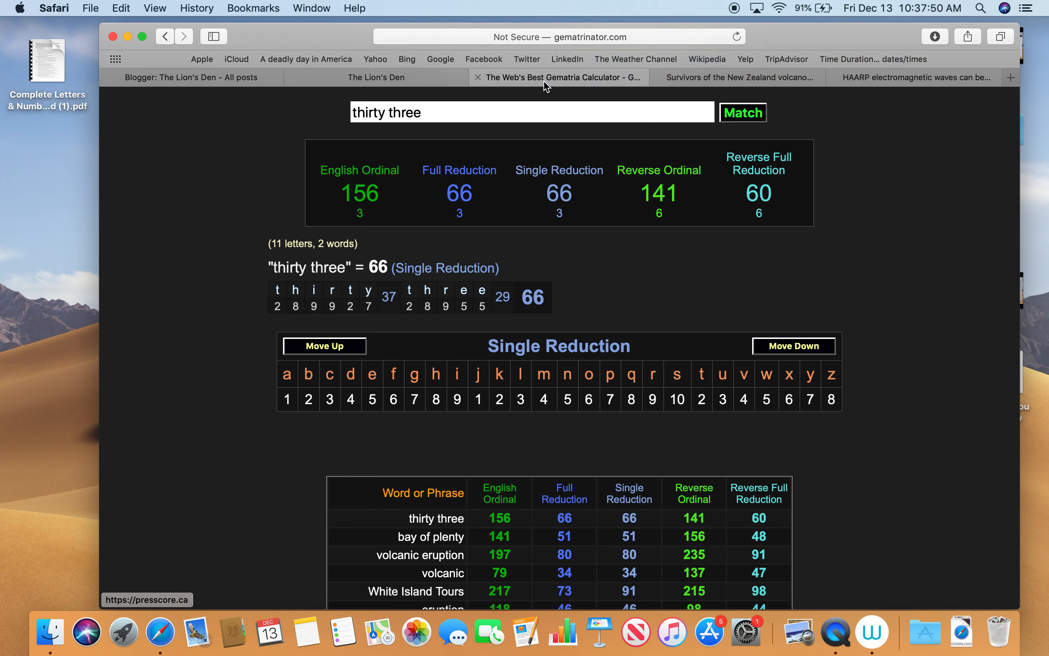
type("h")
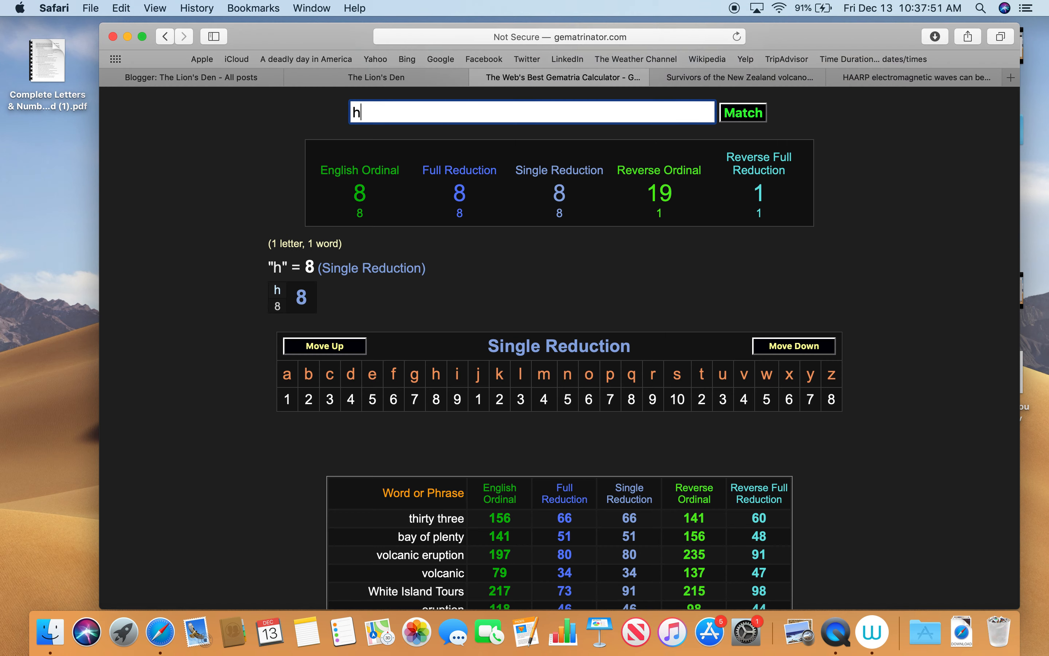
type("aarp")
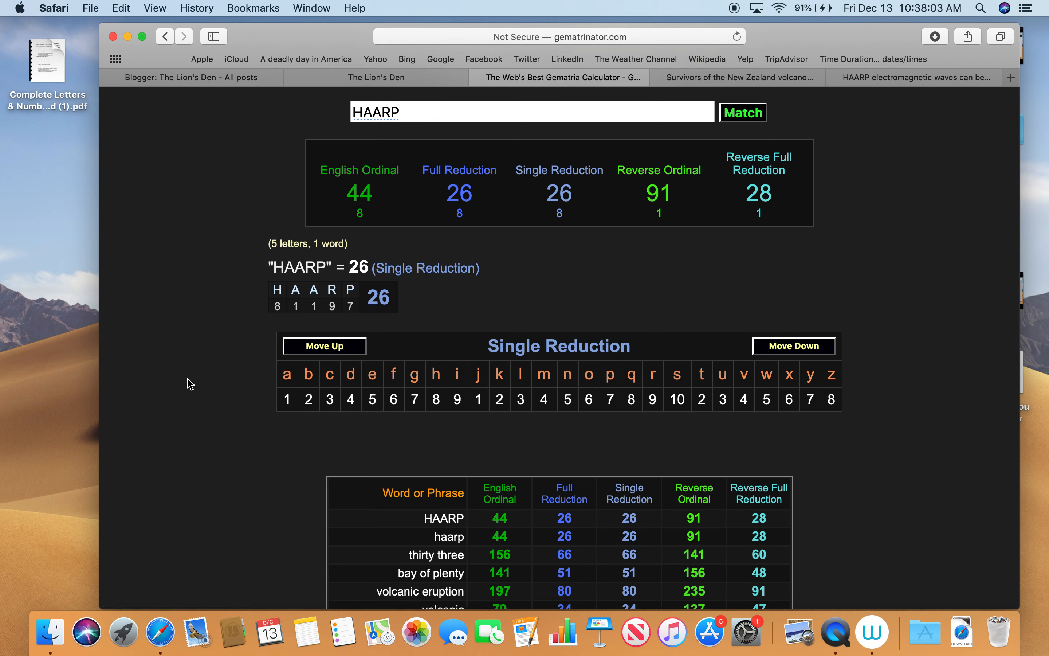
scroll("down", 3)
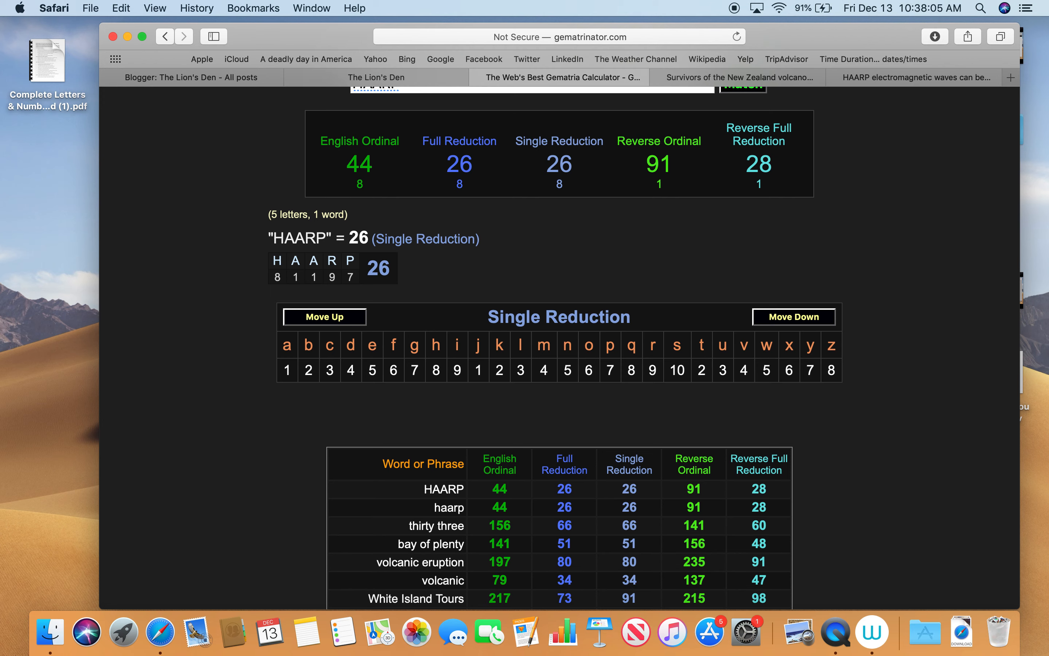
scroll("down", 3)
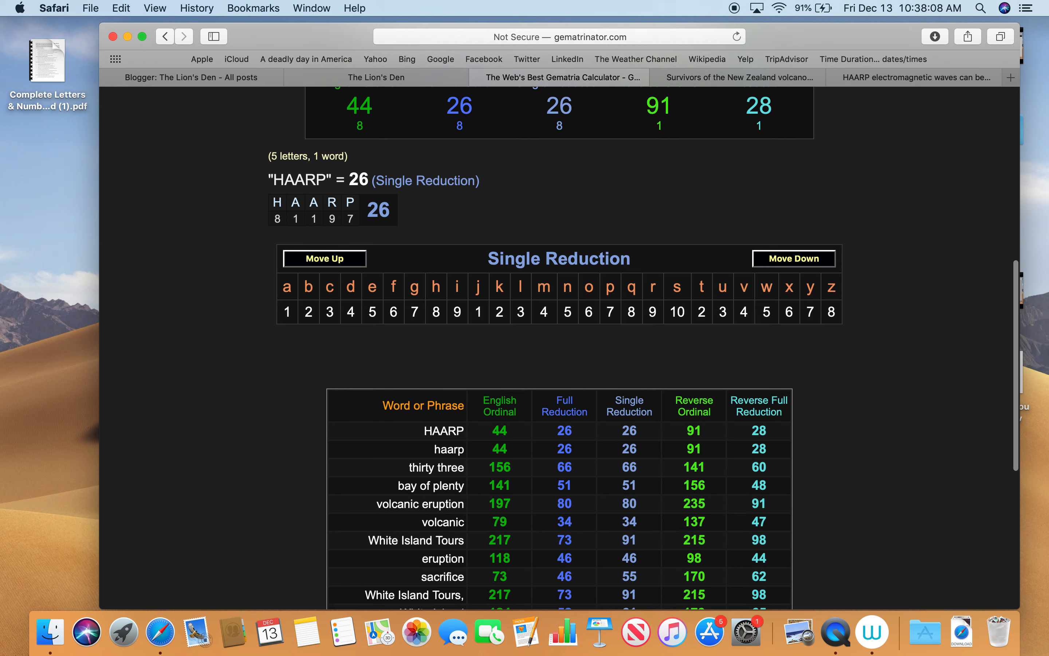
scroll("down", 3)
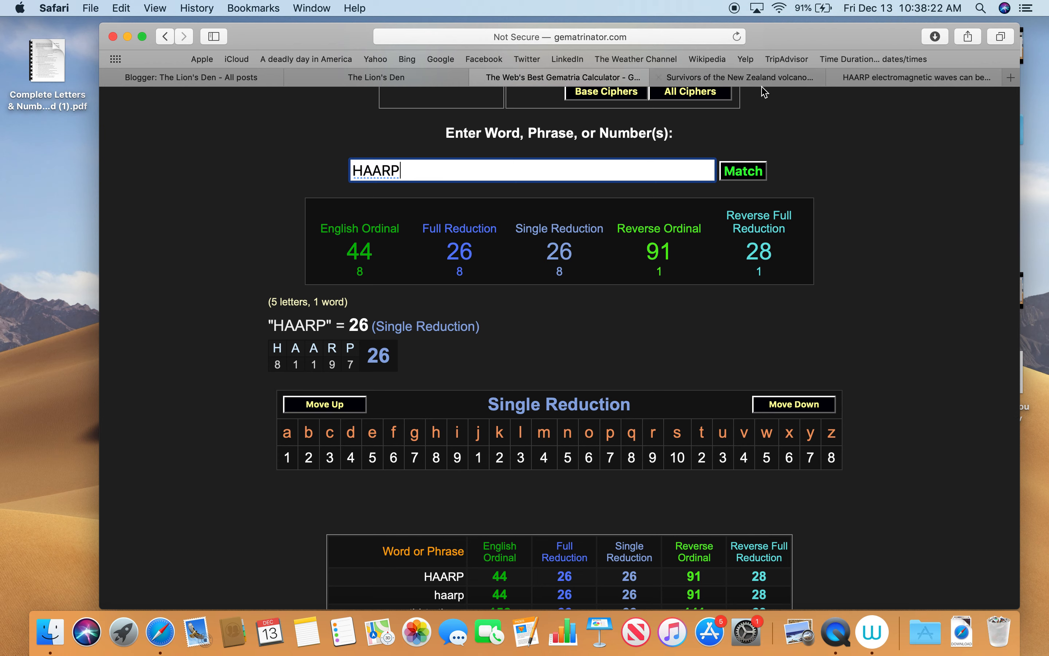
- Google 'haarp stand for' and select 'High Frequency Active Auroral Research Program' in the snippet
left_click(1009, 78)
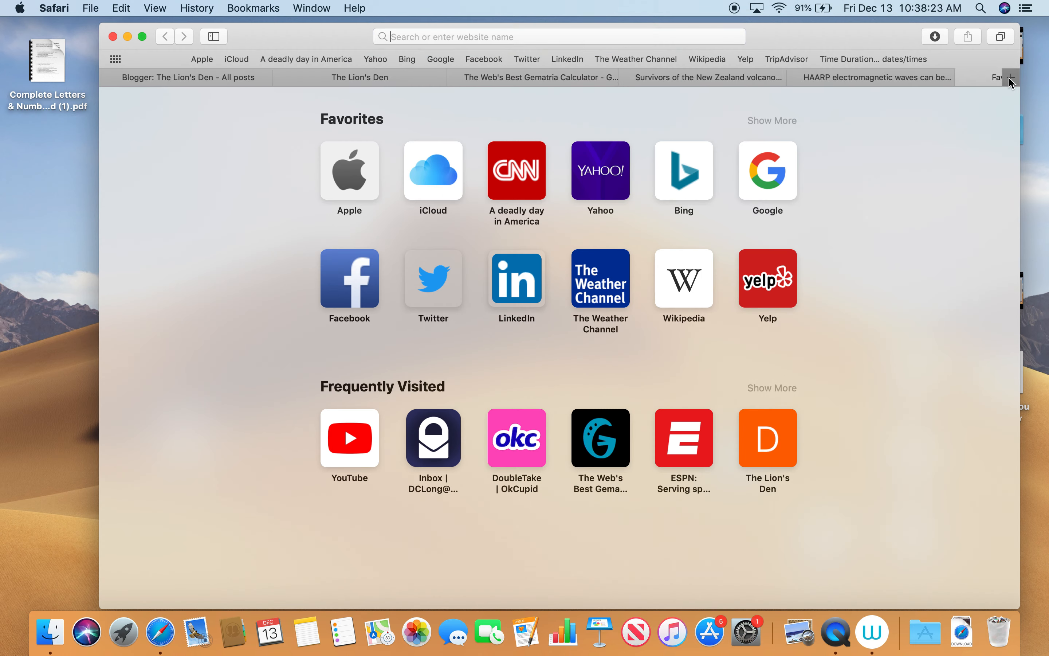
type("haarp a")
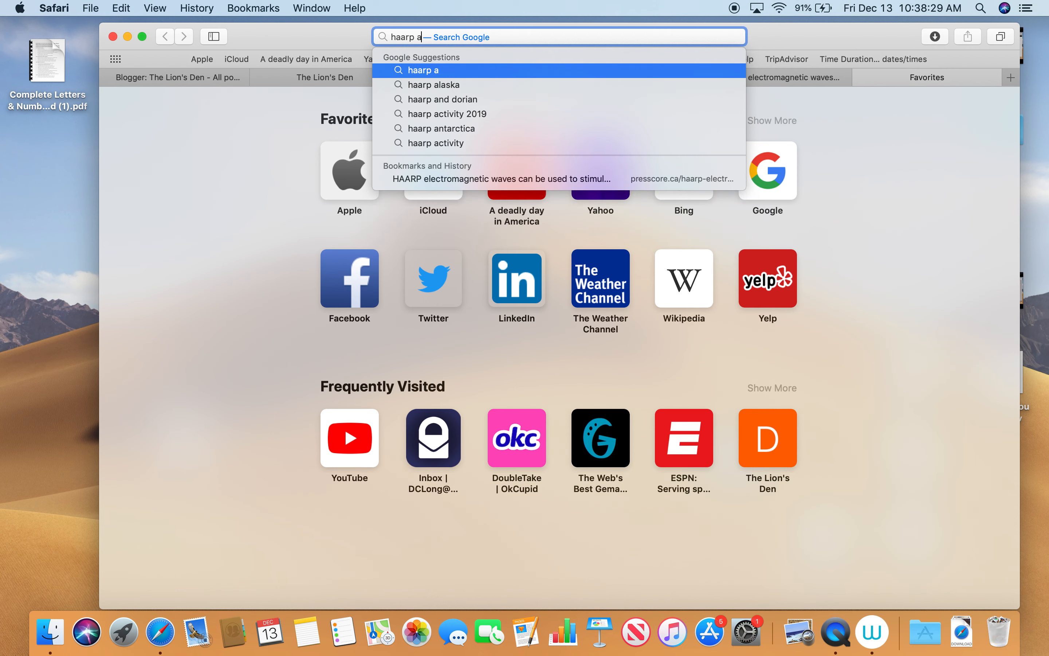
type("cx")
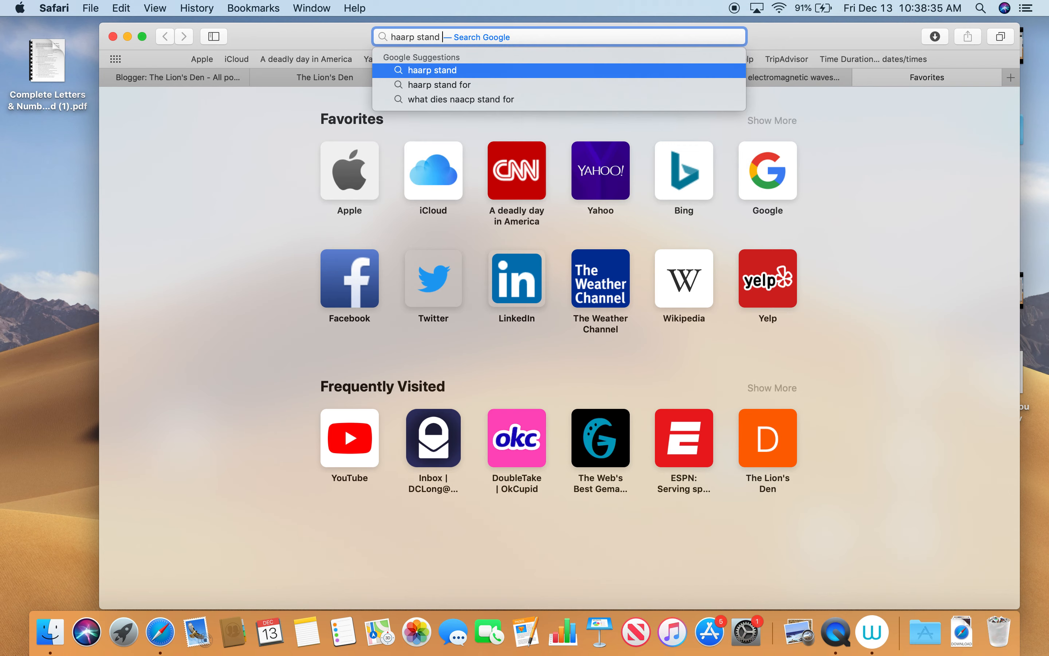
left_click(441, 85)
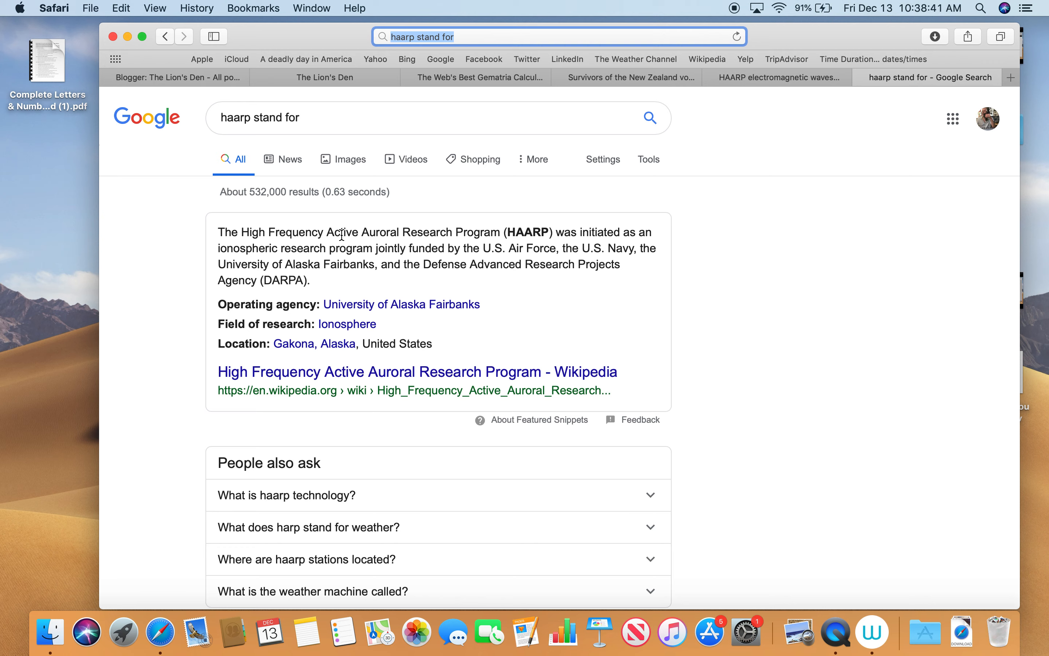
mouse_move(471, 242)
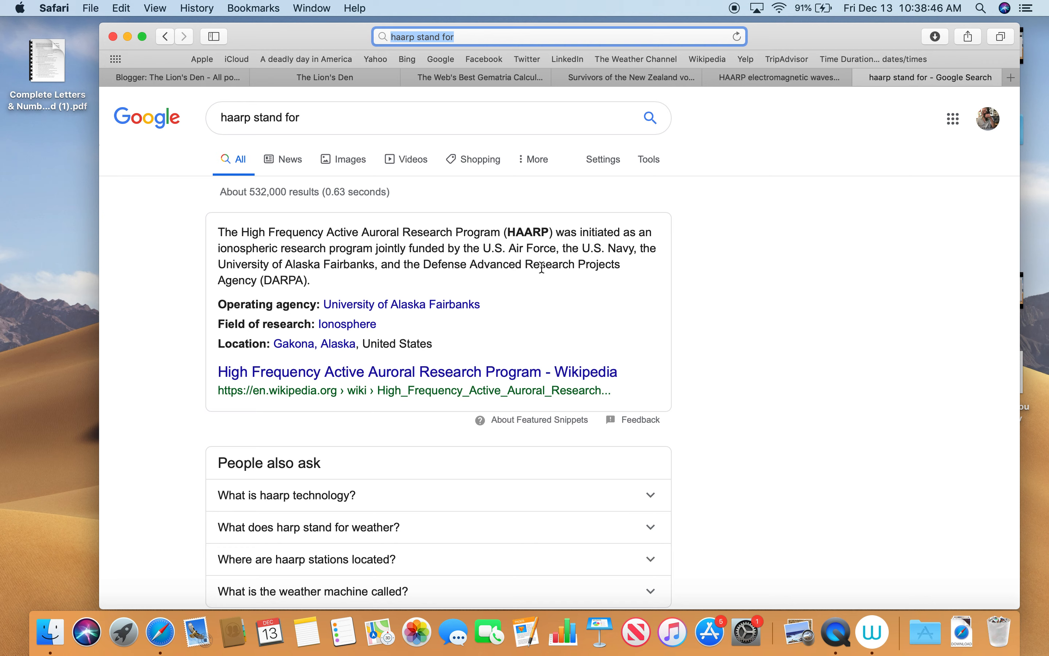
mouse_move(479, 258)
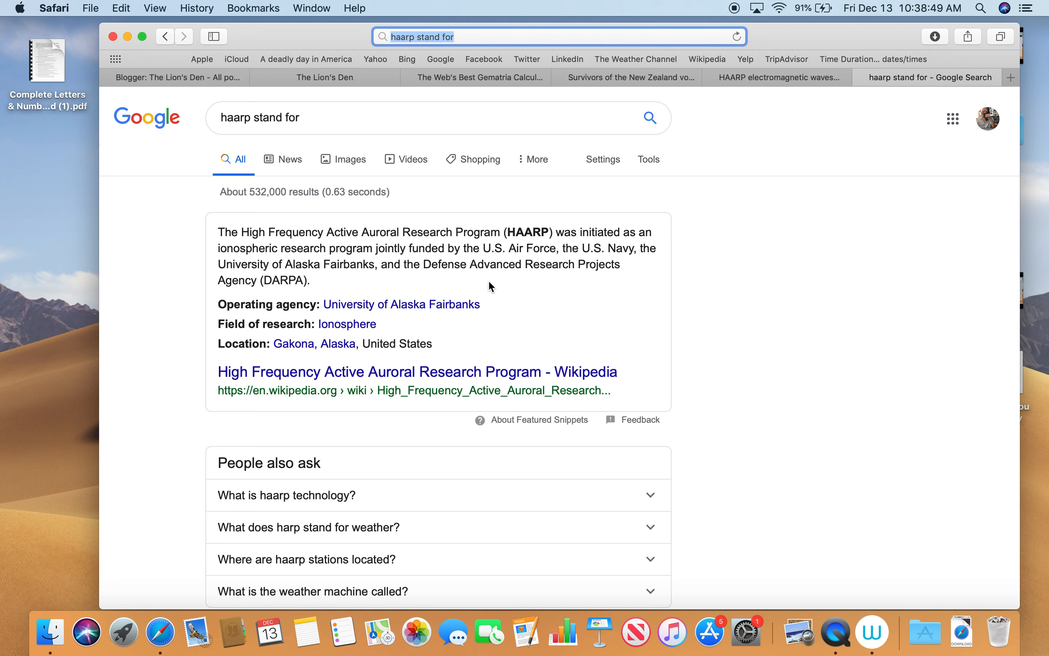
mouse_move(461, 276)
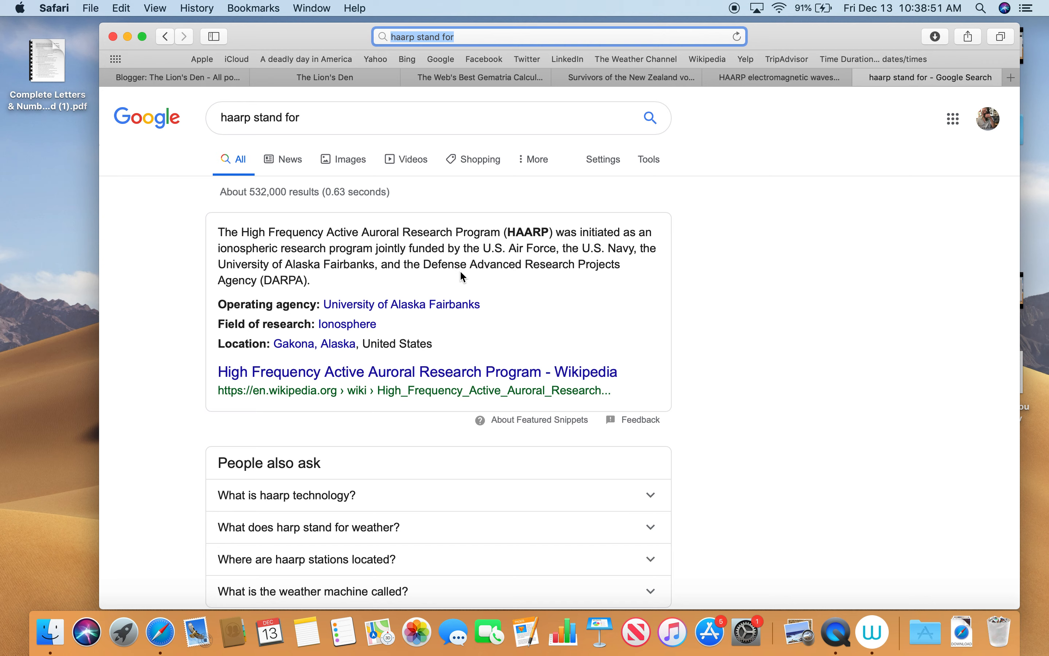
mouse_move(400, 304)
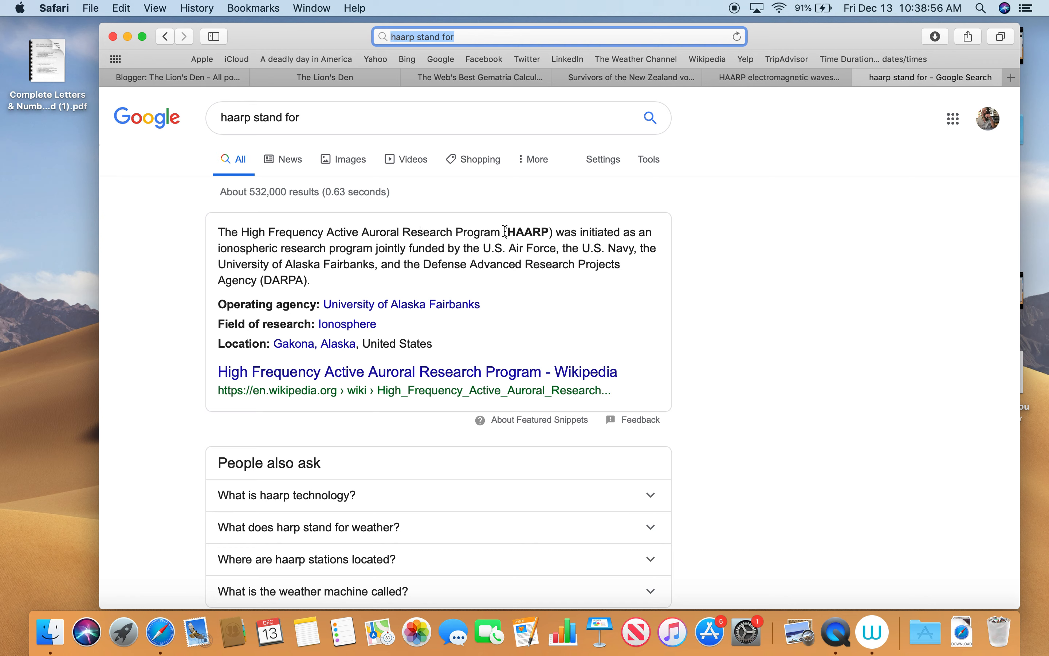
left_click_drag(250, 232, 501, 232)
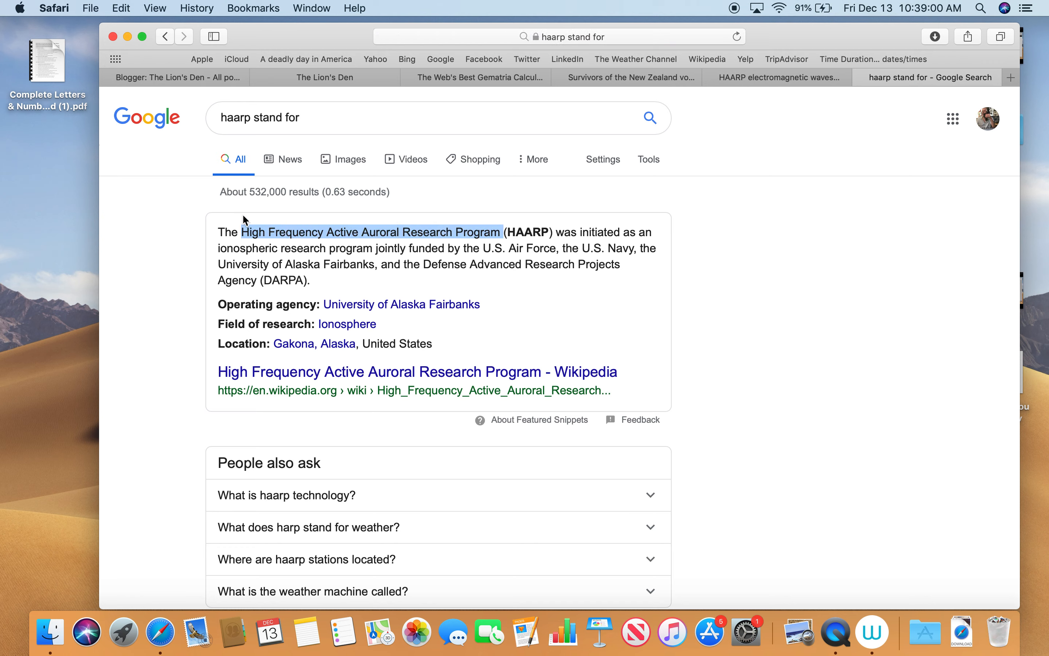
- Match High Frequency Active Auroral Research Program in Gematrinator as 457, 223, 232, 650 and 227
left_click(477, 77)
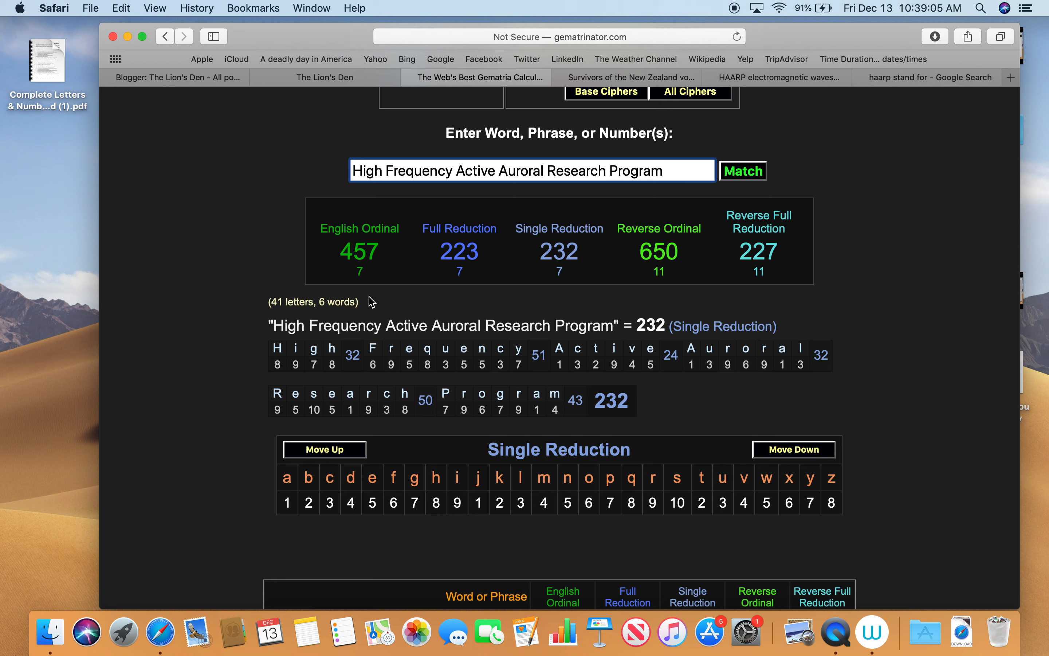
mouse_move(631, 307)
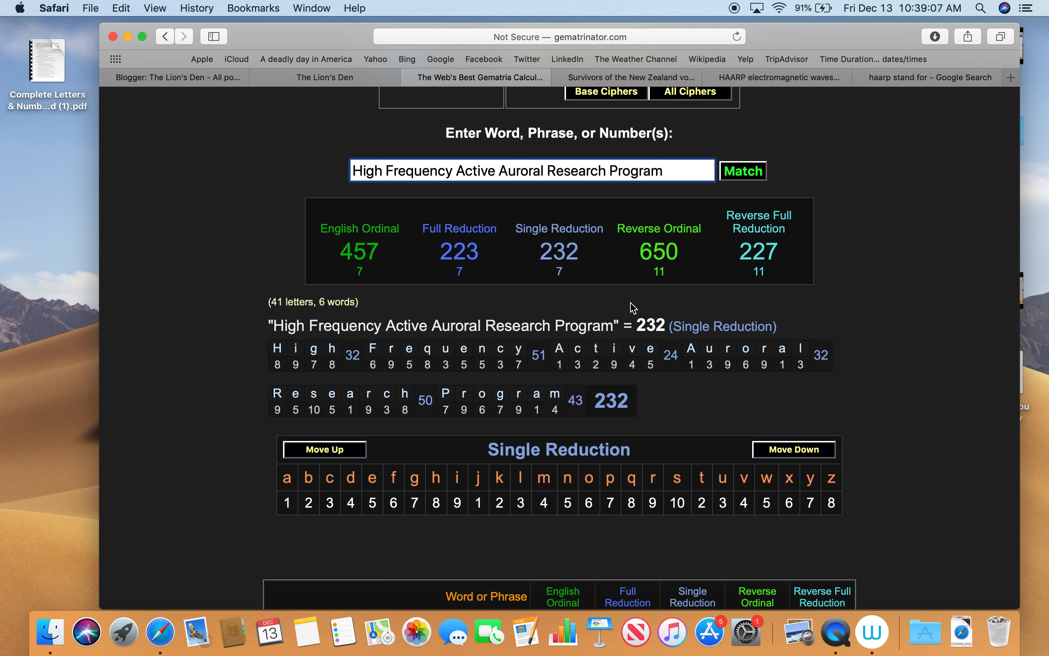
left_click(459, 250)
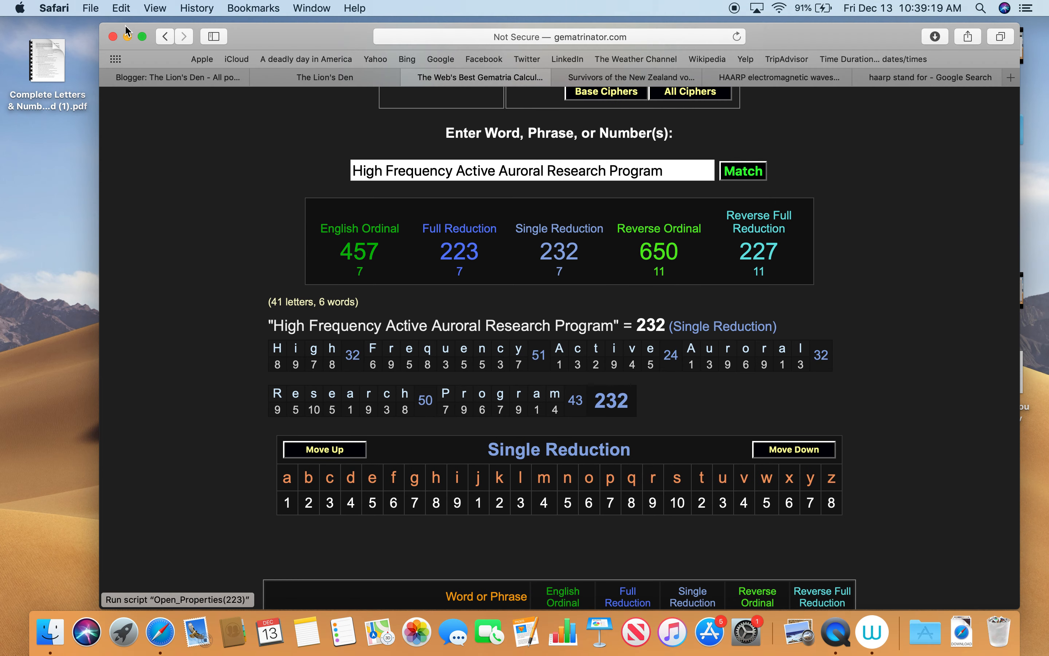
scroll("down", 3)
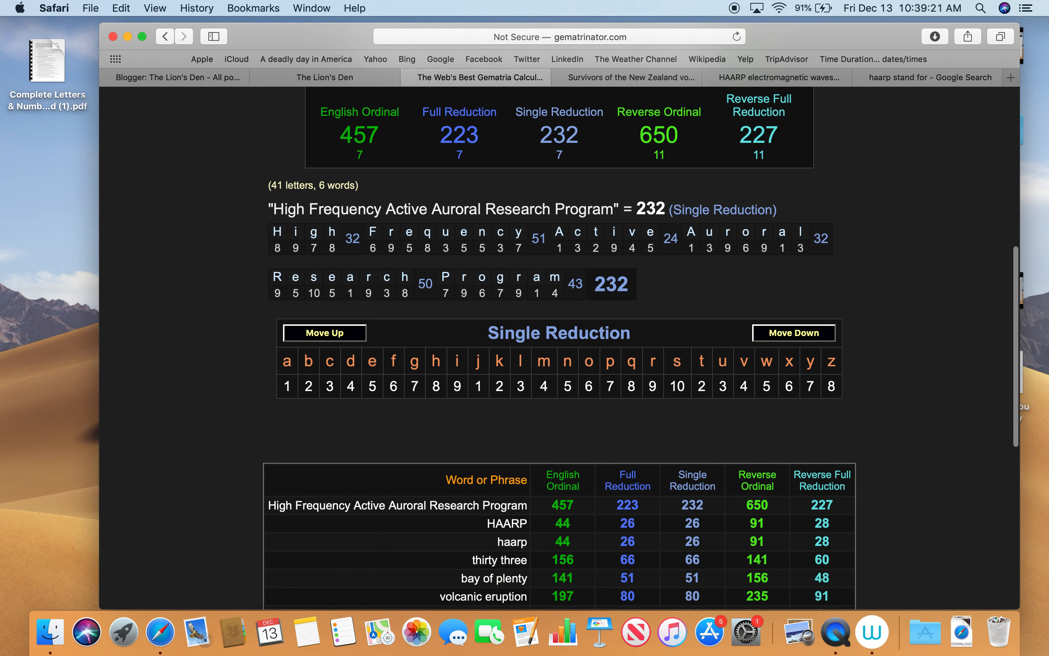
scroll("down", 3)
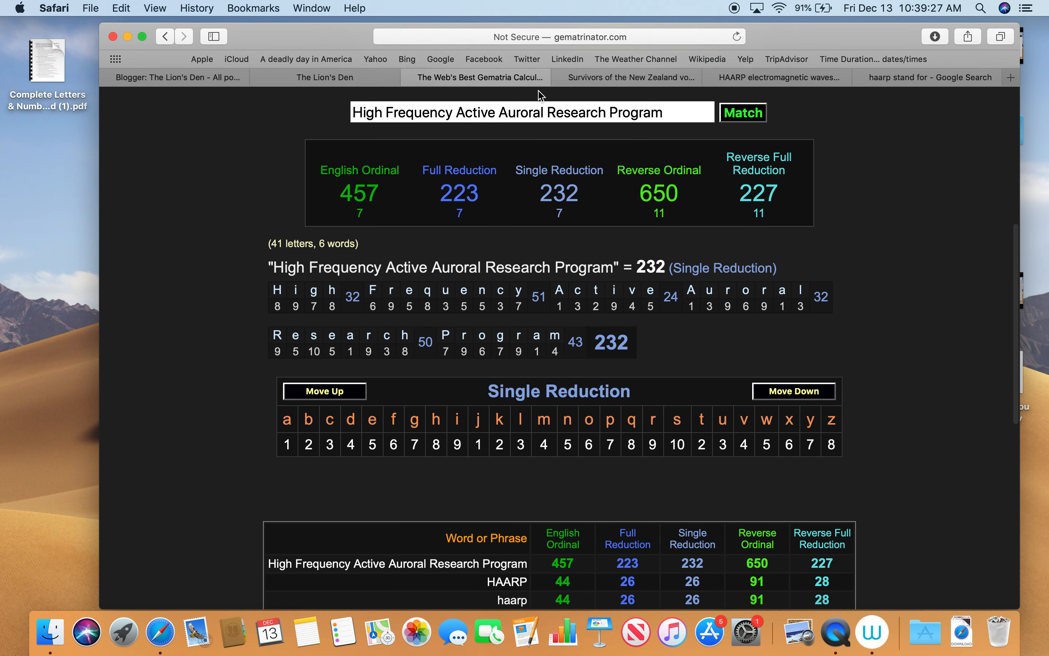
left_click(758, 193)
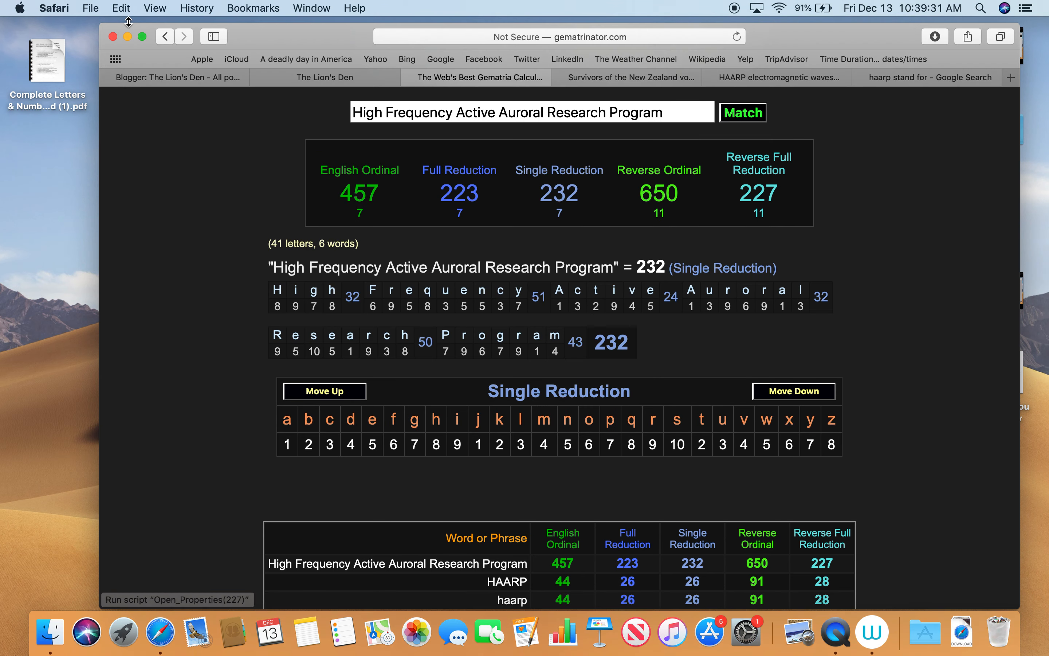
scroll("down", 3)
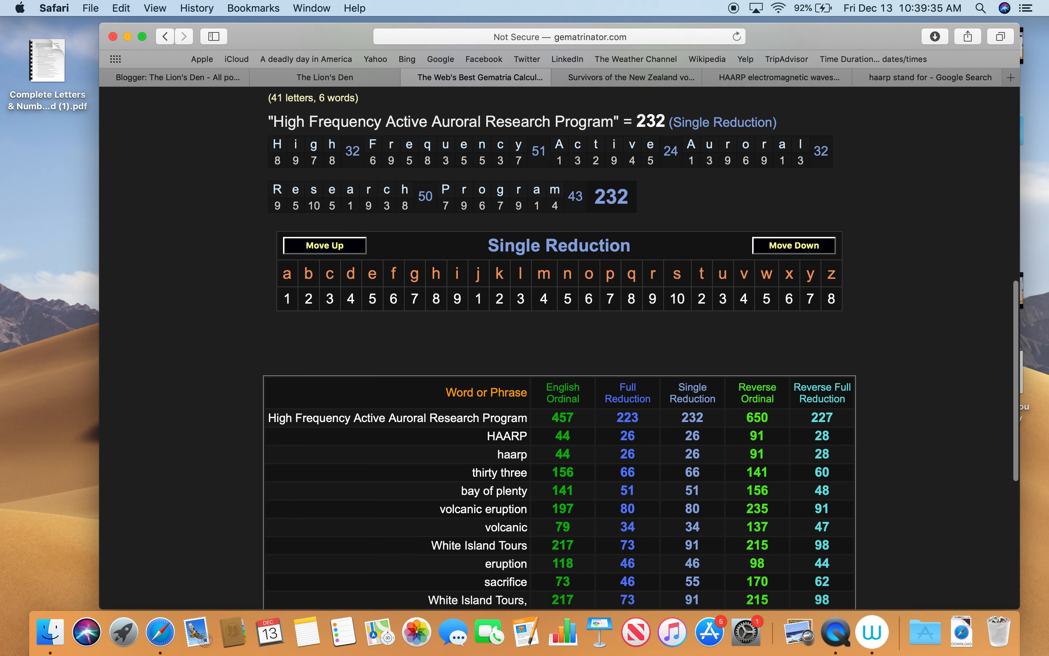
scroll("down", 3)
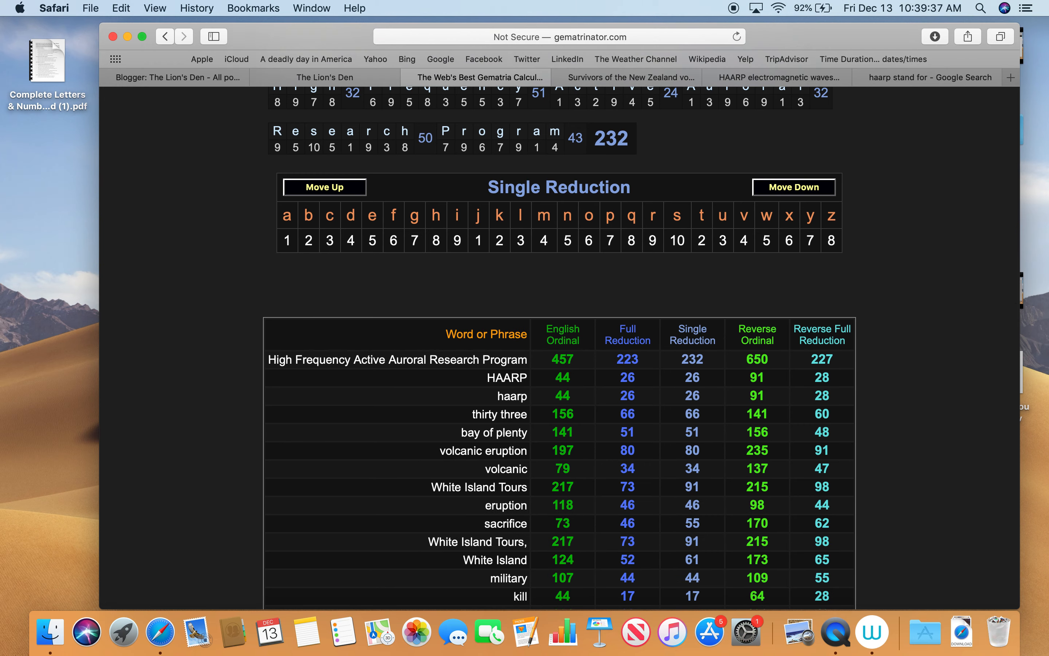
scroll("down", 3)
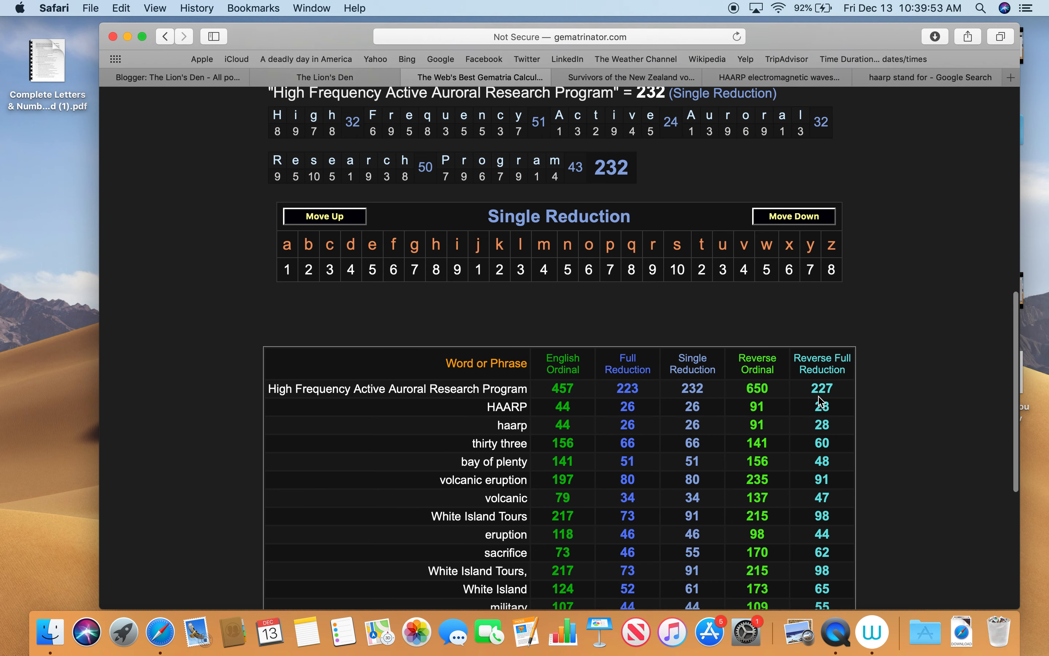
mouse_move(884, 379)
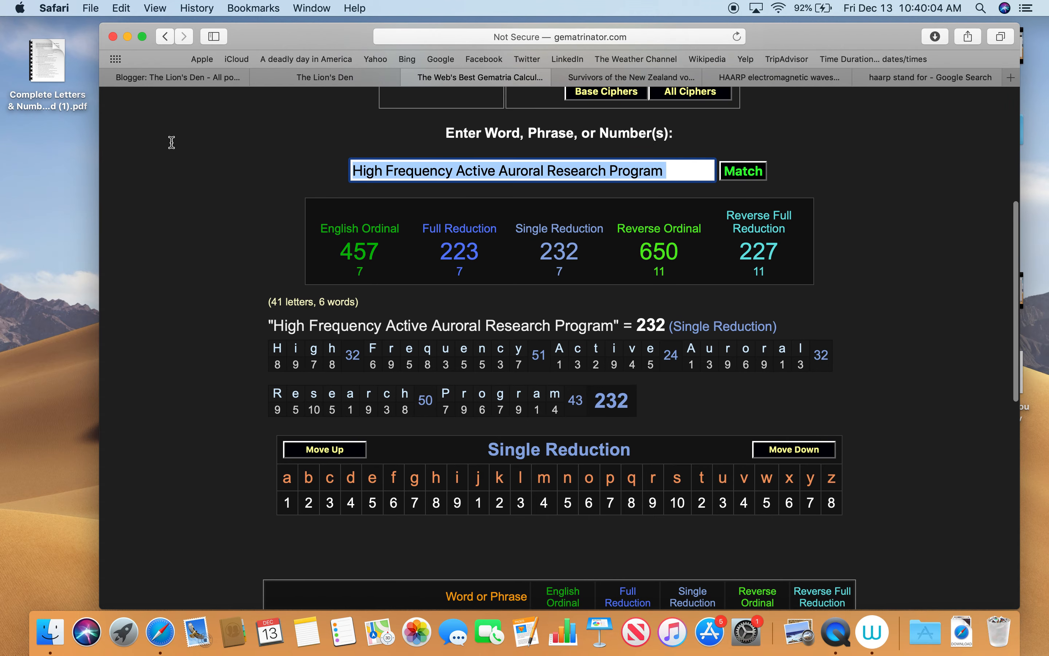
- Match 'the synagogue of satan' as 223, 79, 97, 290 and 92 atop the history
type("the synagogue of")
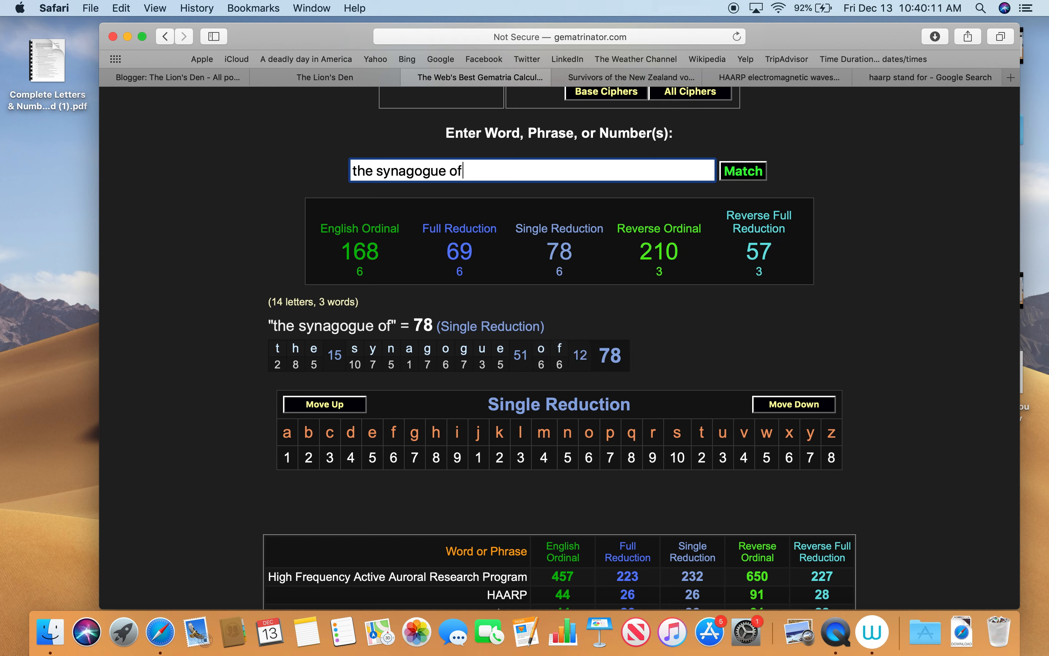
type("satan")
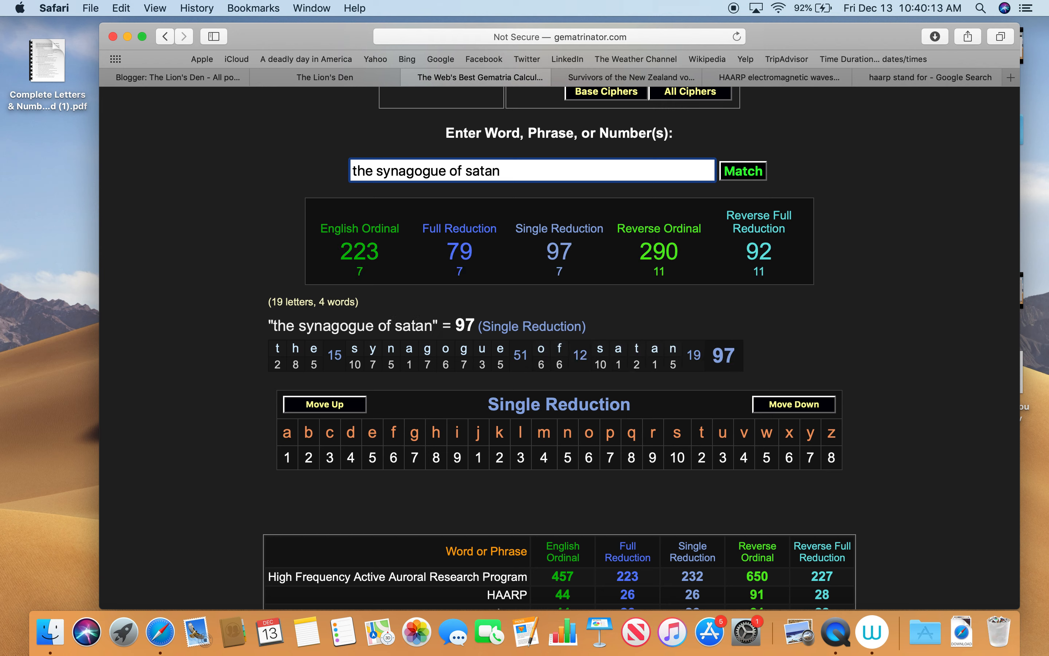
left_click(741, 170)
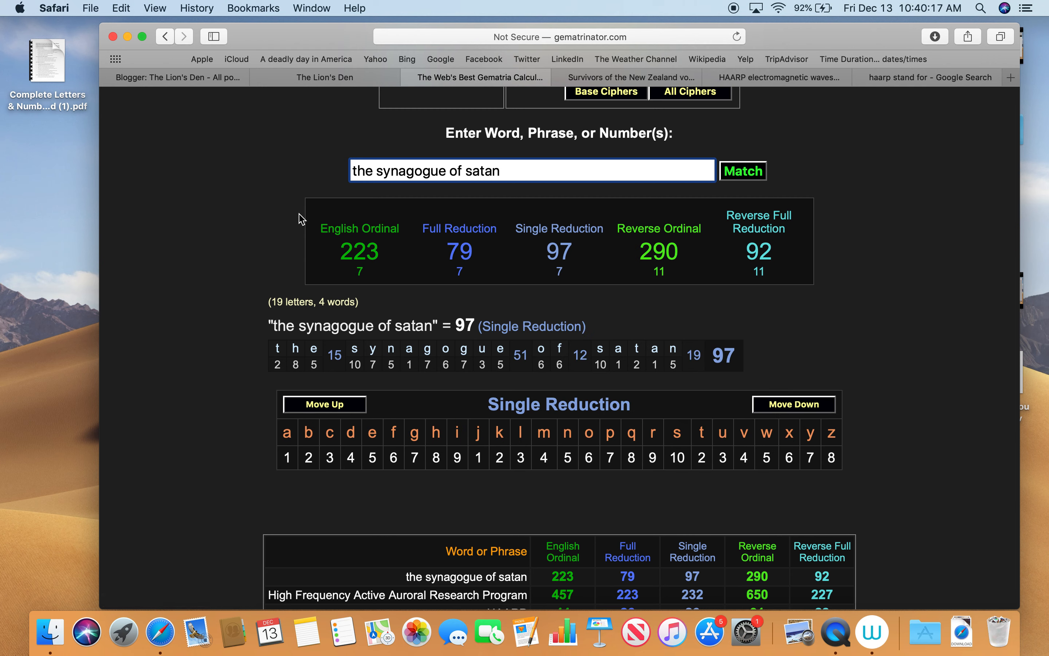
mouse_move(559, 267)
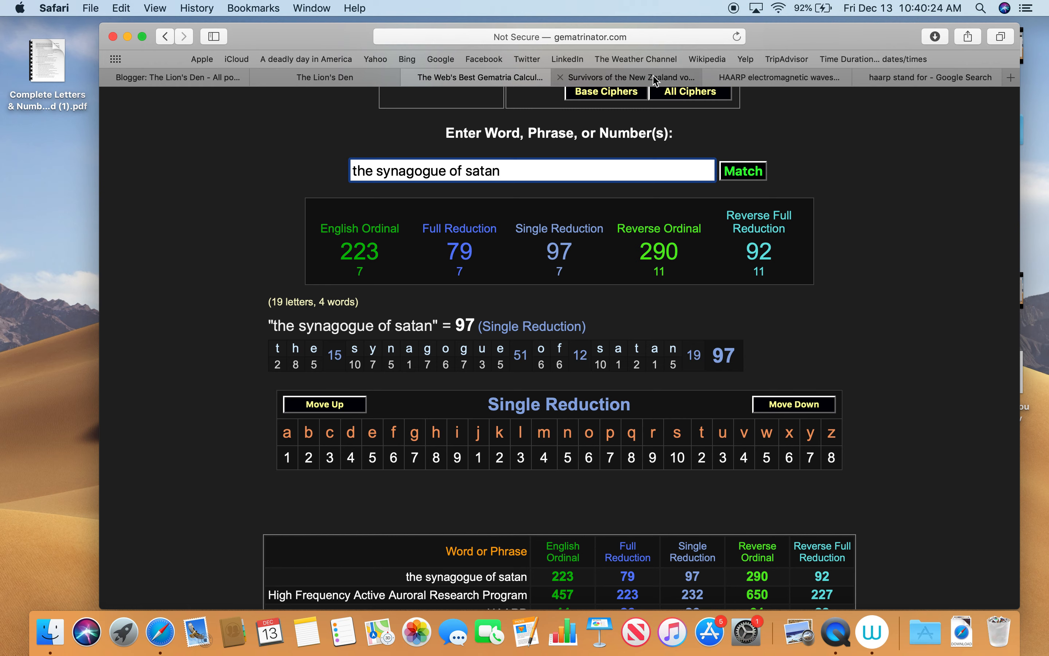
- Return to the CNN New Zealand volcano survivors article and scroll to its eruption video
left_click(627, 77)
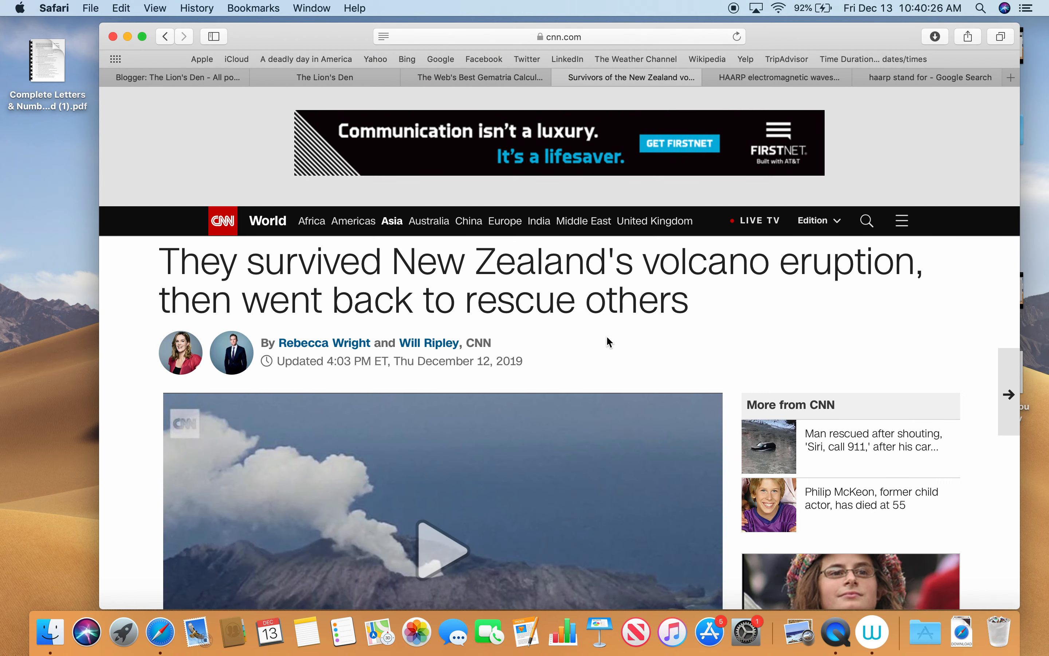
scroll("down", 3)
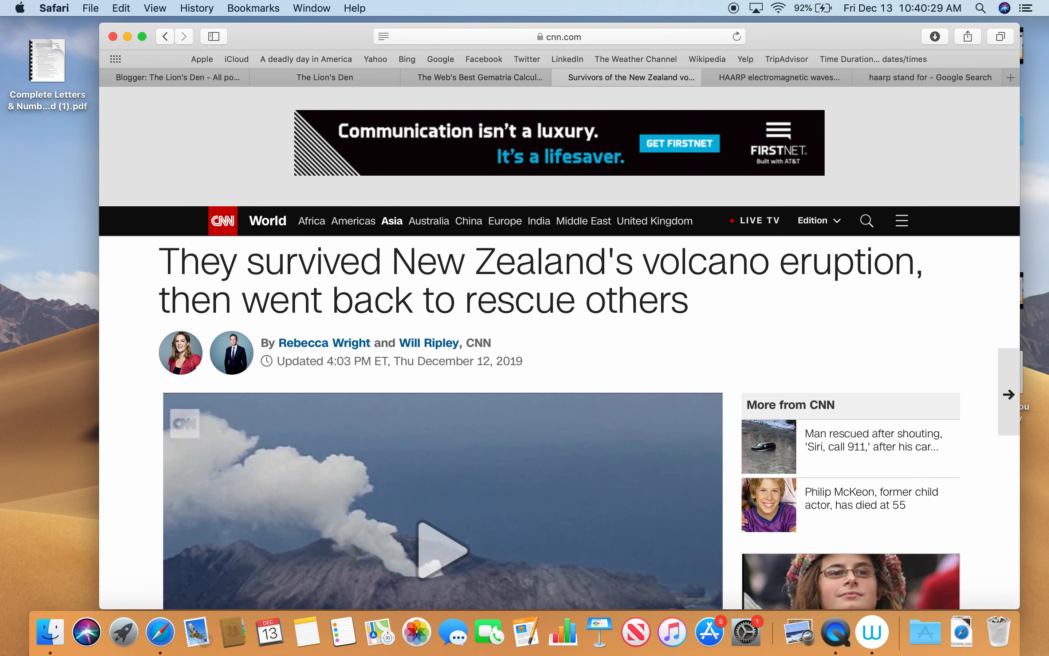
scroll("down", 3)
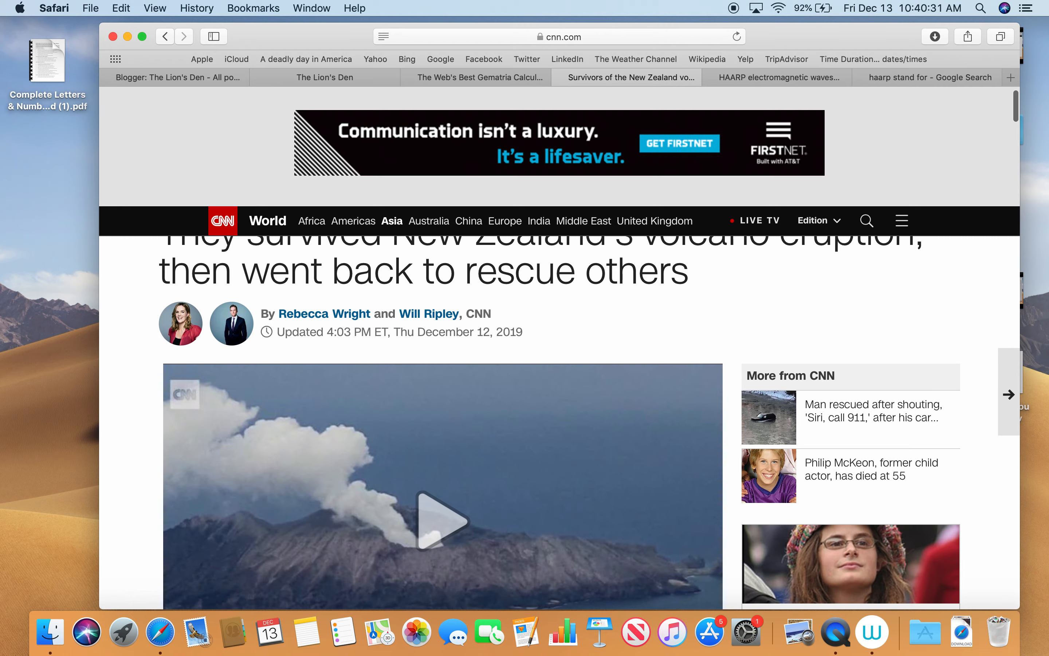
scroll("down", 3)
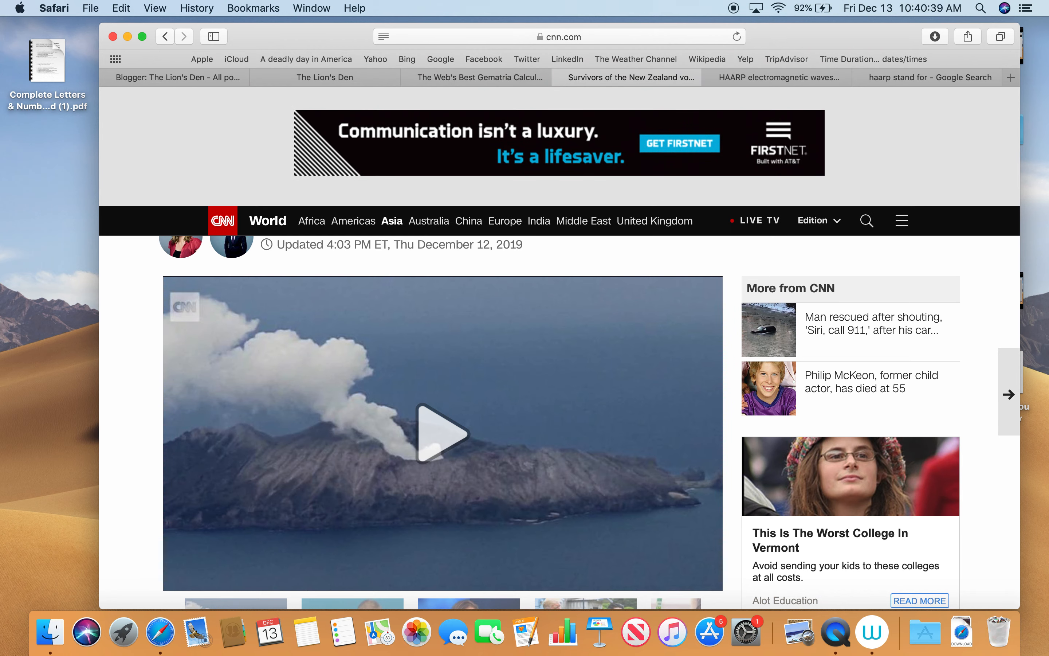
mouse_move(493, 210)
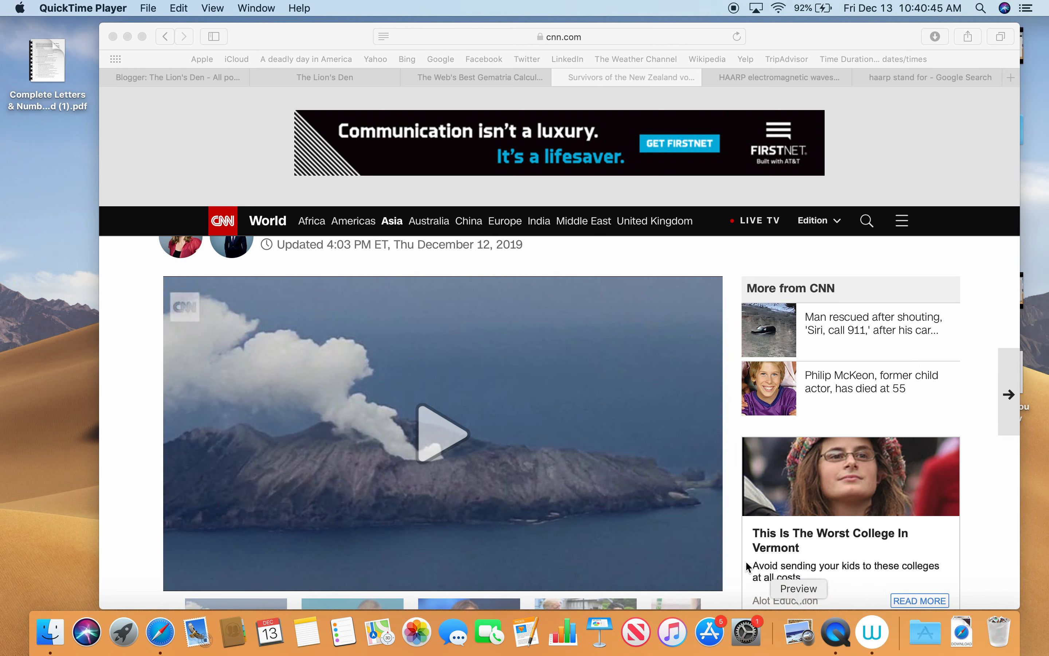
- Quit QuickTime Player and name the screen recording 'volcano' in the save prompt
left_click(82, 7)
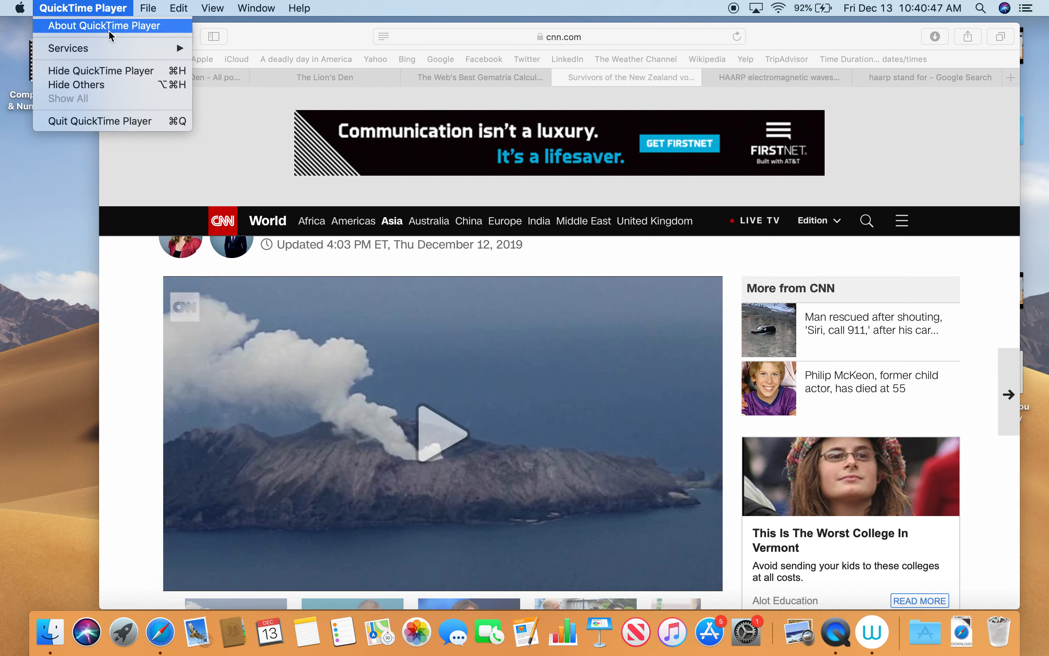
mouse_move(121, 121)
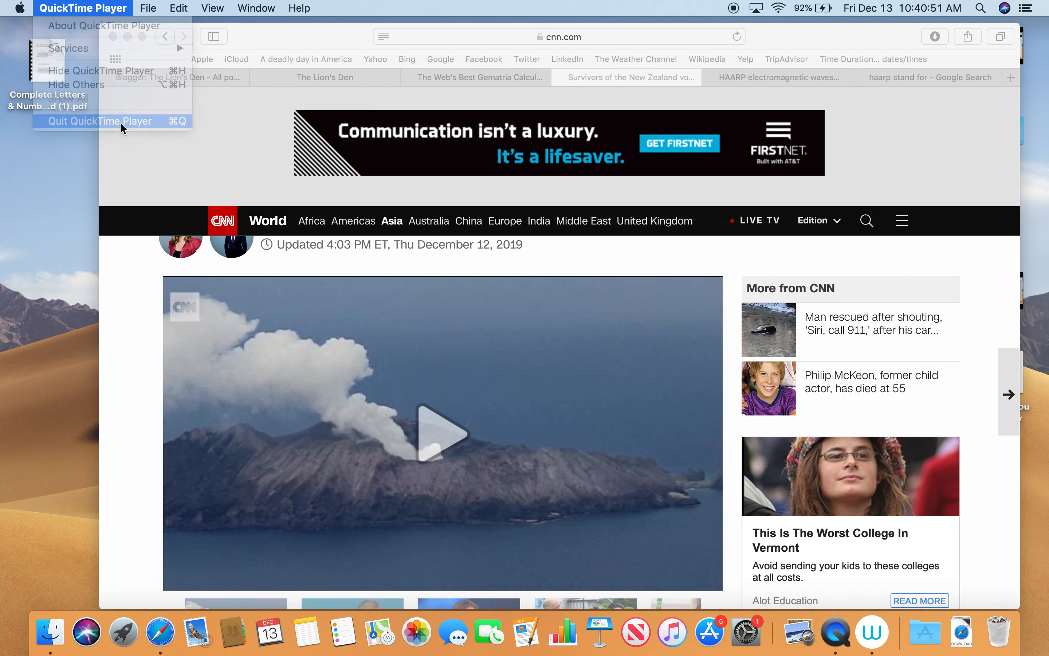
left_click(100, 121)
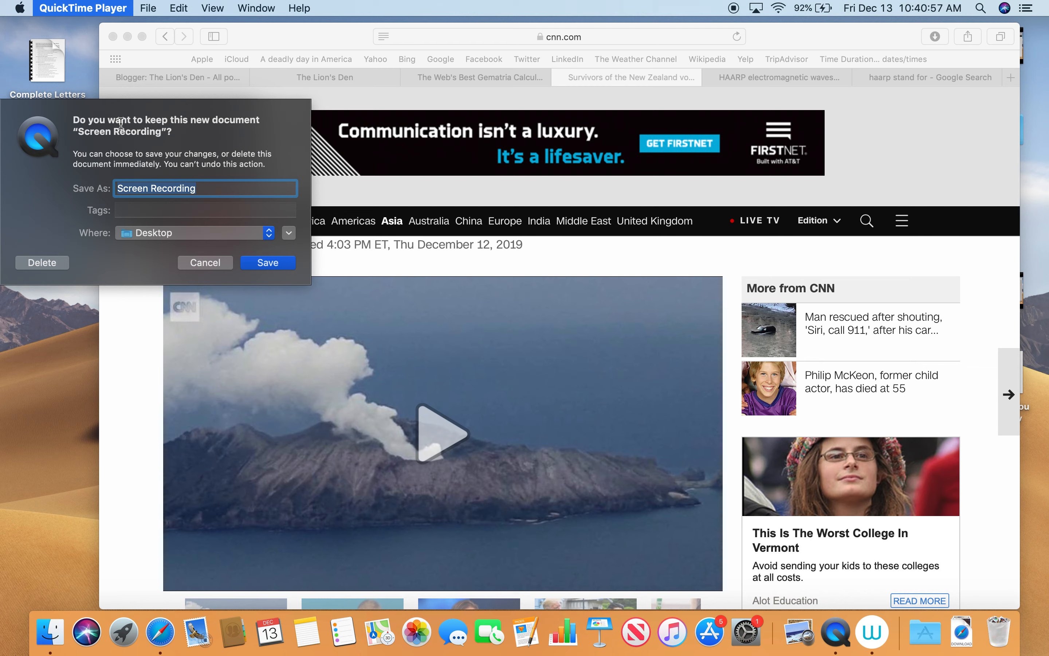
type("vo")
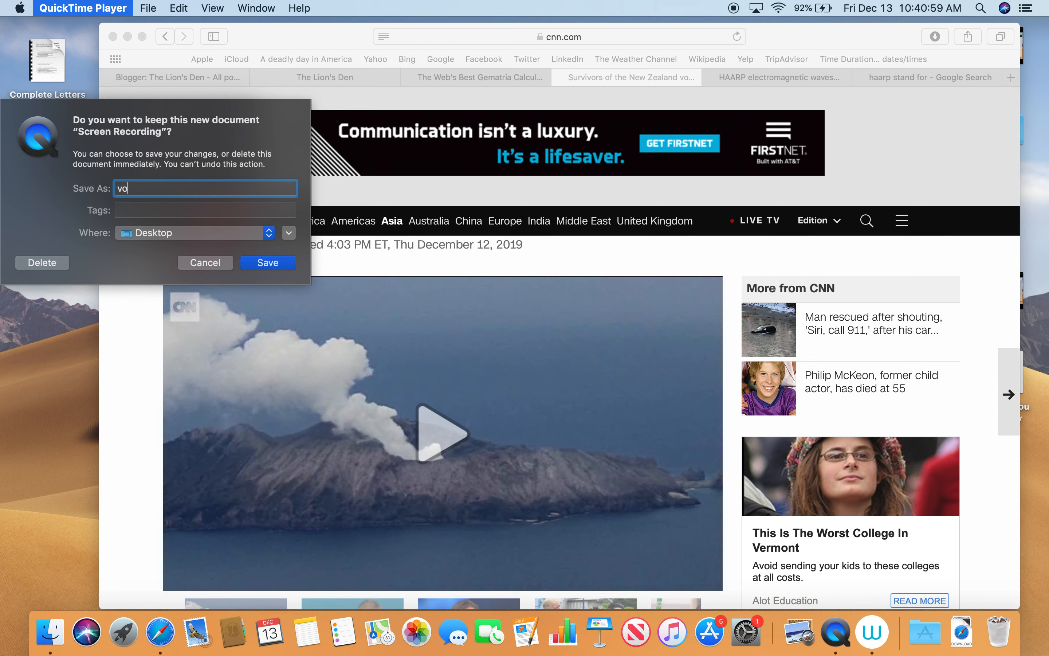
type("lcano")
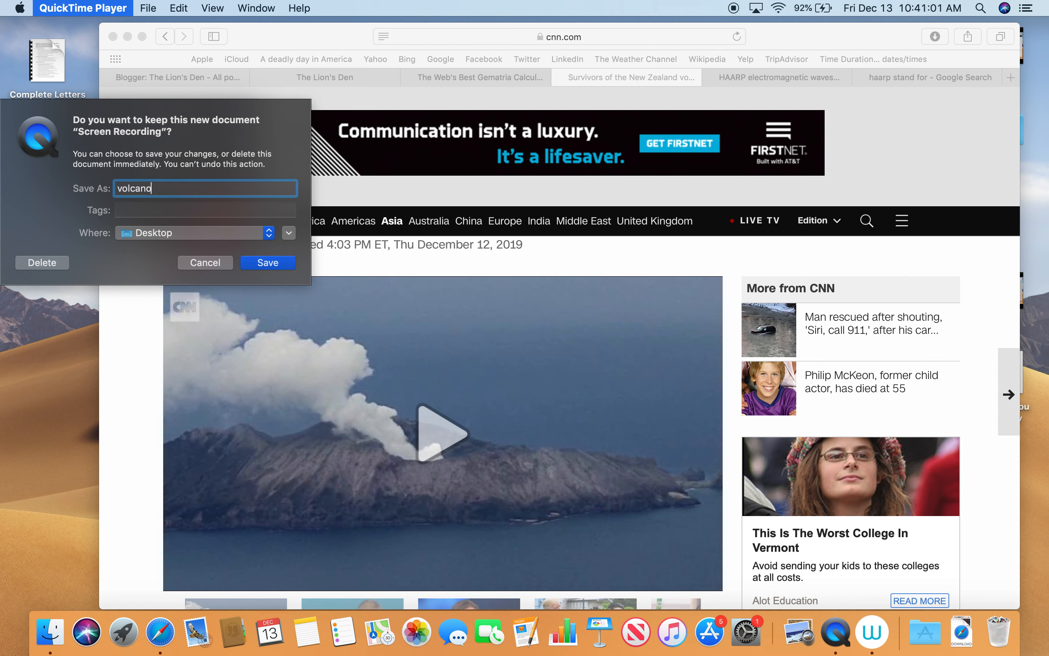